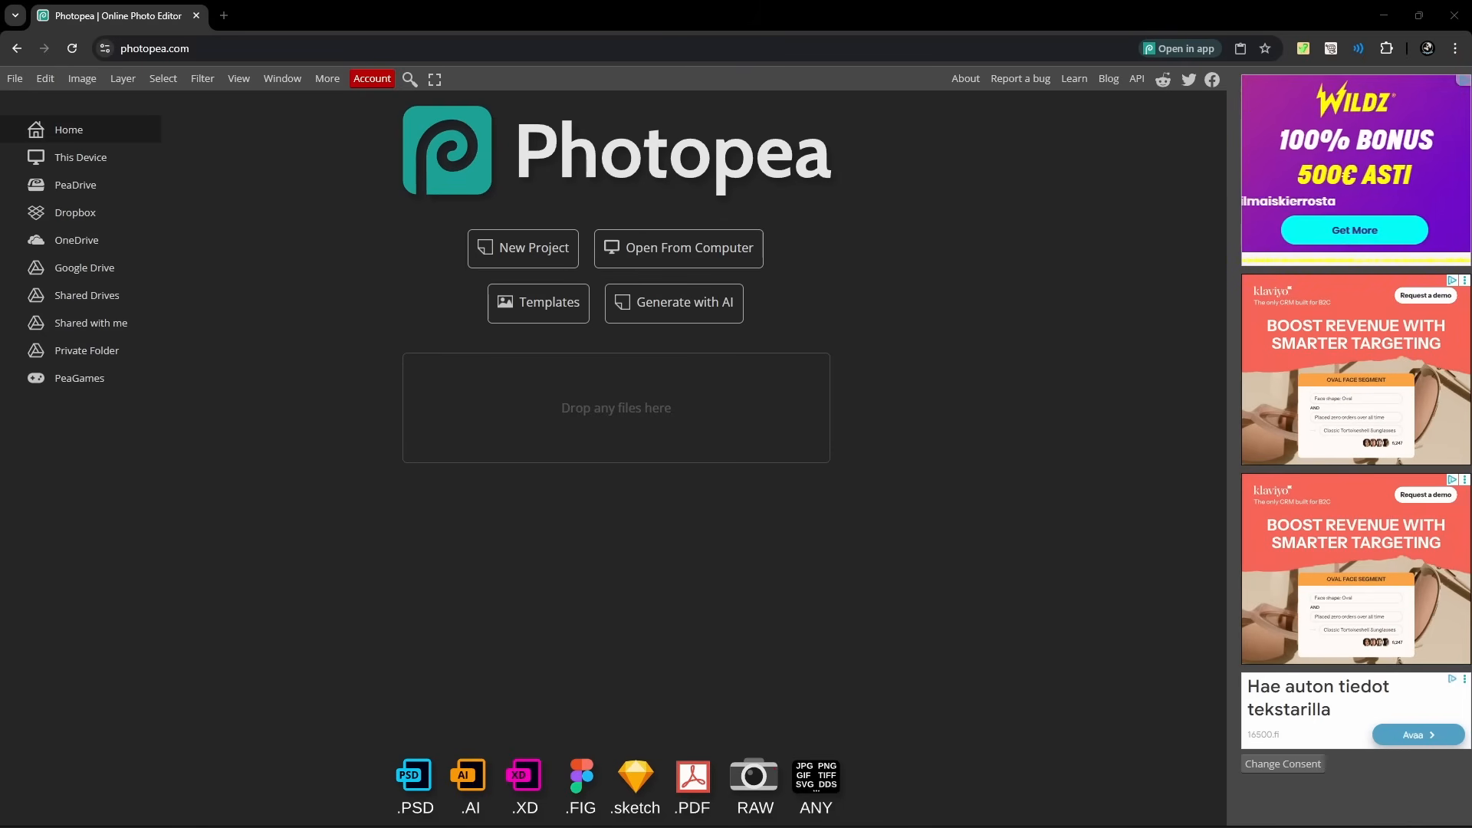
Create a new 1280×720 Youtube Thumbnail document named 'Youtube thumbnail boom'.
{"action": "left_click", "coordinate": [523, 248]}
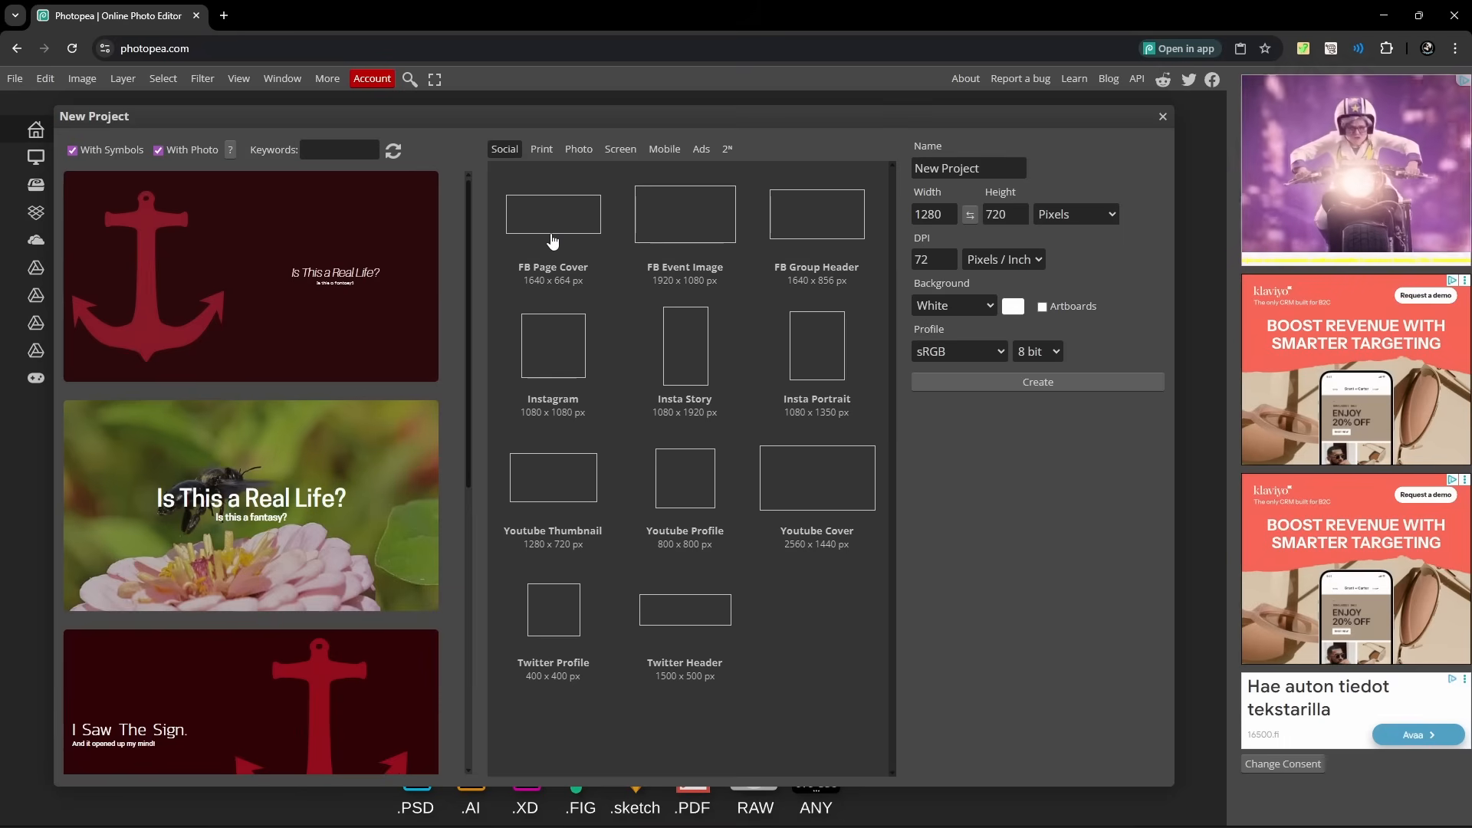
{"action": "mouse_move", "coordinate": [554, 214]}
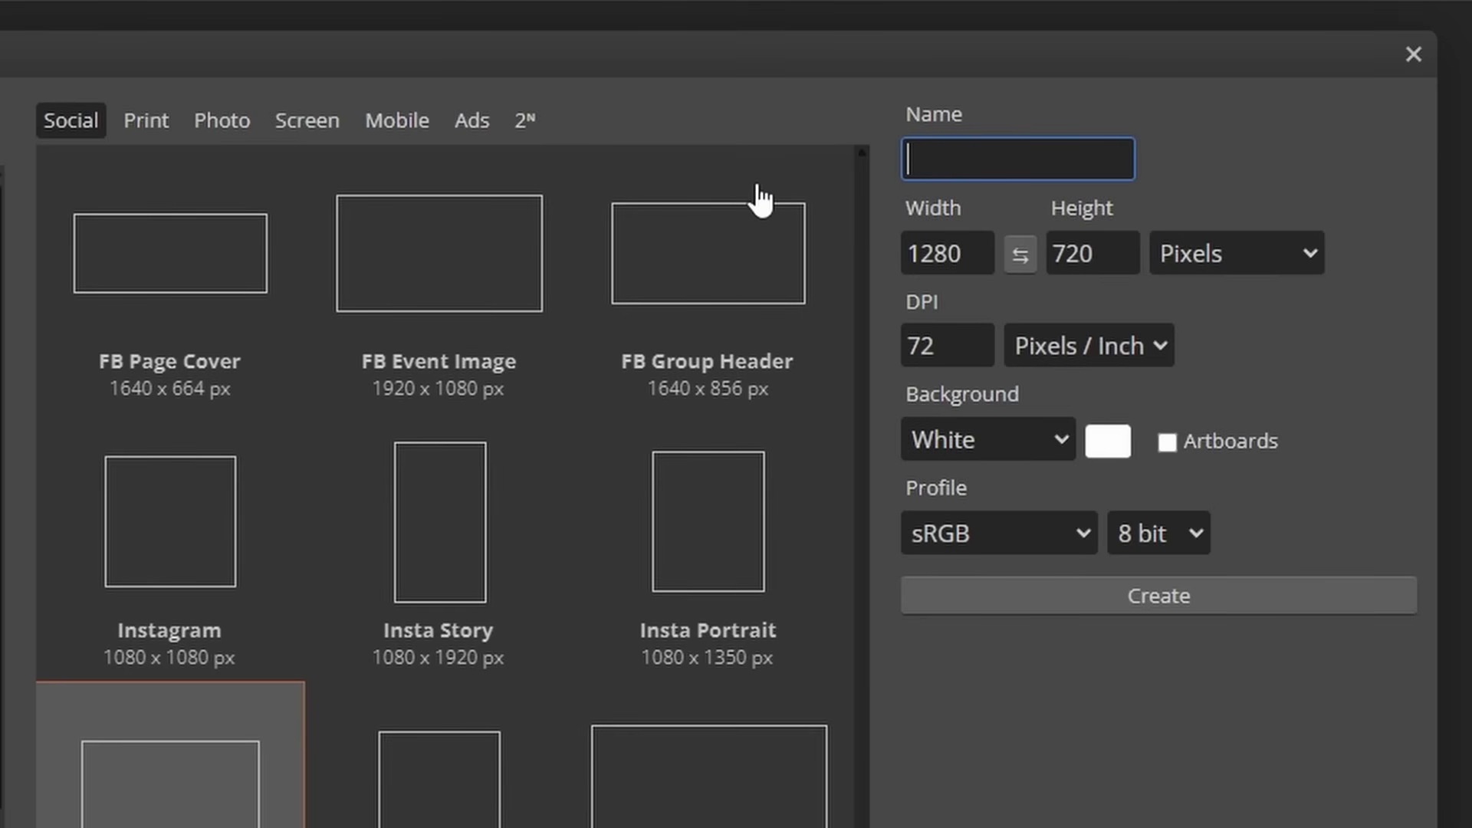
{"action": "type", "text": "tube t"}
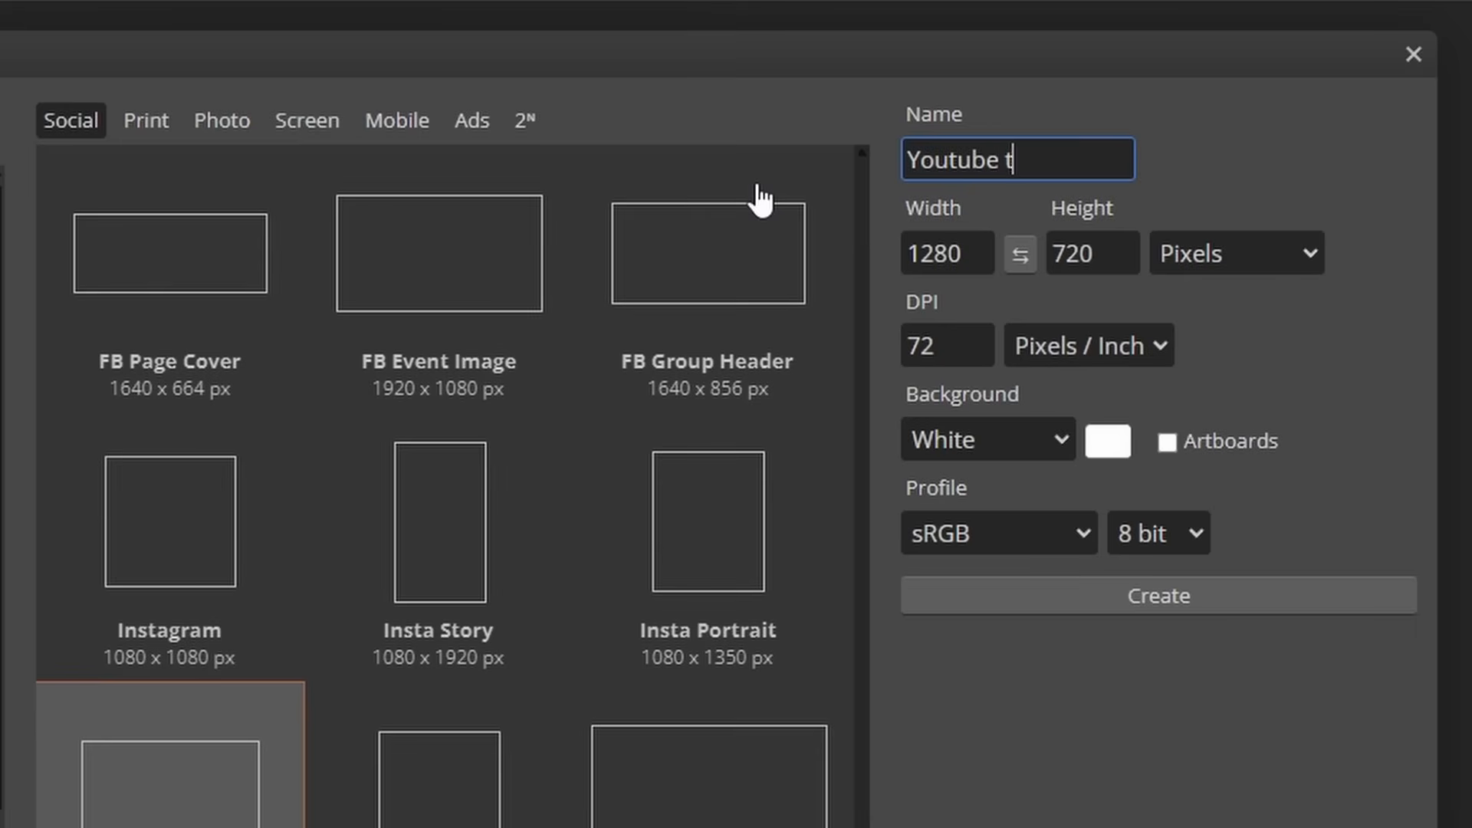
{"action": "type", "text": "humbnail boom"}
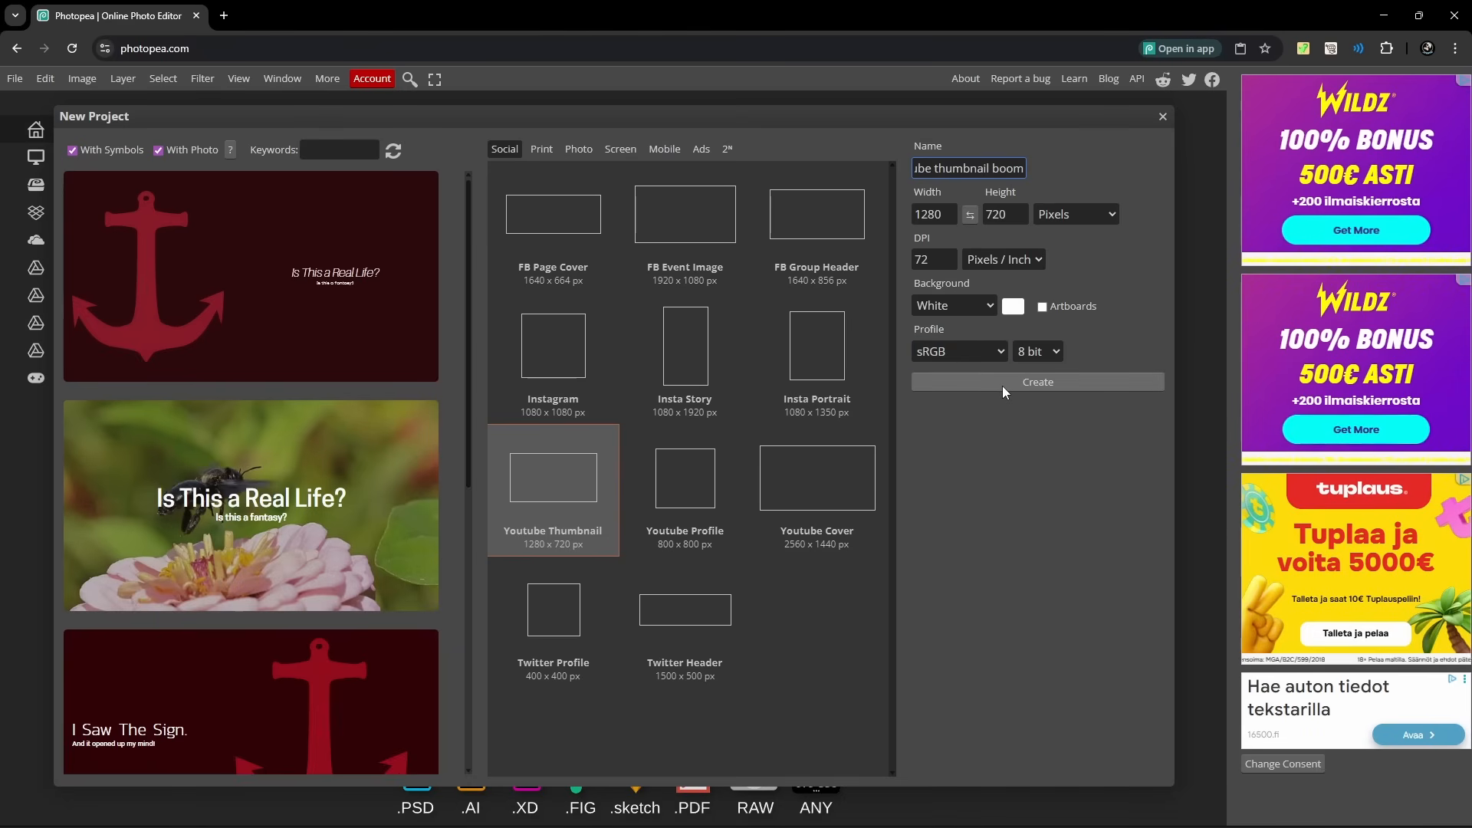
{"action": "left_click", "coordinate": [1037, 381]}
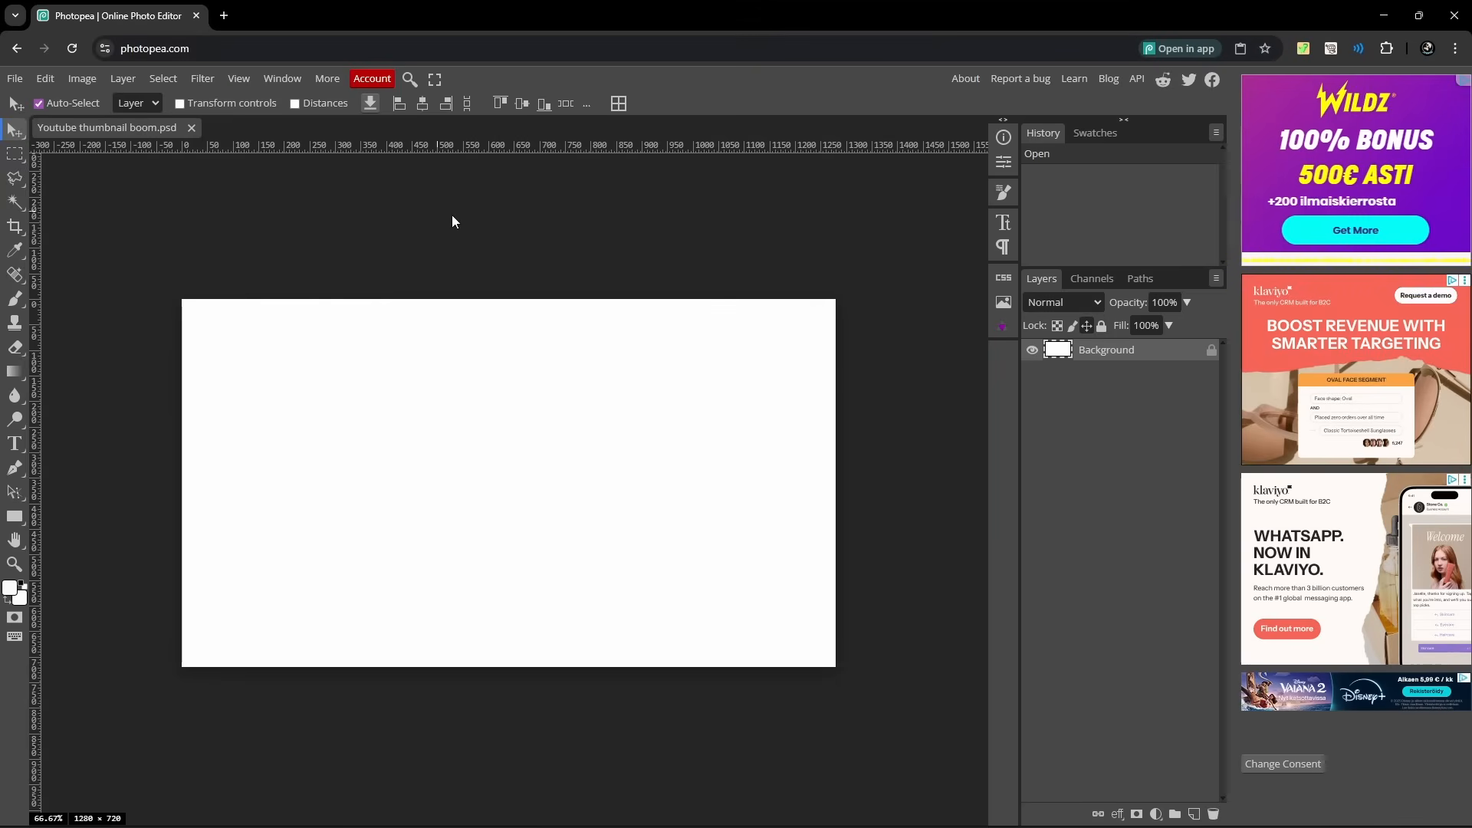
{"action": "mouse_move", "coordinate": [443, 602]}
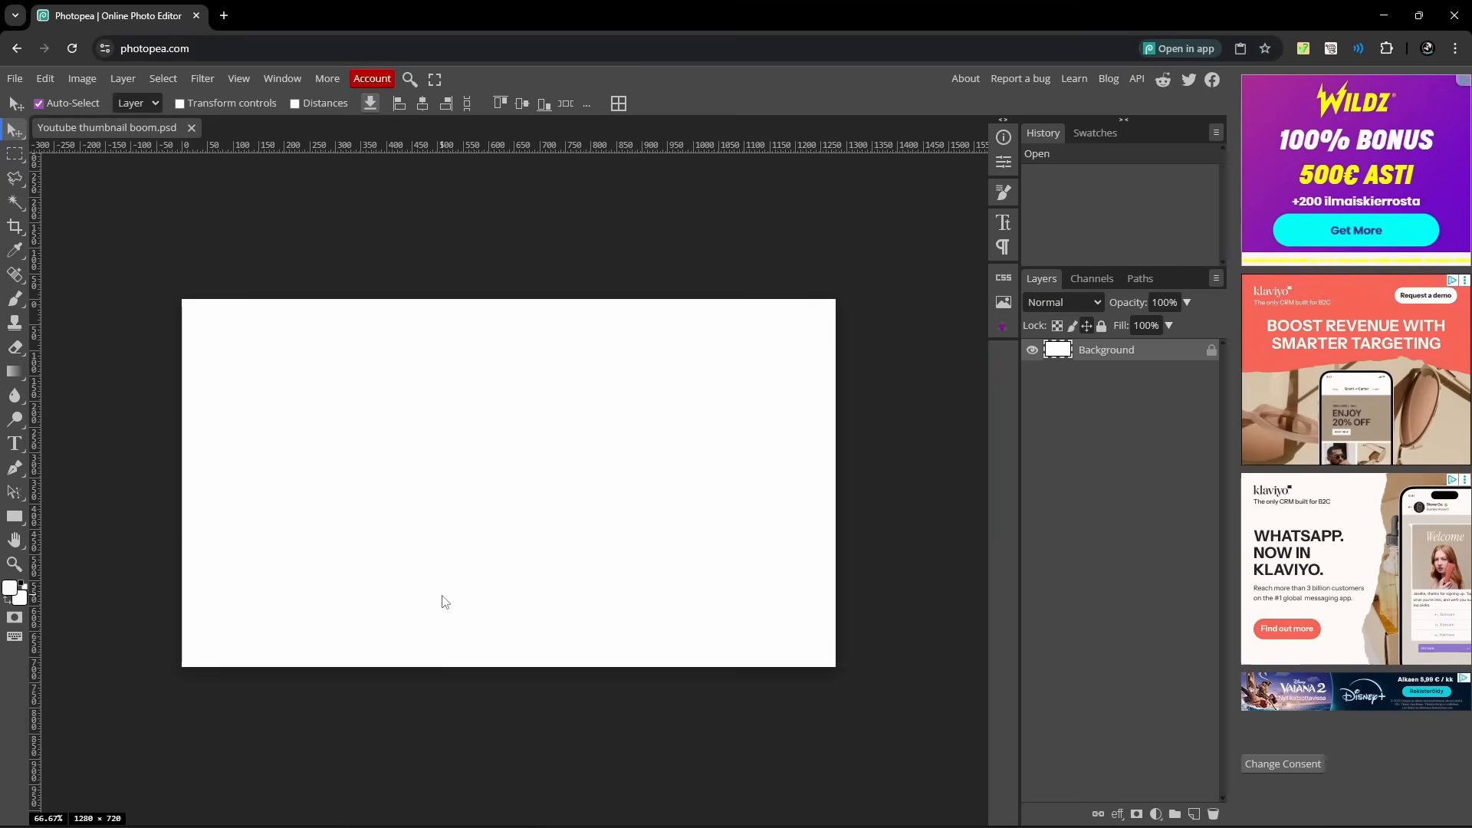
{"action": "mouse_move", "coordinate": [564, 489]}
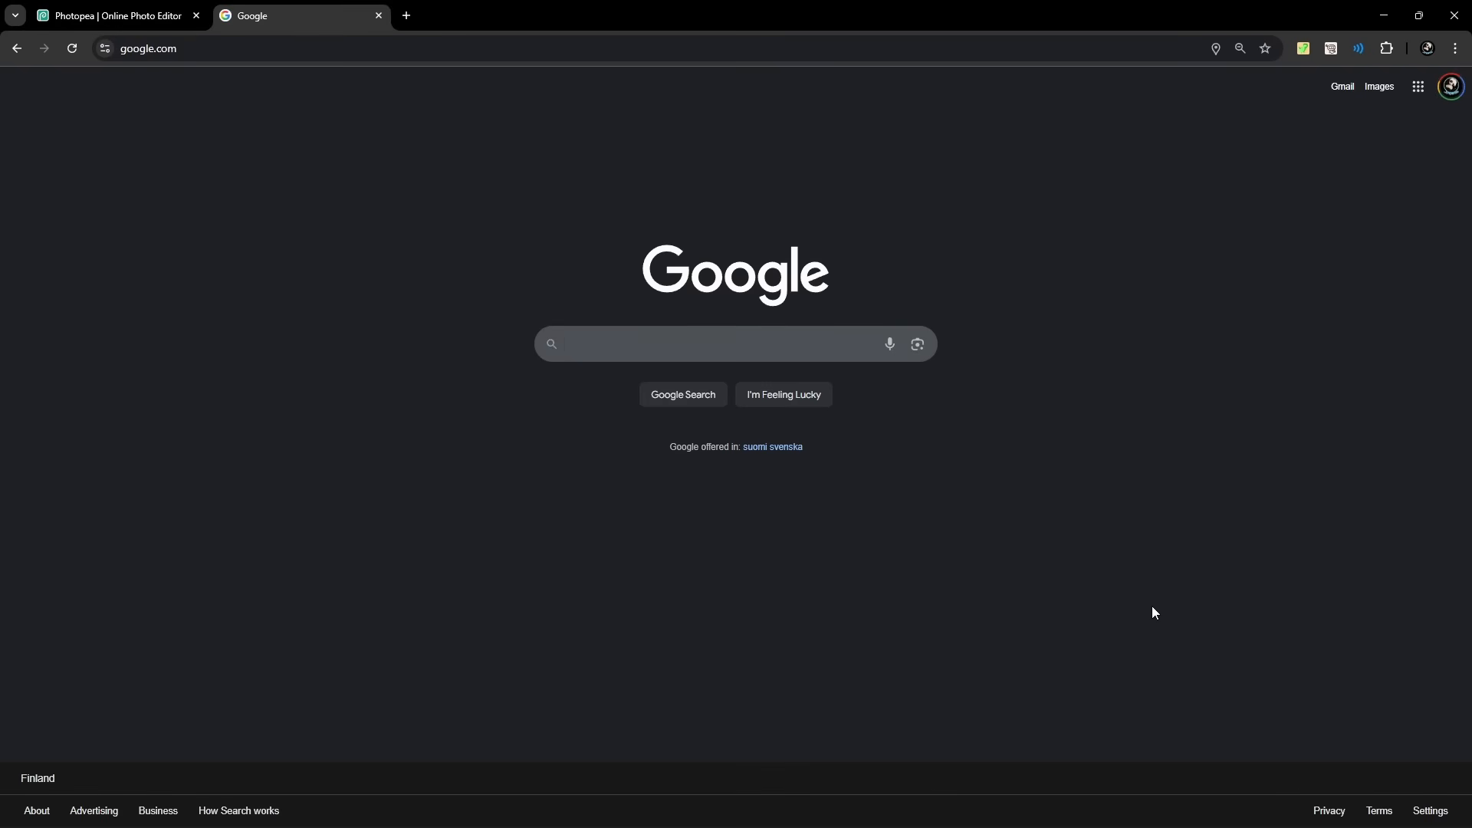
Copy the Amethyst fan wiki crystal-cave image from the Google Images preview.
{"action": "left_click", "coordinate": [733, 344]}
{"action": "type", "text": "amethyst gd"}
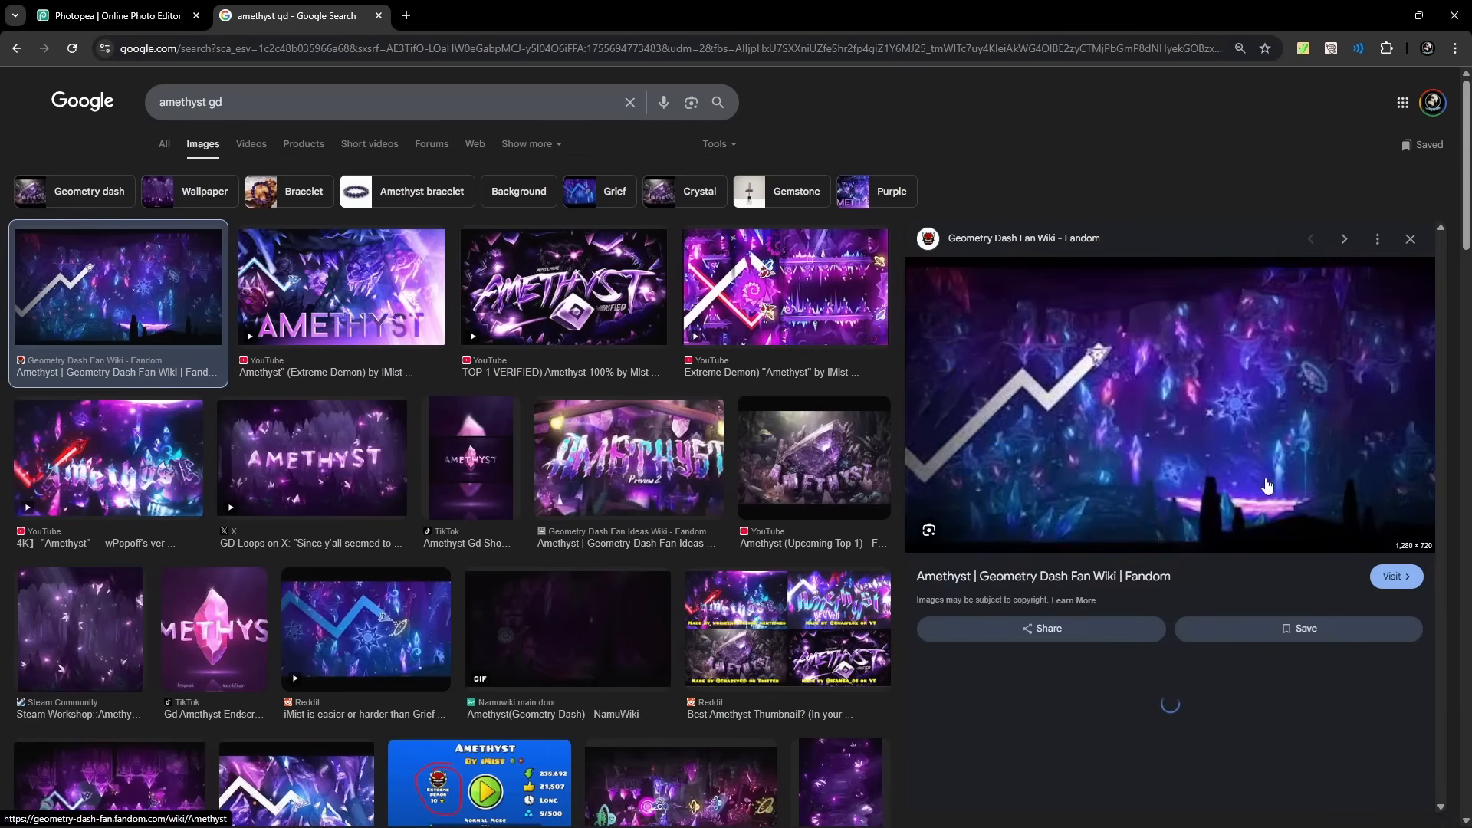
{"action": "right_click", "coordinate": [1265, 487]}
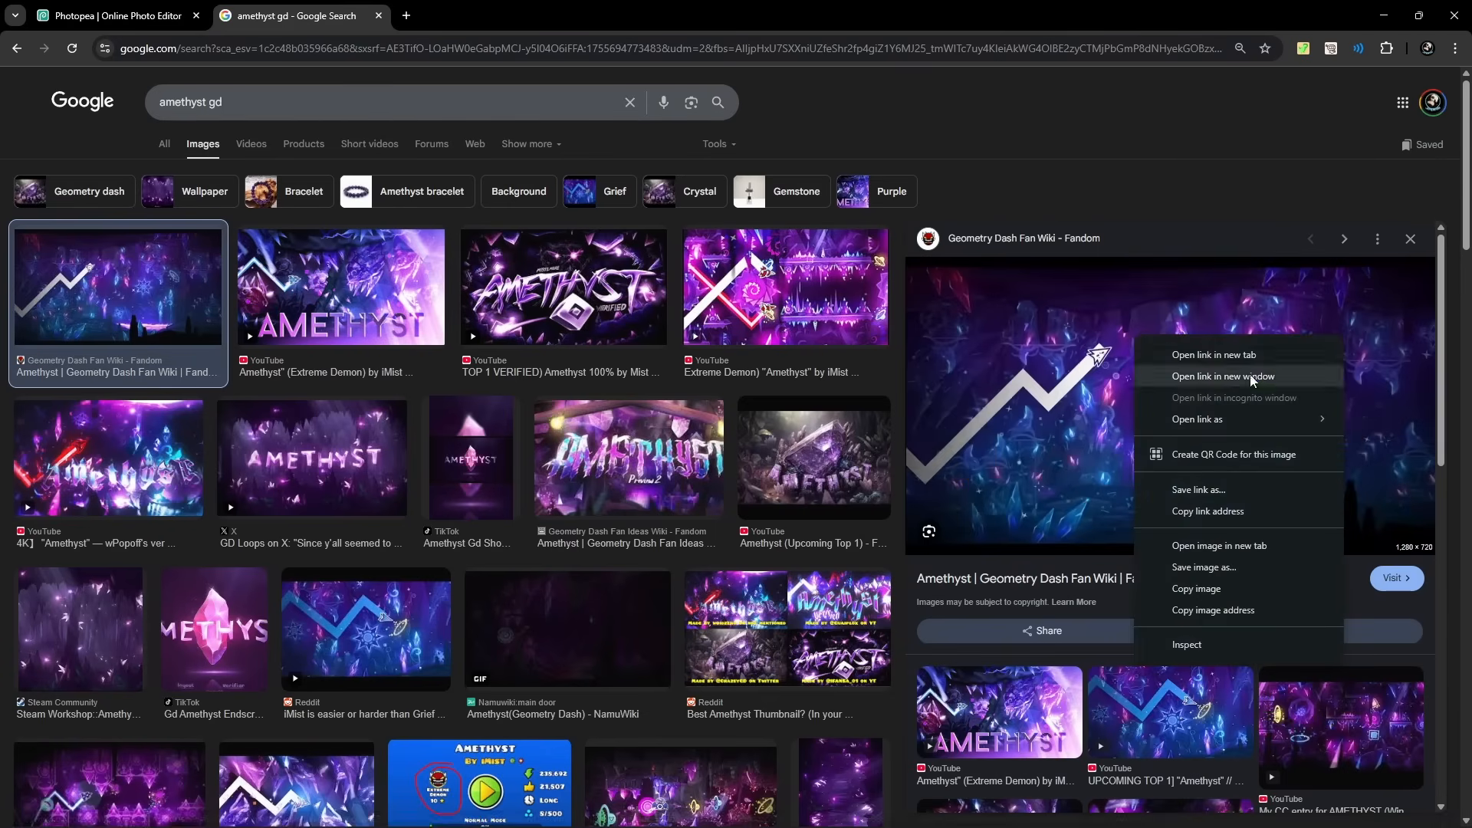
{"action": "left_click", "coordinate": [115, 15]}
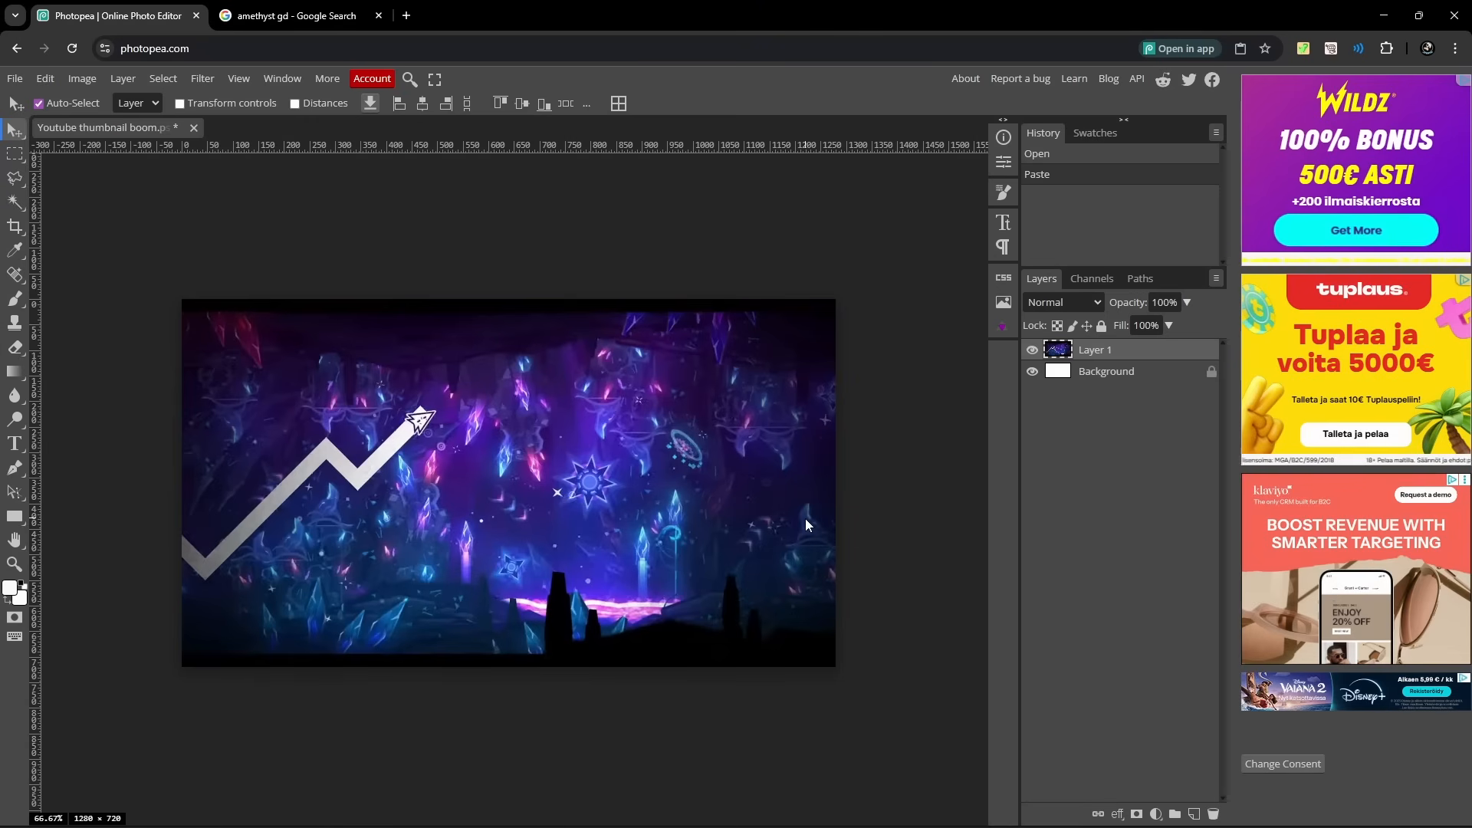
Free Transform the pasted cave picture so it covers the whole canvas.
{"action": "key", "text": "ctrl+alt+t"}
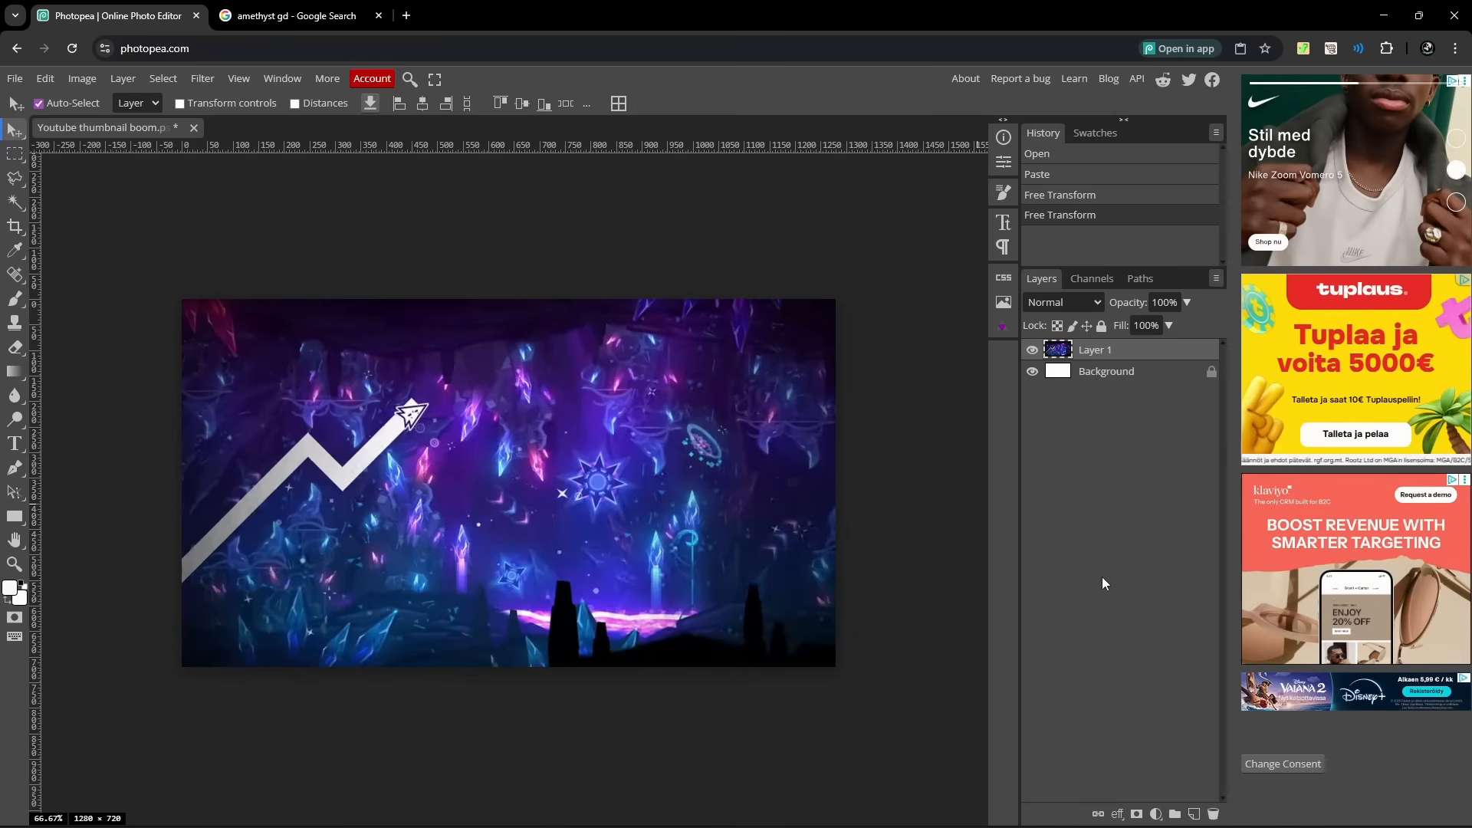
Select the Type tool and raise the font size with the Size slider.
{"action": "left_click", "coordinate": [15, 443]}
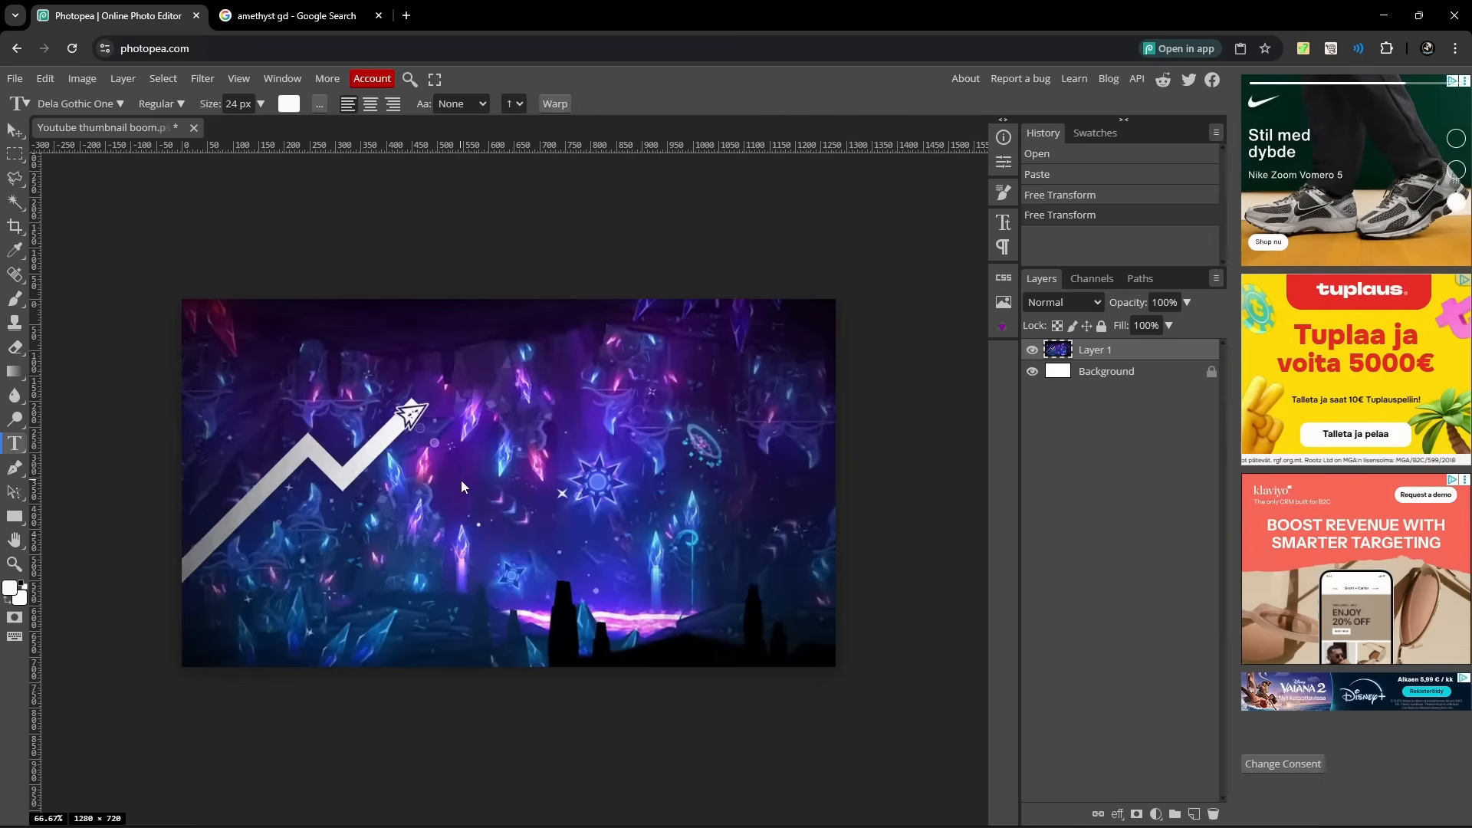
{"action": "left_click_drag", "start_coordinate": [216, 127], "coordinate": [239, 127]}
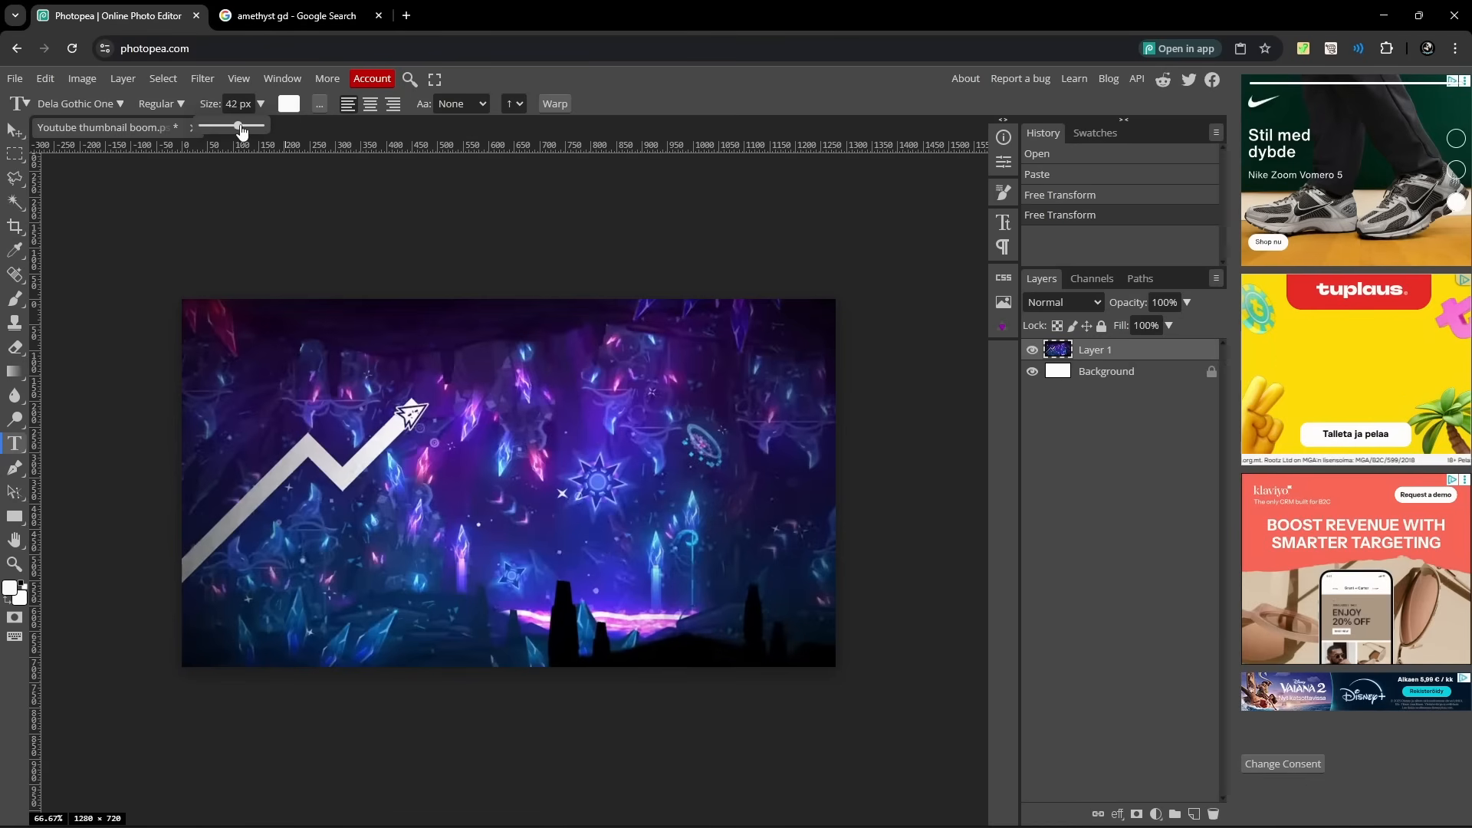
{"action": "left_click_drag", "start_coordinate": [236, 125], "coordinate": [261, 125]}
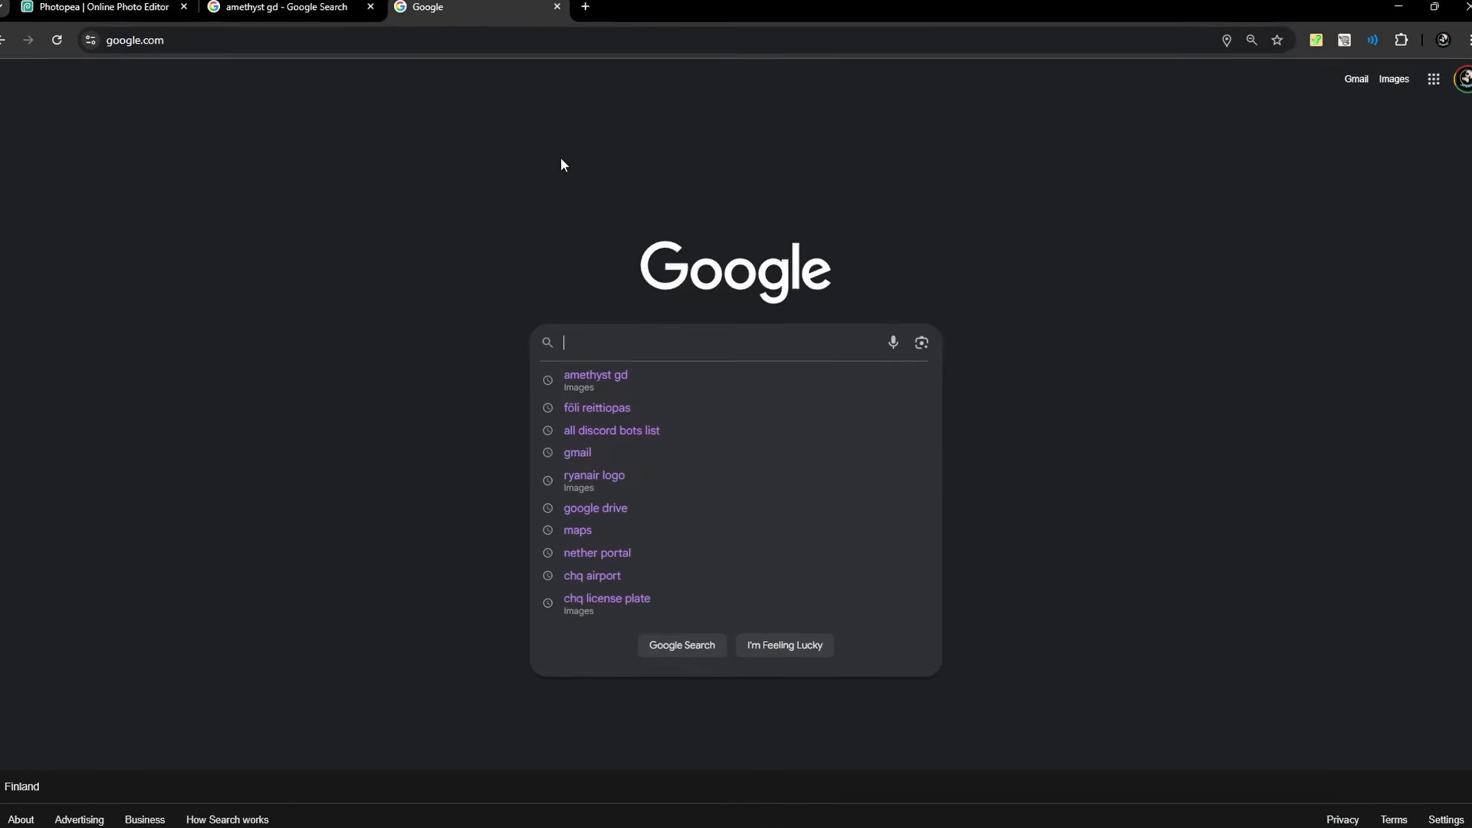
Search 'dafont', open dafont.com and accept its cookie consent.
{"action": "type", "text": "dafont"}
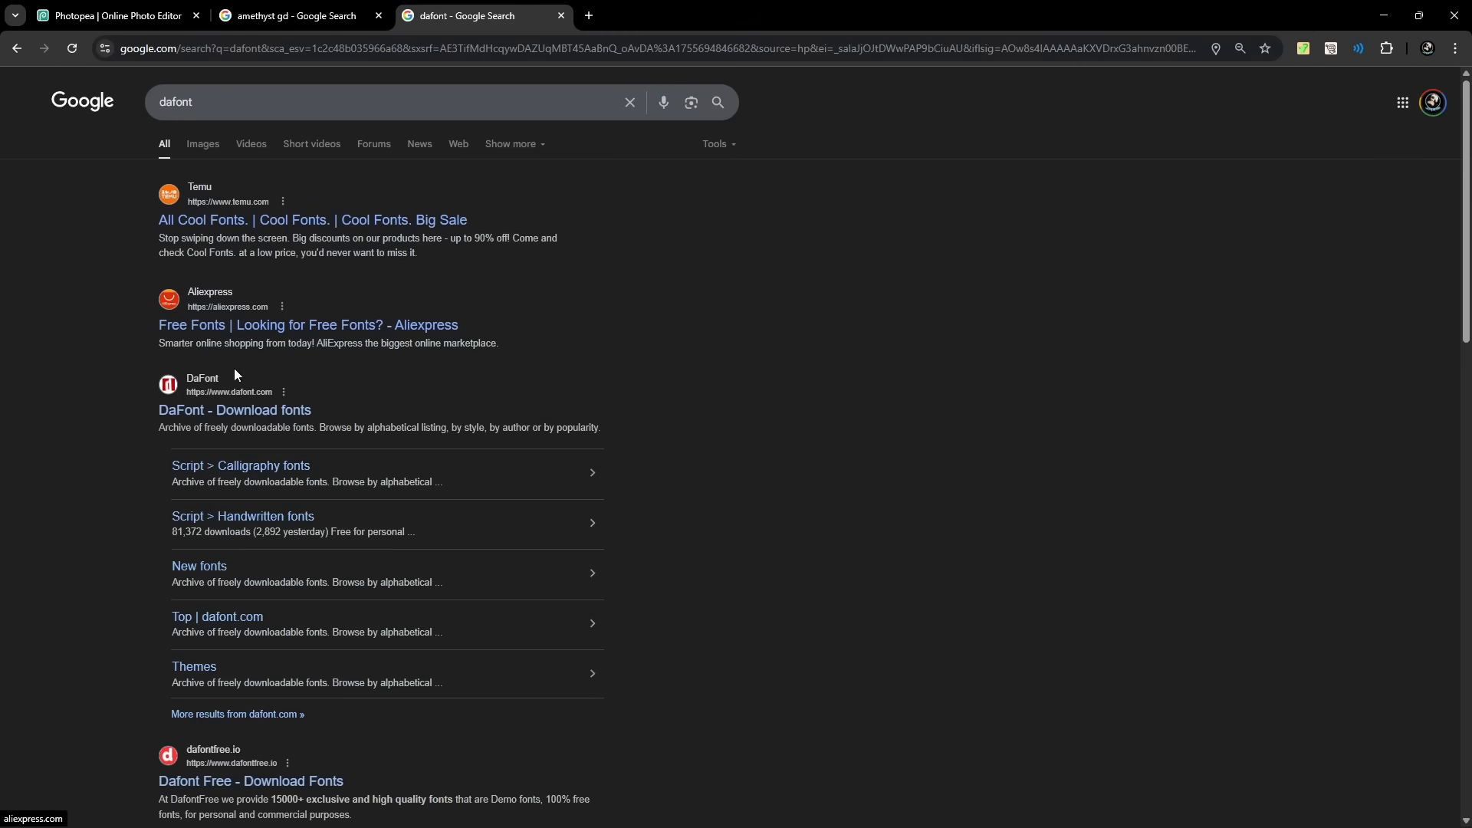
{"action": "left_click", "coordinate": [235, 411]}
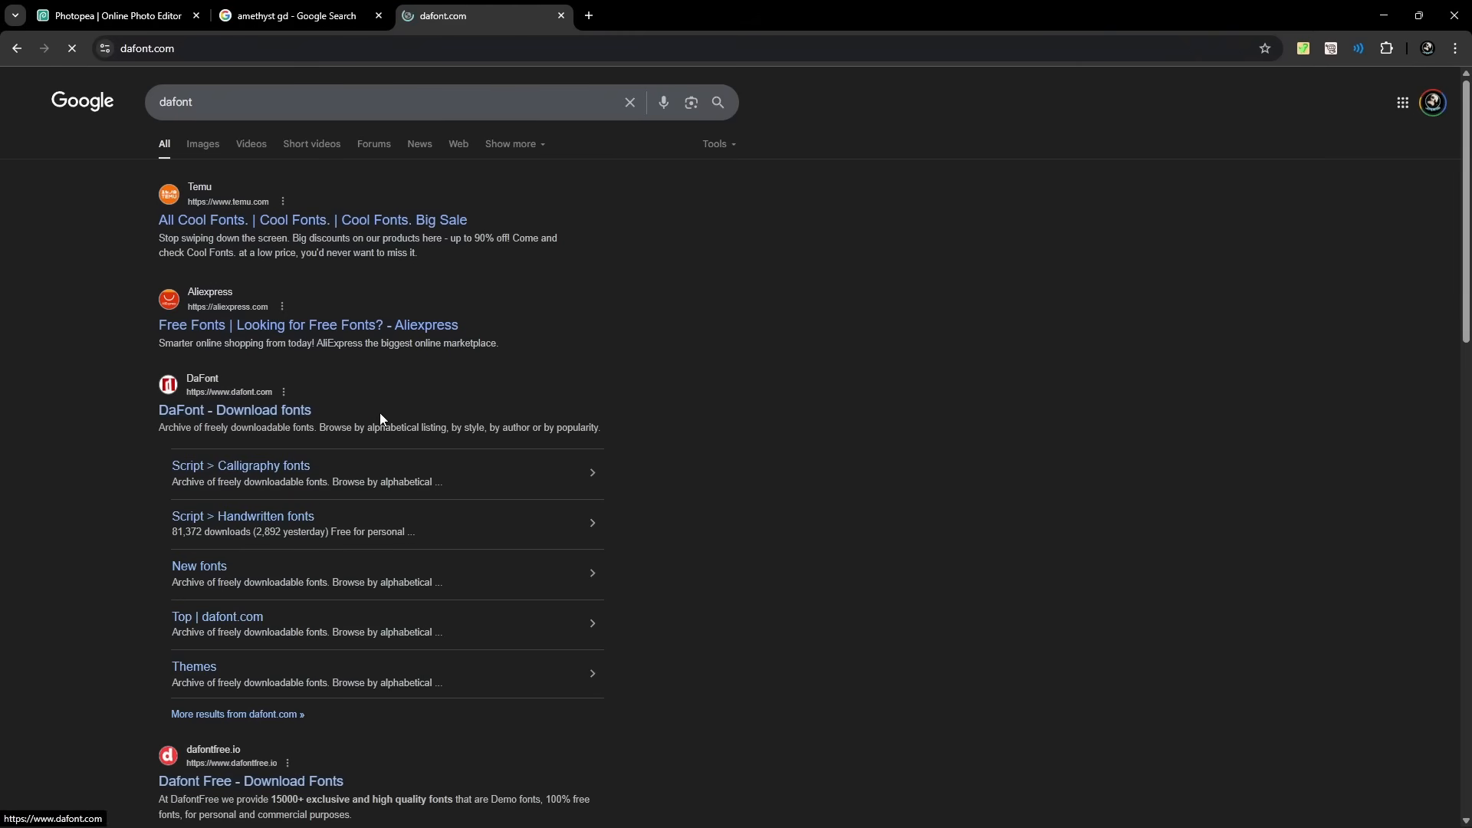
{"action": "left_click", "coordinate": [235, 411]}
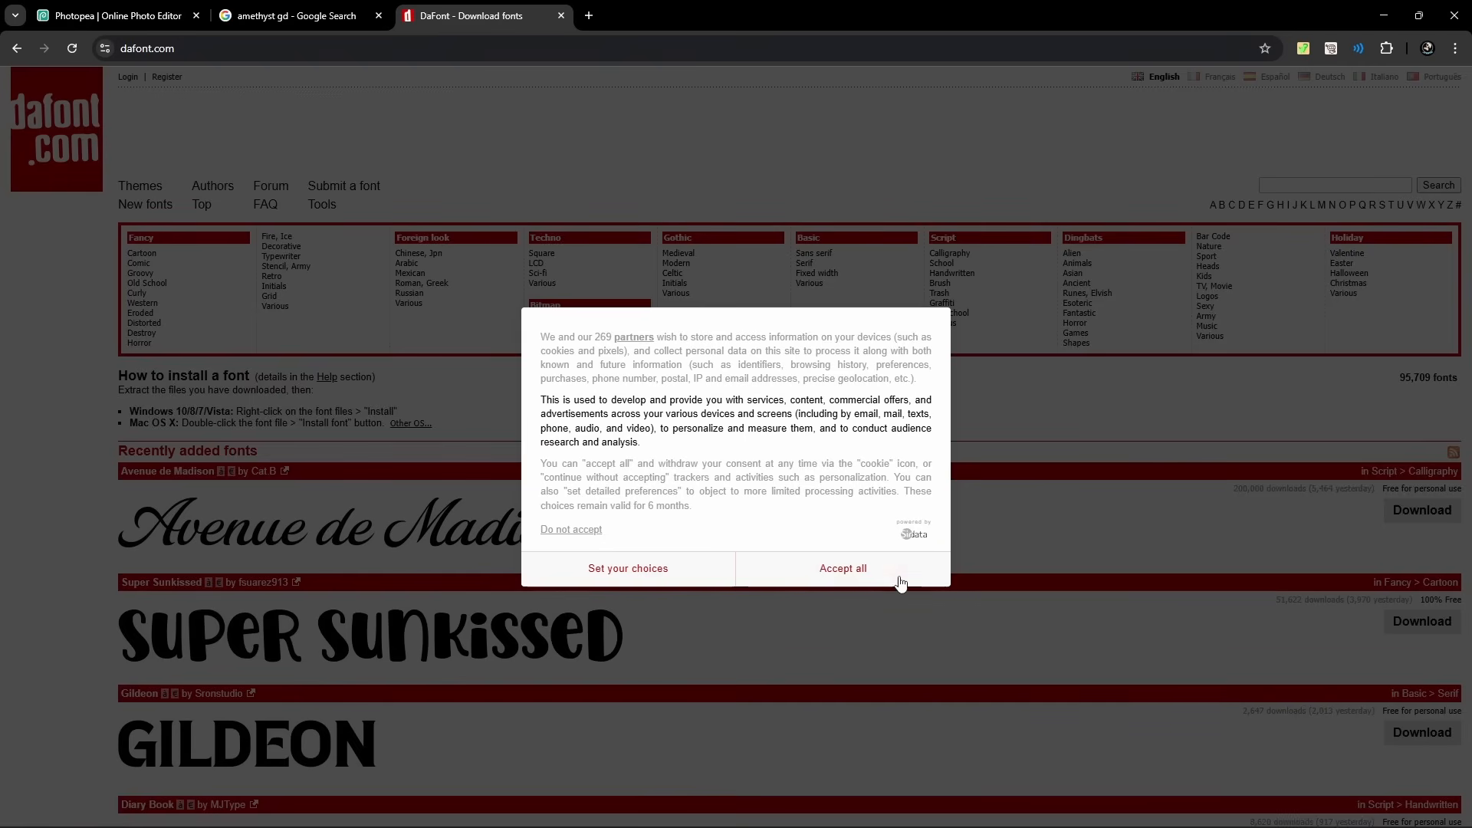
{"action": "left_click", "coordinate": [842, 567]}
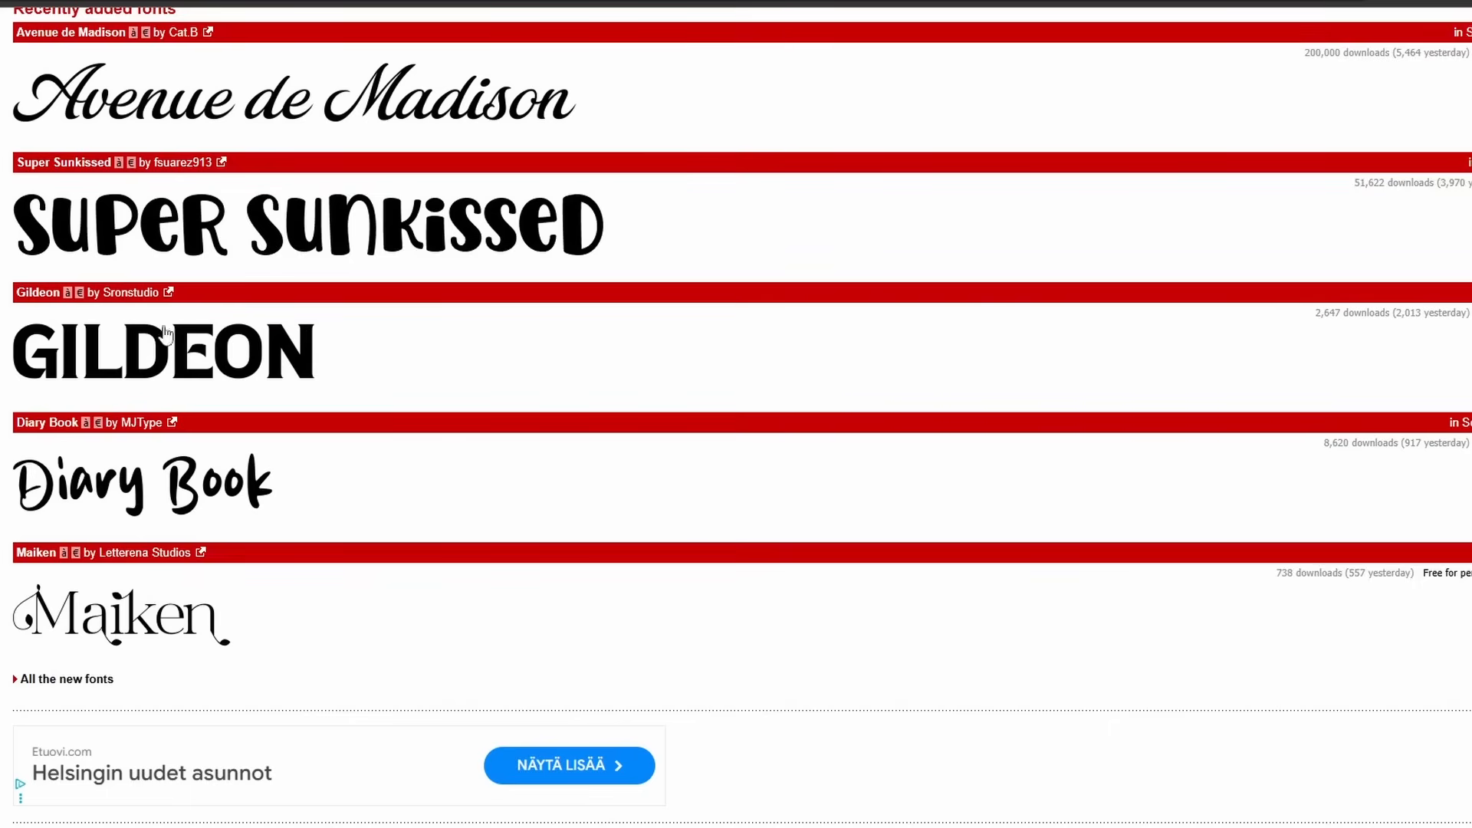
Scroll the recent fonts to Gildeon and download it.
{"action": "scroll", "scroll_direction": "up", "scroll_amount": 3}
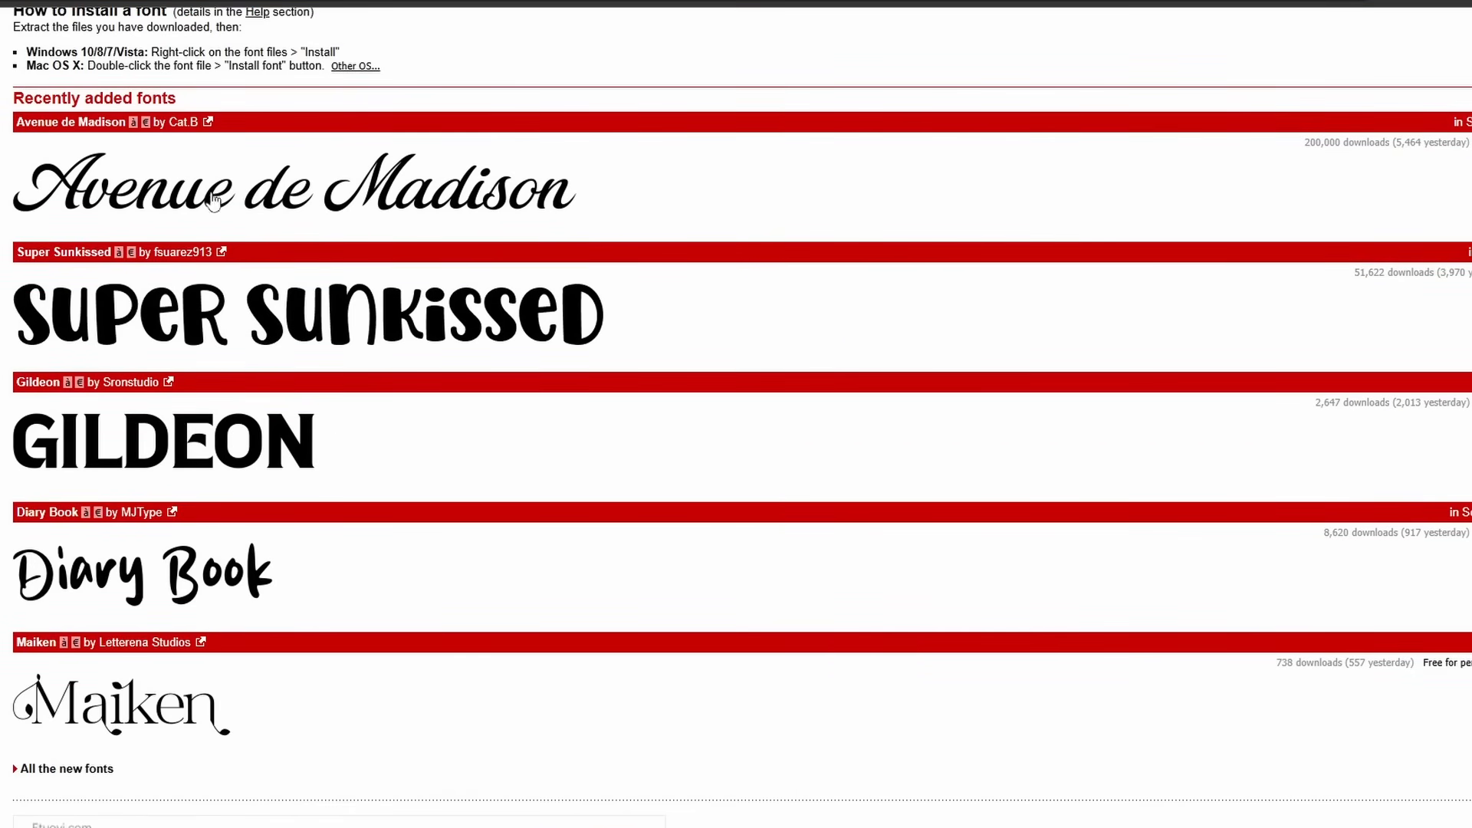
{"action": "mouse_move", "coordinate": [160, 158]}
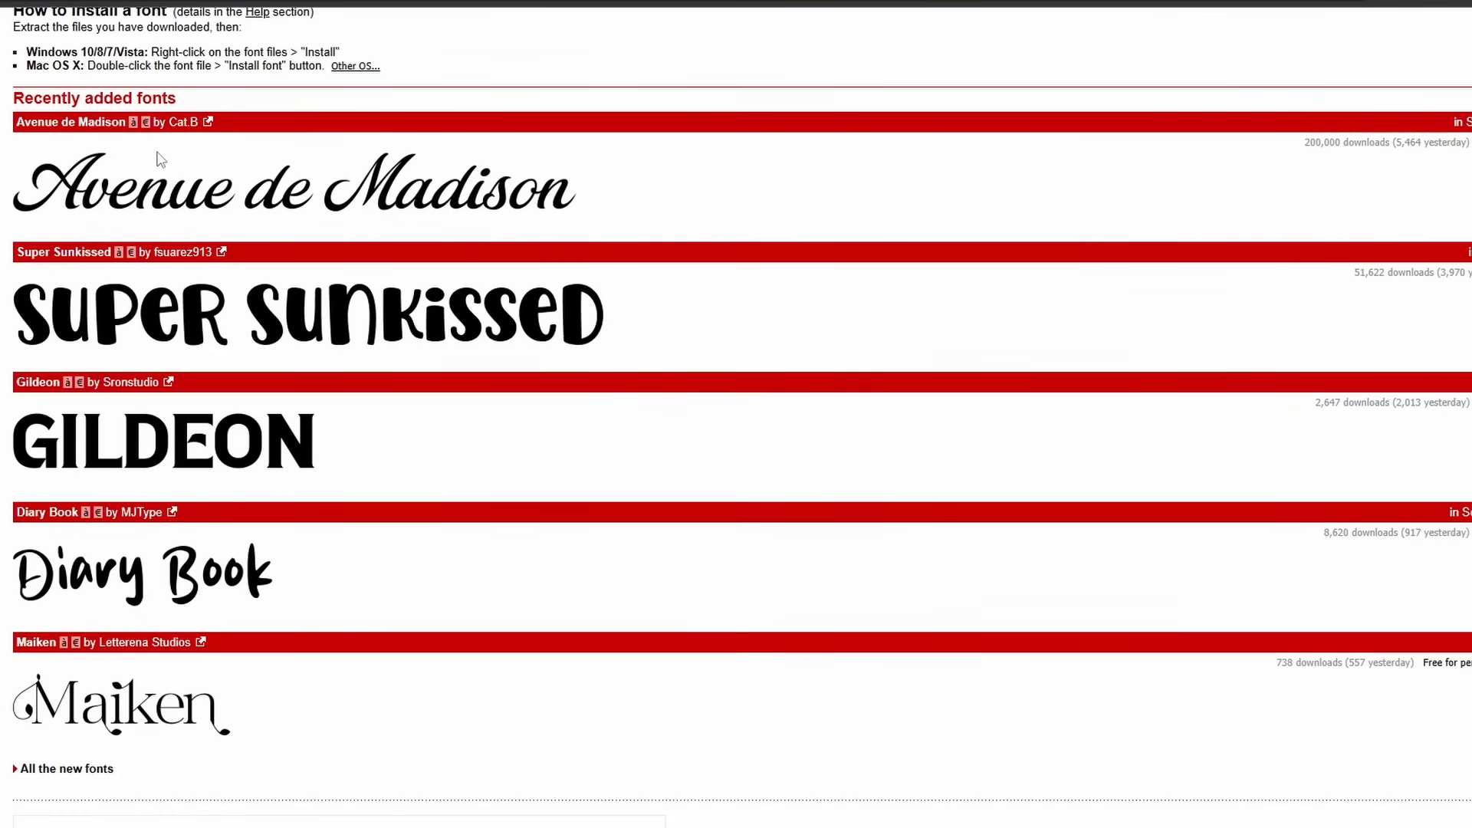
{"action": "scroll", "scroll_direction": "down", "scroll_amount": 3}
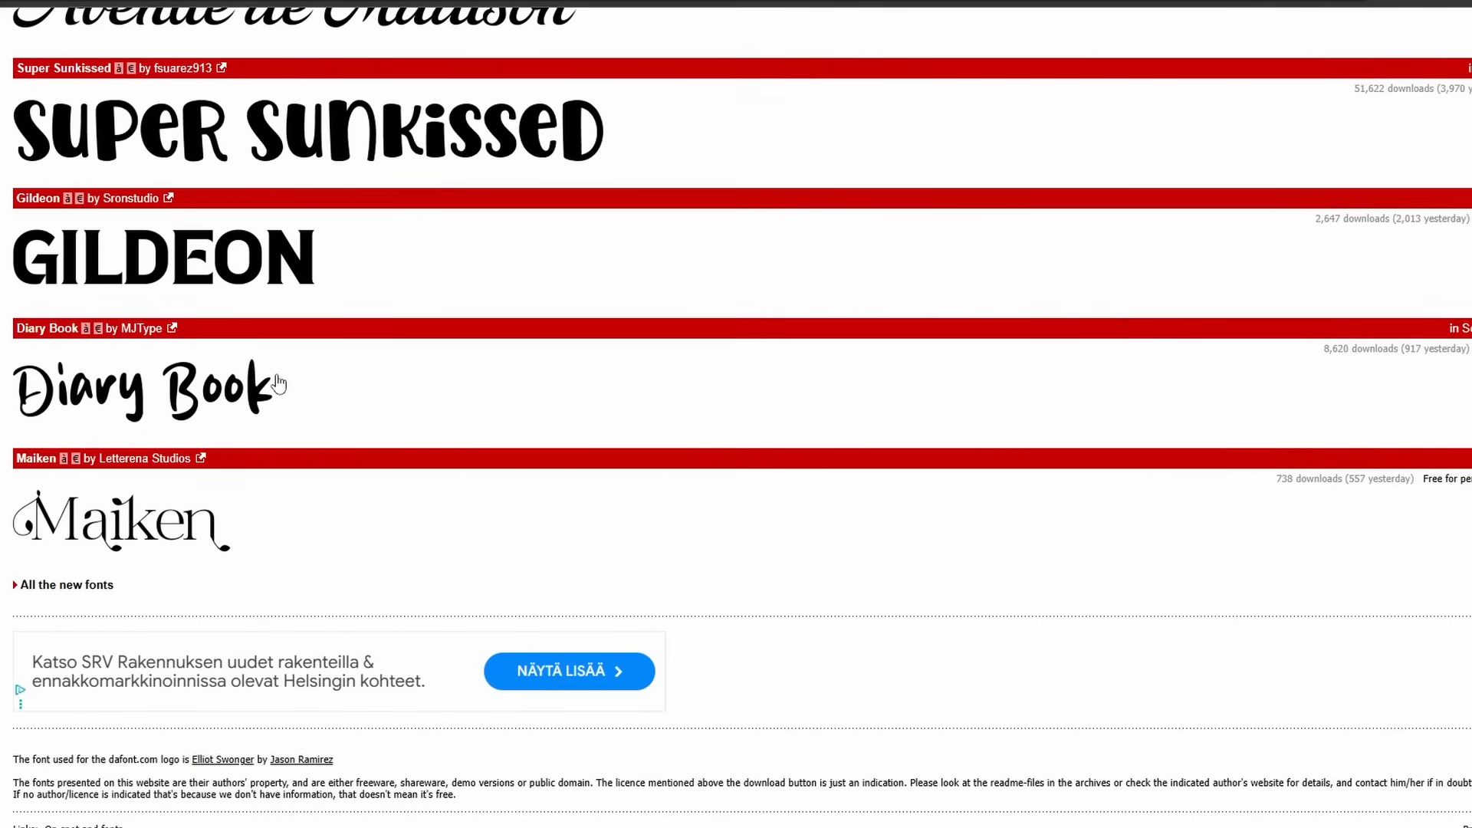
{"action": "scroll", "scroll_direction": "down", "scroll_amount": 3}
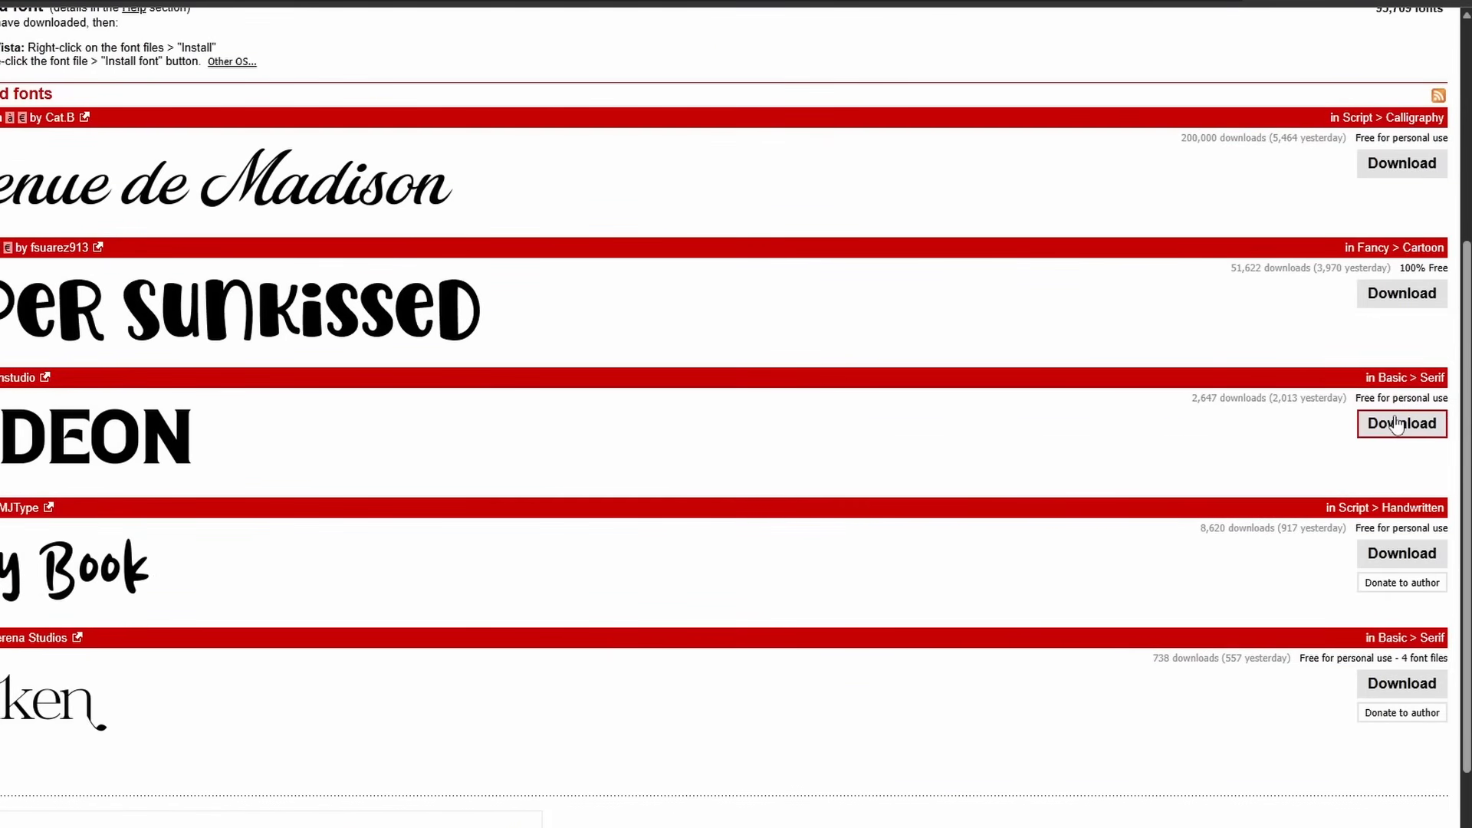
{"action": "left_click", "coordinate": [112, 15]}
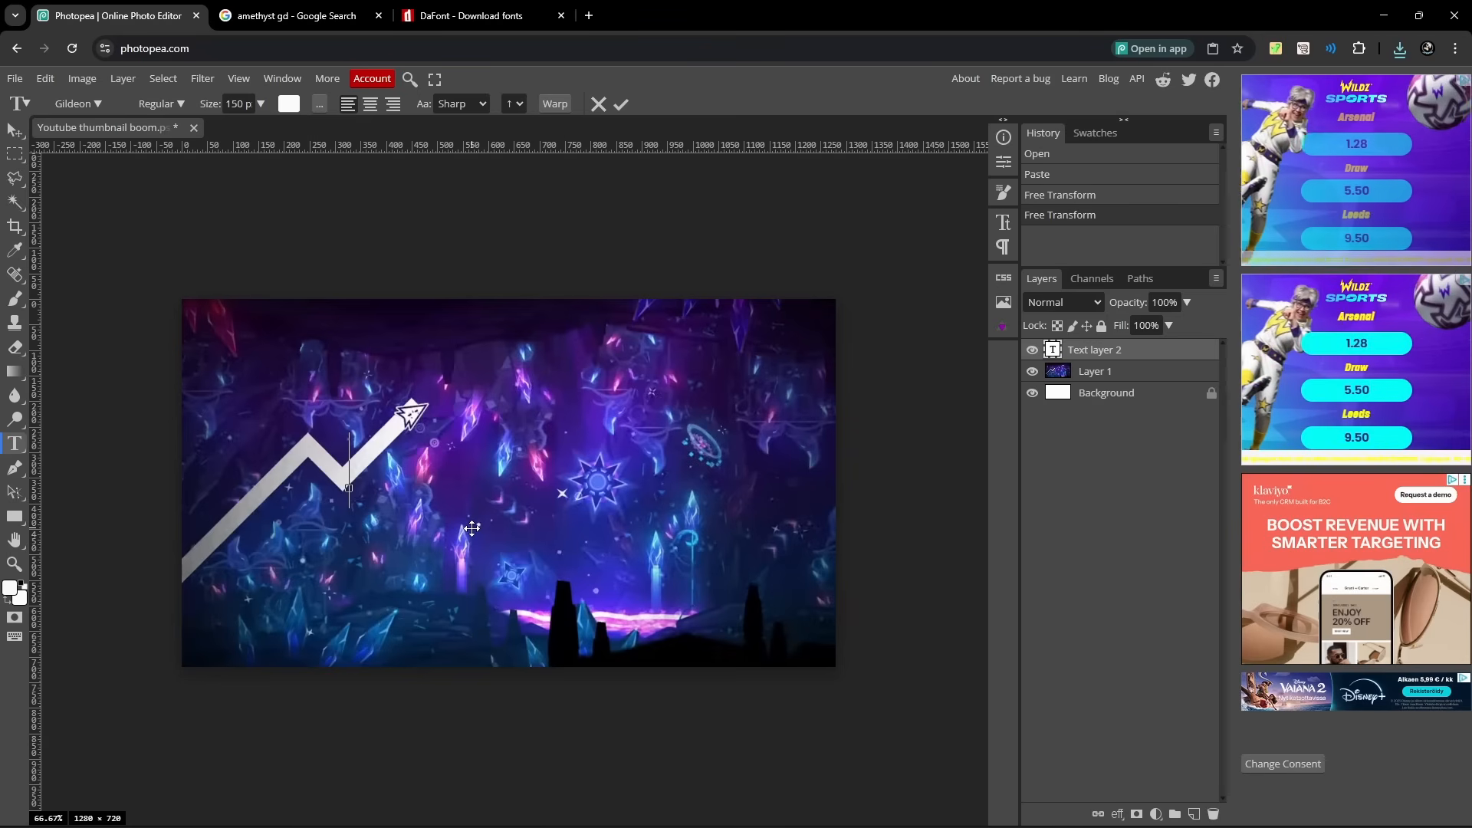
Type the title 'Amethyst' in large white Gildeon text on the canvas.
{"action": "type", "text": "A"}
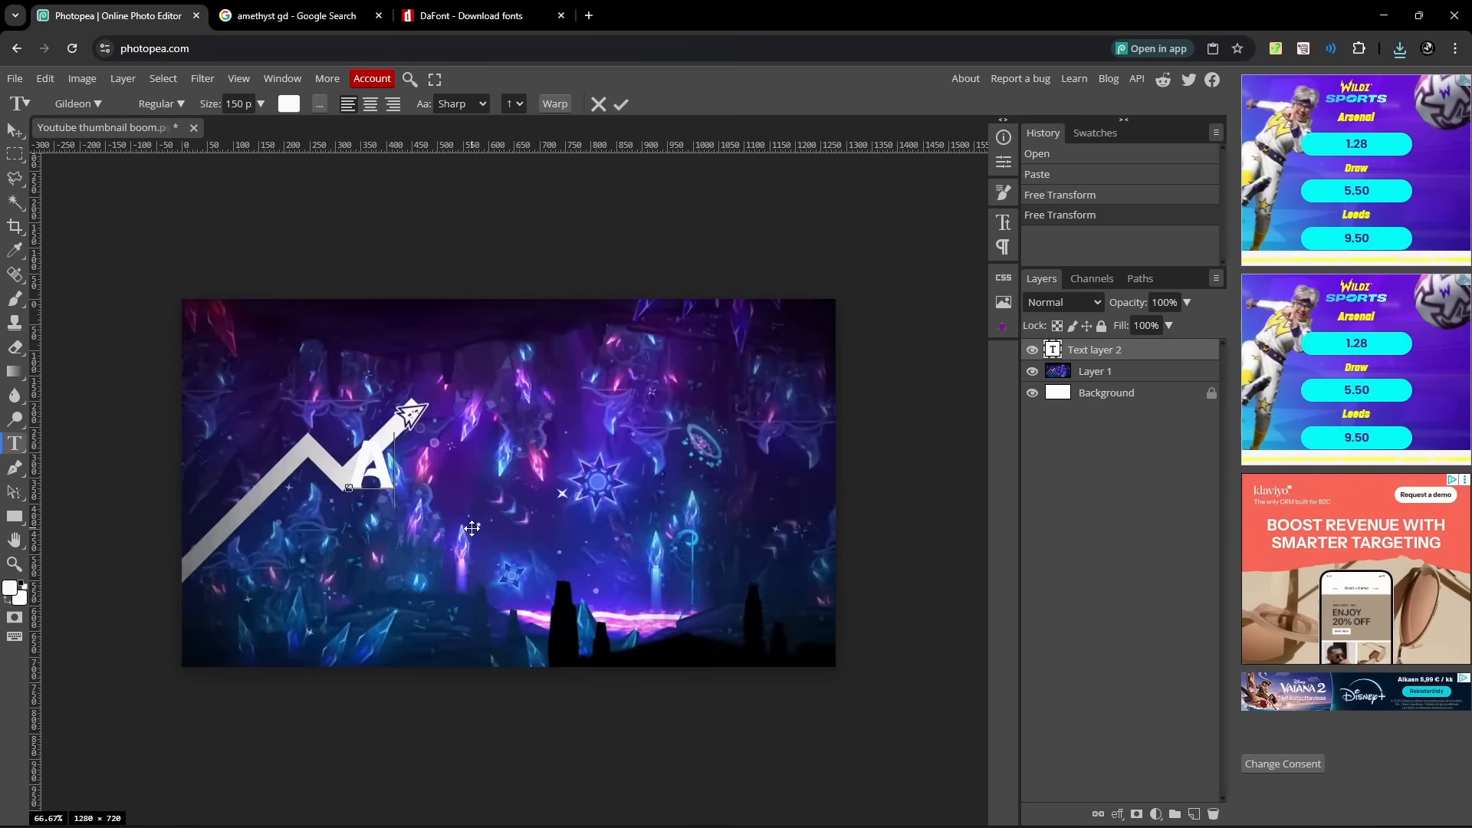
{"action": "type", "text": "Amet"}
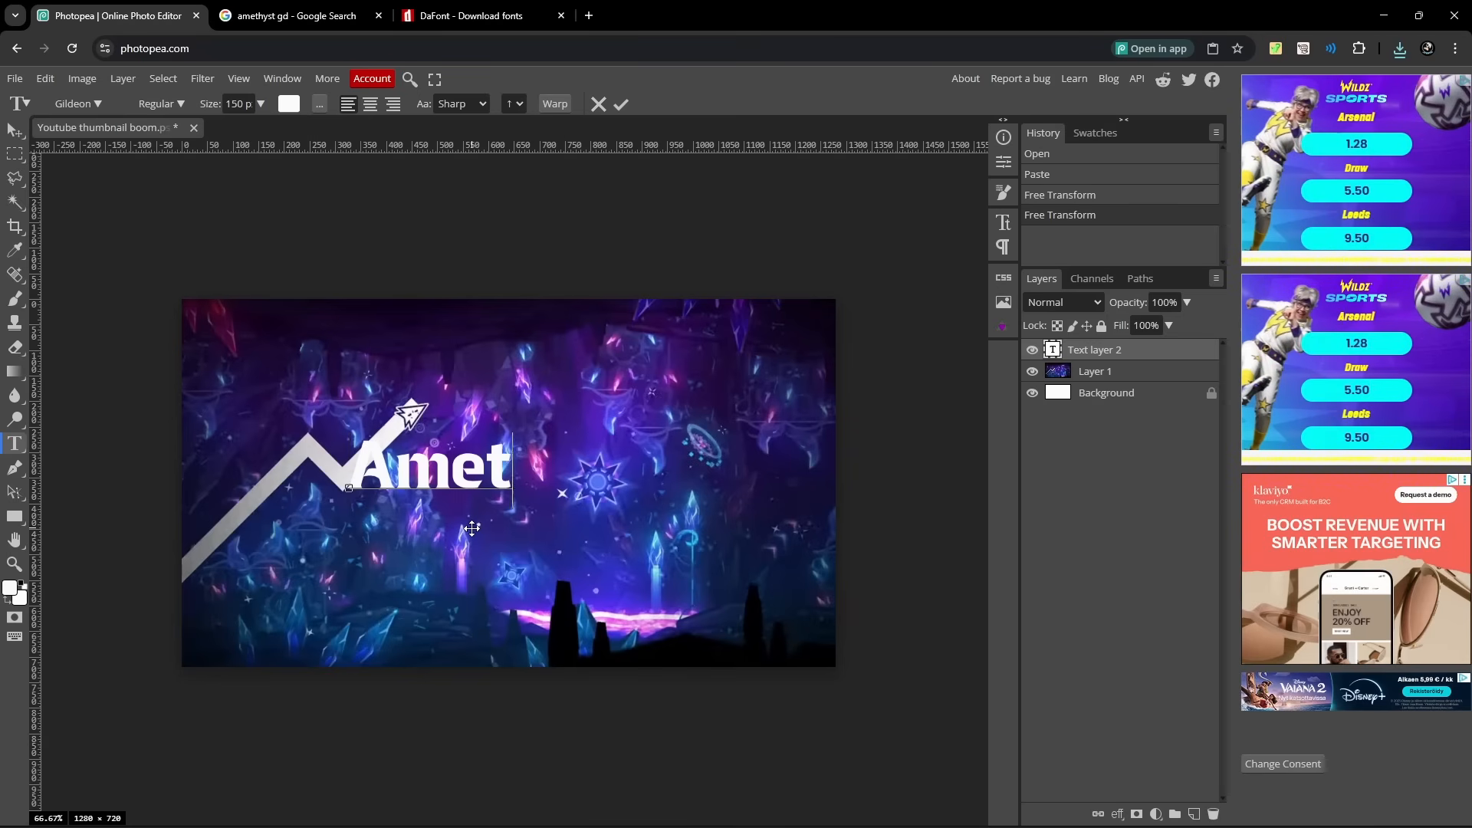
{"action": "type", "text": "hyst"}
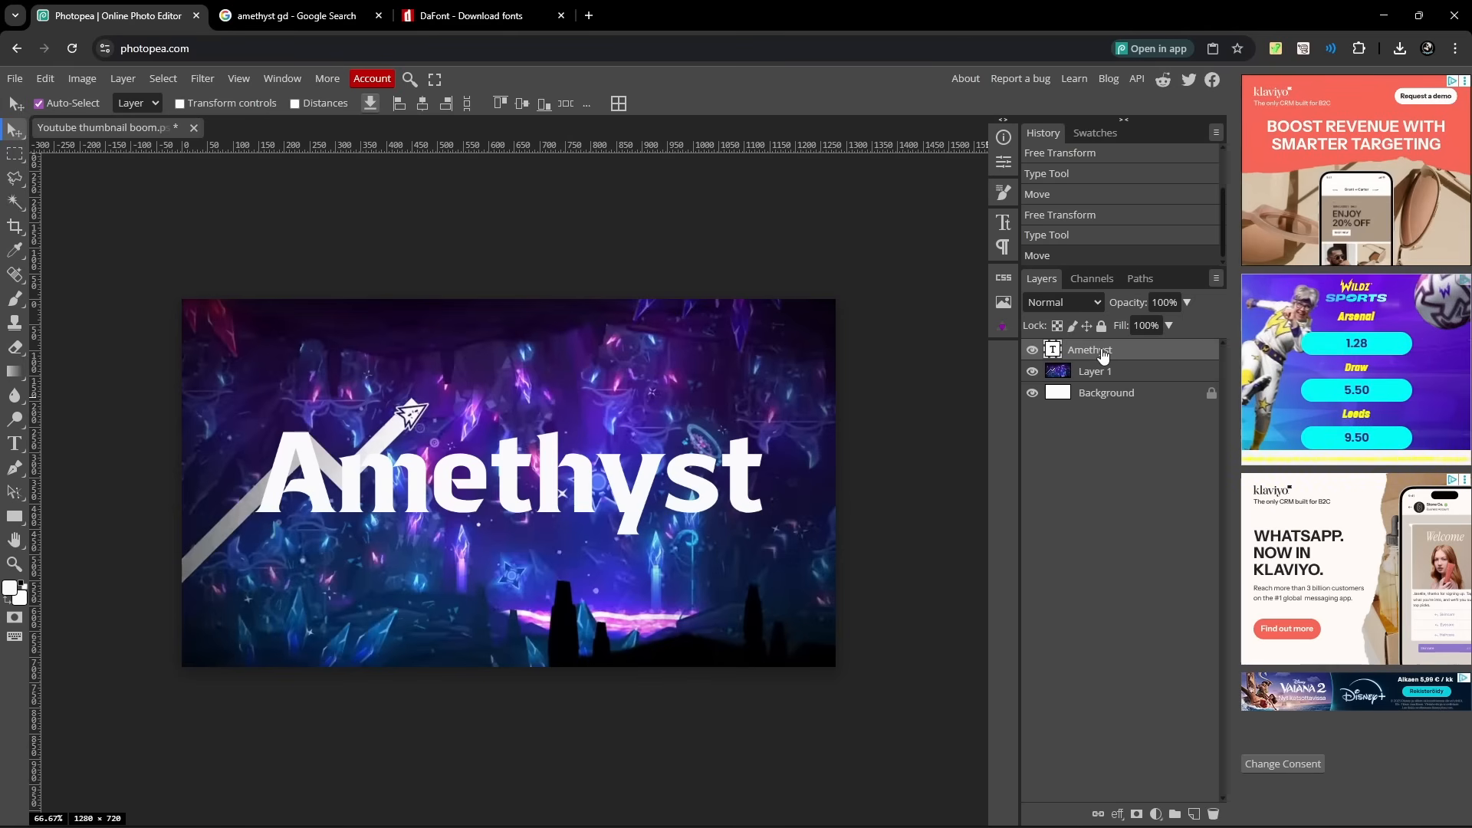
Apply Hue/Saturation to Layer 1 copy: Saturation -100, Lightness about -15.
{"action": "right_click", "coordinate": [1089, 350]}
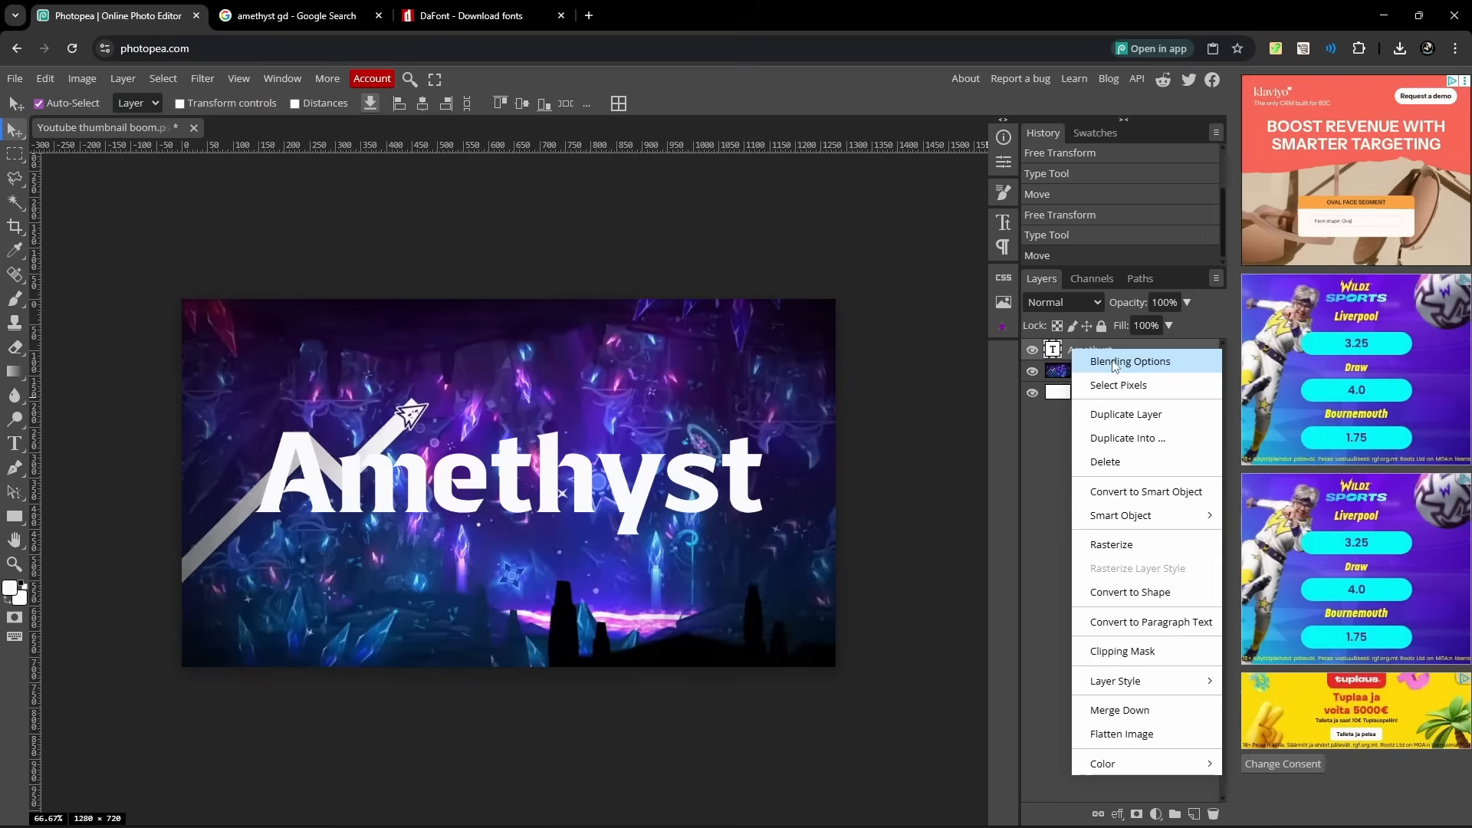
{"action": "mouse_move", "coordinate": [1042, 451]}
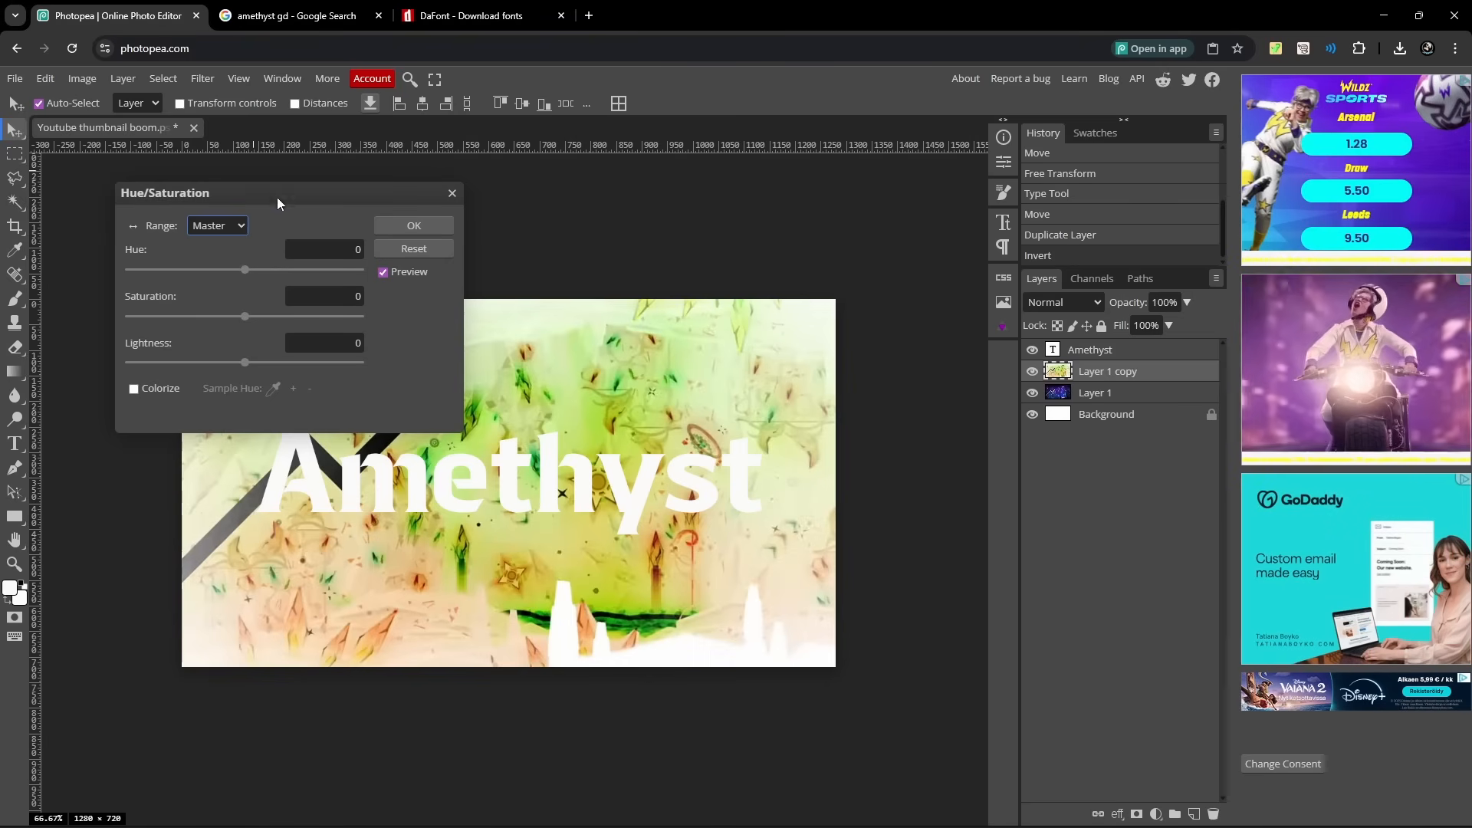
{"action": "left_click", "coordinate": [81, 78]}
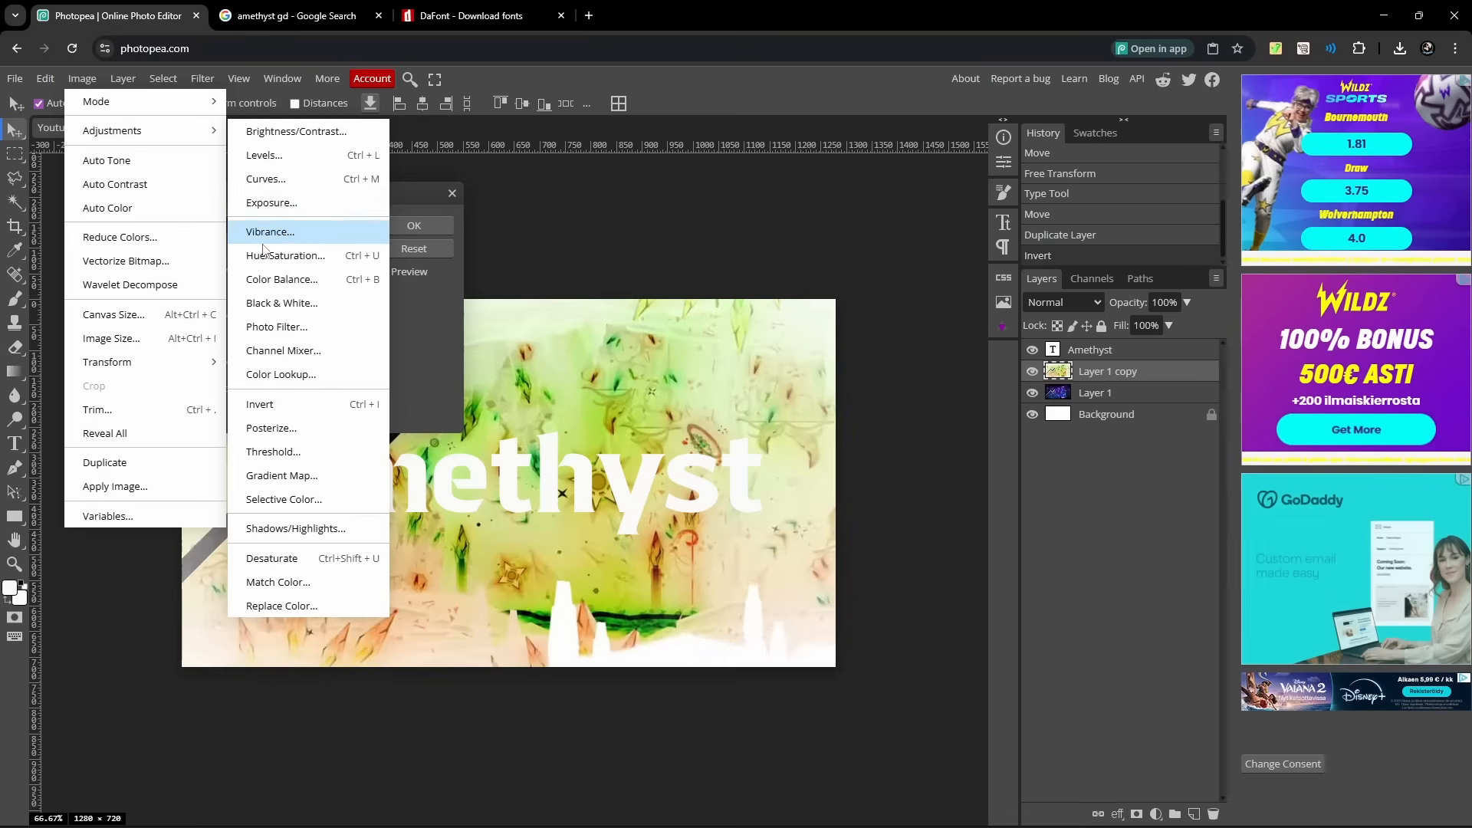
{"action": "left_click", "coordinate": [285, 256]}
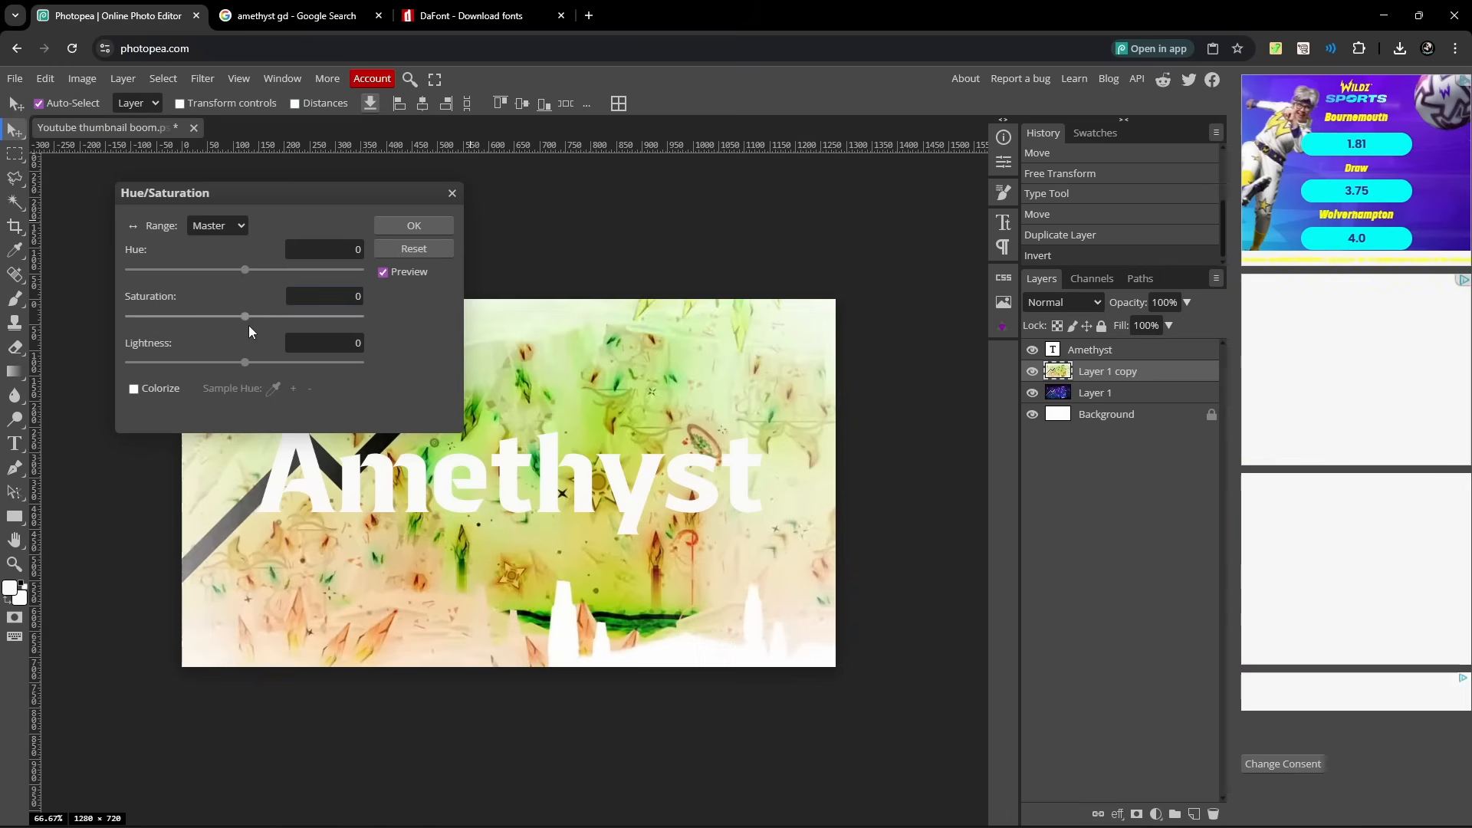
{"action": "left_click_drag", "start_coordinate": [221, 315], "coordinate": [128, 316]}
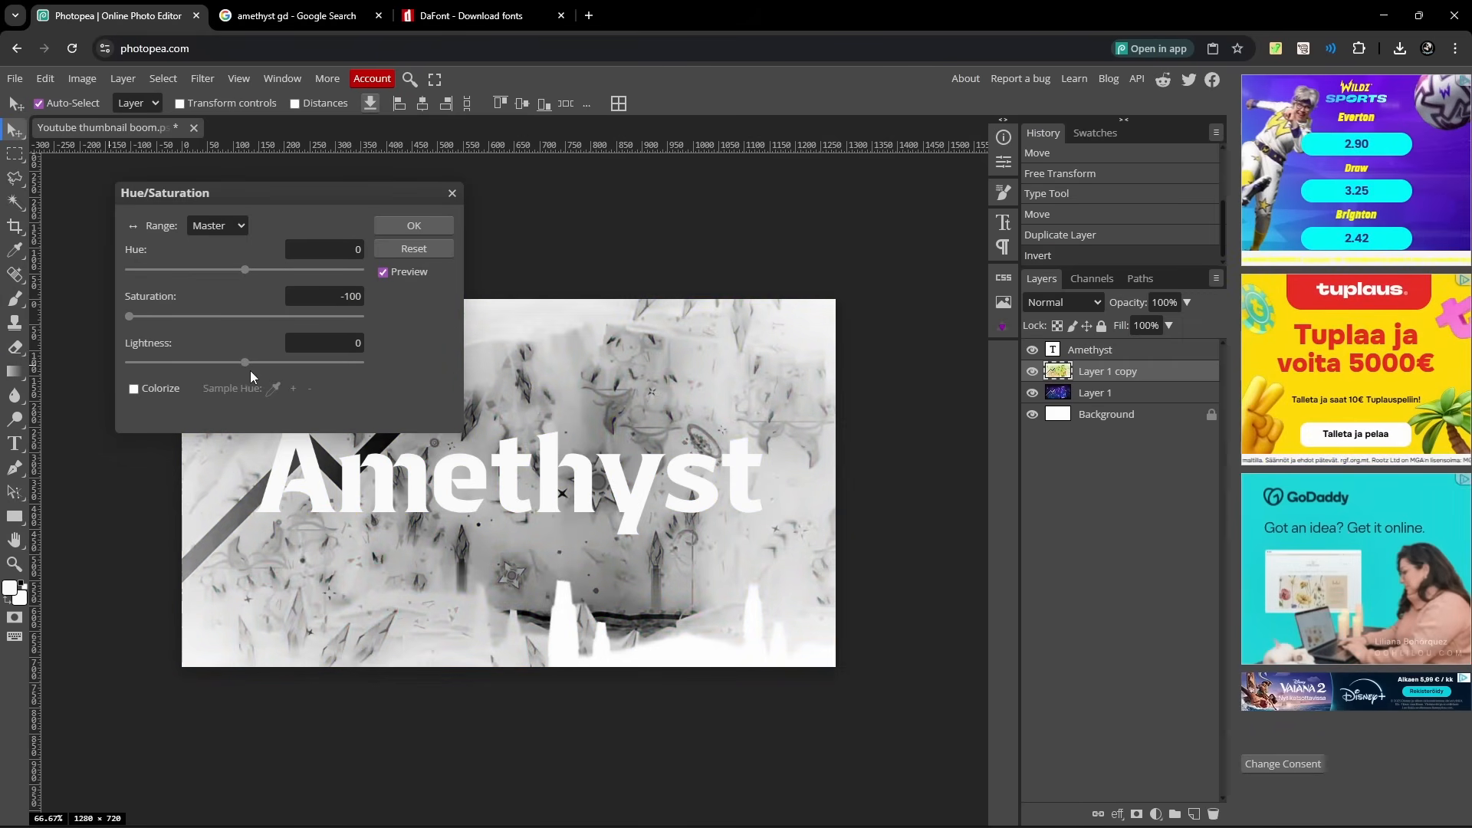
{"action": "left_click_drag", "start_coordinate": [243, 362], "coordinate": [226, 362]}
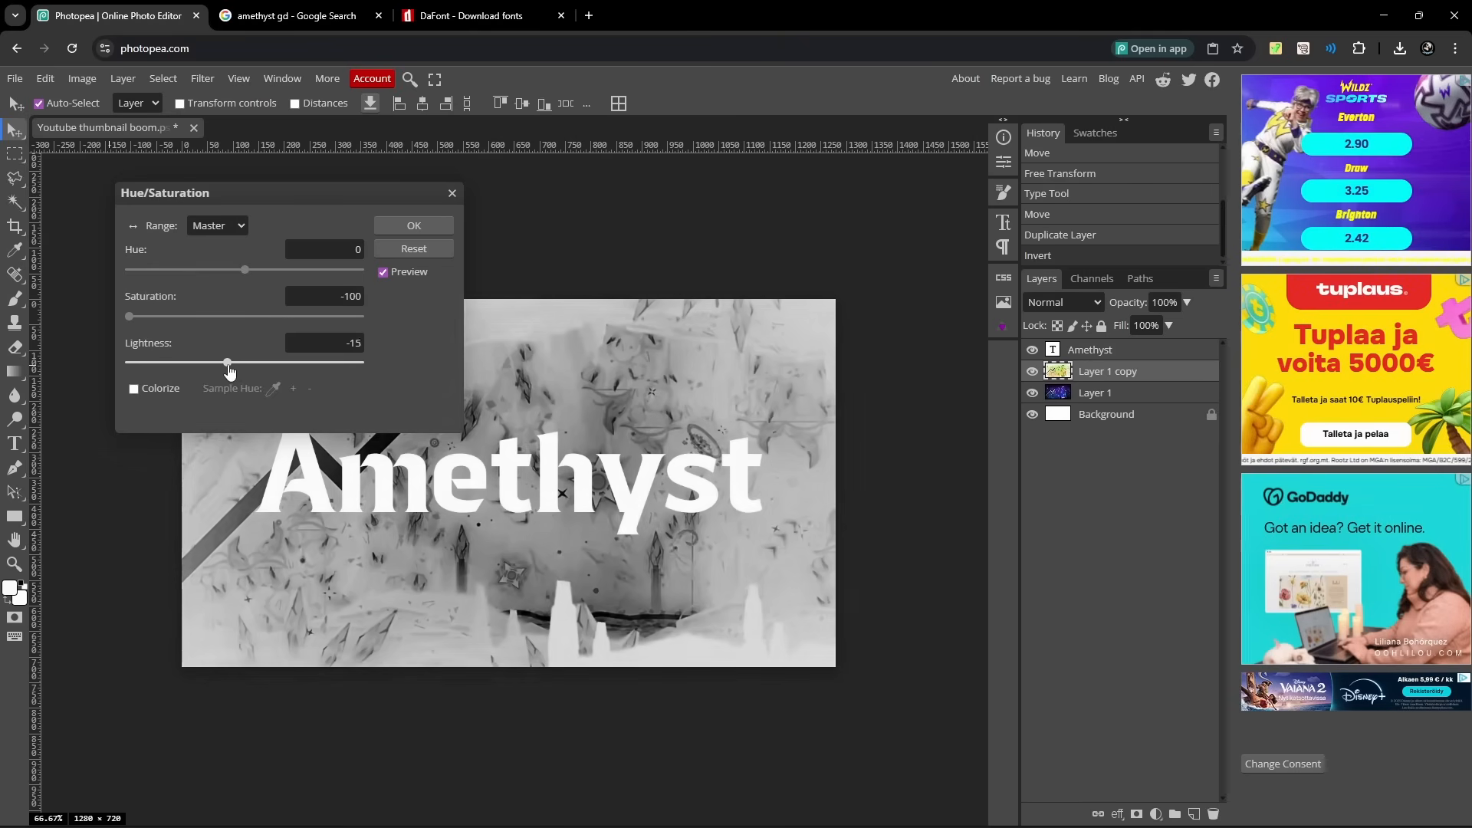
{"action": "left_click_drag", "start_coordinate": [227, 363], "coordinate": [244, 363]}
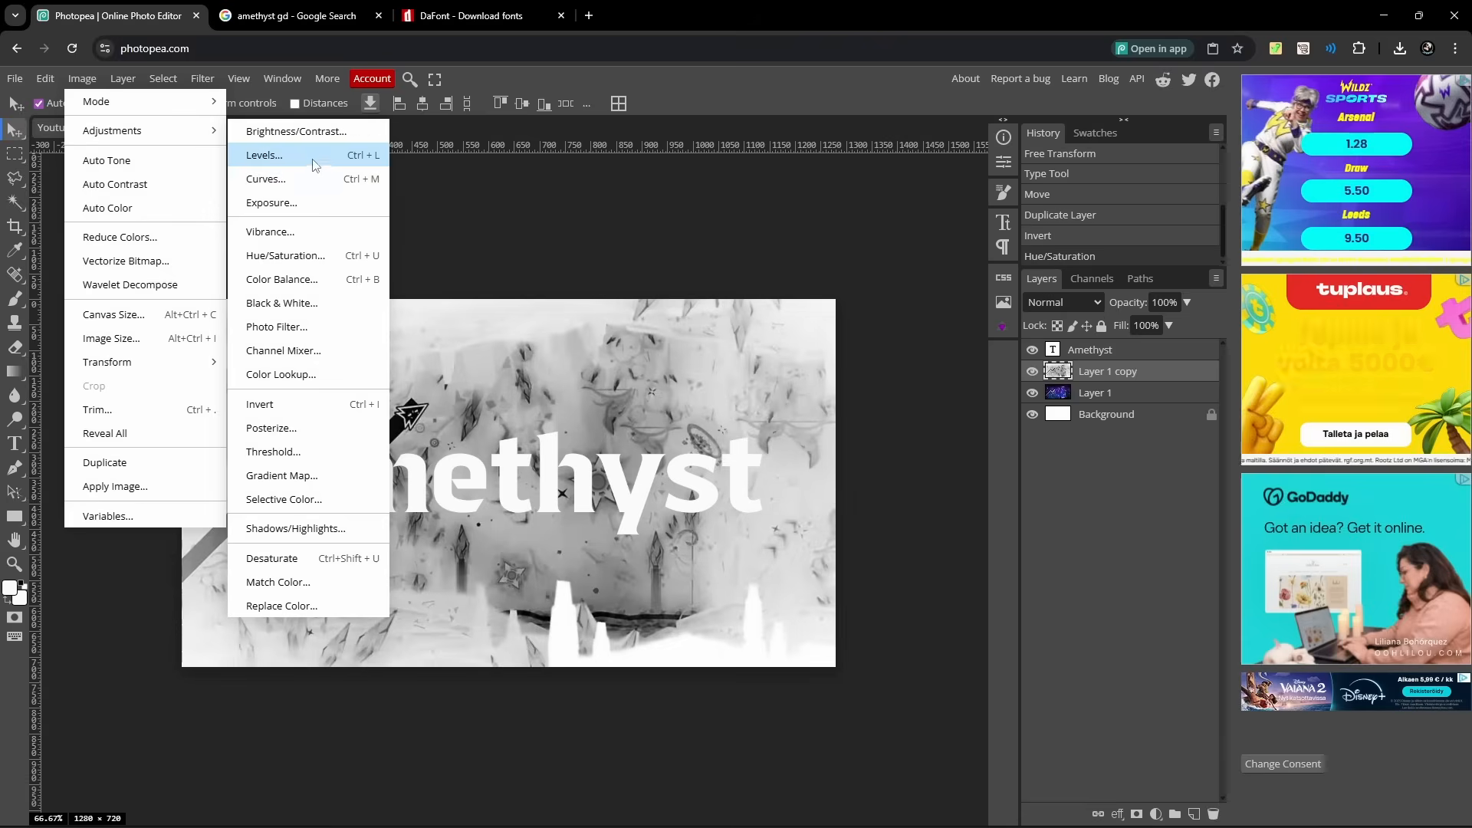
Apply Levels with the midtone slider pushed to about 0.3 for strong contrast.
{"action": "left_click", "coordinate": [264, 155]}
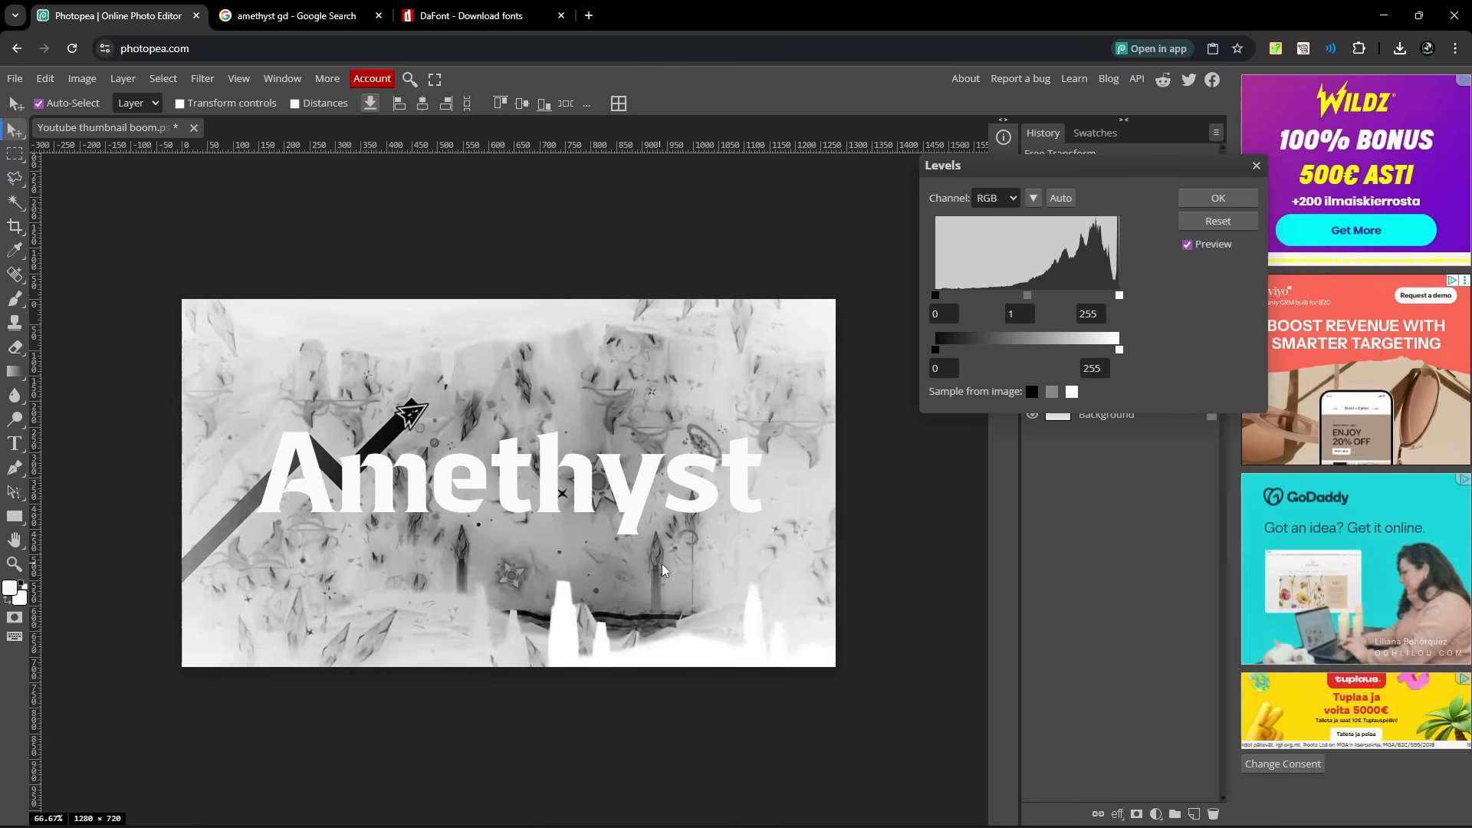
{"action": "left_click_drag", "start_coordinate": [934, 350], "coordinate": [936, 350]}
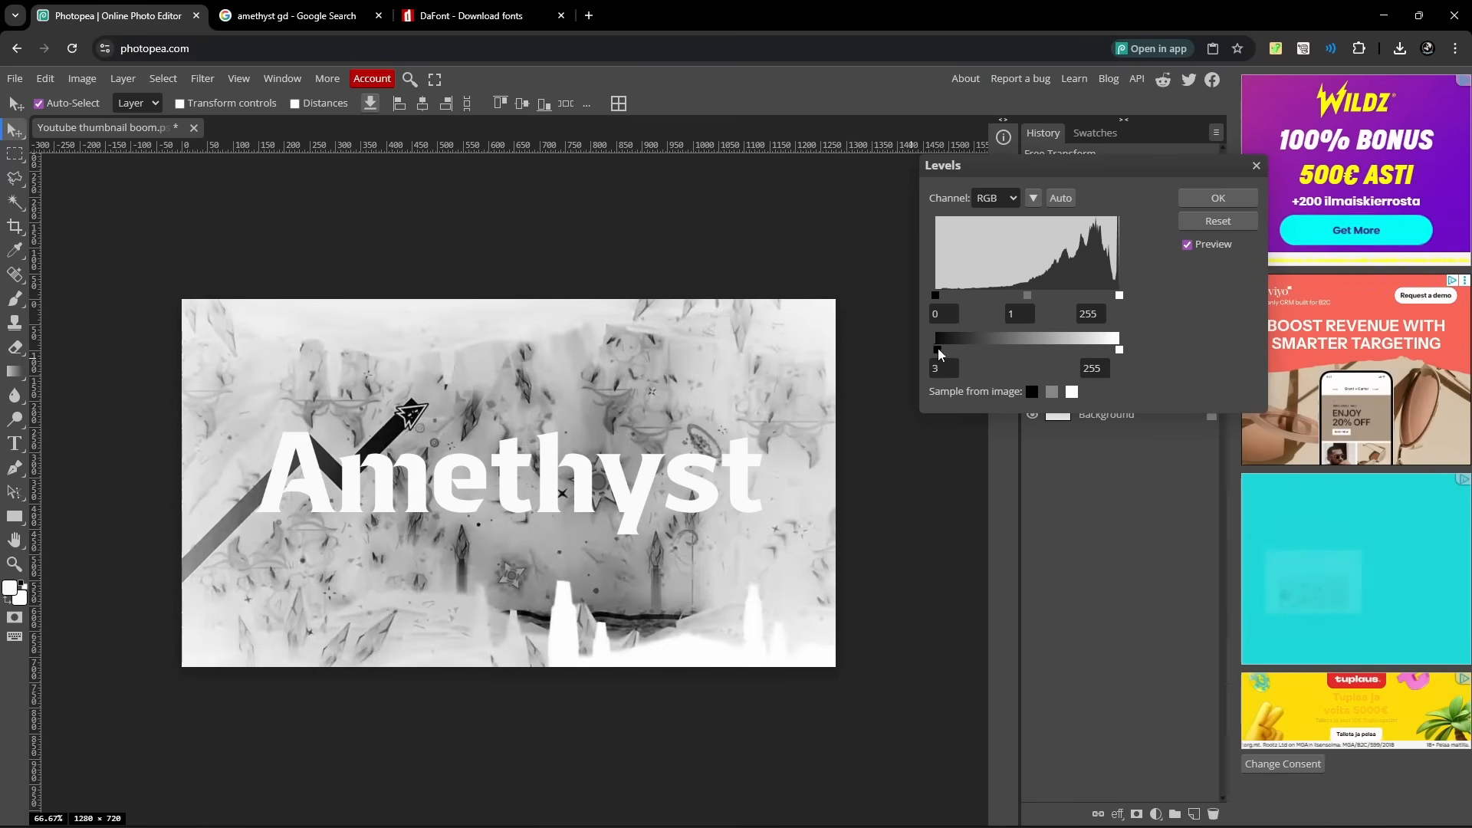
{"action": "left_click_drag", "start_coordinate": [937, 348], "coordinate": [941, 348]}
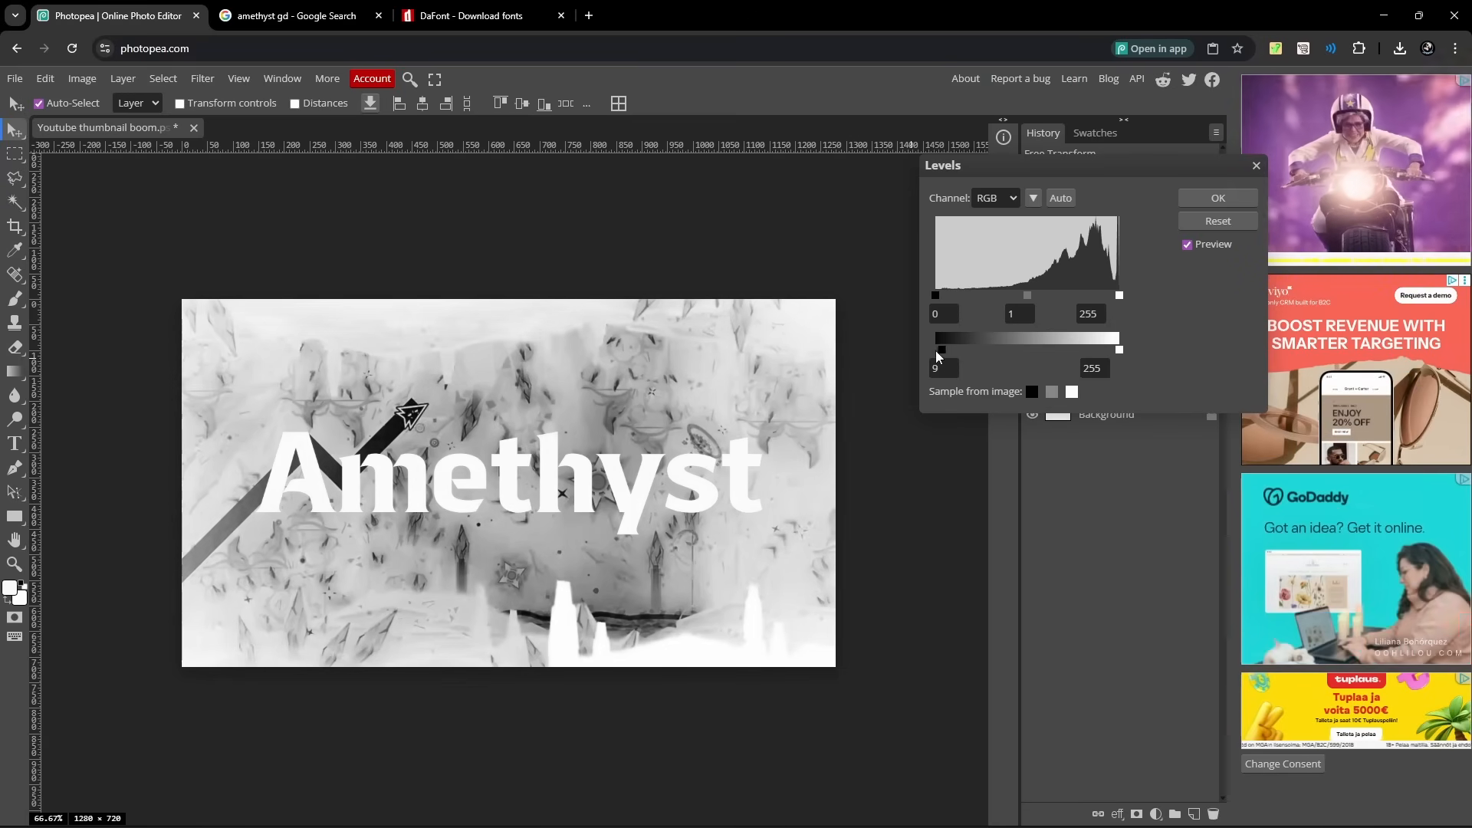
{"action": "left_click_drag", "start_coordinate": [1119, 348], "coordinate": [1049, 348]}
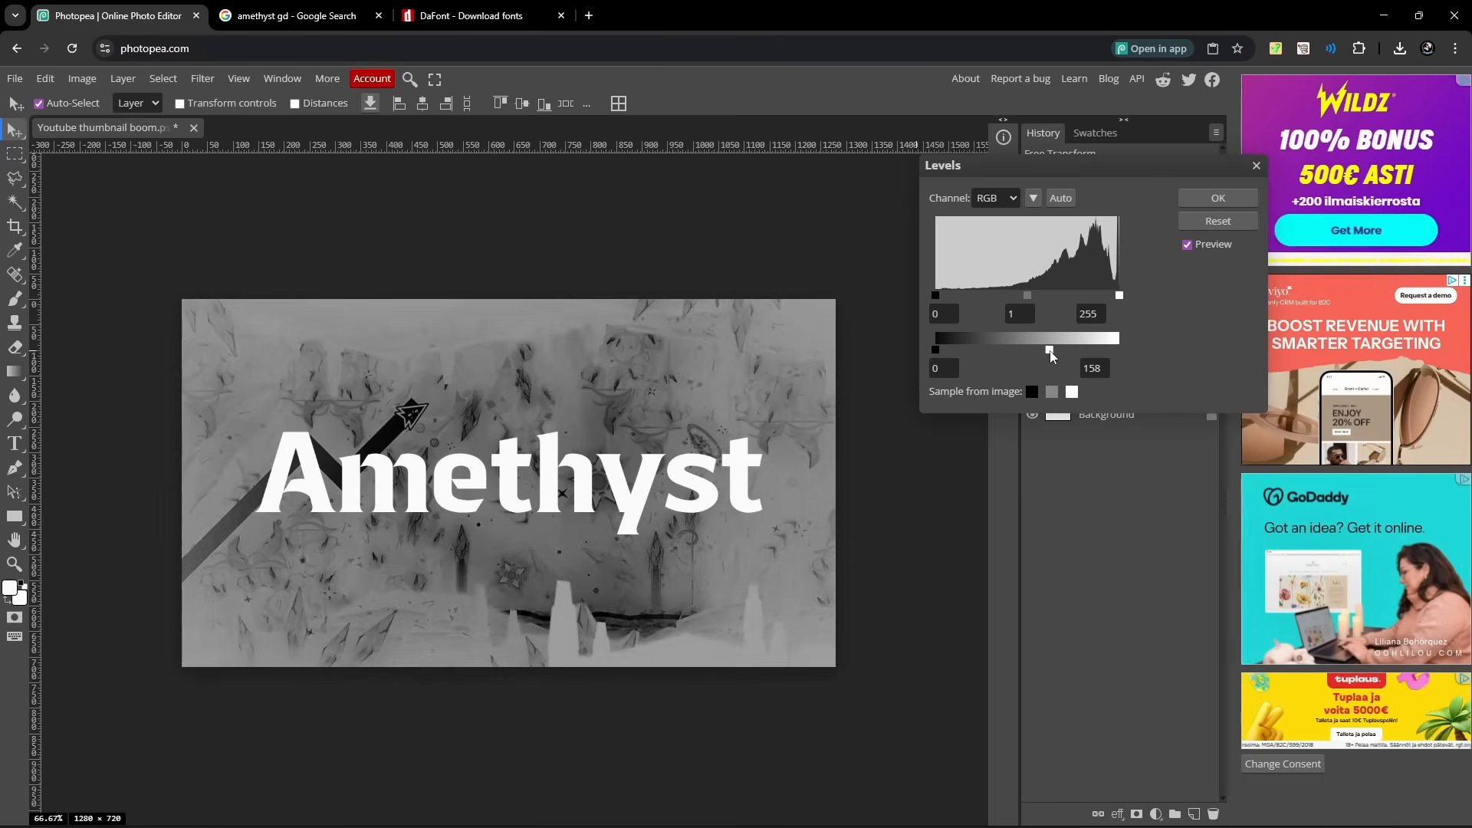
{"action": "left_click_drag", "start_coordinate": [1049, 350], "coordinate": [1118, 349]}
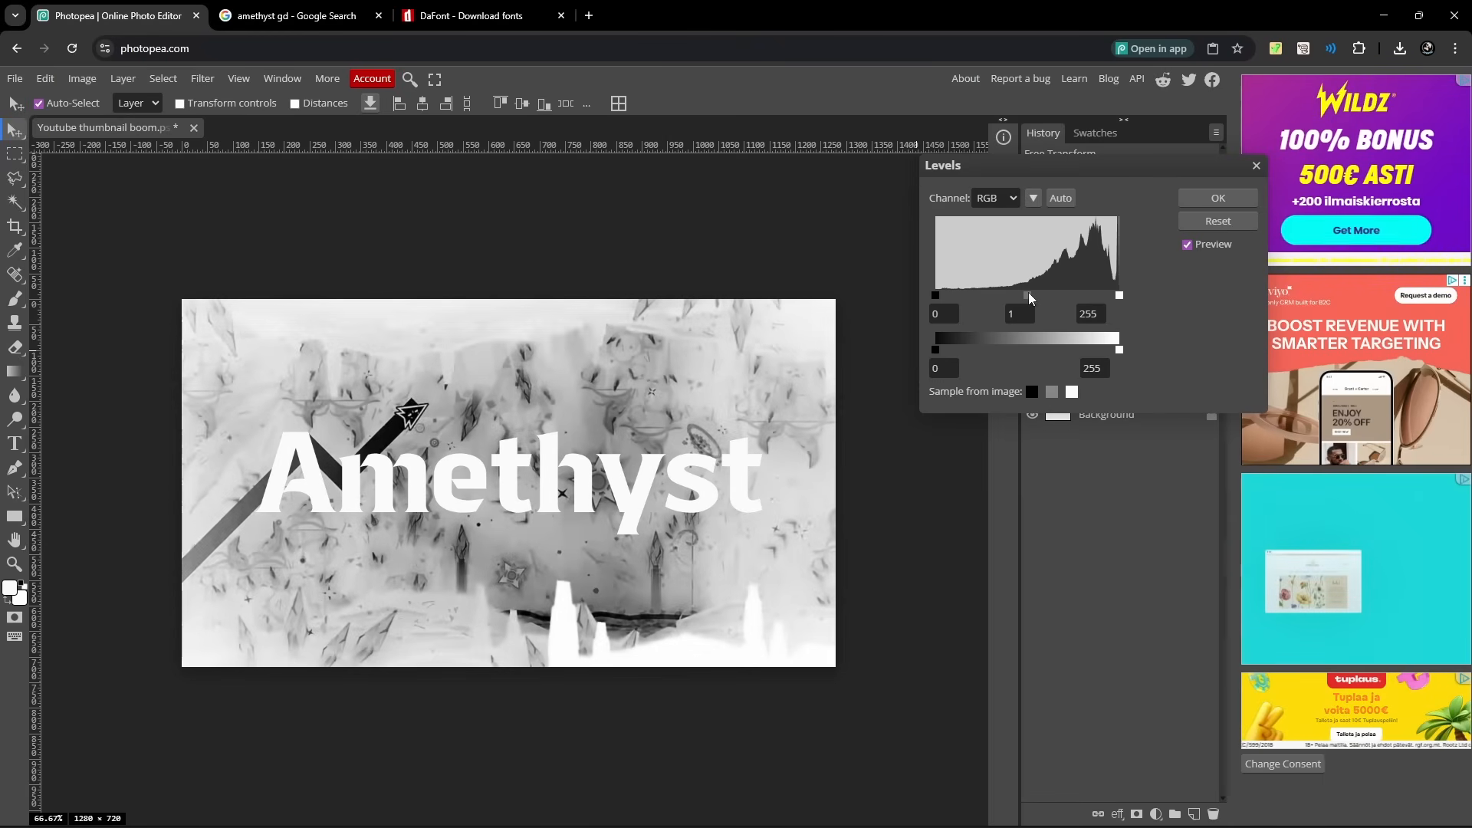
{"action": "left_click_drag", "start_coordinate": [1026, 294], "coordinate": [1038, 294]}
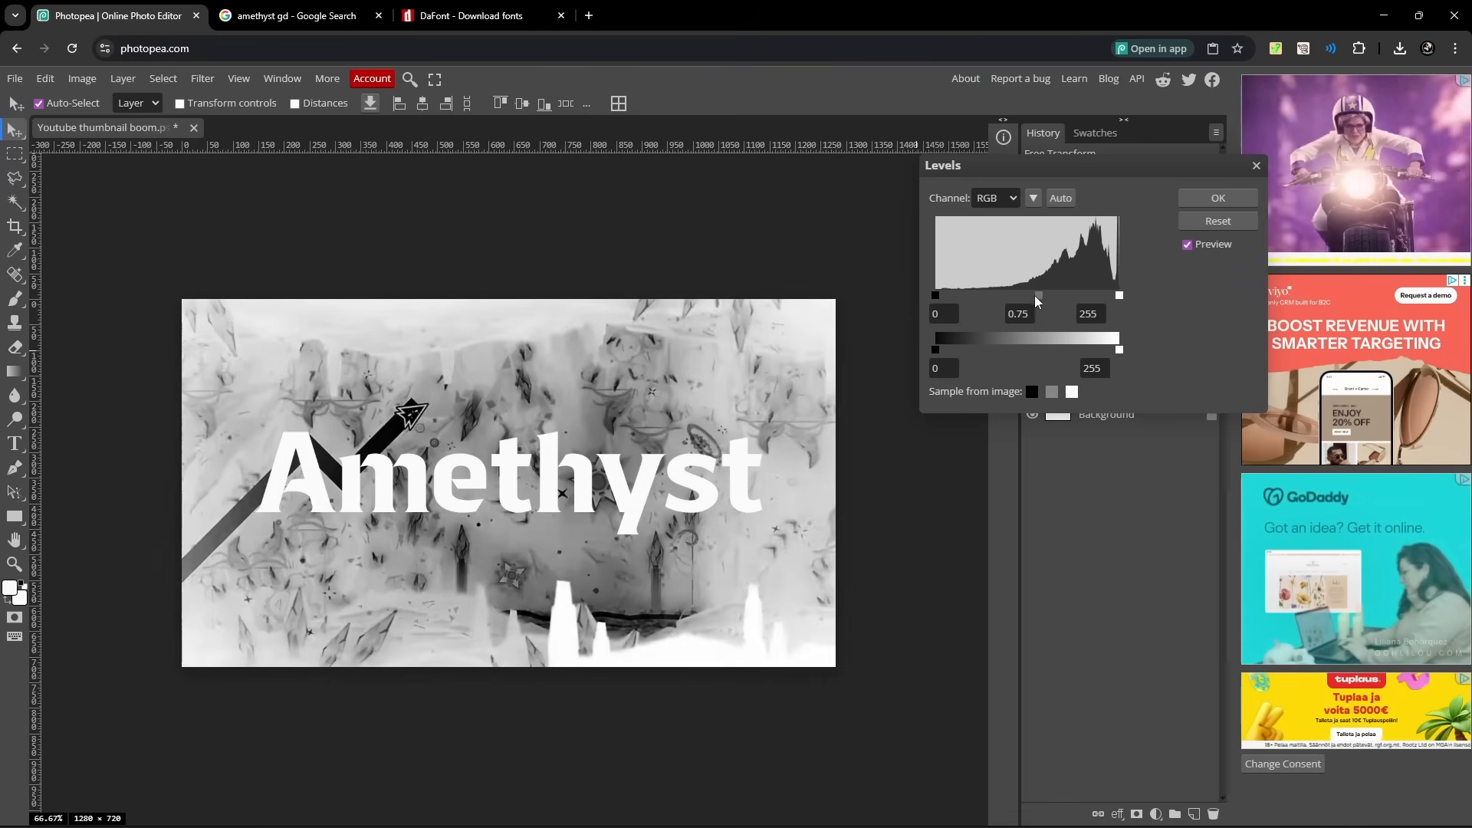
{"action": "left_click_drag", "start_coordinate": [1038, 294], "coordinate": [1076, 294]}
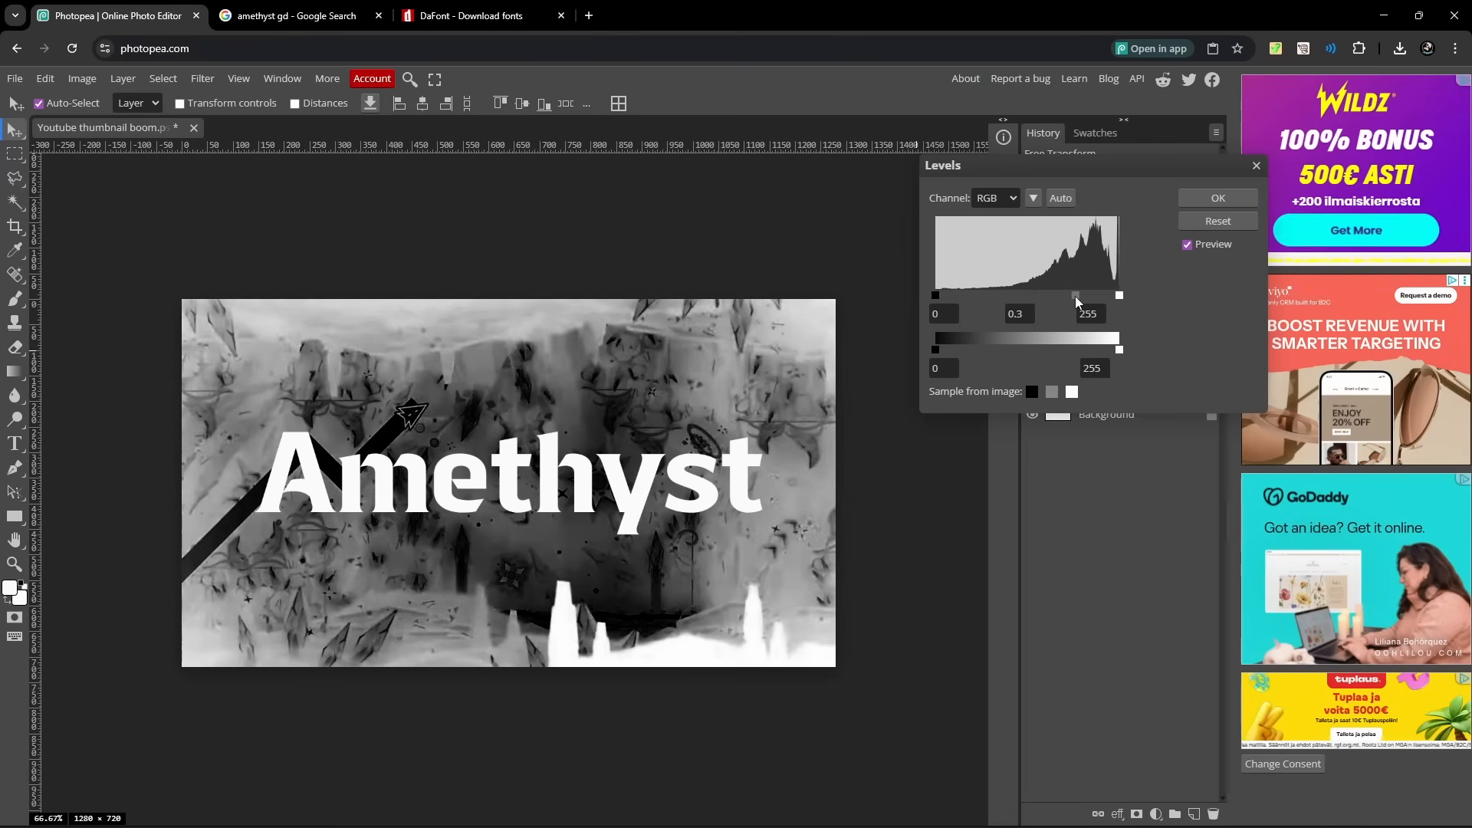
{"action": "left_click", "coordinate": [1216, 198]}
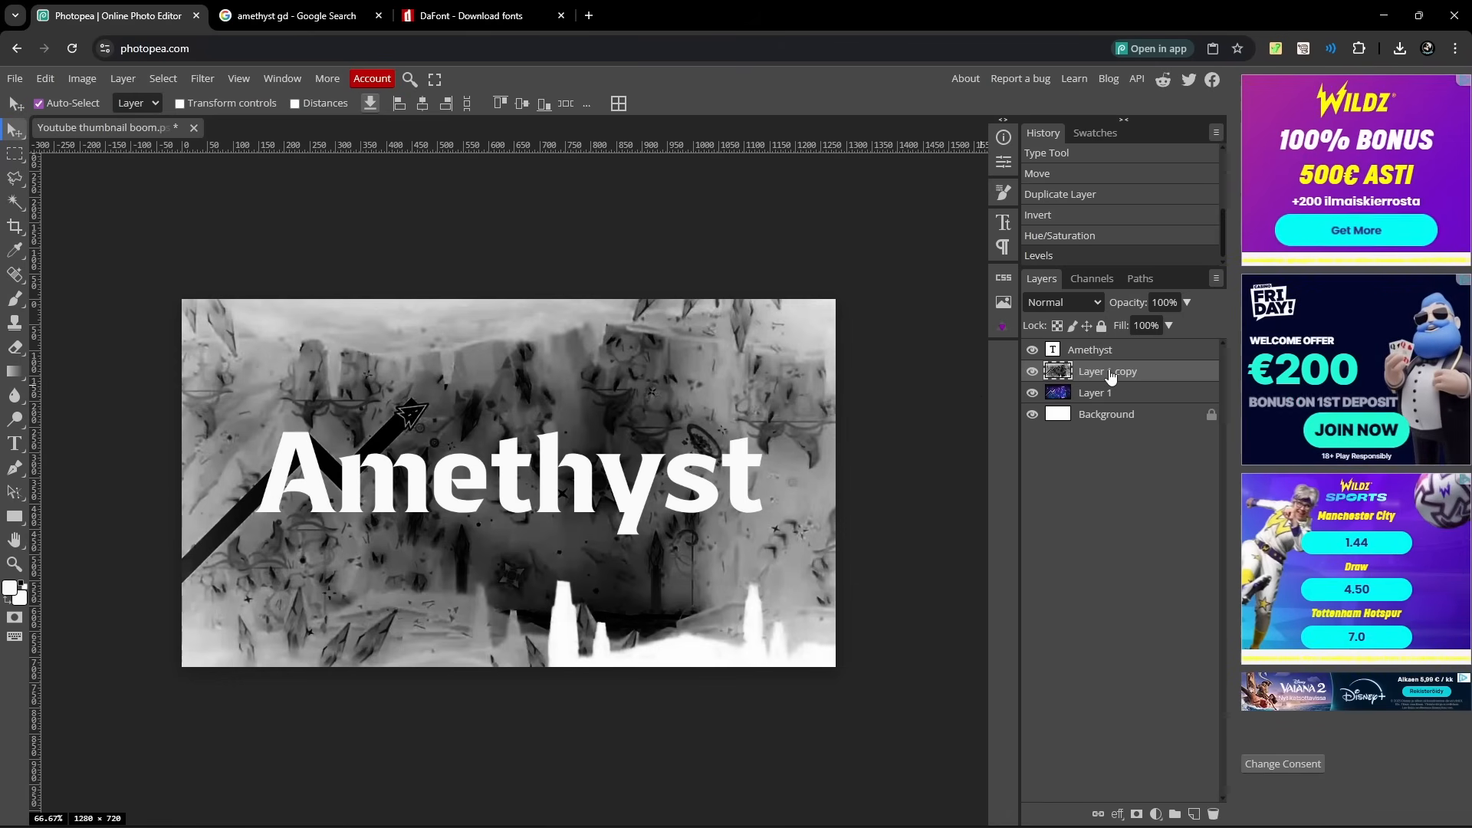
Set Layer 1 copy as a clipping mask over the Amethyst text layer.
{"action": "right_click", "coordinate": [1107, 371]}
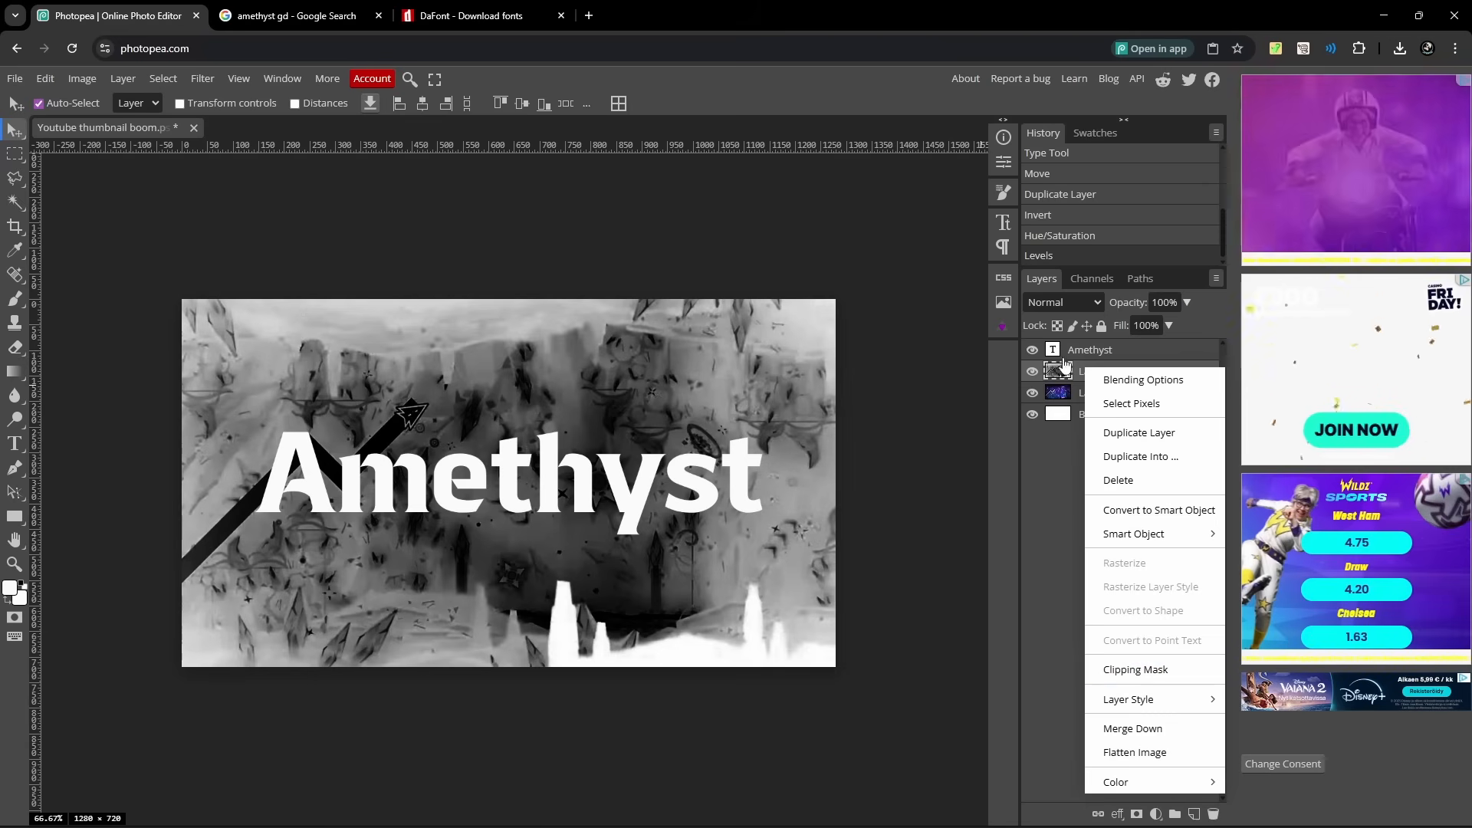
{"action": "mouse_move", "coordinate": [1127, 674]}
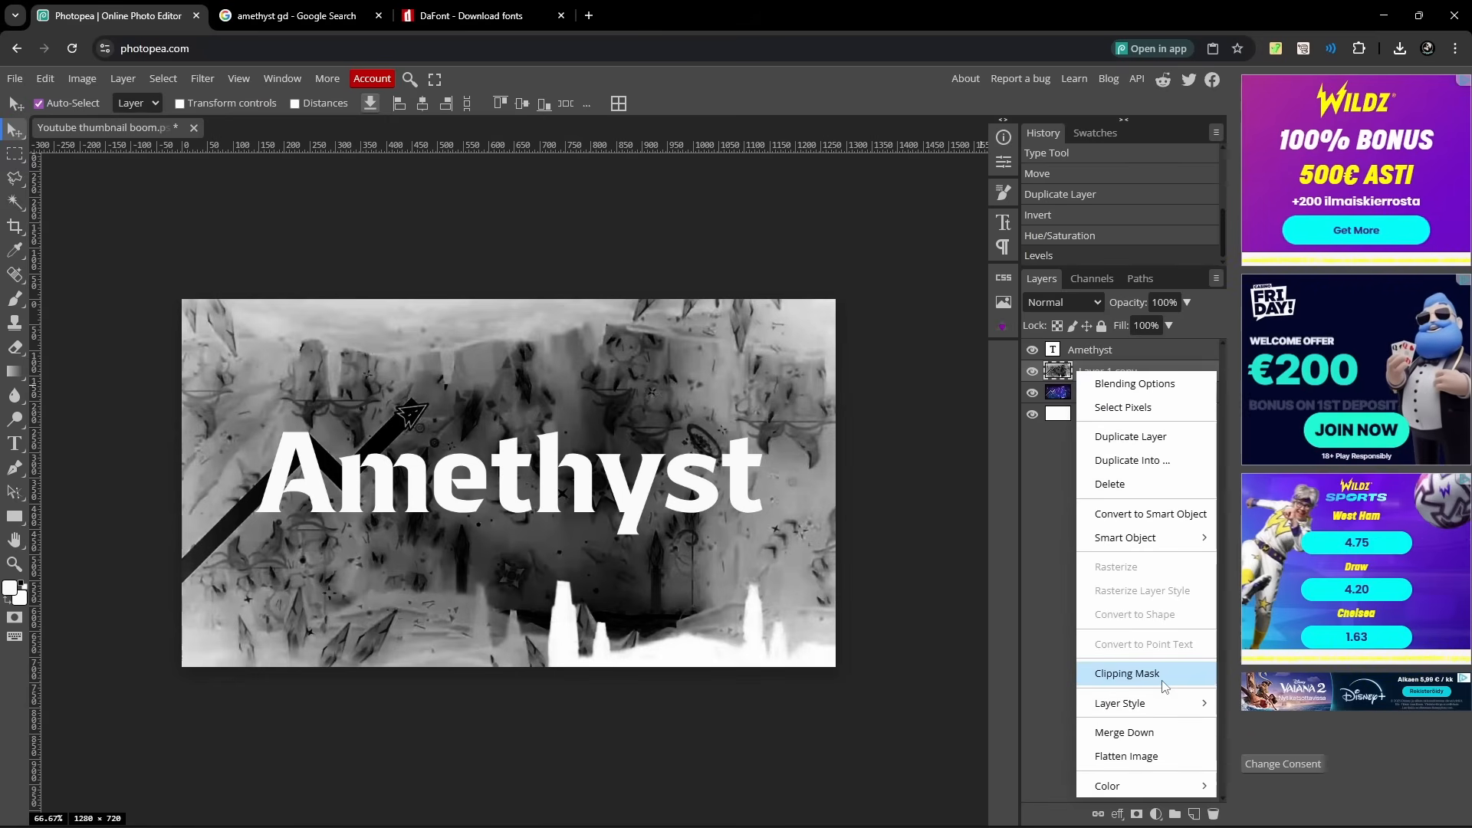
{"action": "left_click", "coordinate": [1127, 673]}
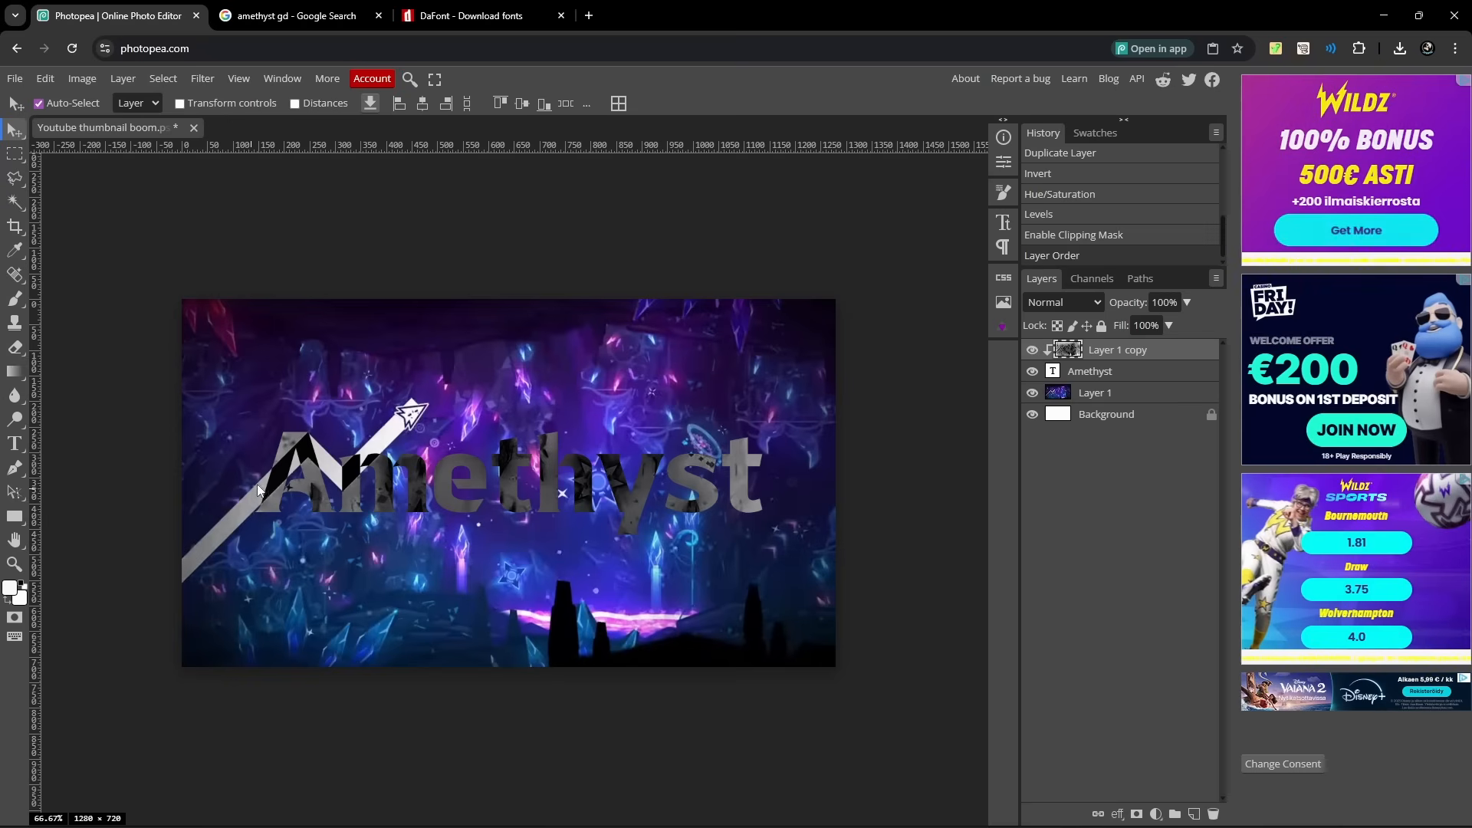
{"action": "mouse_move", "coordinate": [434, 425]}
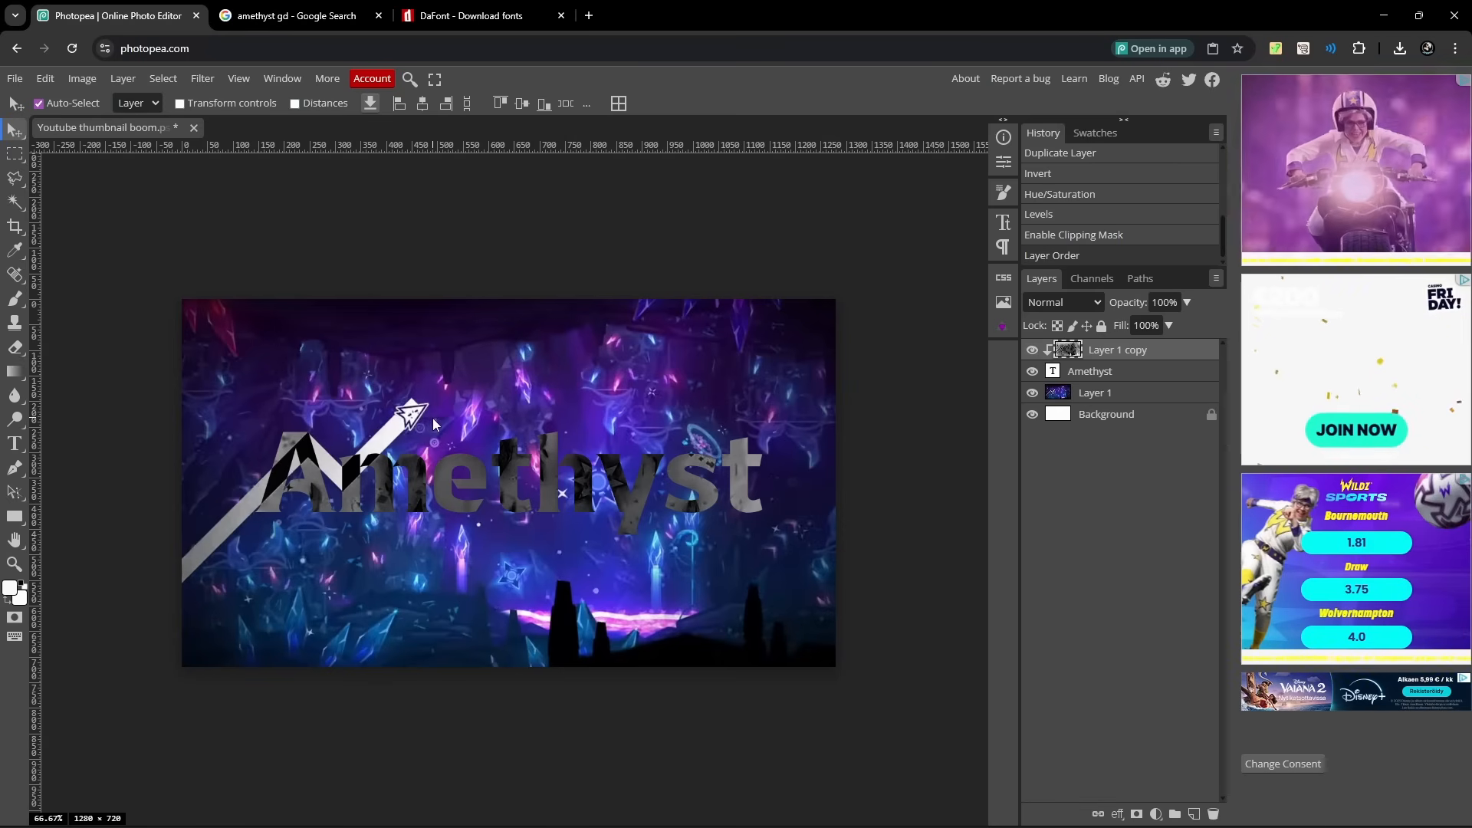
{"action": "mouse_move", "coordinate": [854, 427]}
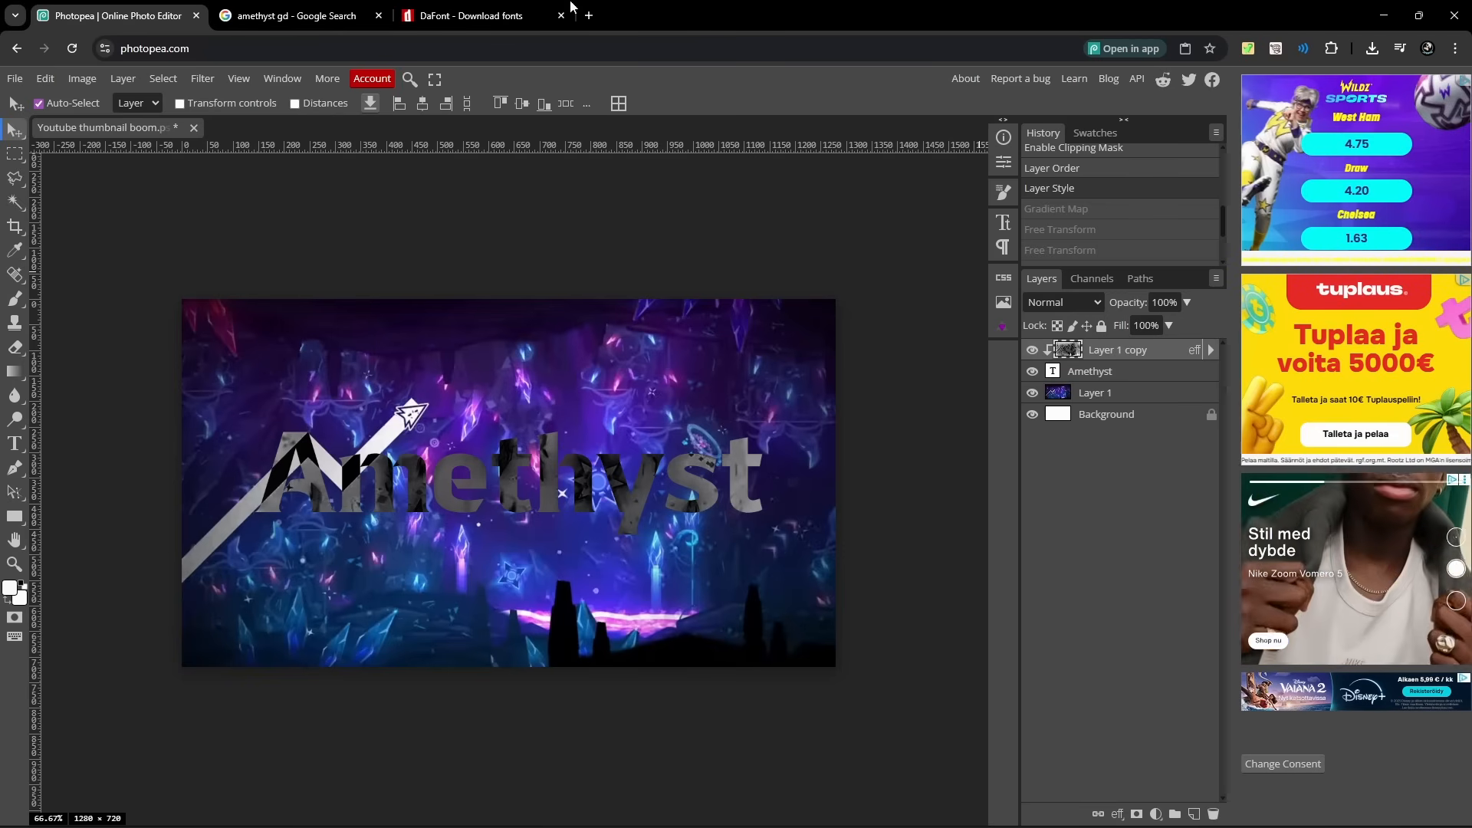
Apply a Gradient Map from dark blue #063d7e to light pink on the clipped texture.
{"action": "left_click", "coordinate": [122, 79]}
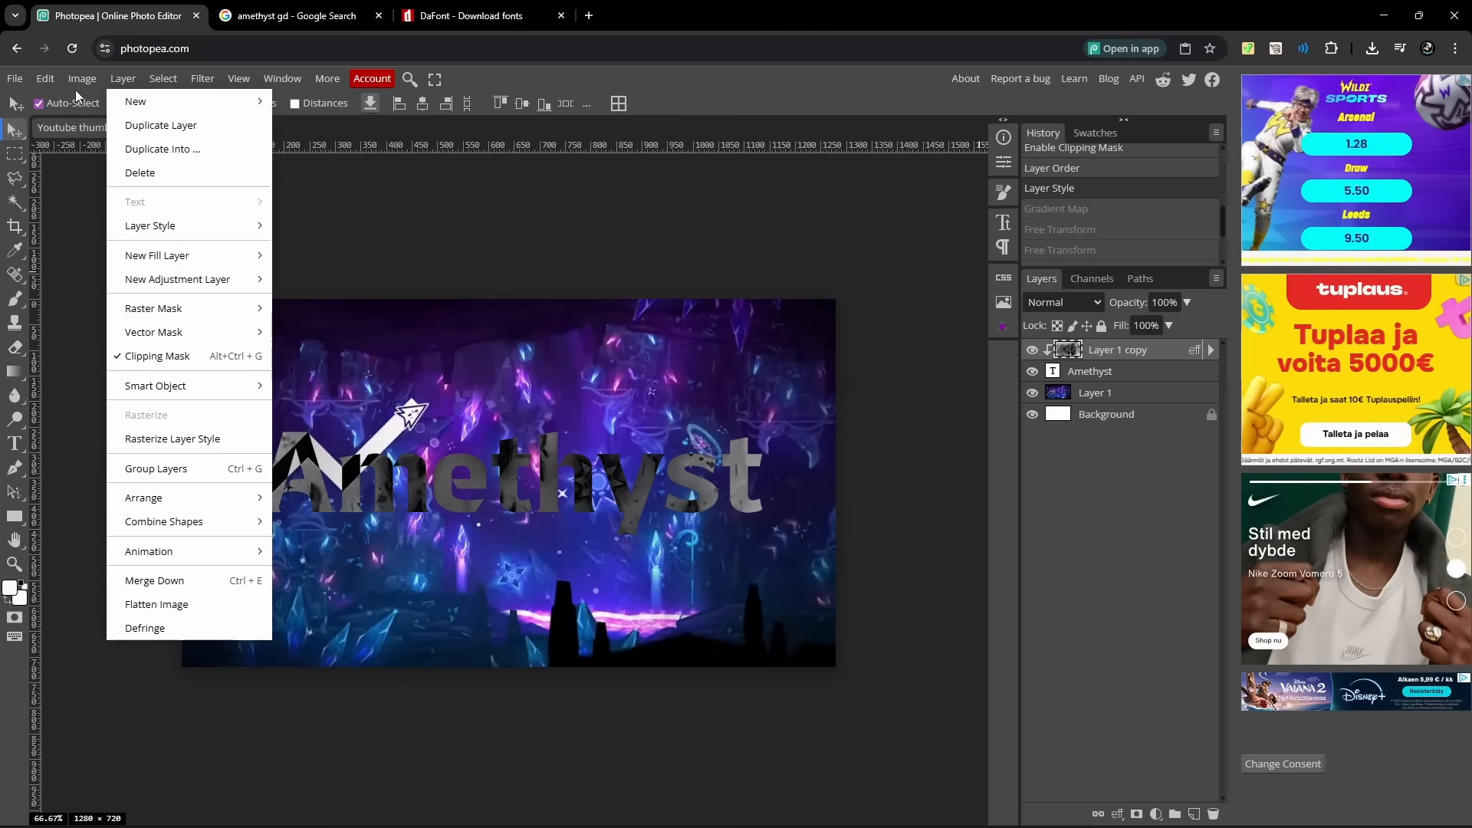
{"action": "left_click", "coordinate": [81, 78]}
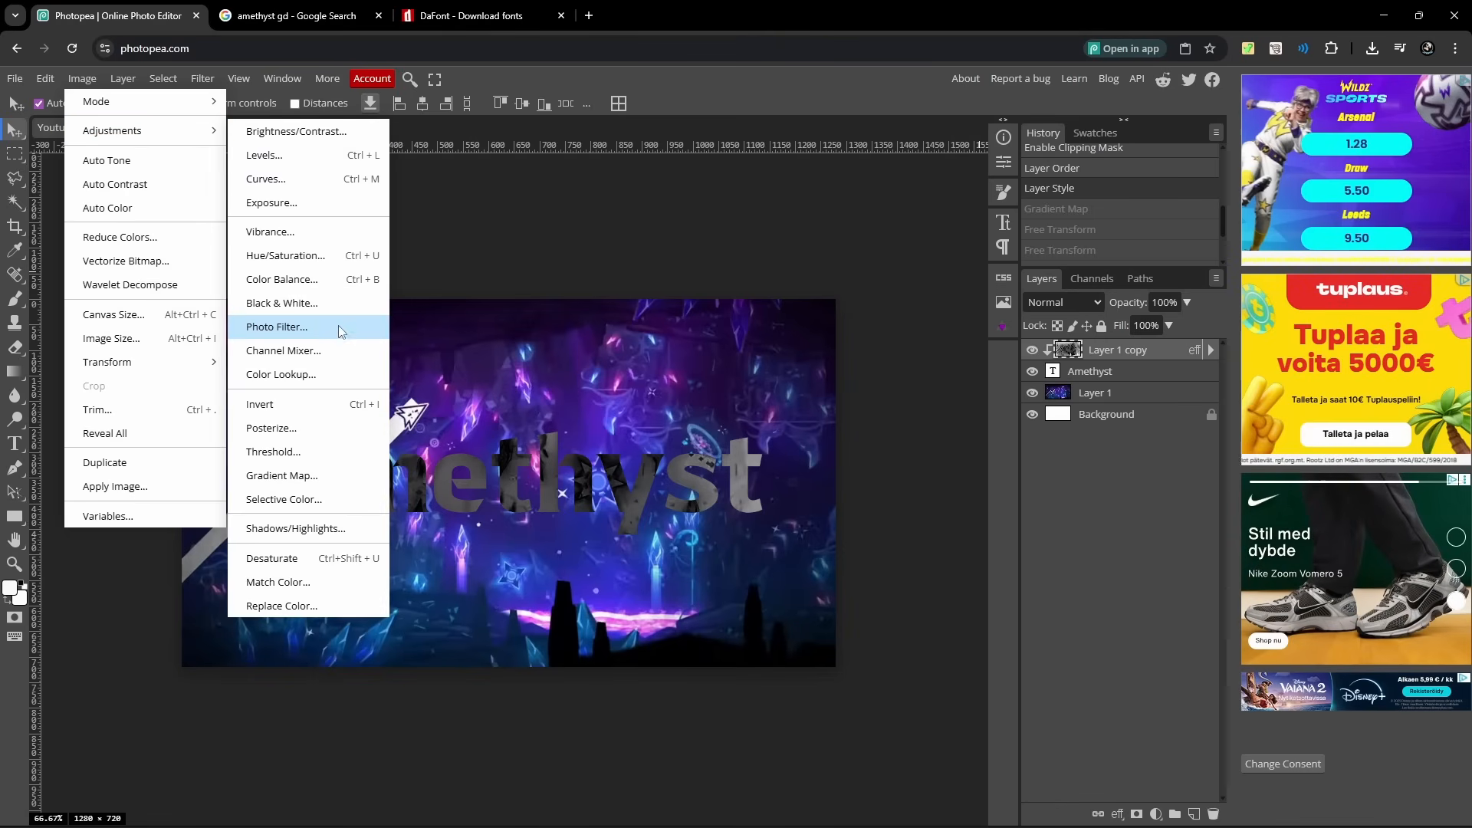
{"action": "left_click", "coordinate": [282, 476]}
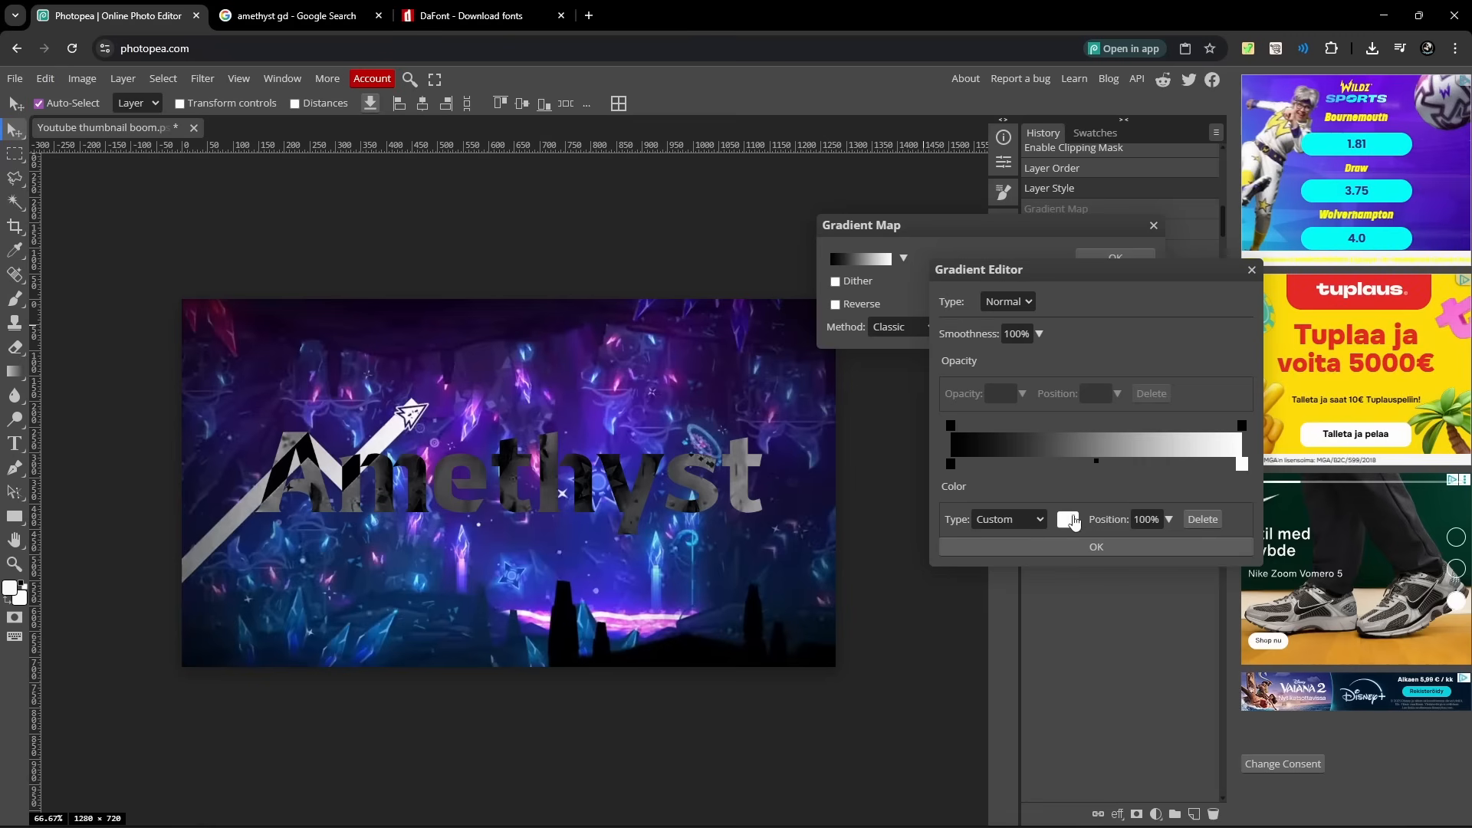
{"action": "left_click", "coordinate": [1070, 520]}
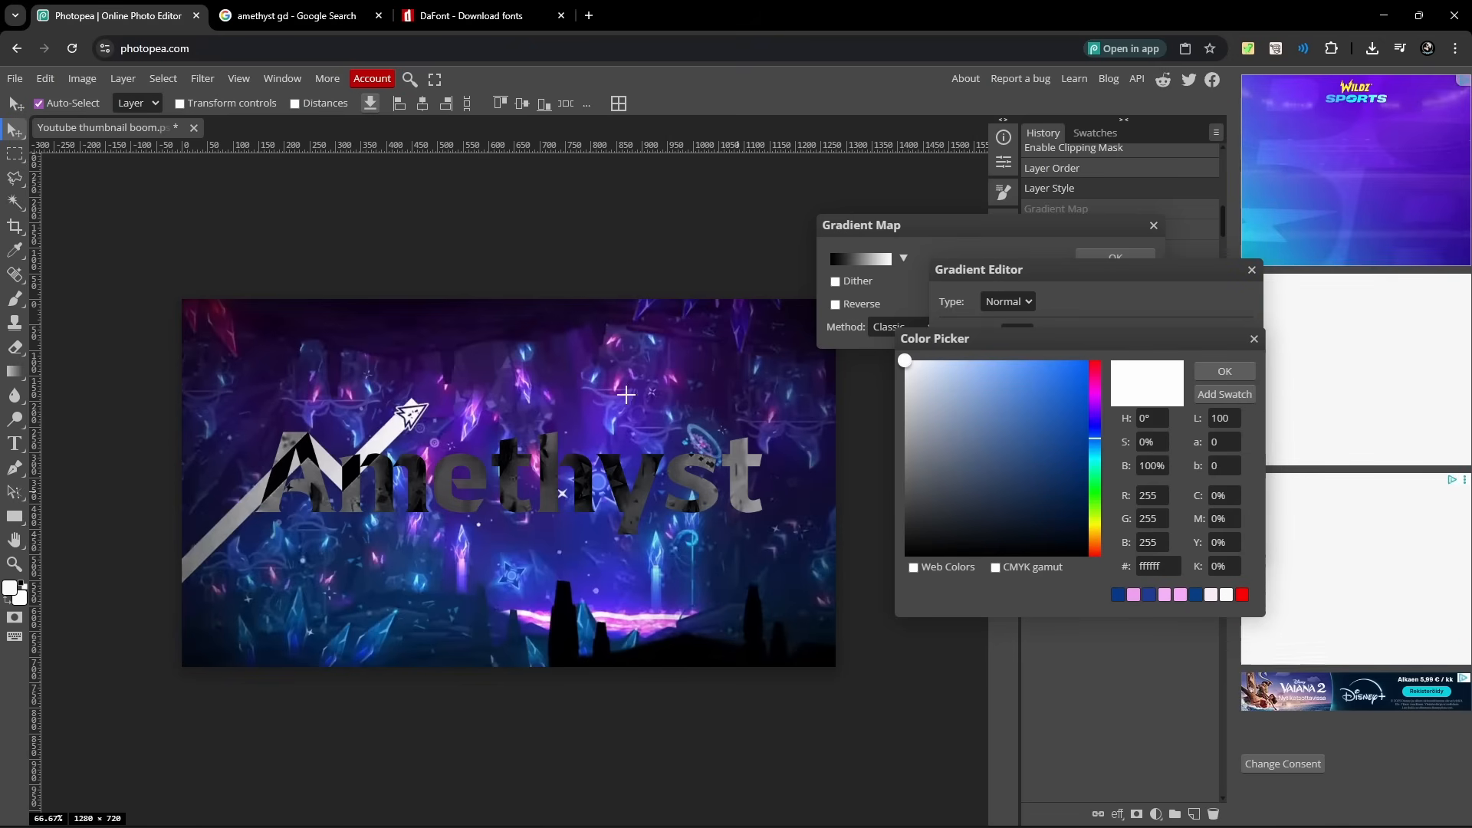
{"action": "mouse_move", "coordinate": [492, 629]}
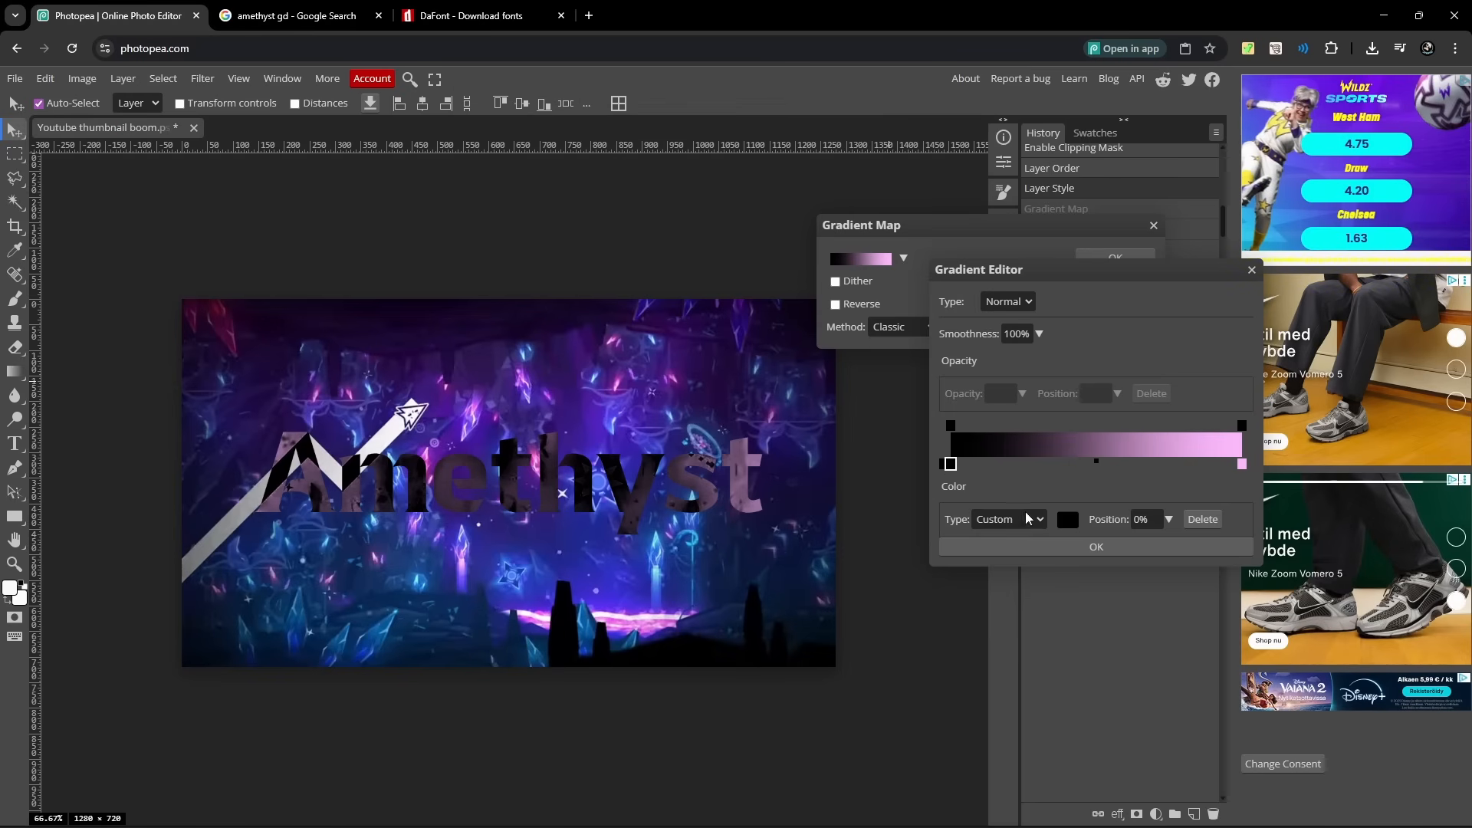
{"action": "left_click", "coordinate": [1067, 520]}
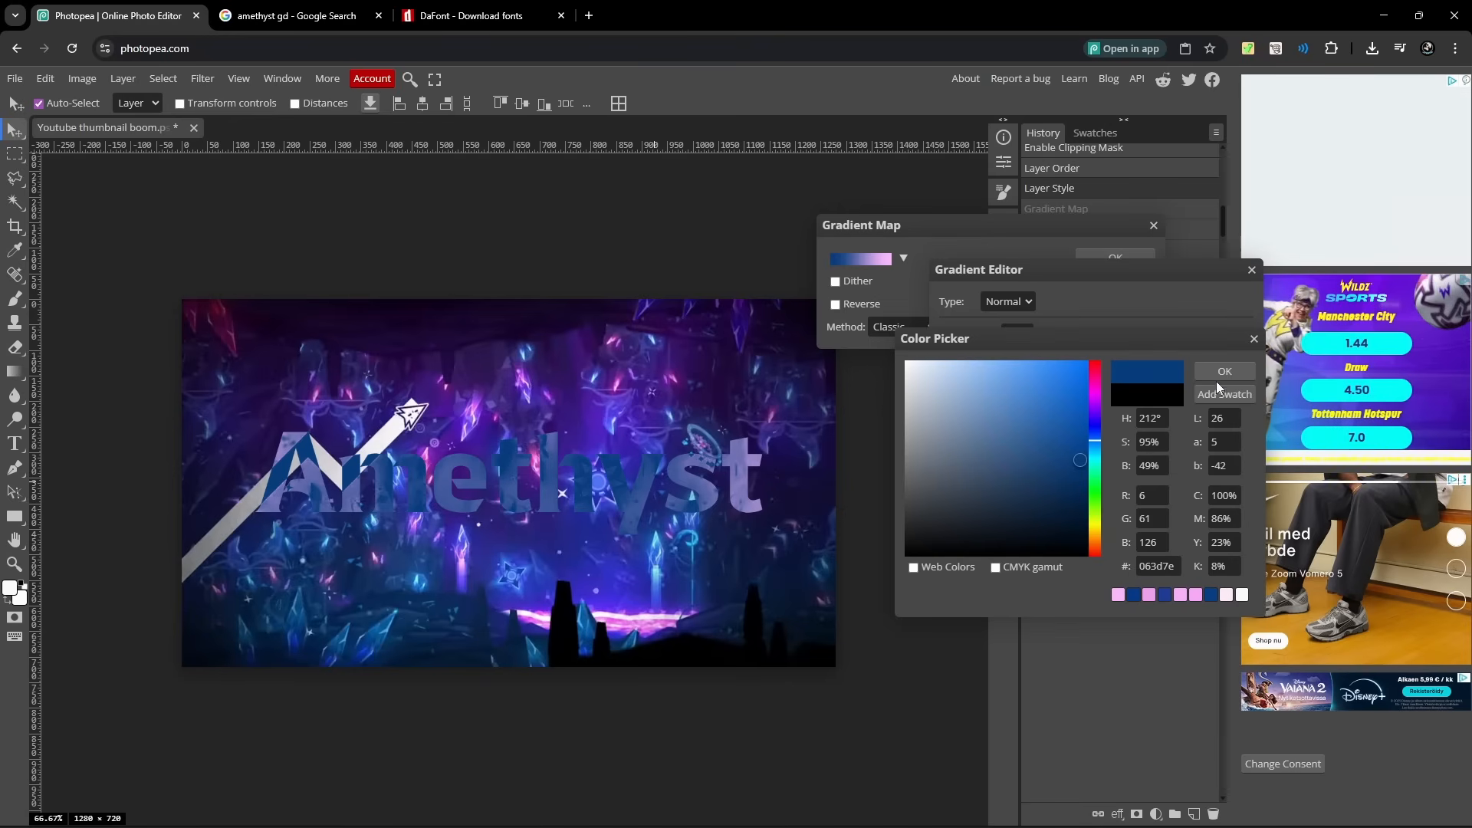
{"action": "left_click", "coordinate": [1223, 369]}
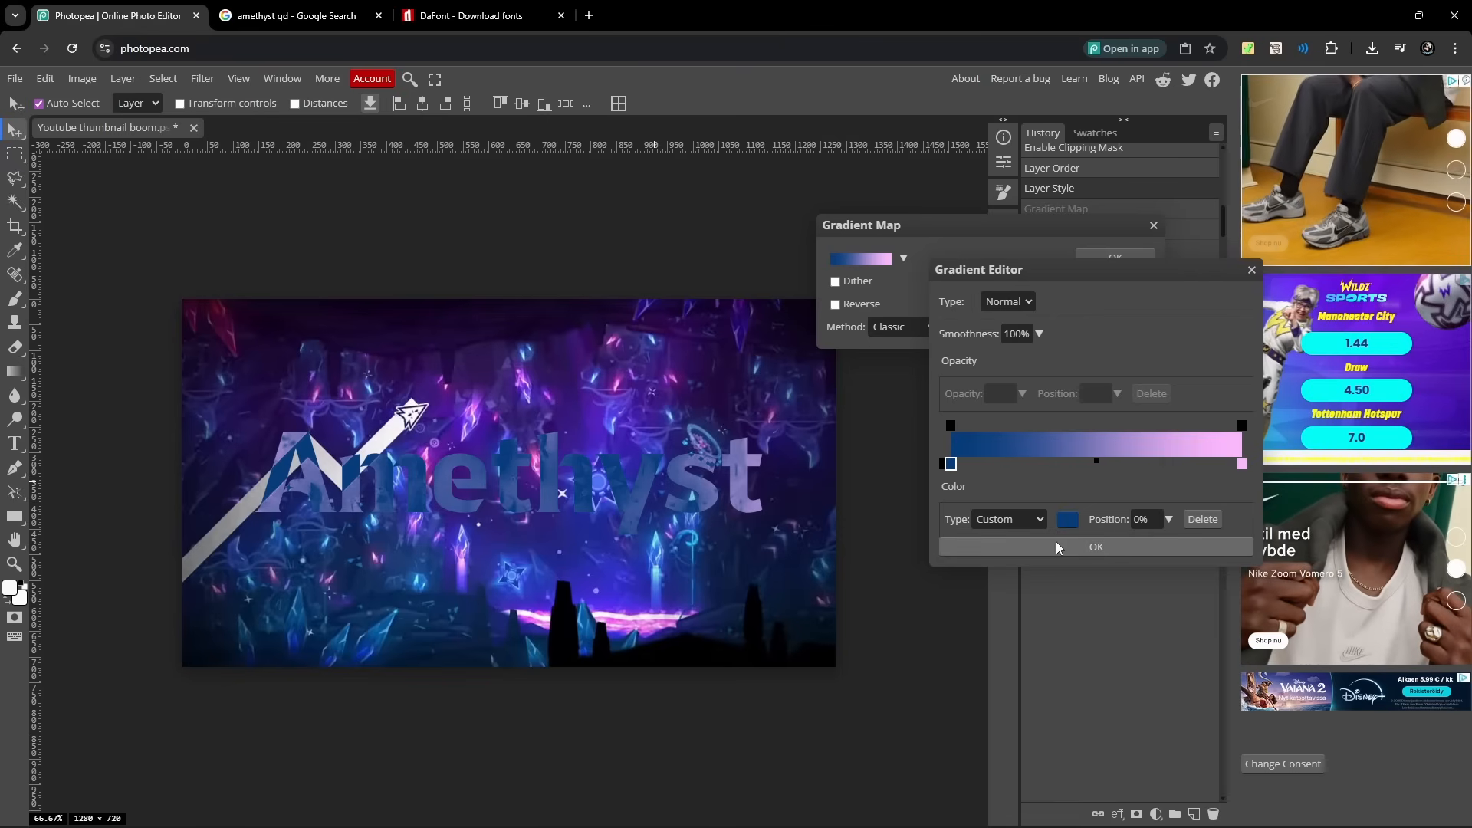
{"action": "left_click", "coordinate": [1095, 545]}
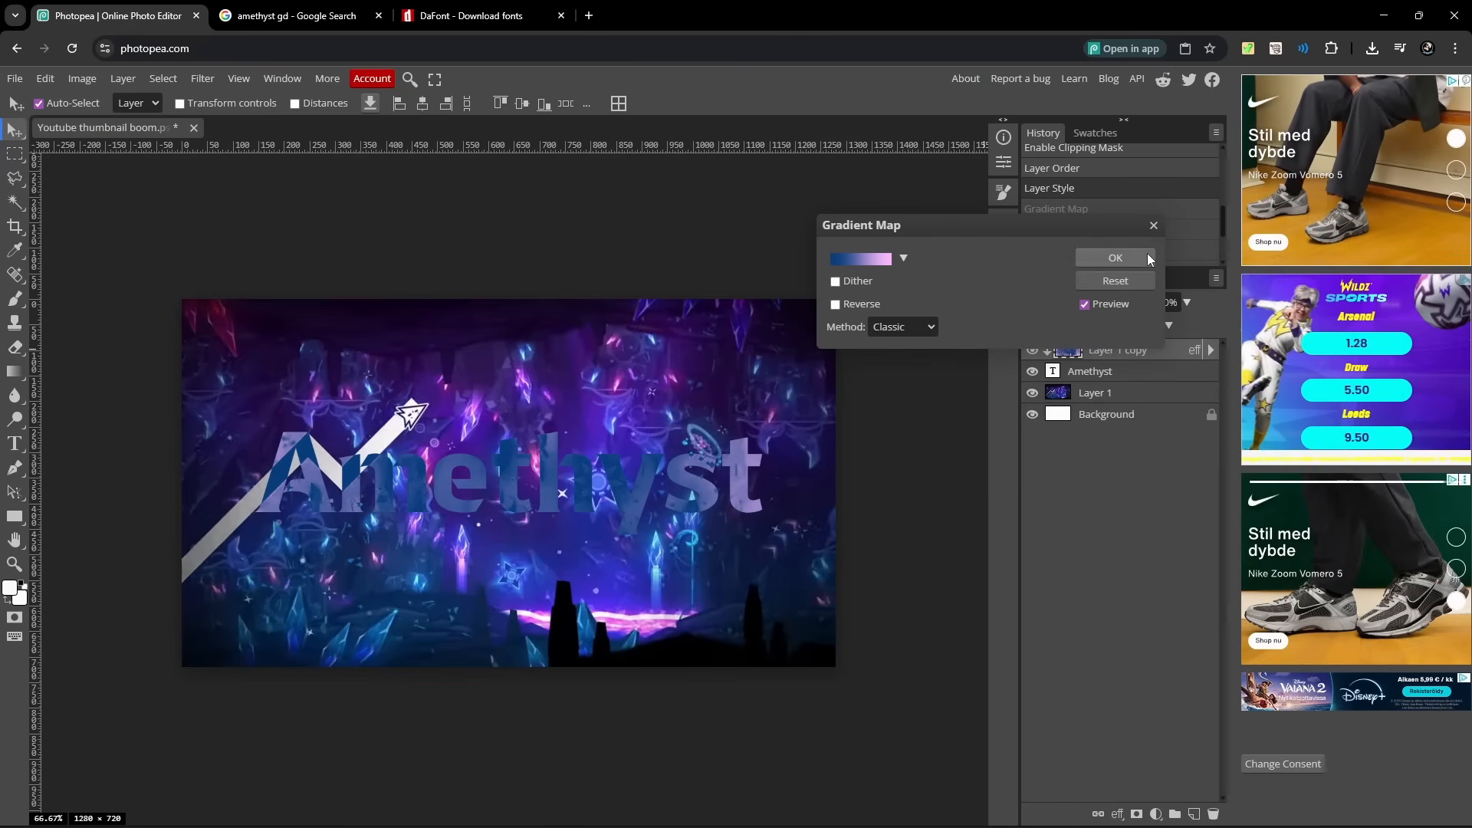
Enable a drop shadow on the Amethyst text with its angle at 90 degrees.
{"action": "left_click", "coordinate": [1114, 257]}
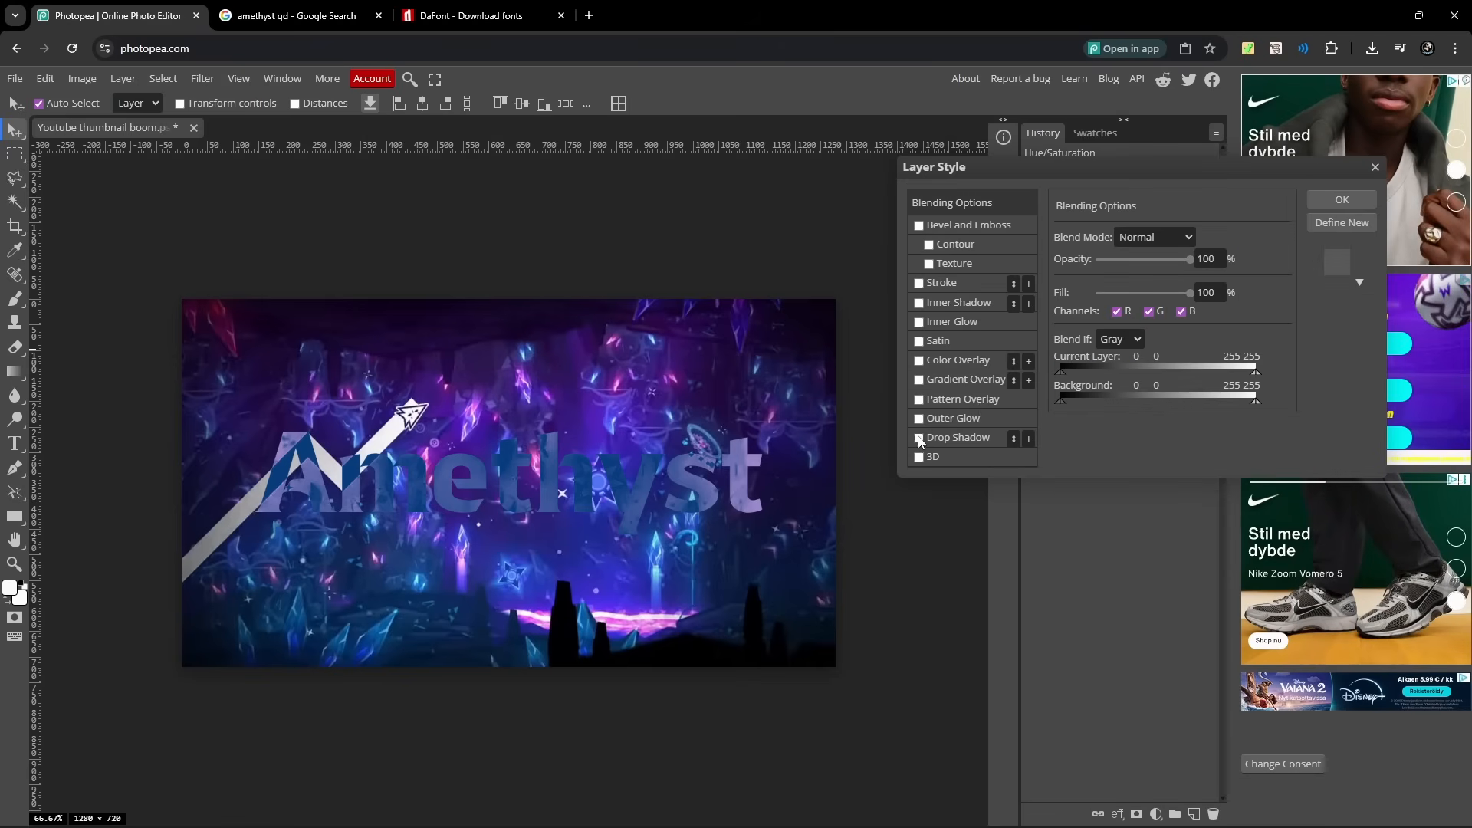
{"action": "left_click", "coordinate": [918, 437]}
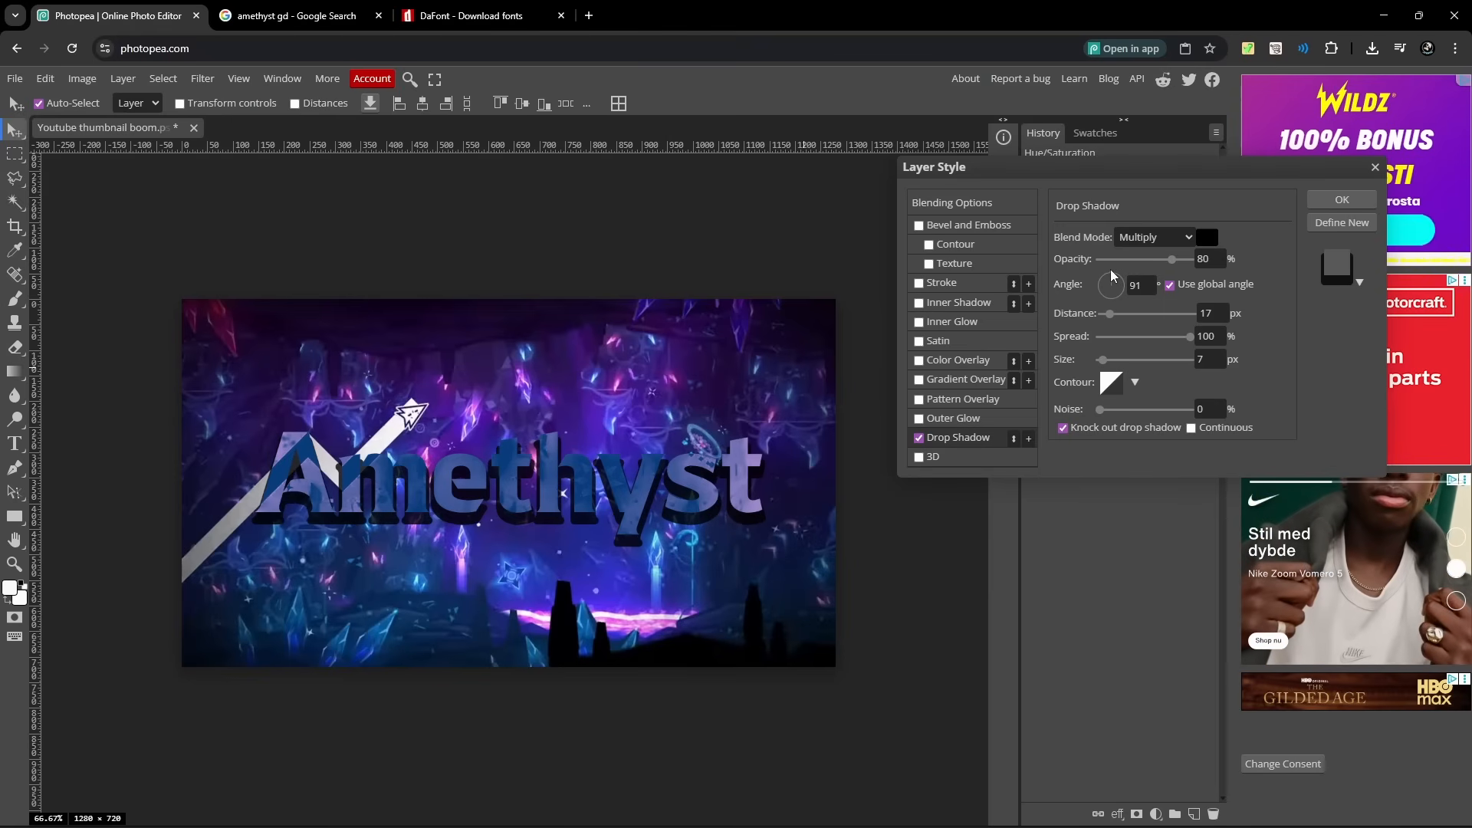
{"action": "left_click", "coordinate": [1140, 285]}
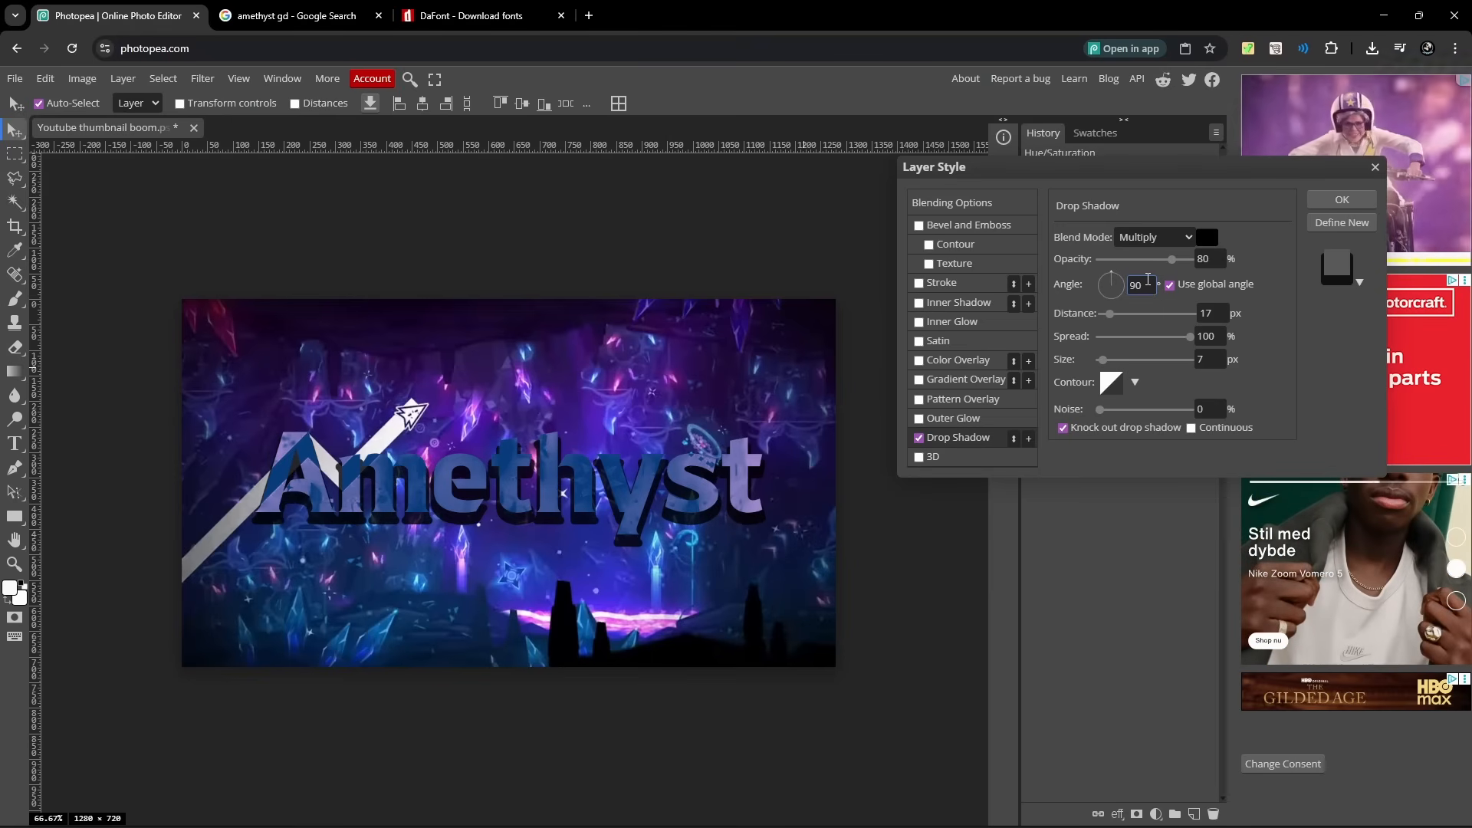
{"action": "mouse_move", "coordinate": [1153, 252]}
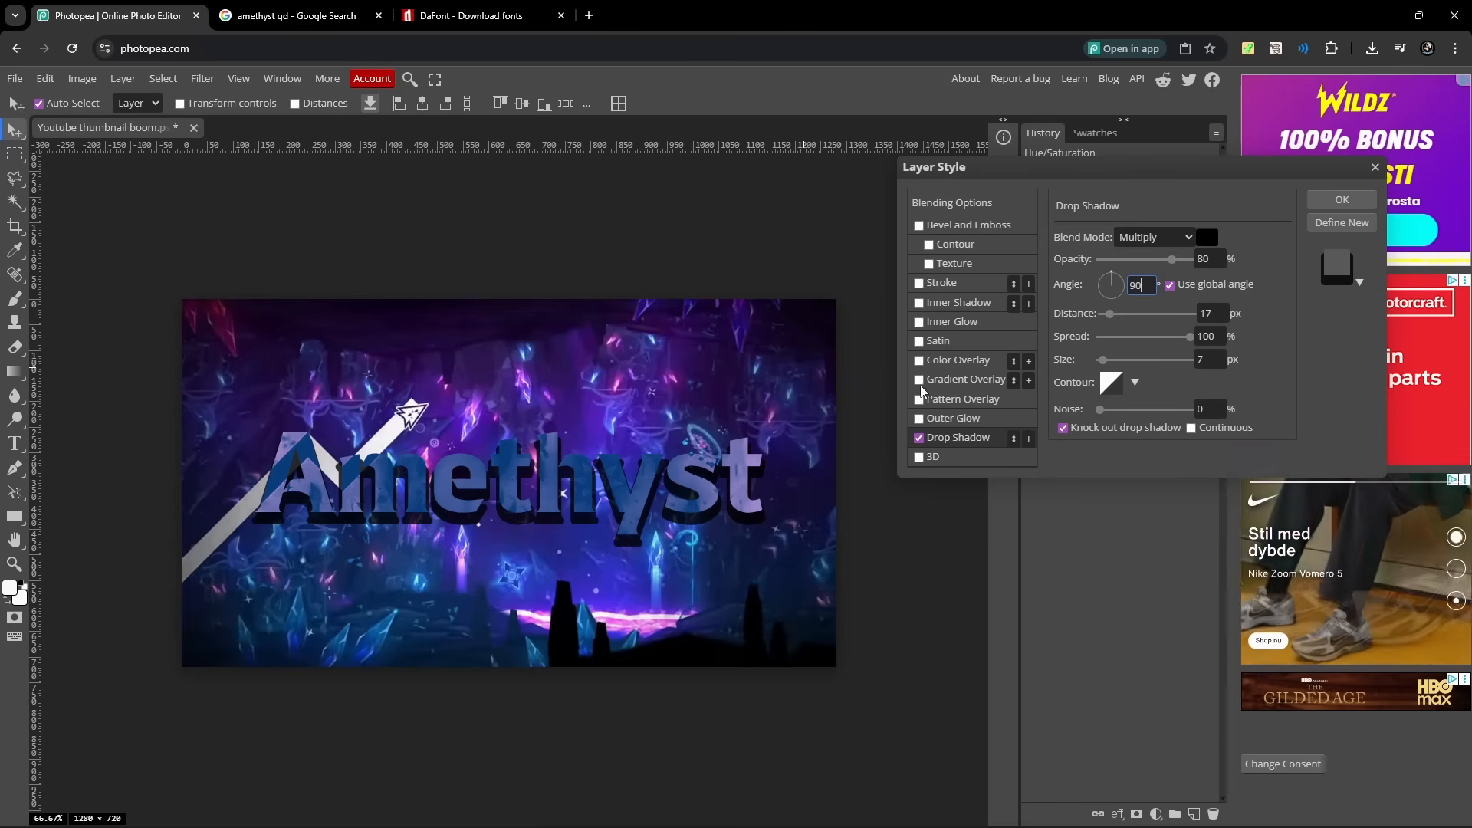
Enable a pink-to-transparent gradient overlay on the text, reversed, at 28% opacity.
{"action": "left_click", "coordinate": [966, 379]}
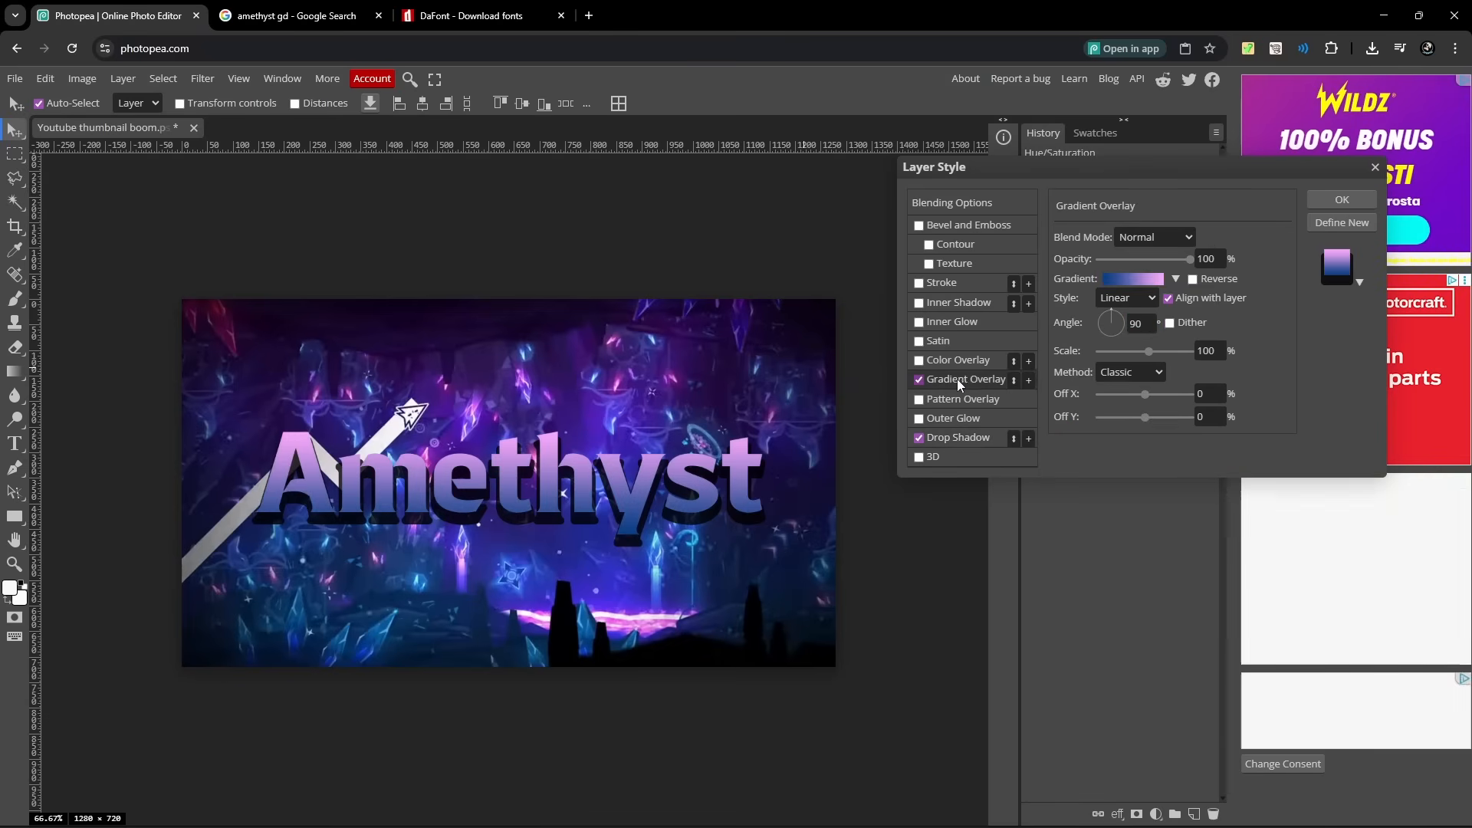
{"action": "left_click", "coordinate": [918, 379]}
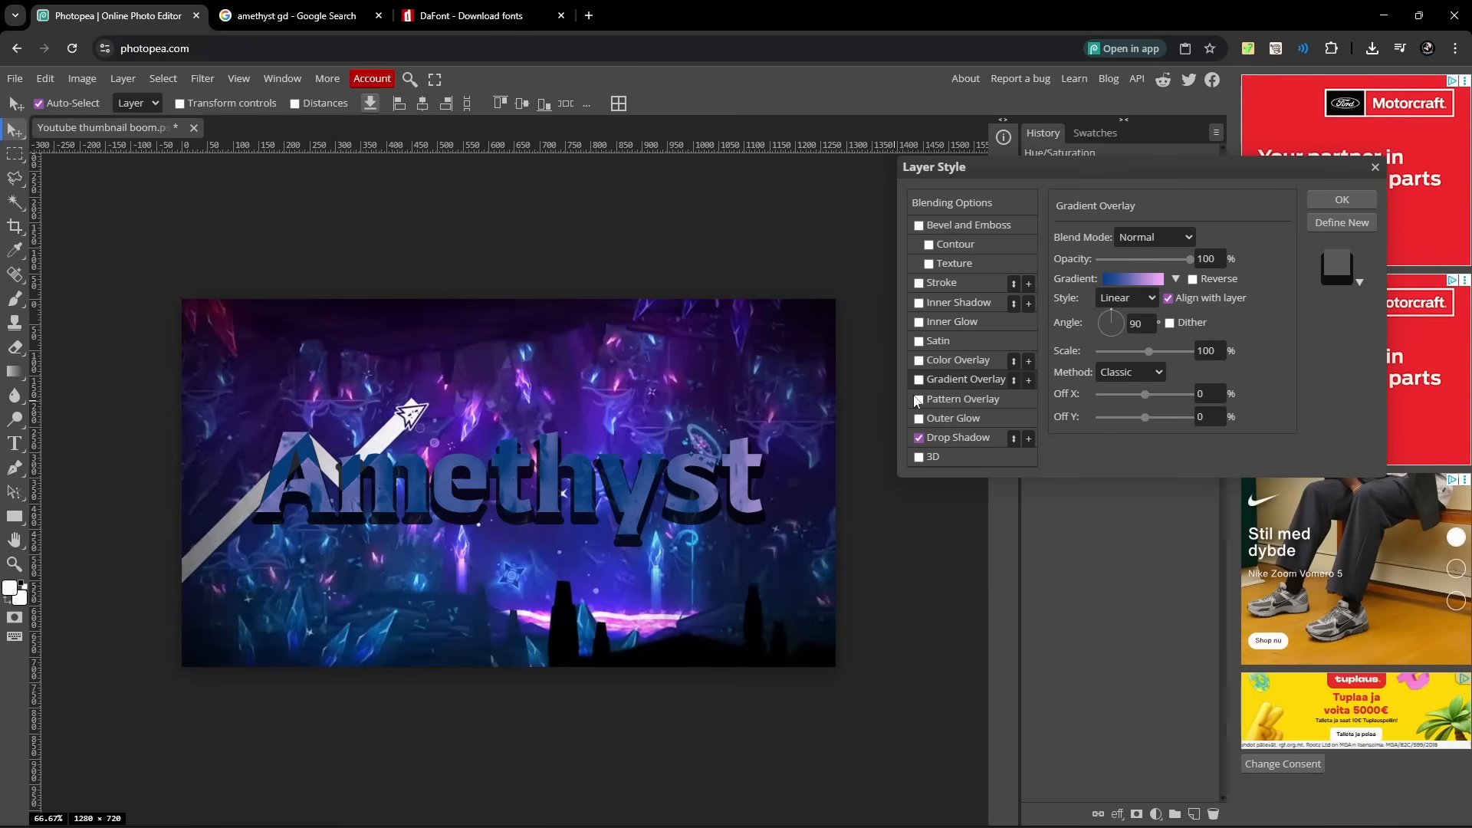
{"action": "left_click", "coordinate": [919, 379]}
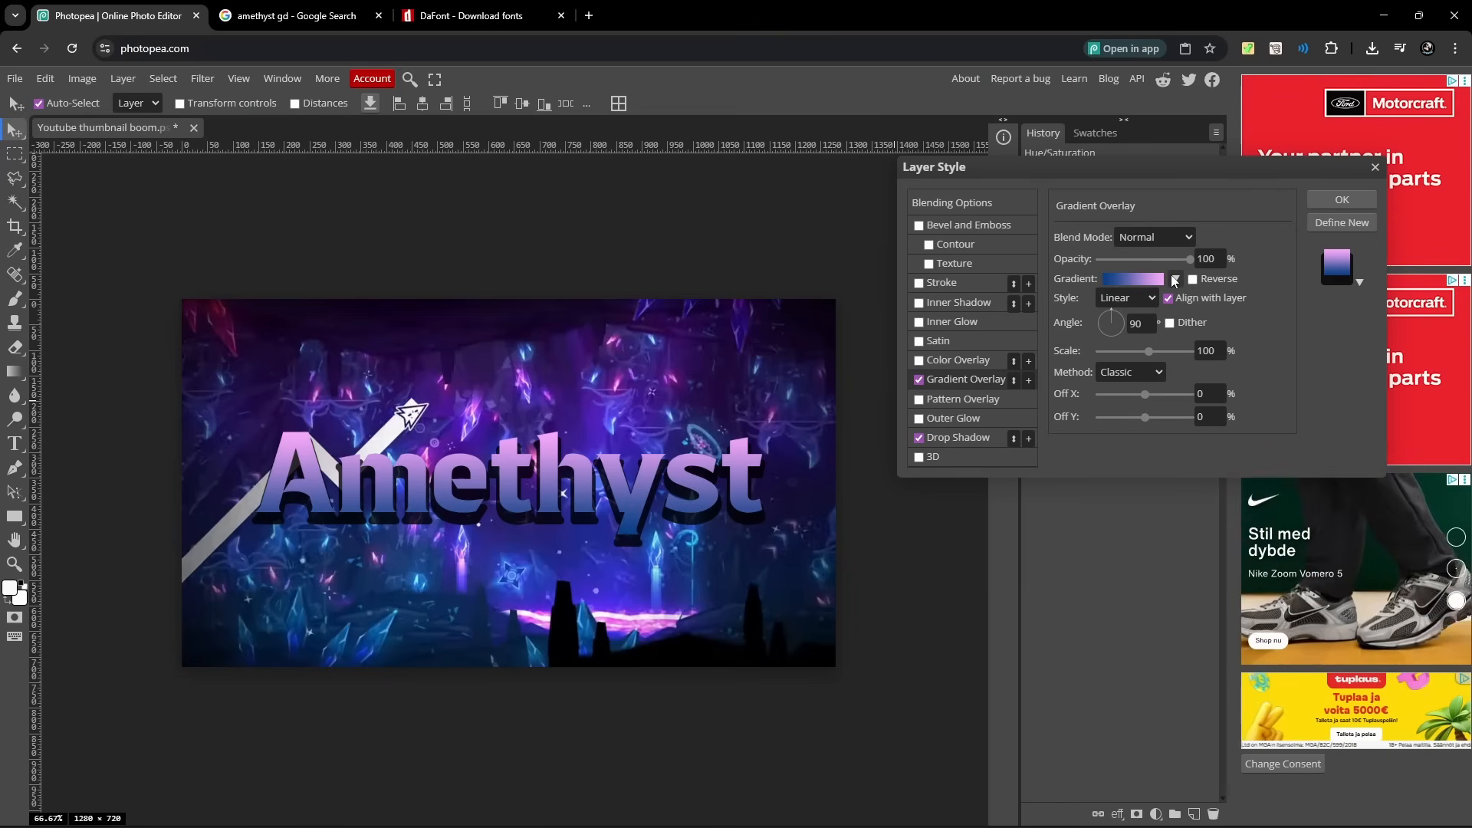
{"action": "left_click", "coordinate": [1174, 279]}
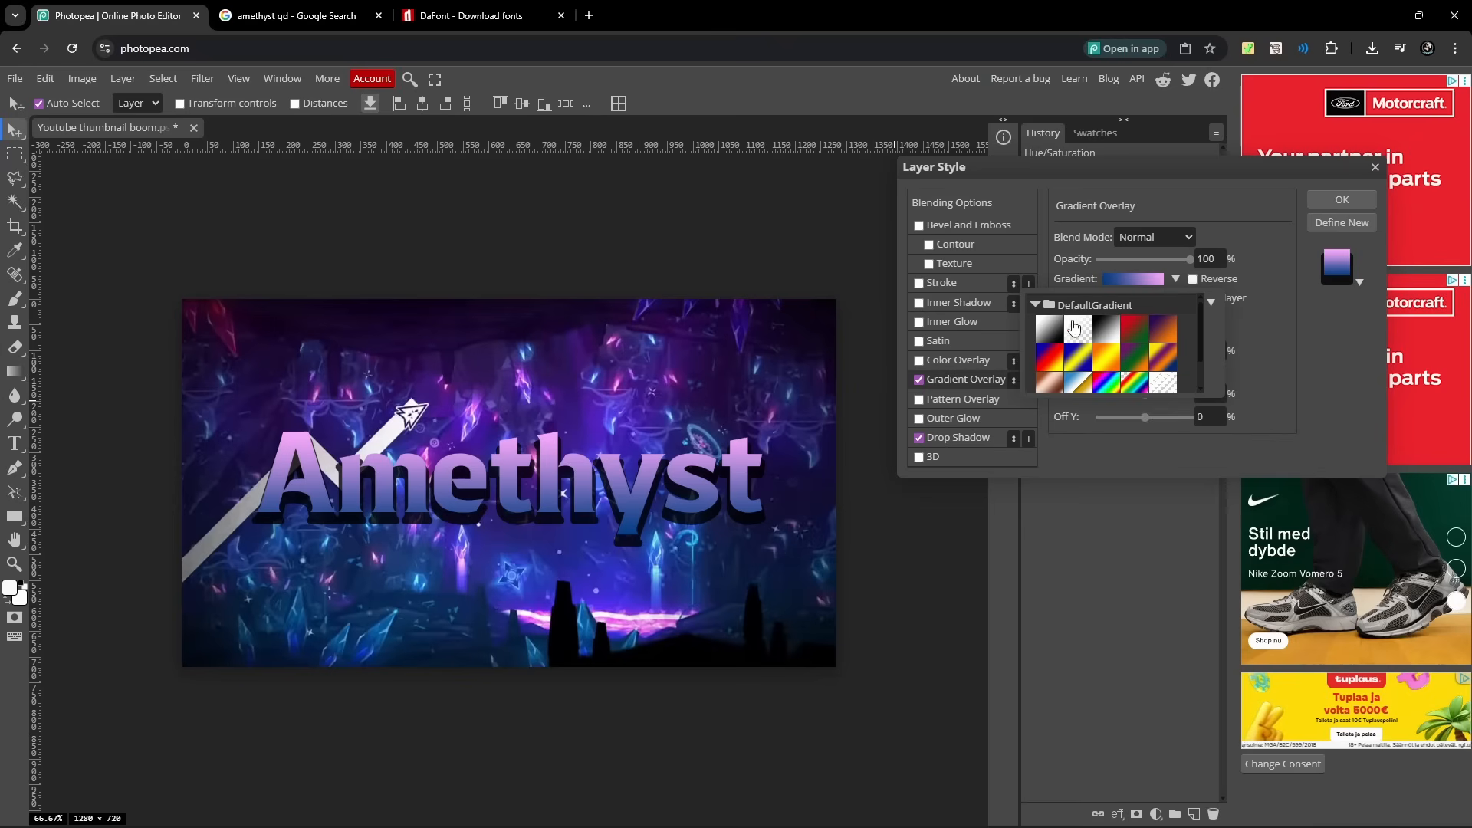
{"action": "left_click", "coordinate": [1132, 279]}
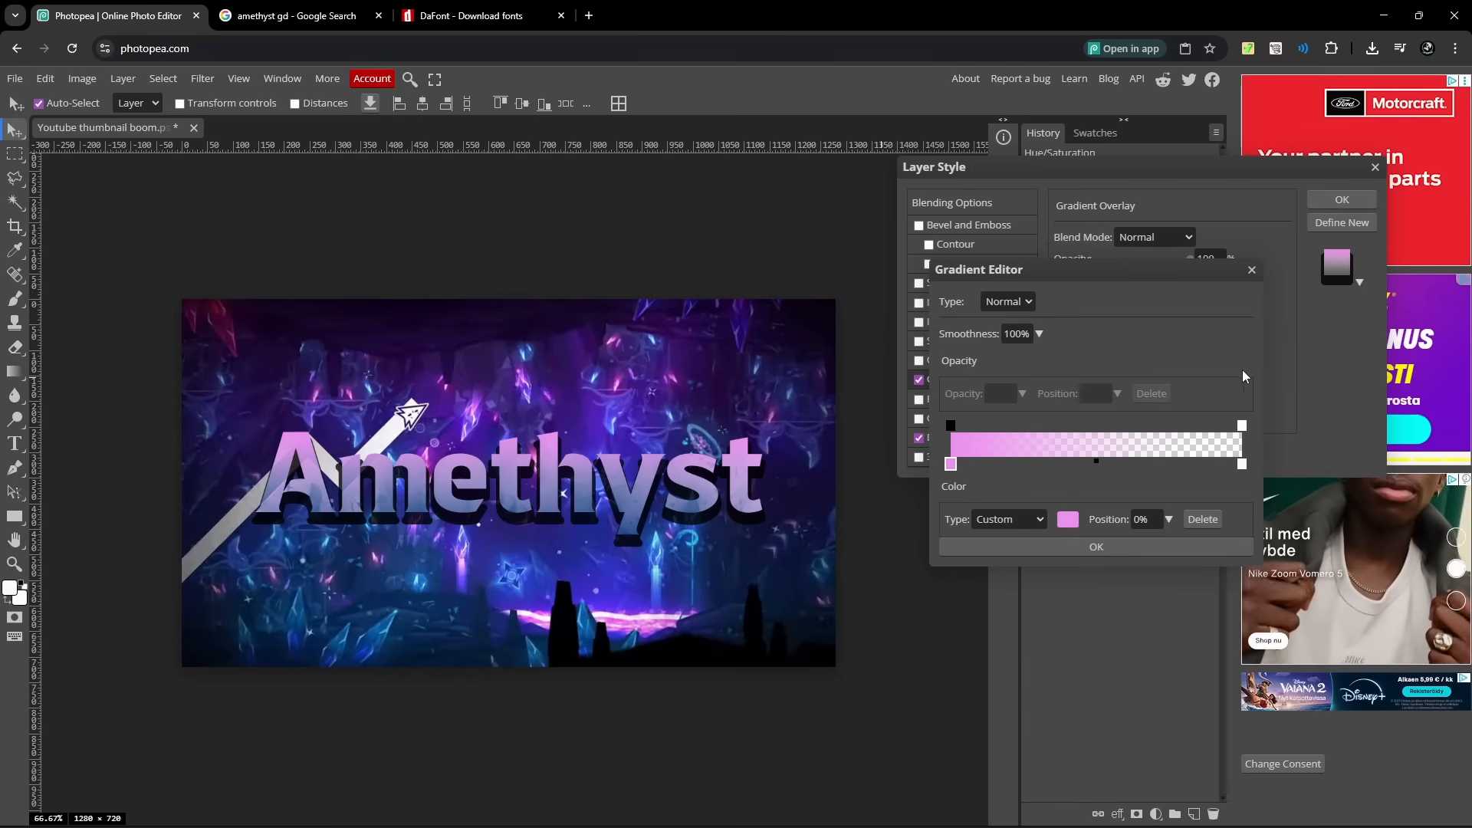
{"action": "left_click", "coordinate": [1095, 546]}
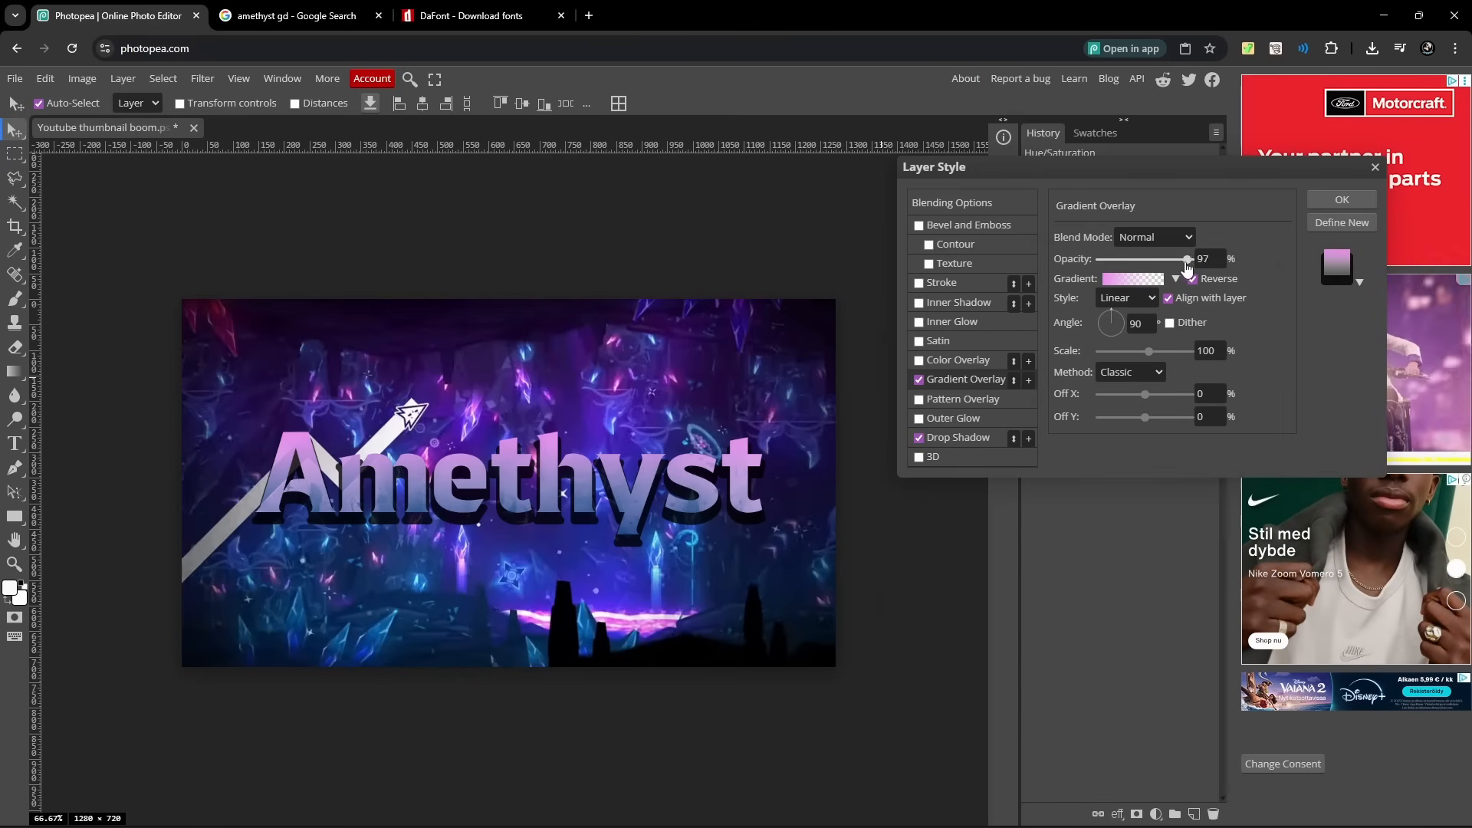
{"action": "left_click_drag", "start_coordinate": [1187, 259], "coordinate": [1123, 259]}
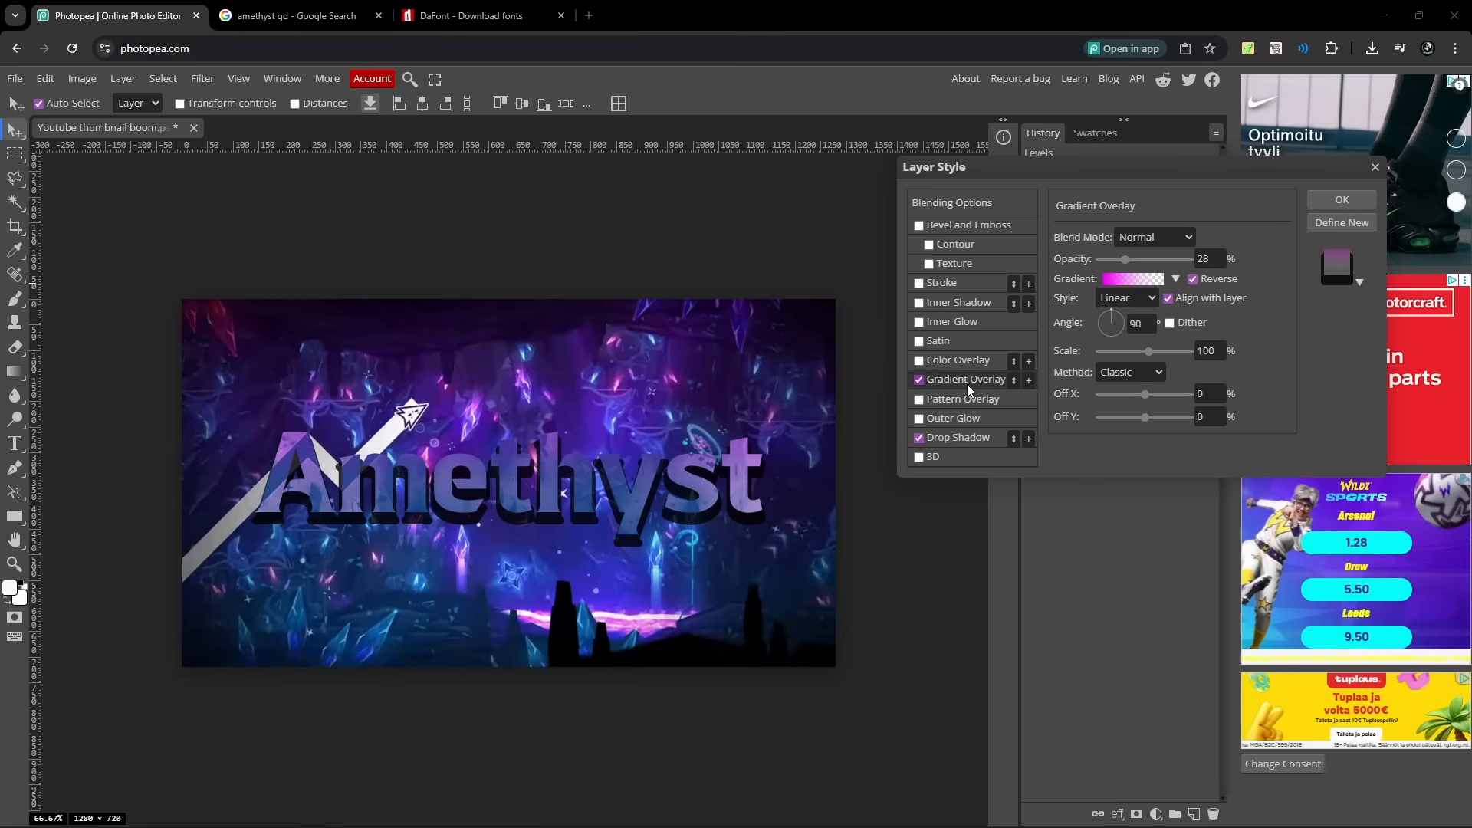
{"action": "mouse_move", "coordinate": [1026, 391]}
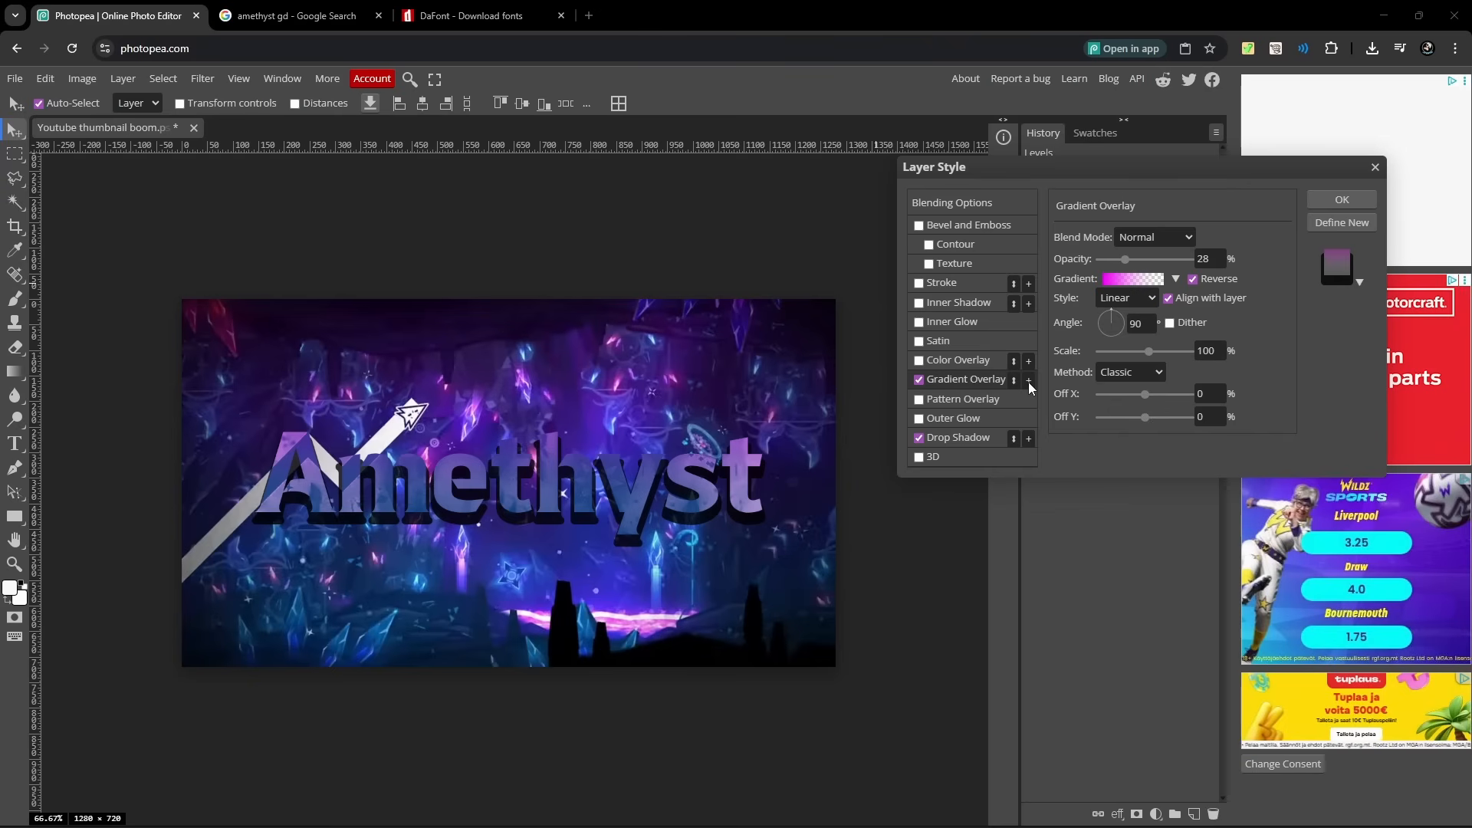
Add a second, blue-to-transparent gradient overlay over the pink one at 28% opacity.
{"action": "left_click", "coordinate": [1027, 378]}
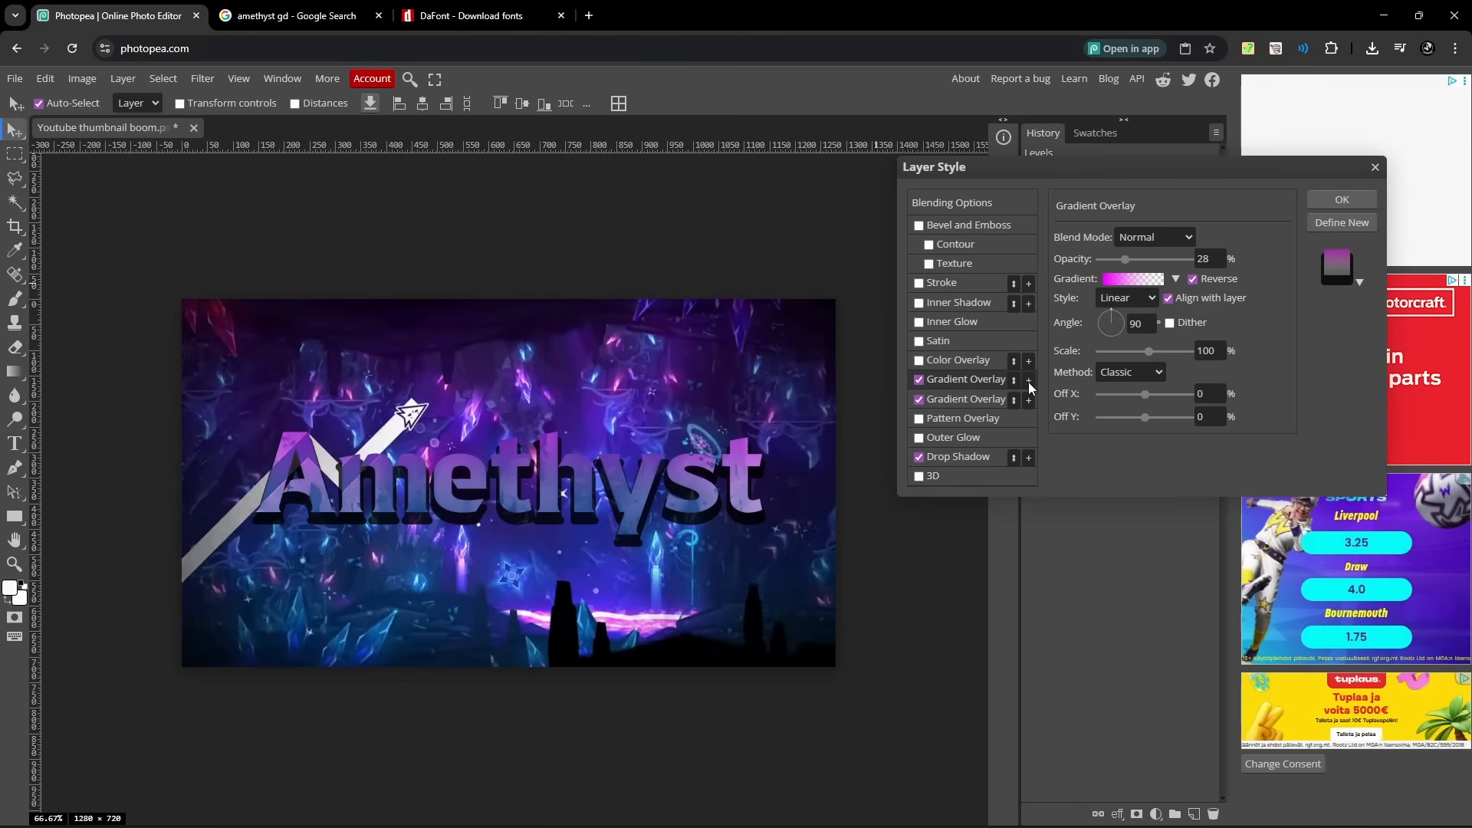
{"action": "left_click", "coordinate": [1132, 279]}
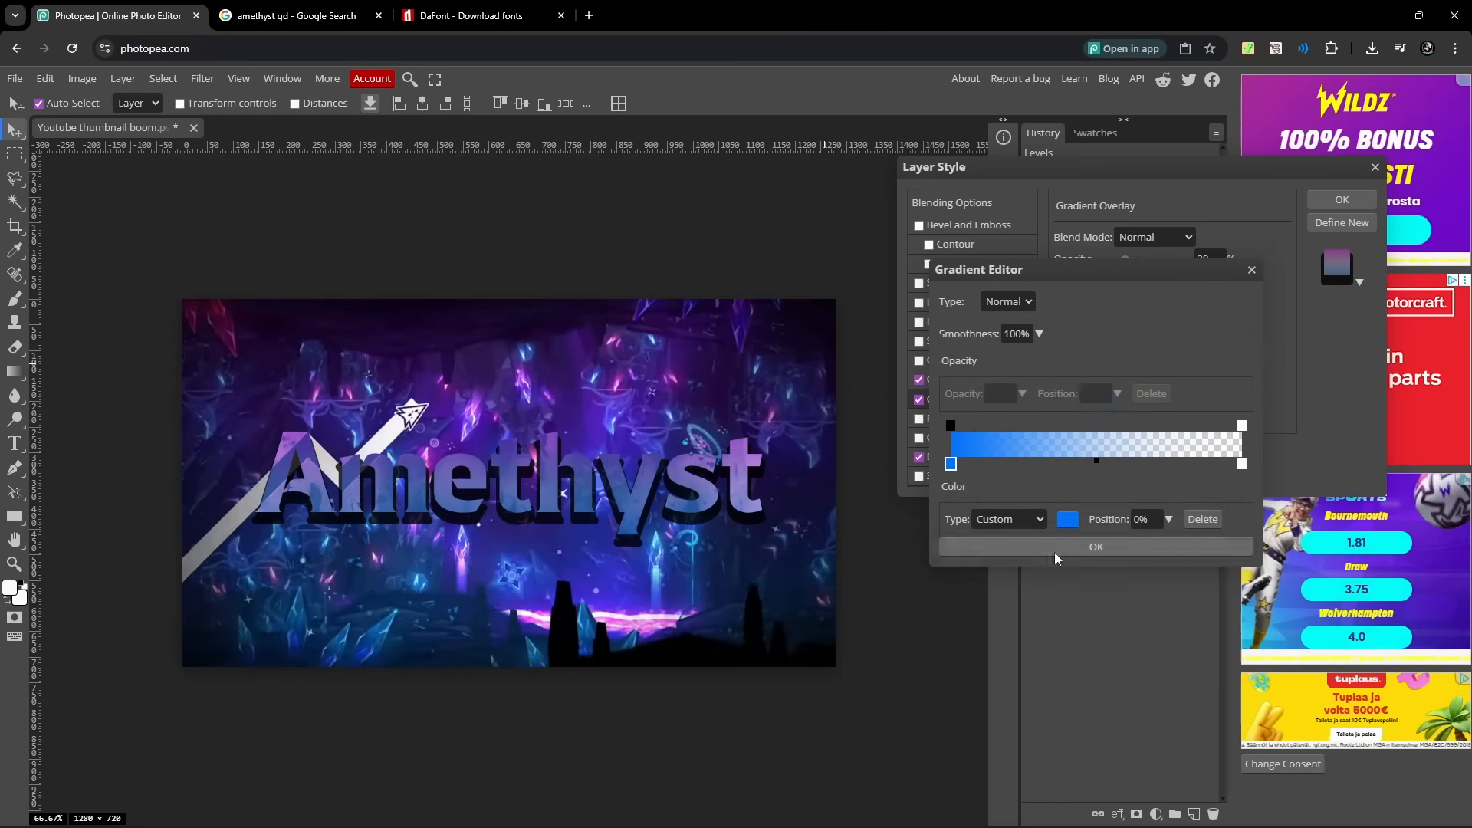
{"action": "left_click", "coordinate": [1095, 546]}
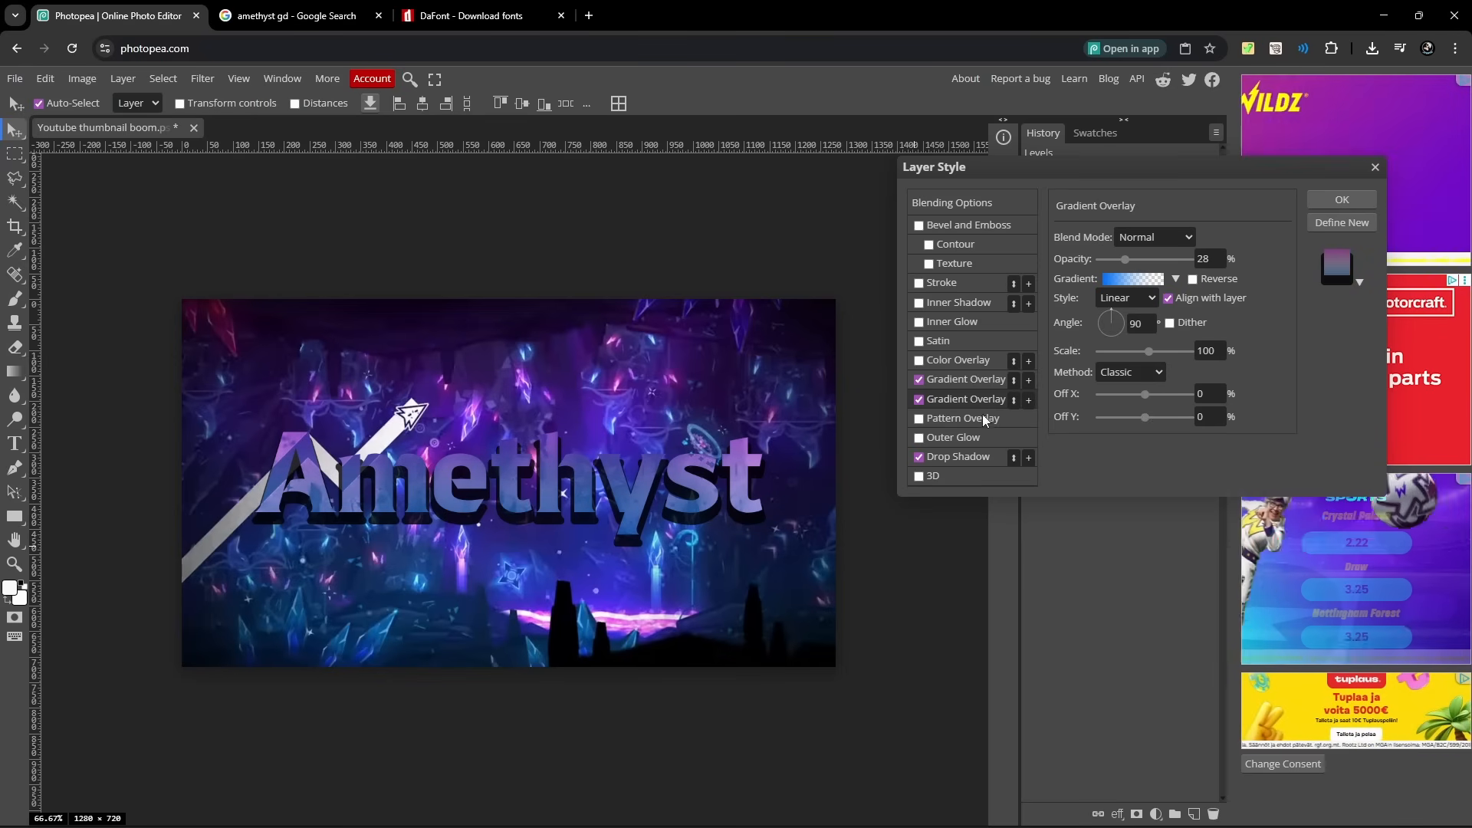
{"action": "left_click", "coordinate": [1340, 199]}
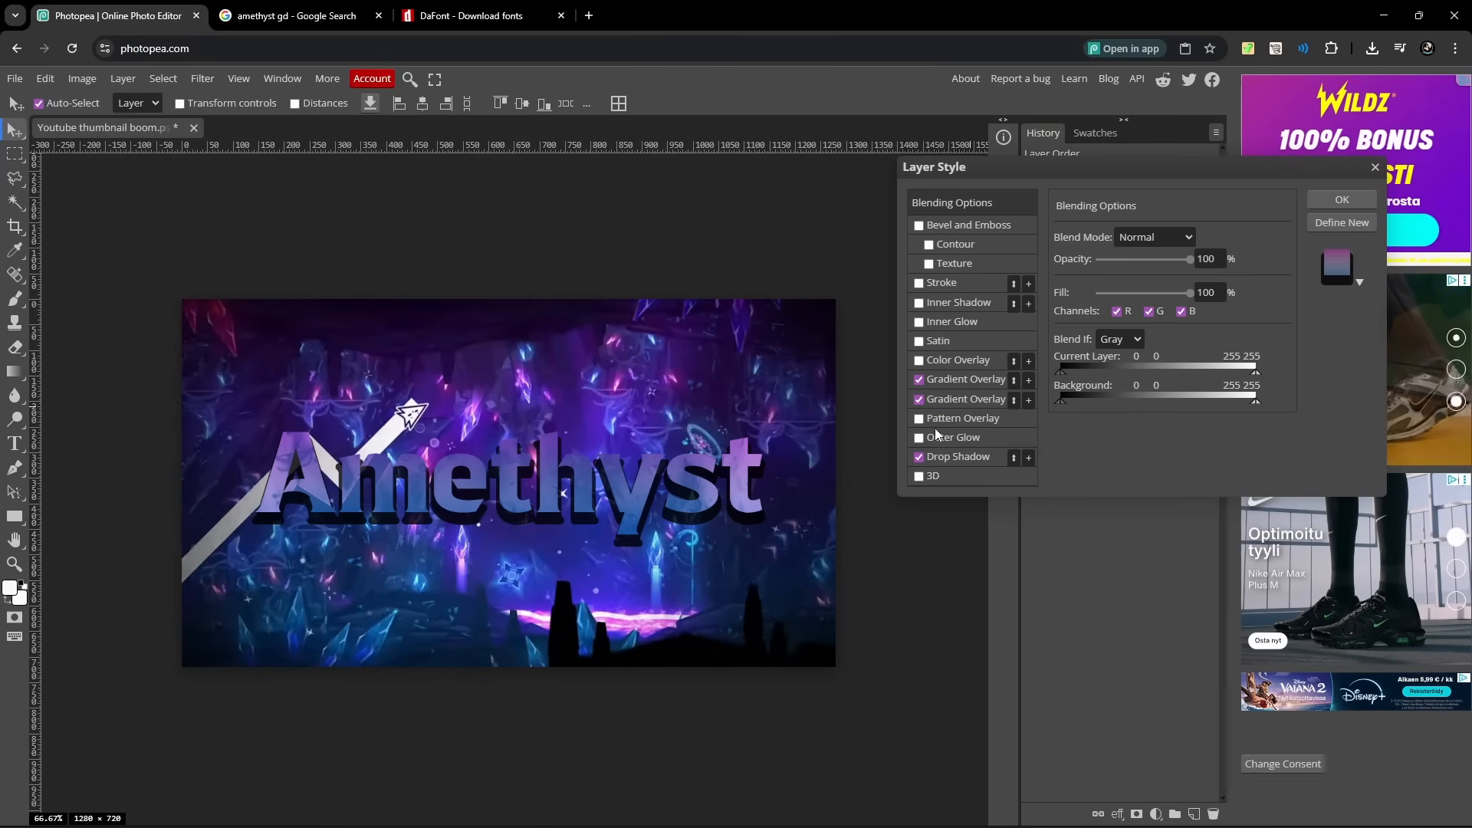
Enable an outer glow on the text, initially with a pink glow colour.
{"action": "left_click", "coordinate": [919, 437]}
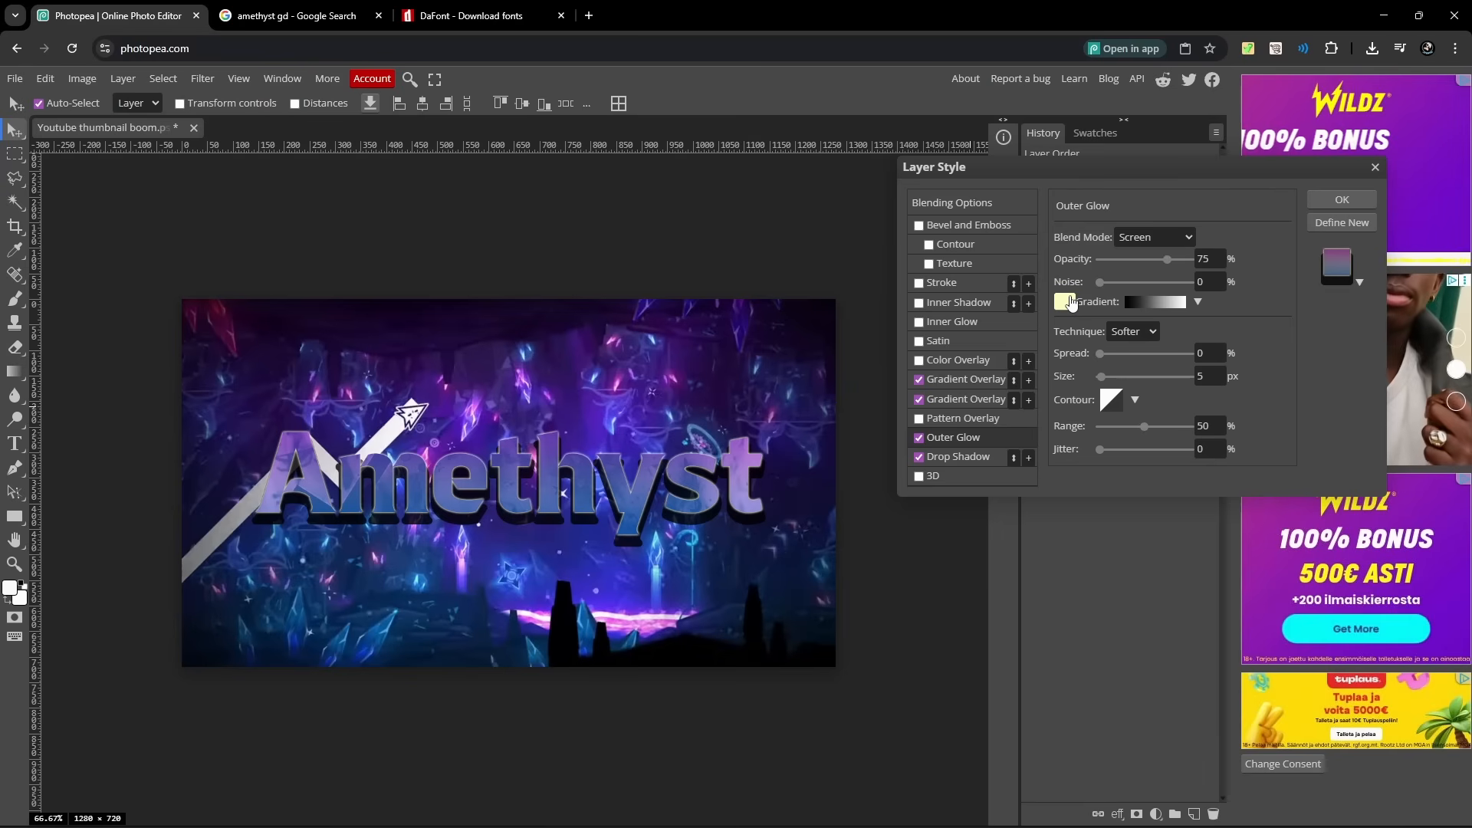
{"action": "left_click", "coordinate": [1066, 302]}
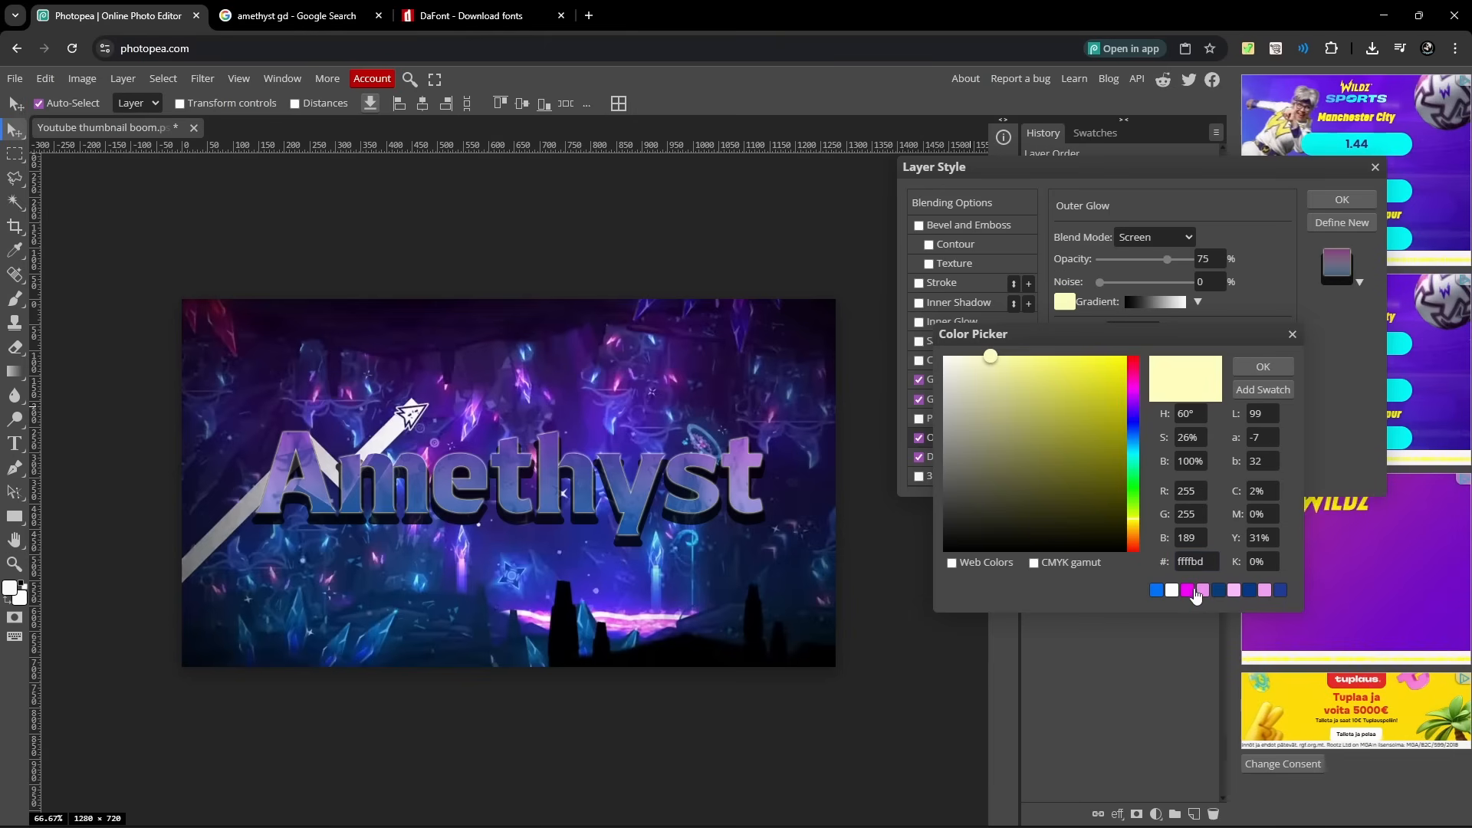
{"action": "left_click", "coordinate": [1018, 366]}
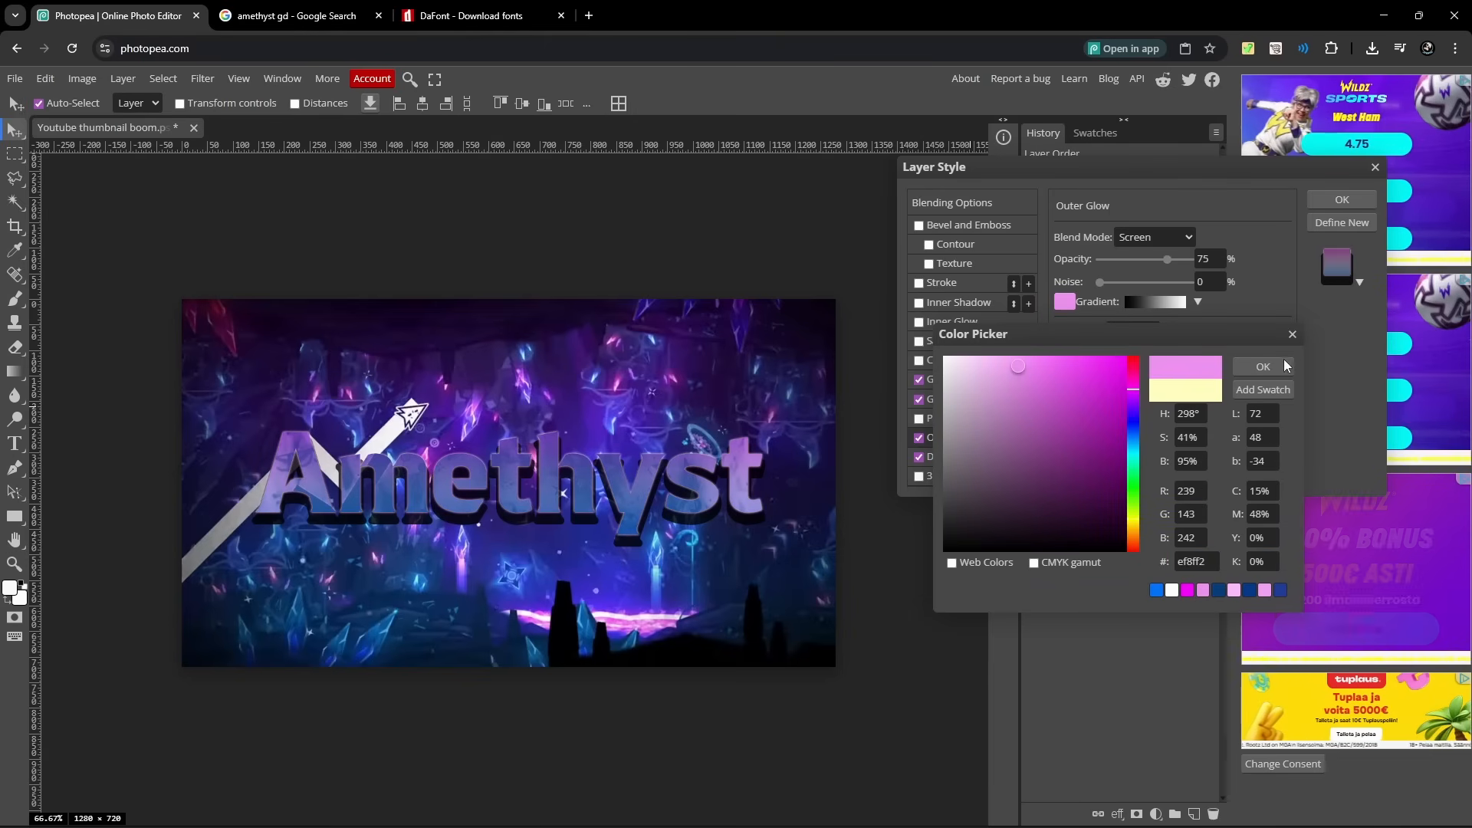
{"action": "left_click", "coordinate": [1262, 366]}
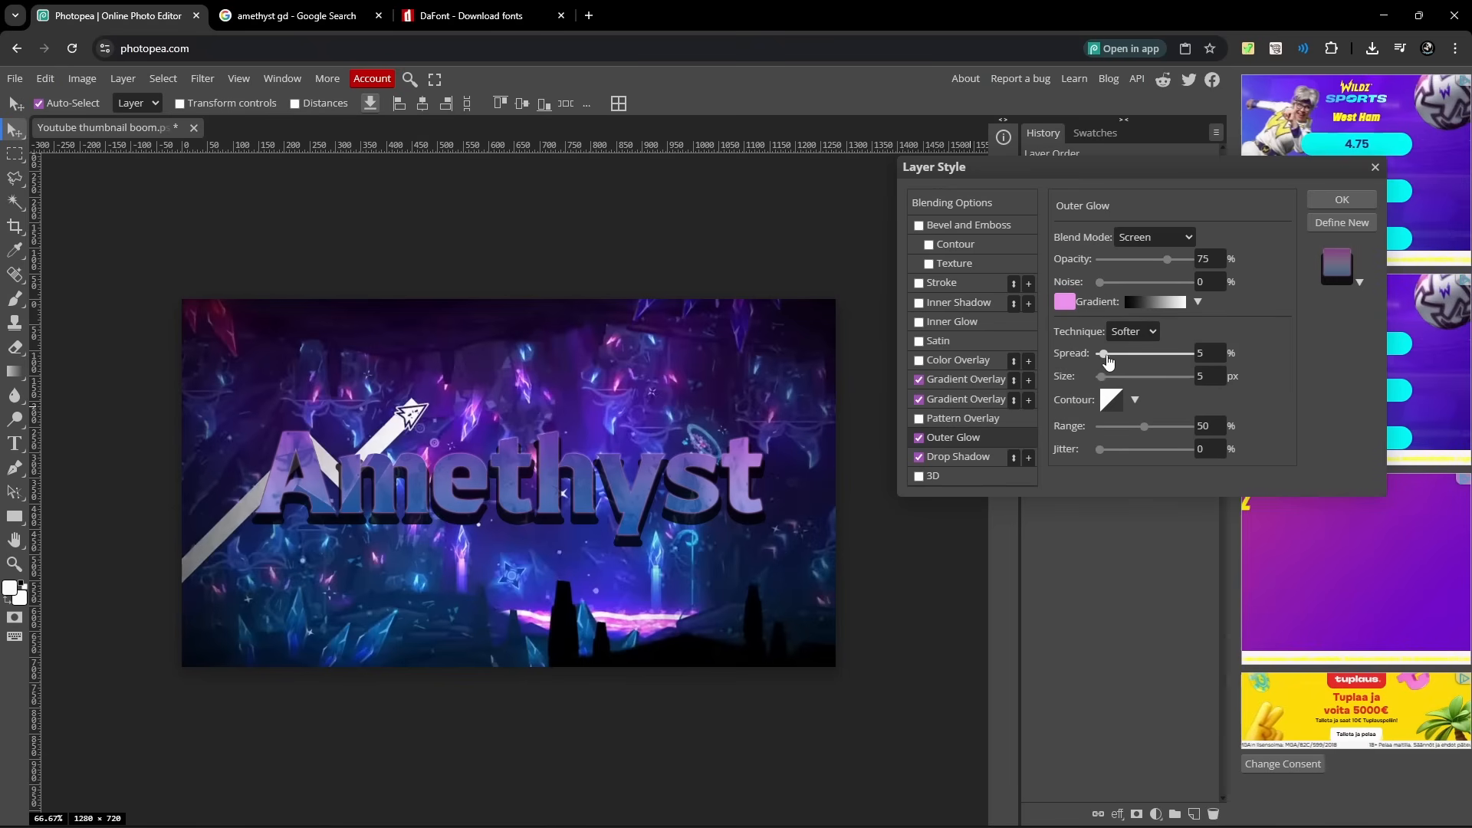
Settle the glow at 6% spread and 24 px size and switch its colour to blue-violet.
{"action": "left_click_drag", "start_coordinate": [1101, 353], "coordinate": [1101, 352]}
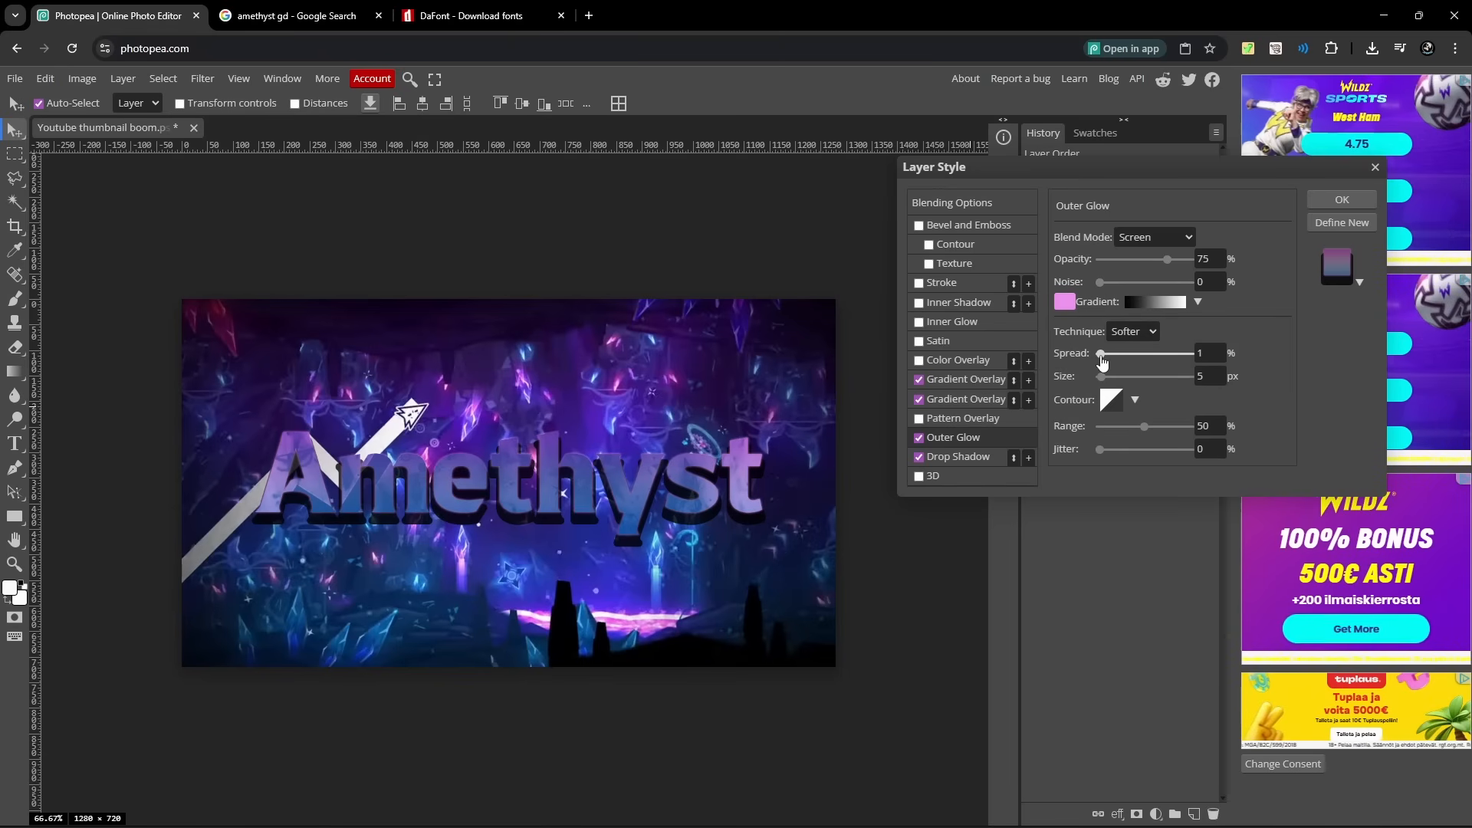
{"action": "left_click_drag", "start_coordinate": [1114, 376], "coordinate": [1154, 375]}
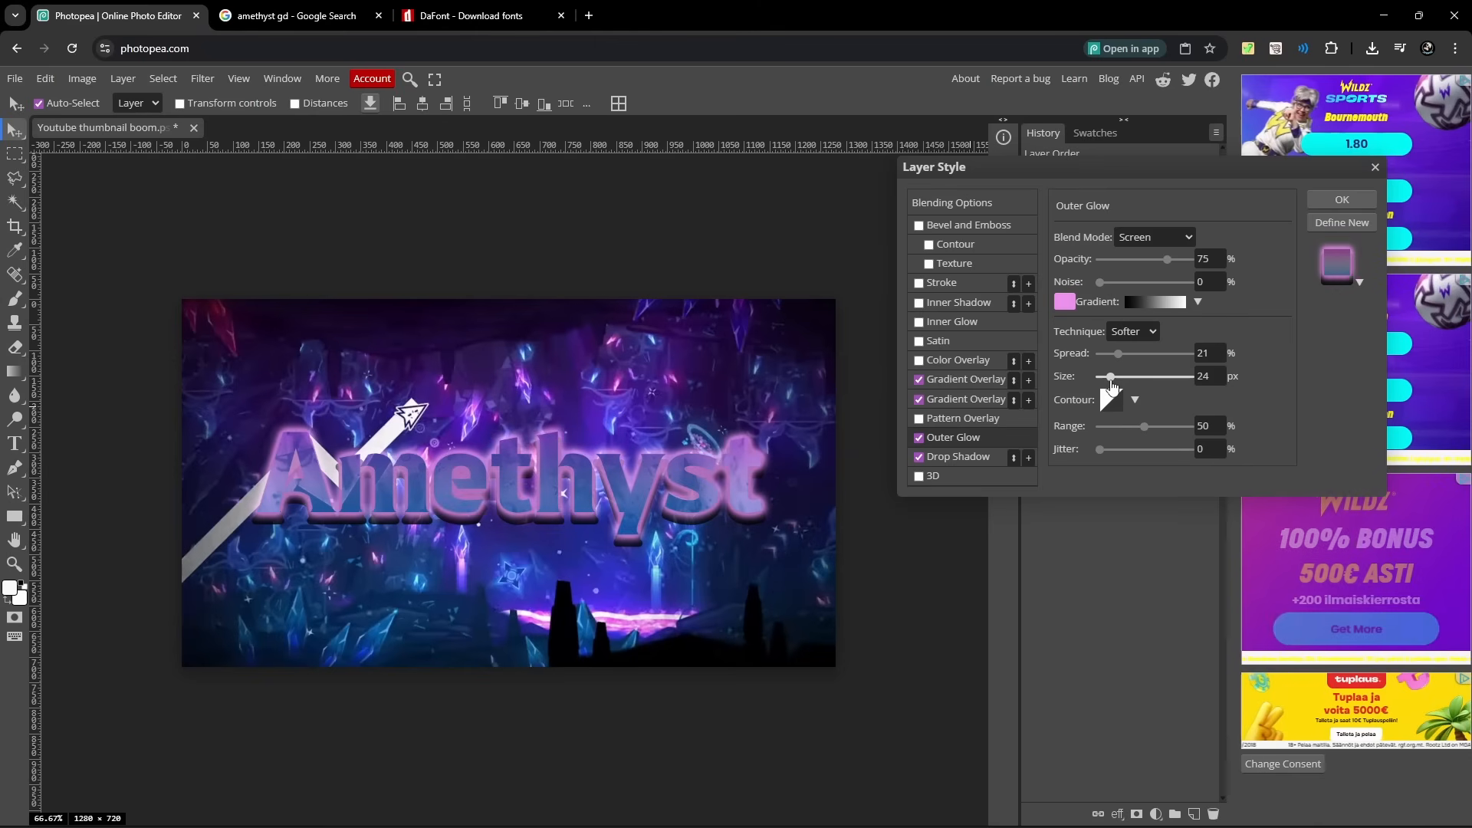
{"action": "left_click_drag", "start_coordinate": [1113, 377], "coordinate": [1120, 377]}
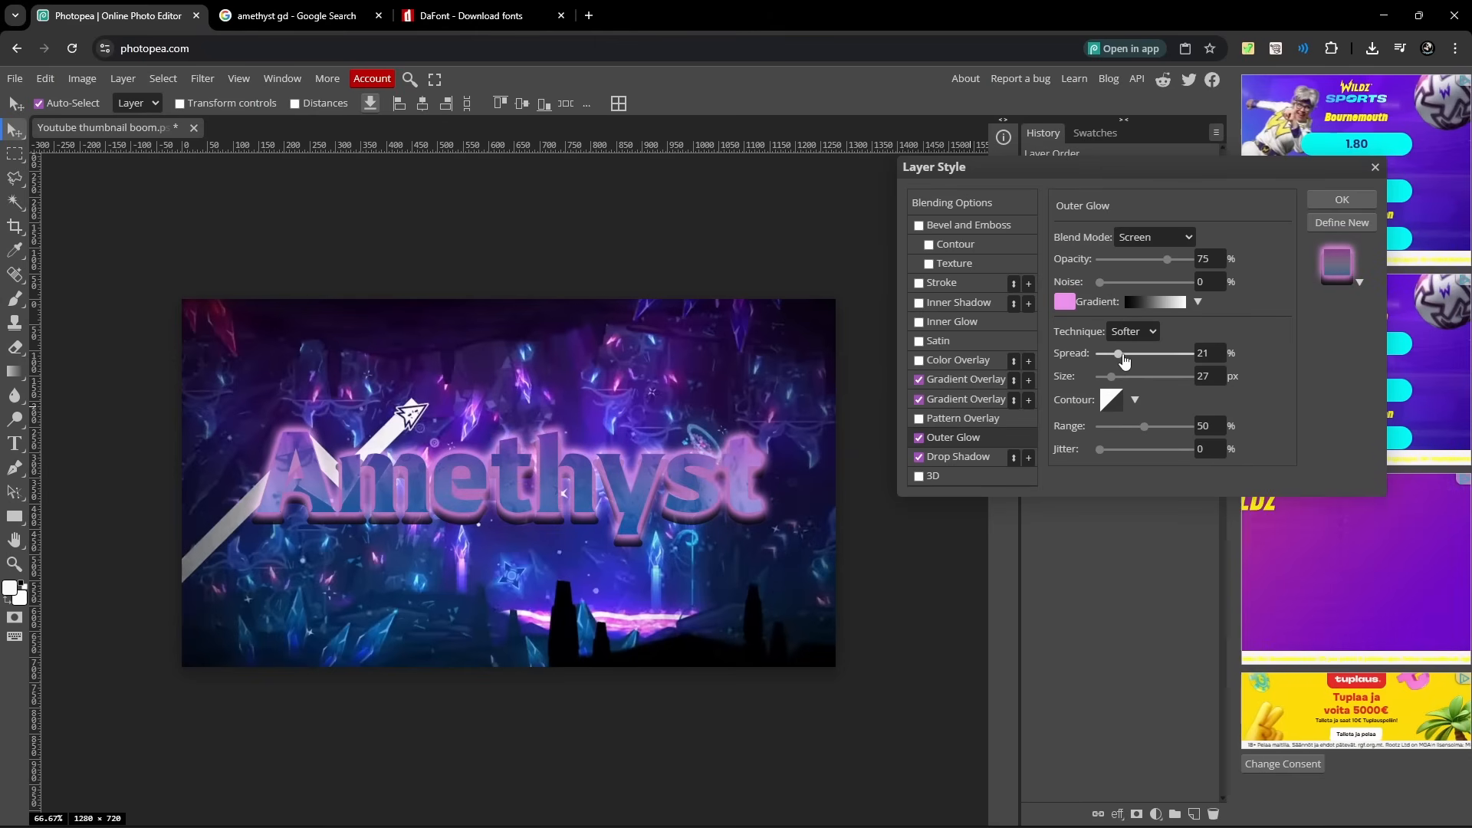
{"action": "left_click_drag", "start_coordinate": [1120, 352], "coordinate": [1098, 352]}
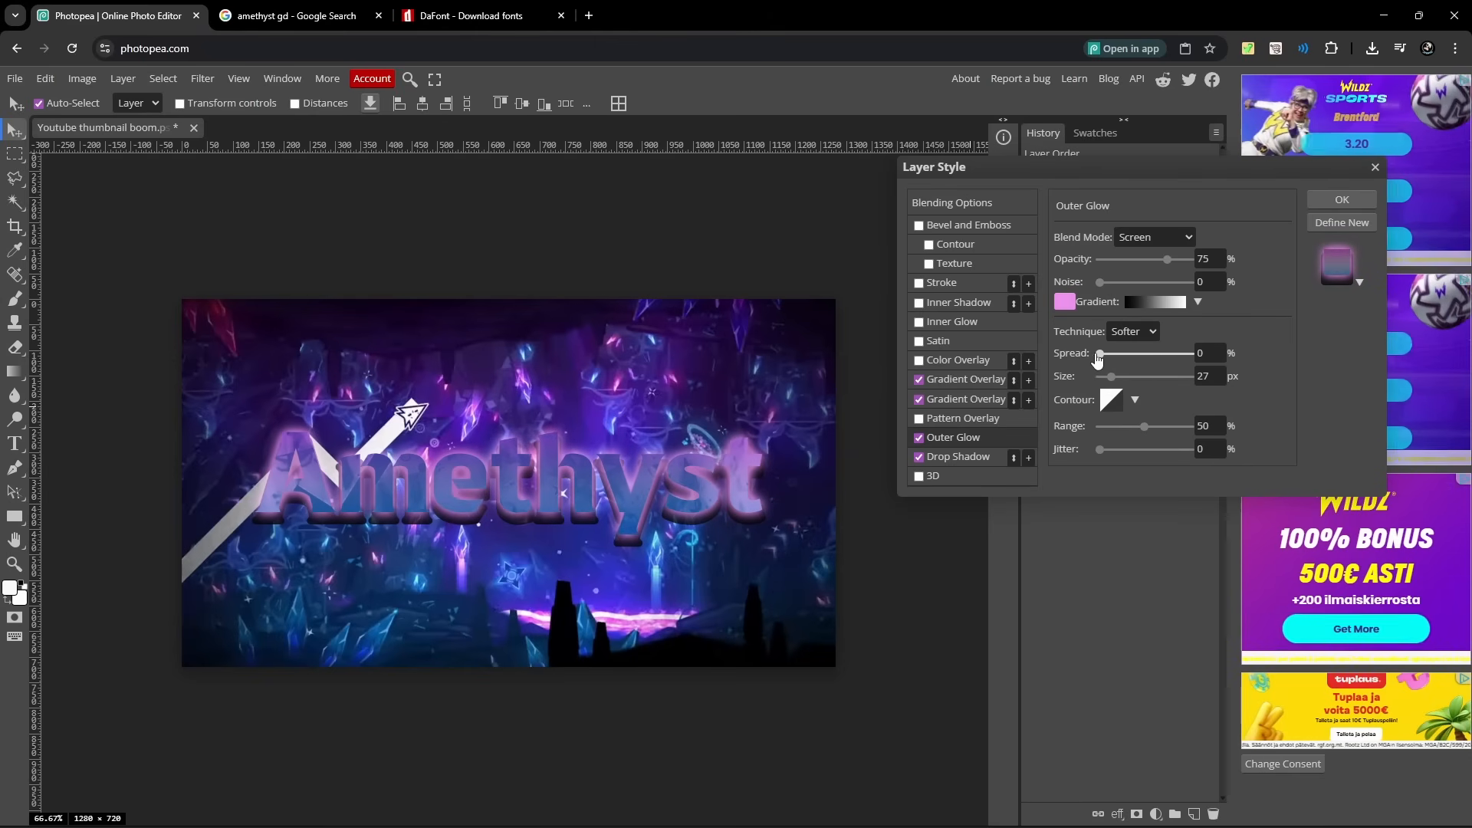
{"action": "left_click_drag", "start_coordinate": [1098, 377], "coordinate": [1123, 377]}
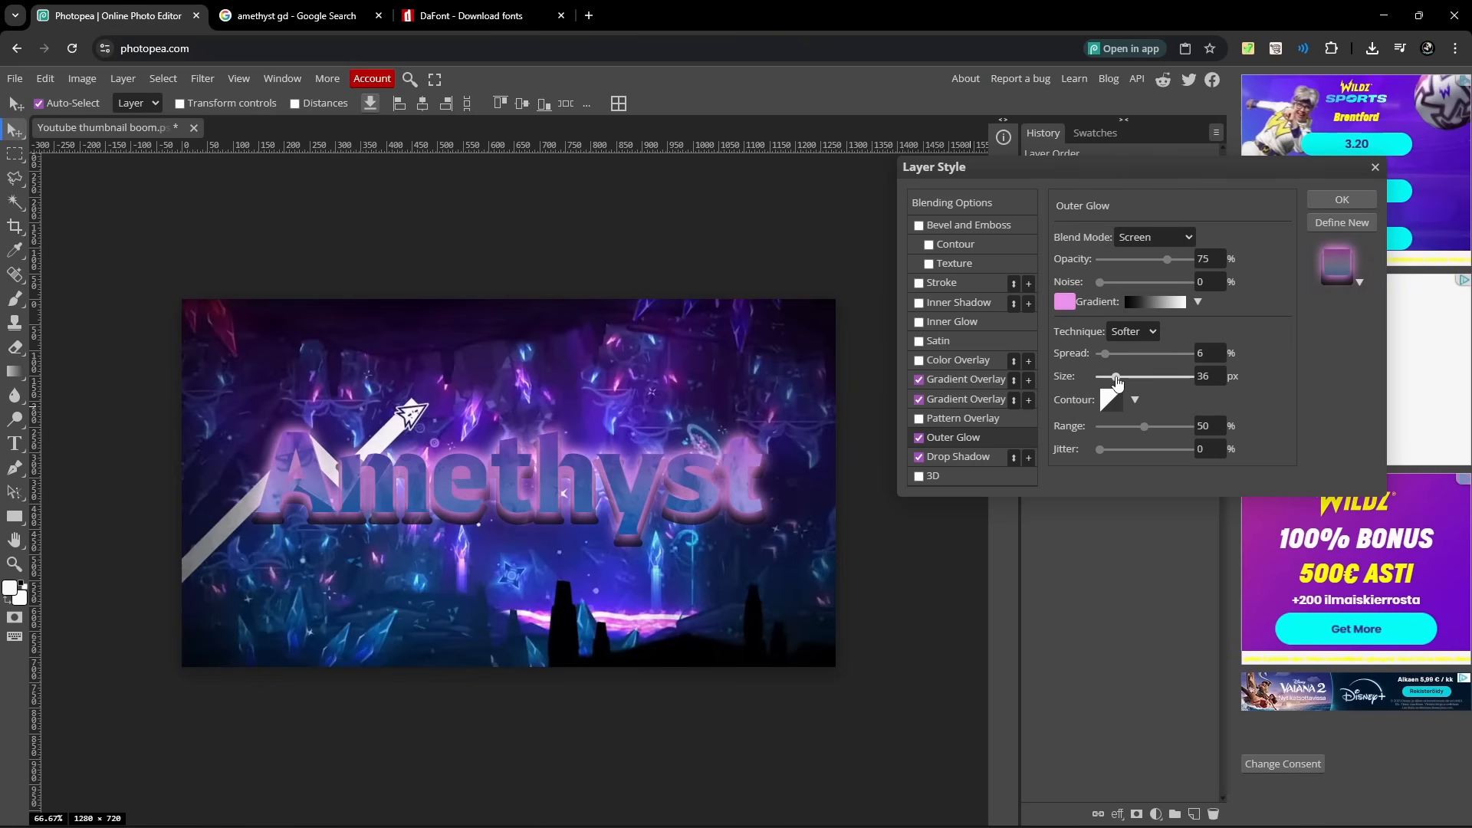
{"action": "left_click_drag", "start_coordinate": [1115, 377], "coordinate": [1083, 377]}
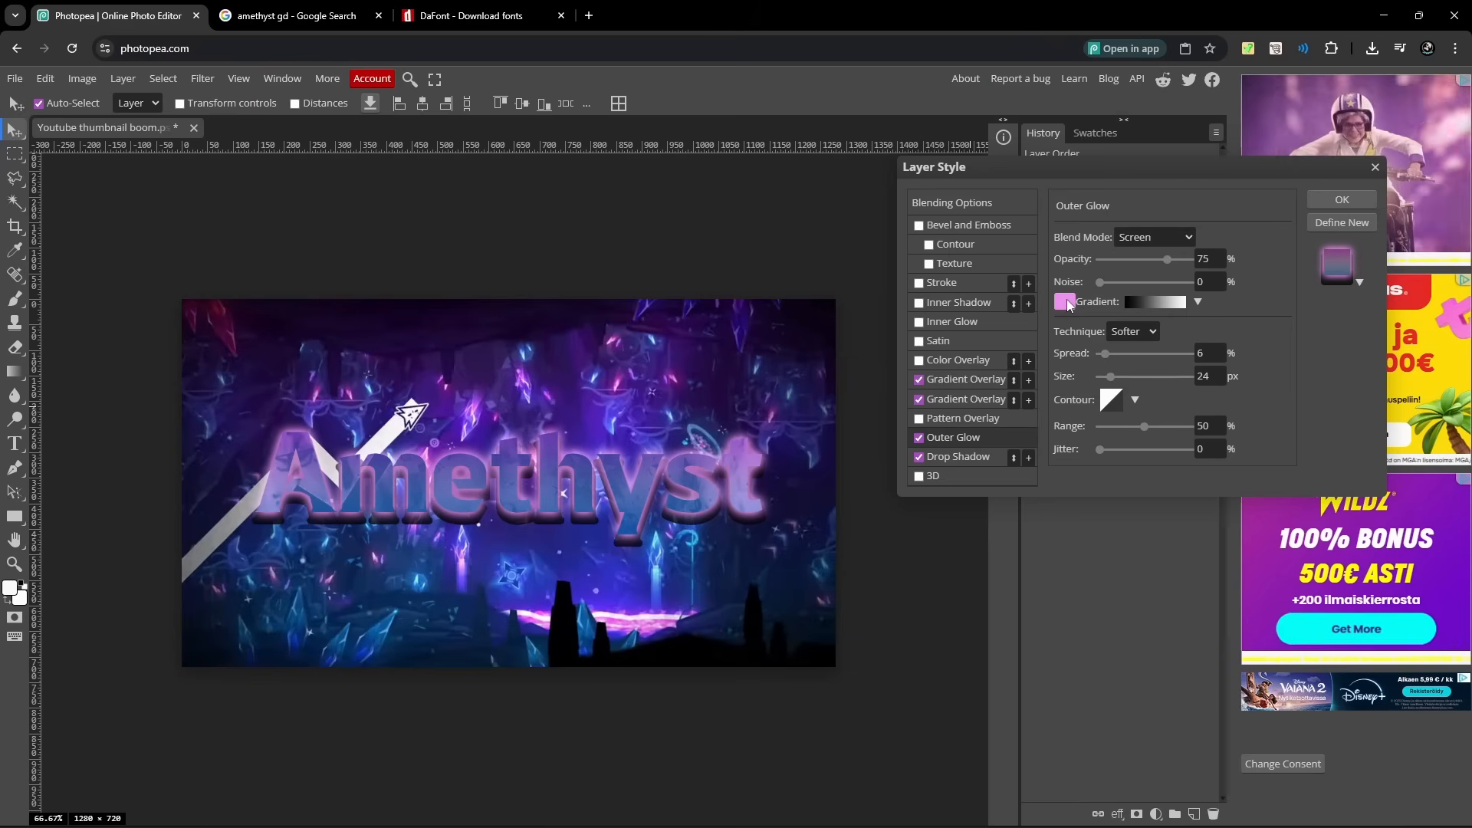
{"action": "left_click", "coordinate": [1064, 302]}
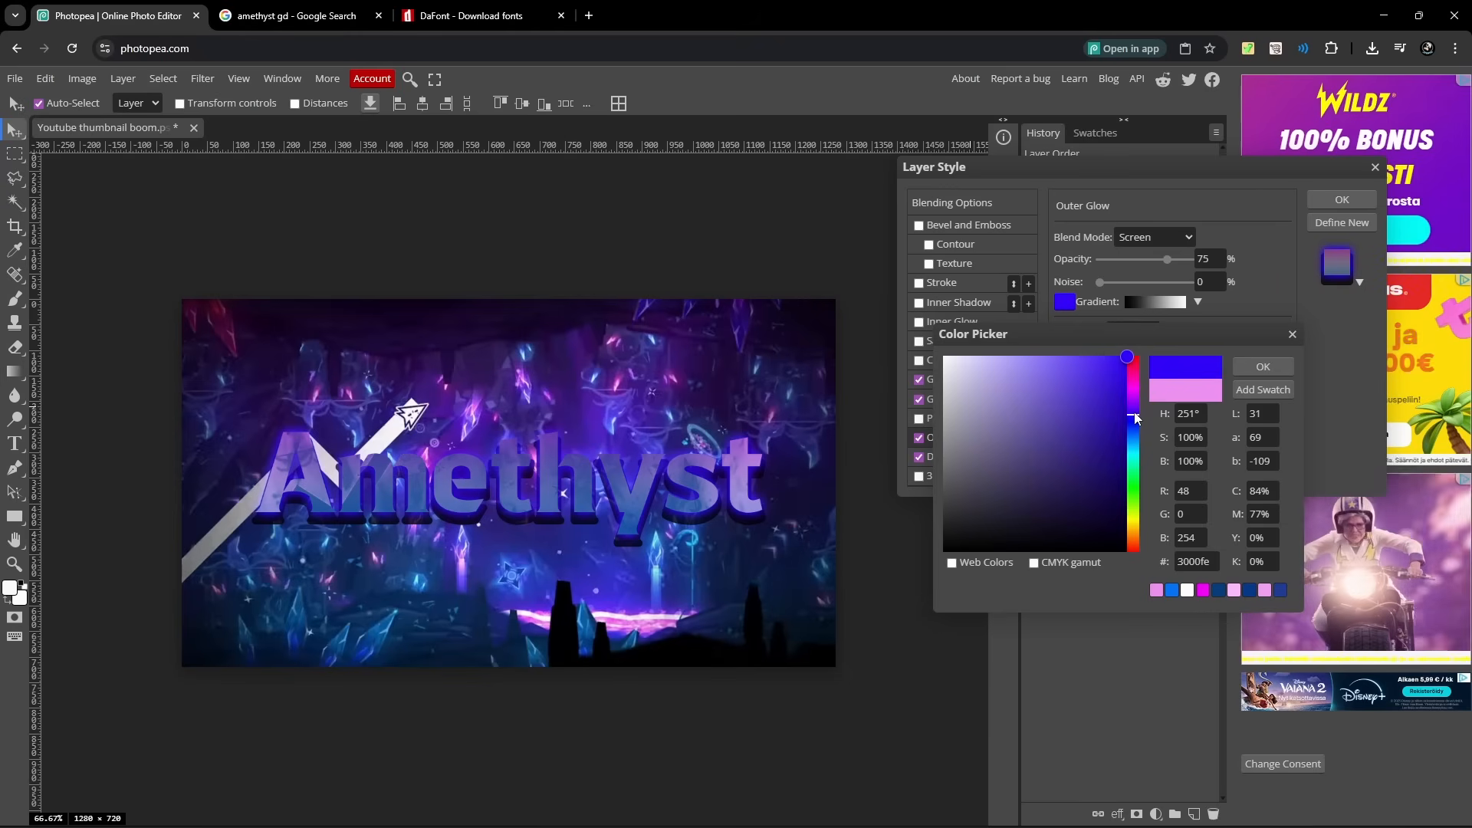
{"action": "left_click", "coordinate": [1262, 366]}
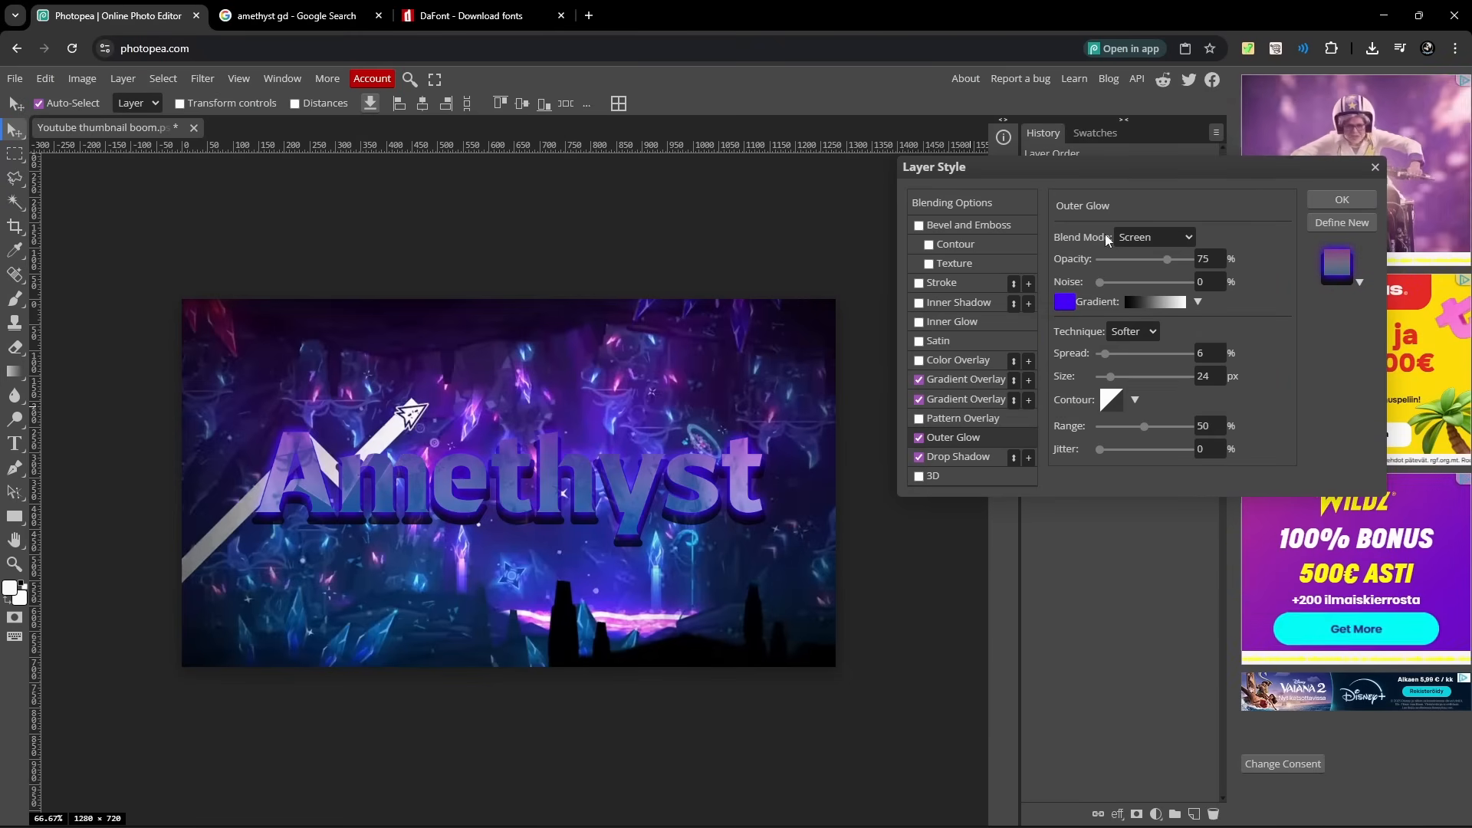
Set the gradient overlay's blend mode to Color Dodge with the gradient reversed.
{"action": "left_click_drag", "start_coordinate": [1172, 258], "coordinate": [1139, 258]}
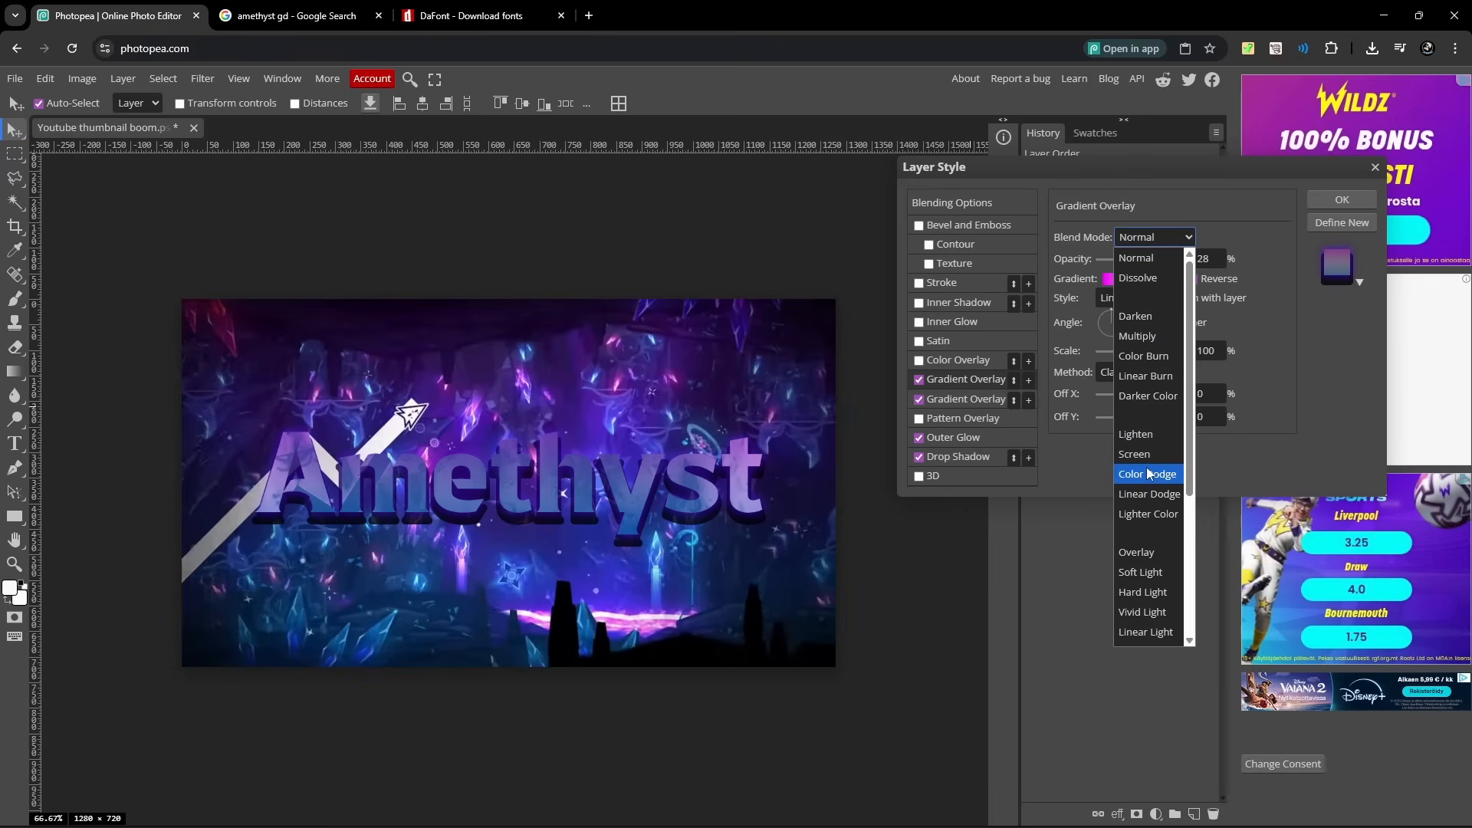
{"action": "left_click", "coordinate": [1147, 473]}
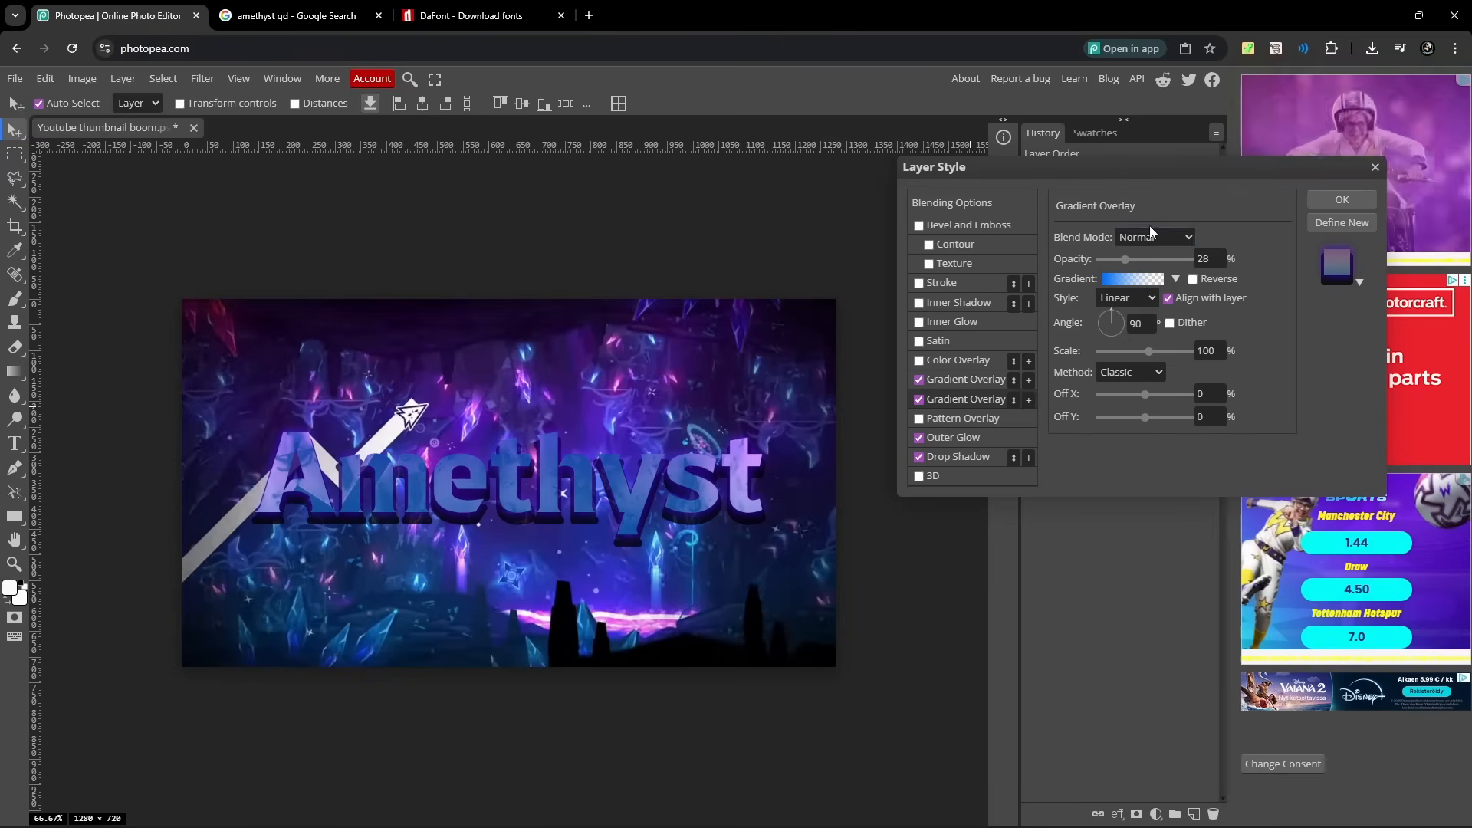
{"action": "left_click", "coordinate": [1155, 236]}
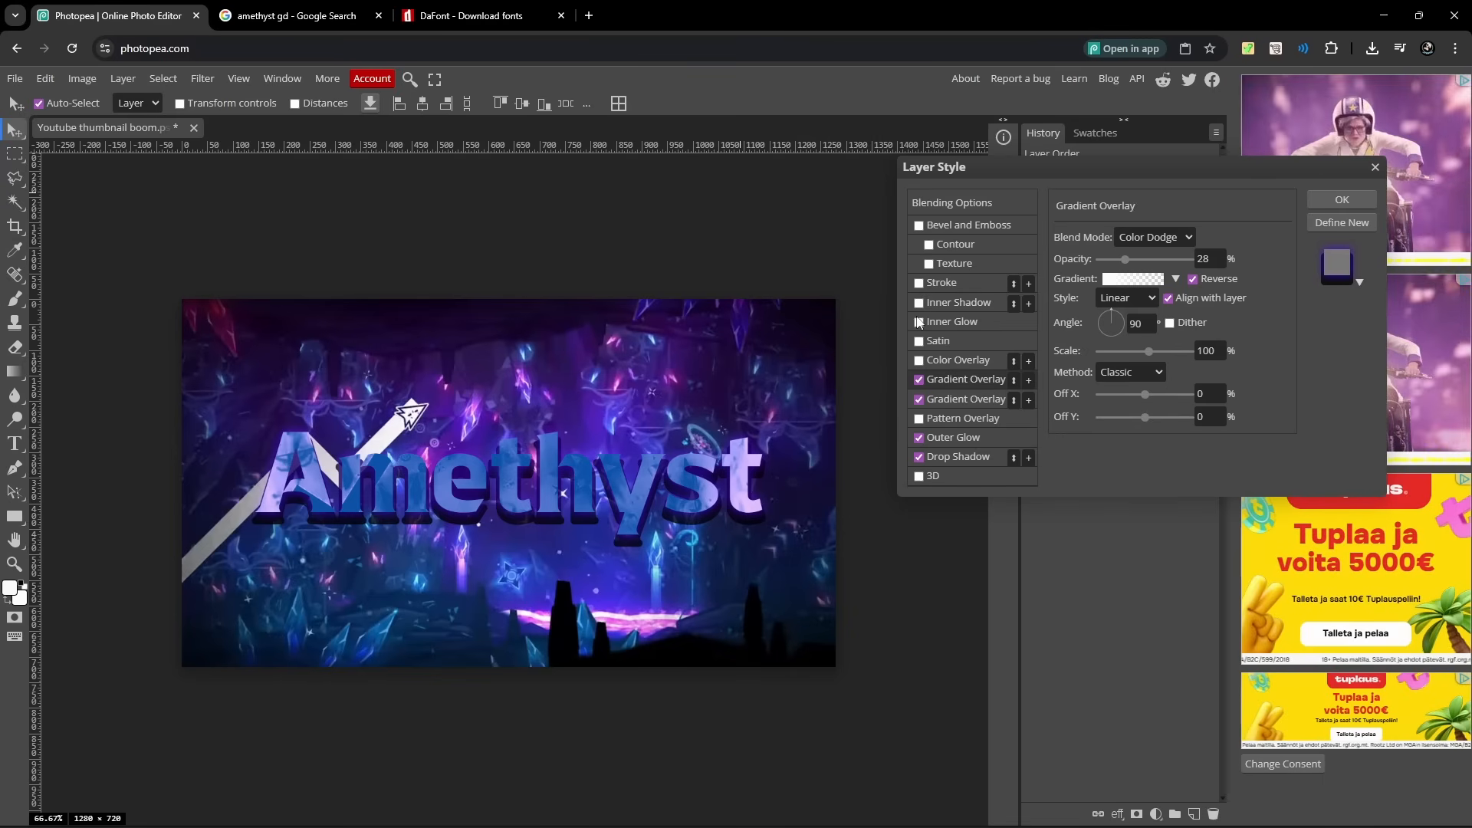
Enable a purple inner glow on the title at 17 px size and 2% spread.
{"action": "left_click", "coordinate": [952, 321]}
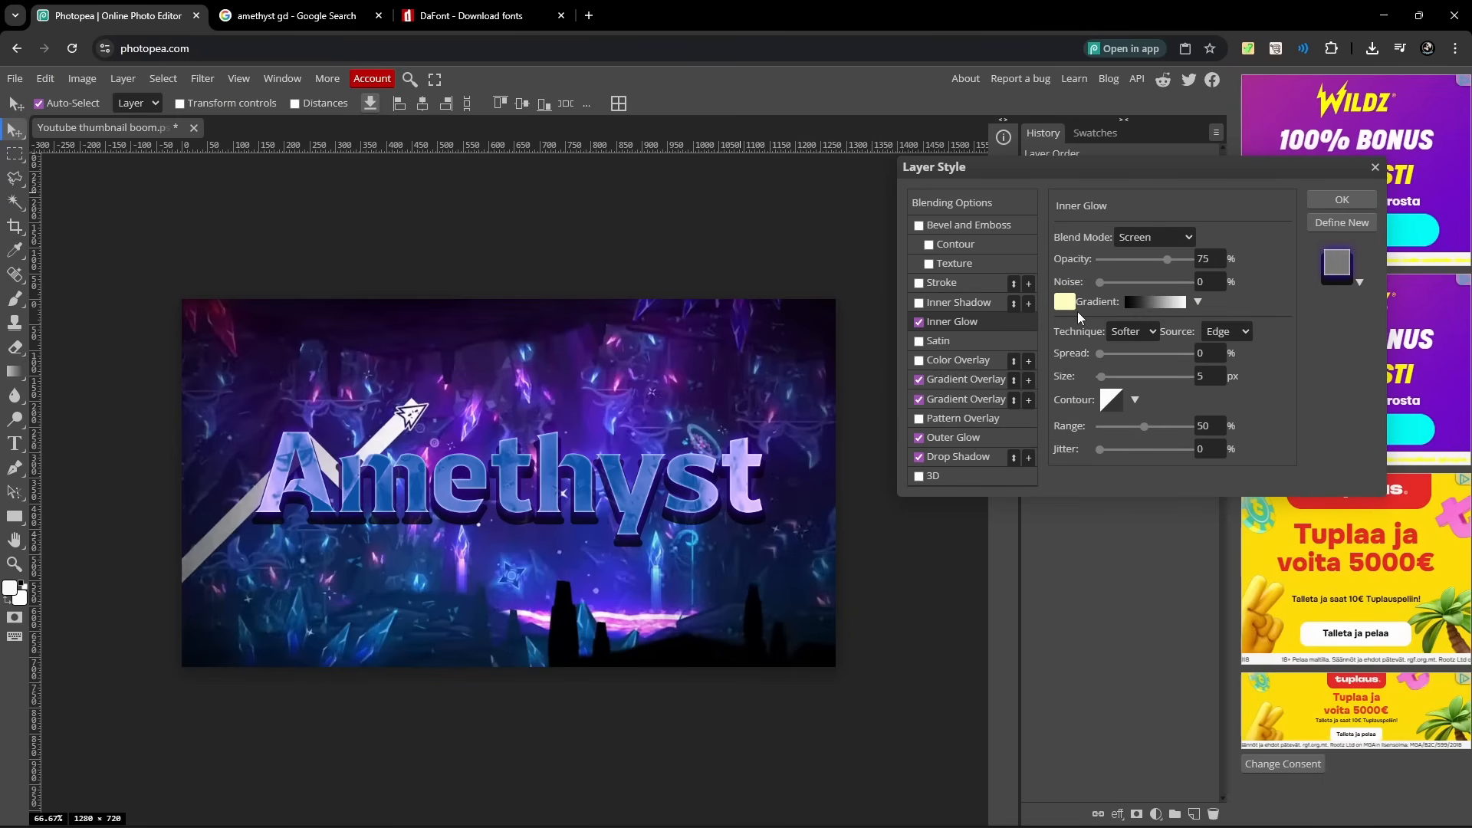
{"action": "left_click", "coordinate": [1064, 302]}
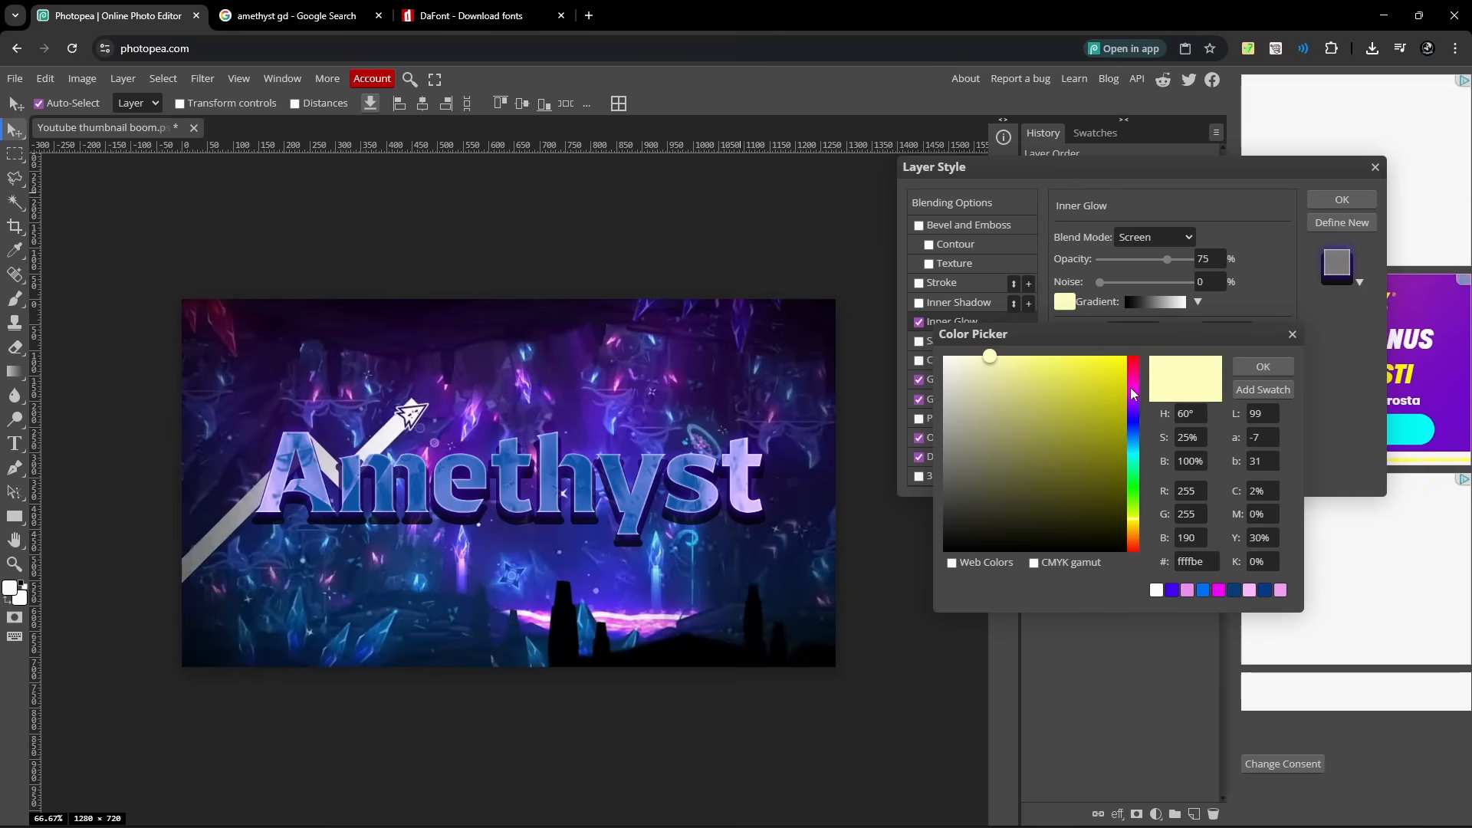
{"action": "left_click", "coordinate": [1073, 355]}
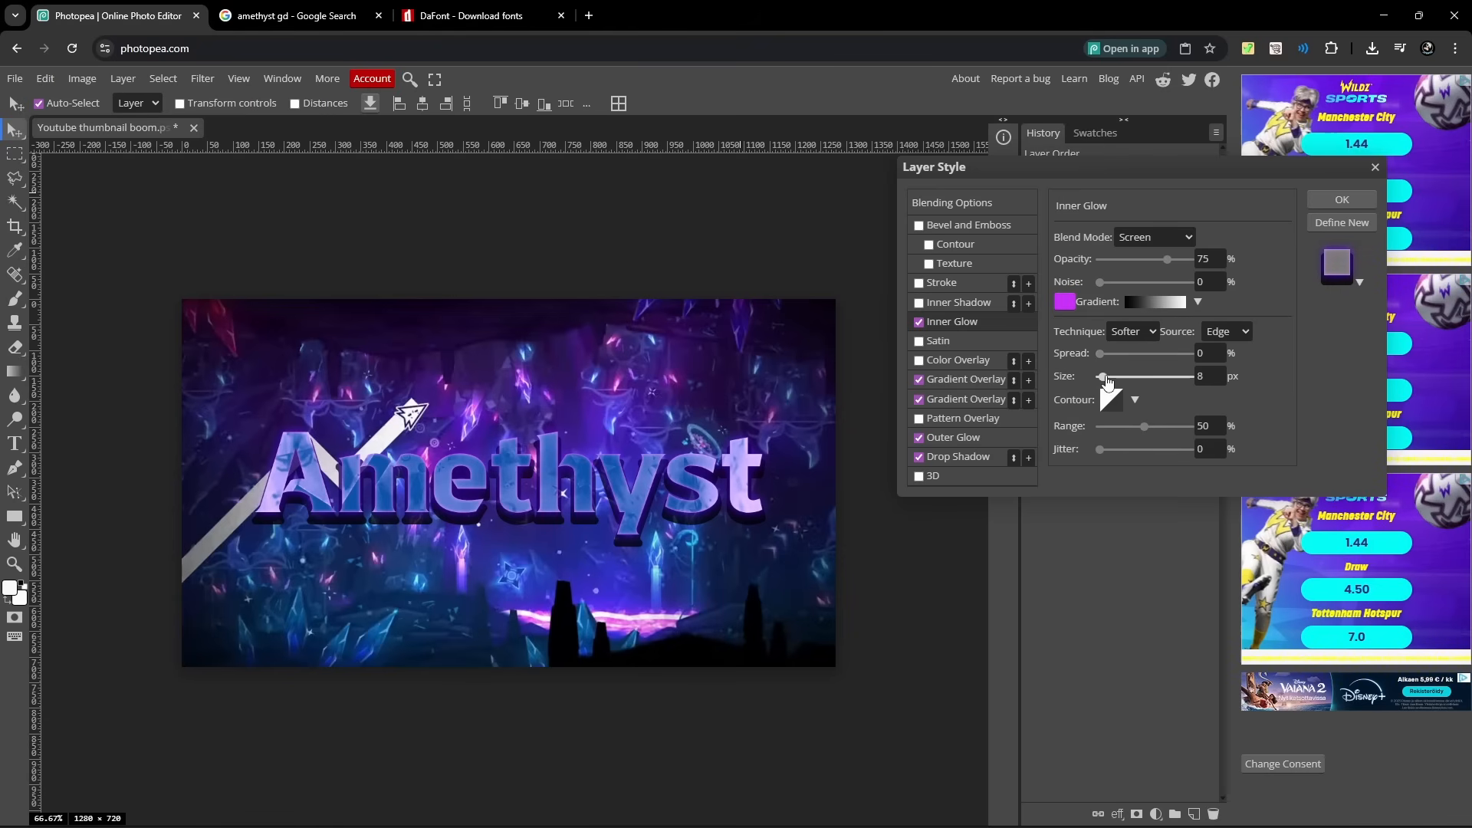
{"action": "left_click_drag", "start_coordinate": [1101, 376], "coordinate": [1110, 375]}
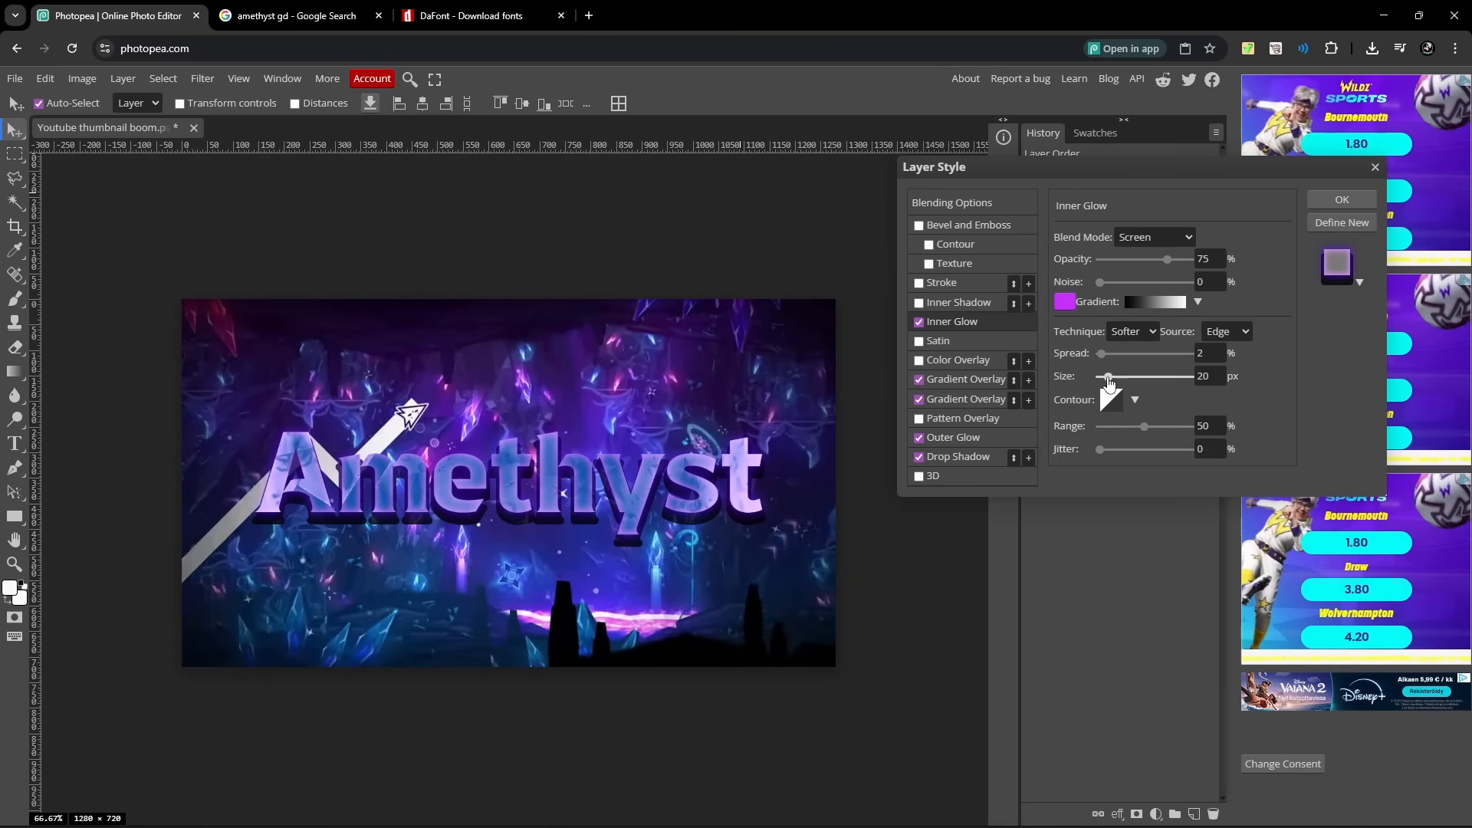
{"action": "left_click_drag", "start_coordinate": [1111, 375], "coordinate": [1107, 376]}
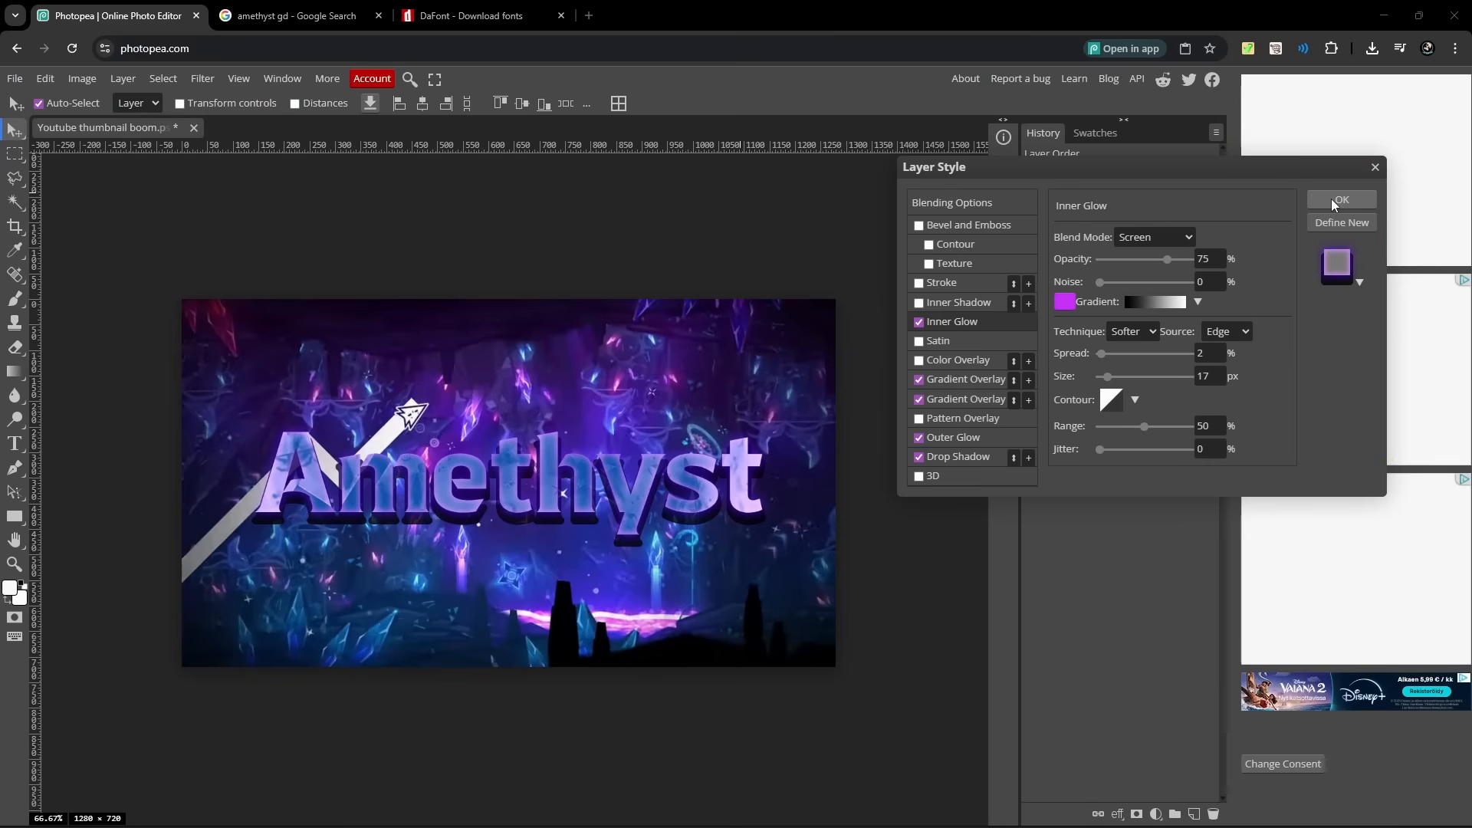
Apply the layer style and add a new empty Layer 2 above the others.
{"action": "left_click", "coordinate": [1340, 200]}
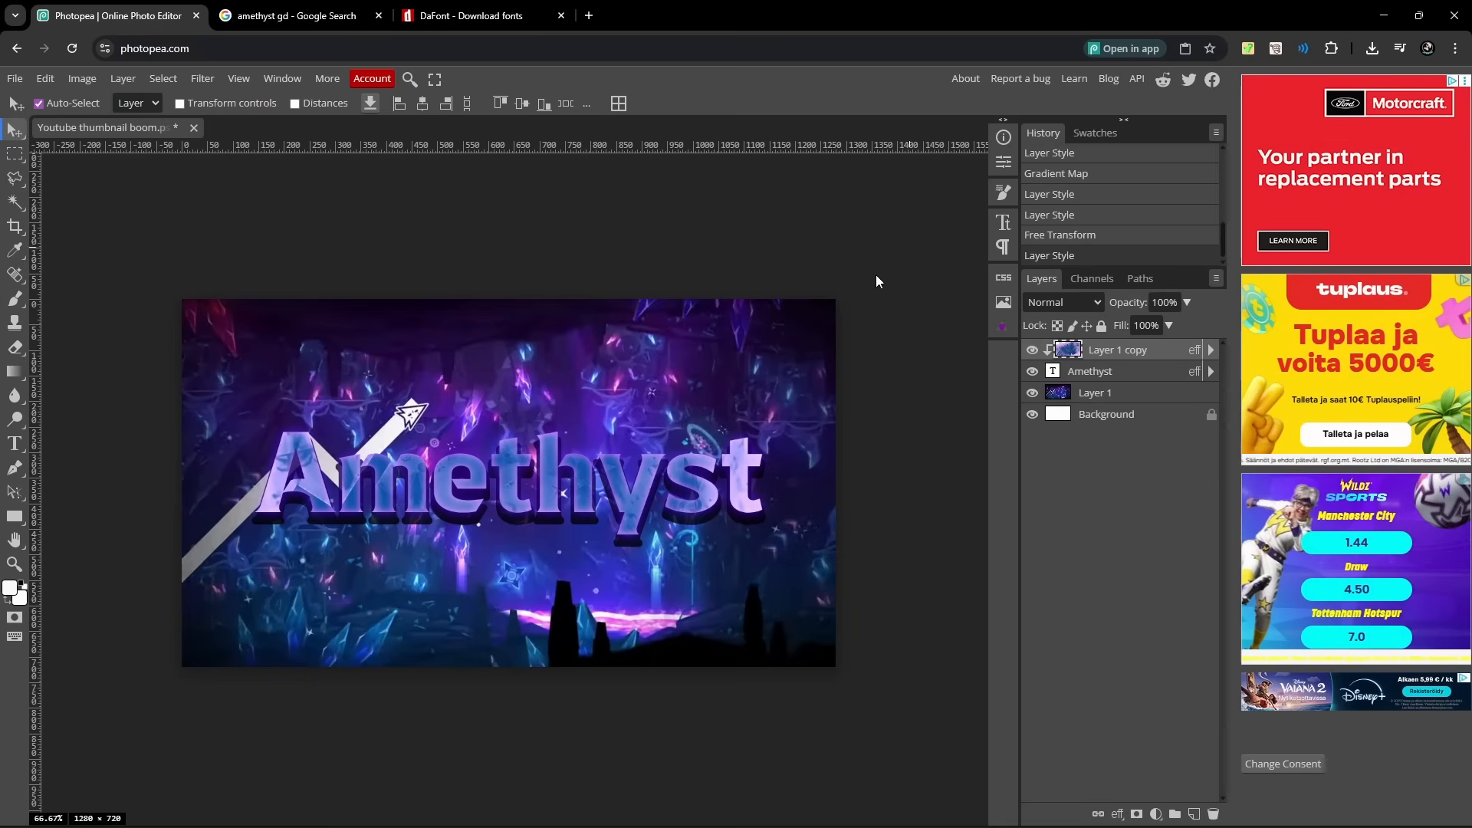
{"action": "mouse_move", "coordinate": [986, 358]}
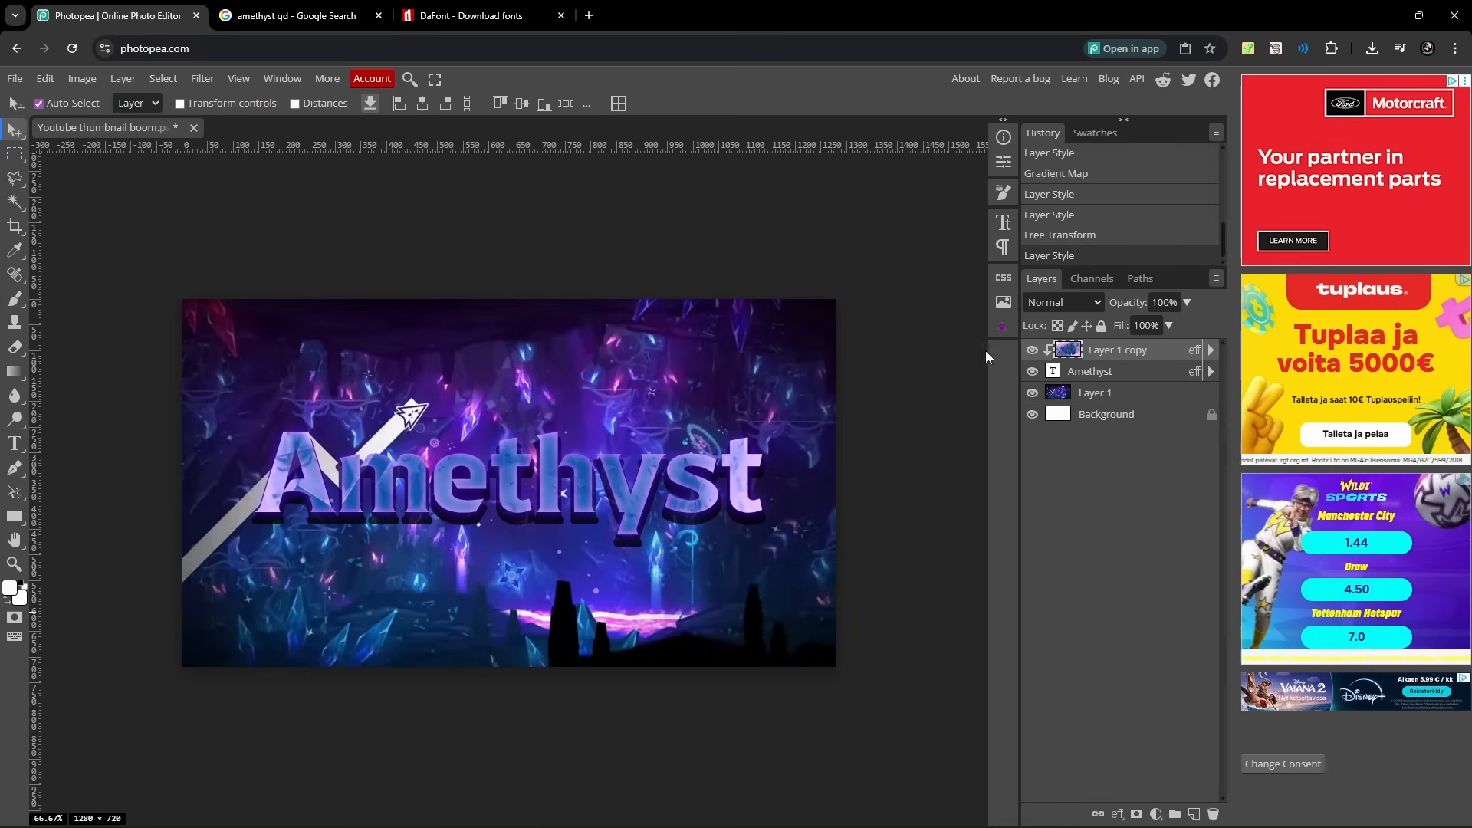
{"action": "left_click", "coordinate": [1089, 371]}
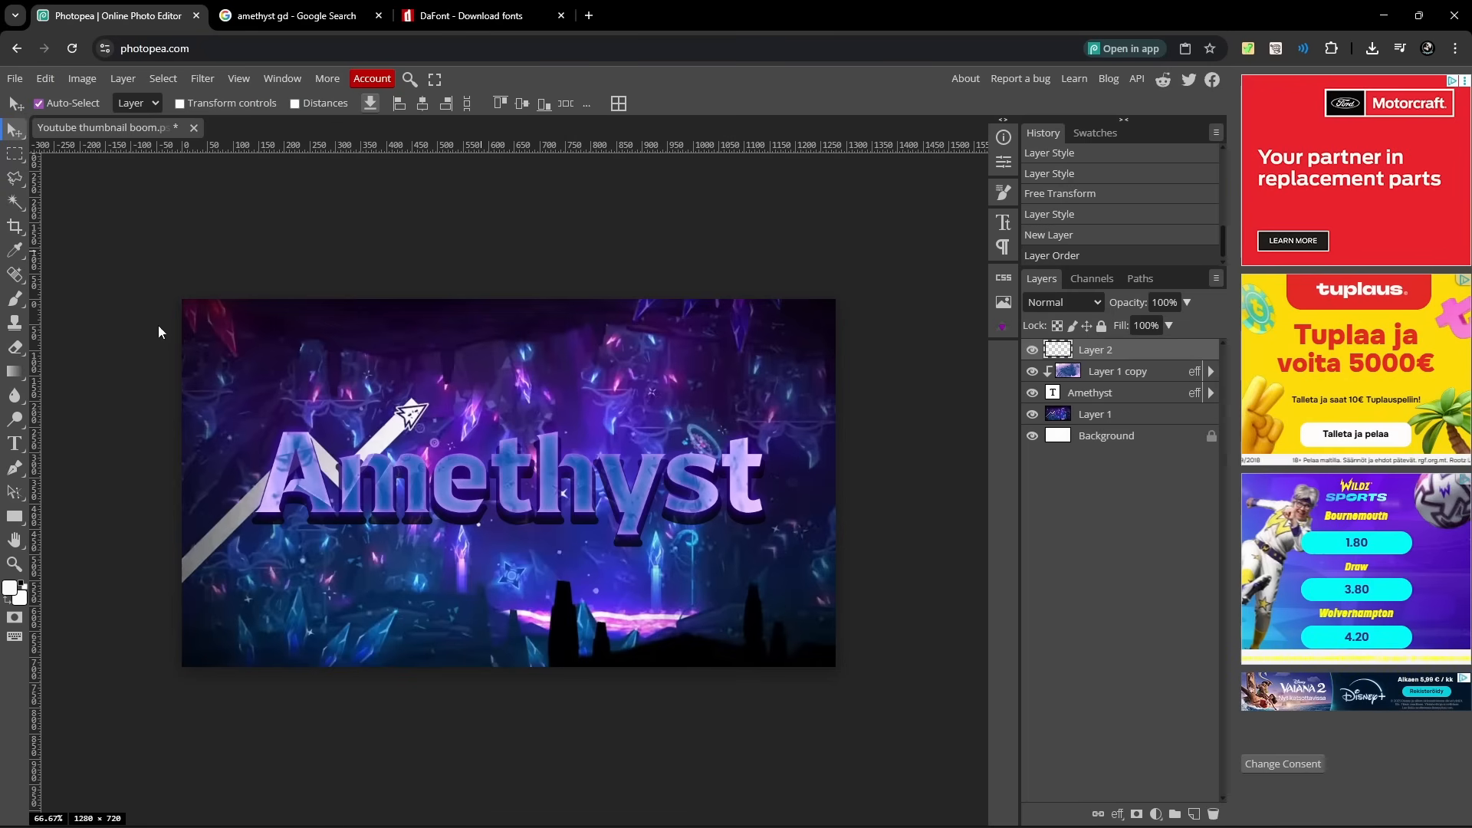
{"action": "mouse_move", "coordinate": [15, 299]}
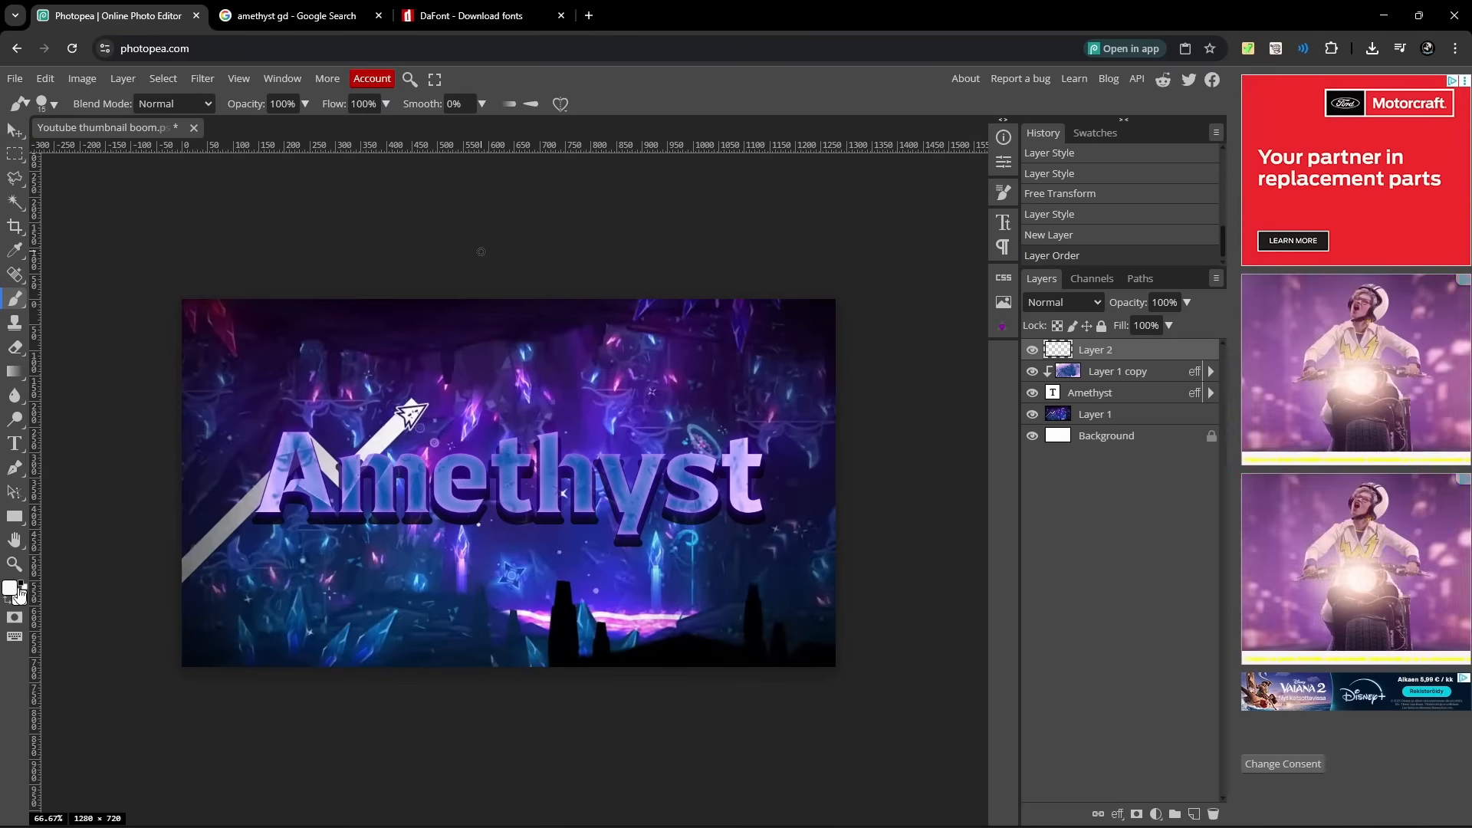
Choose light pink (fd94ff) as the paint colour for the Color Dodge layer.
{"action": "left_click", "coordinate": [10, 589]}
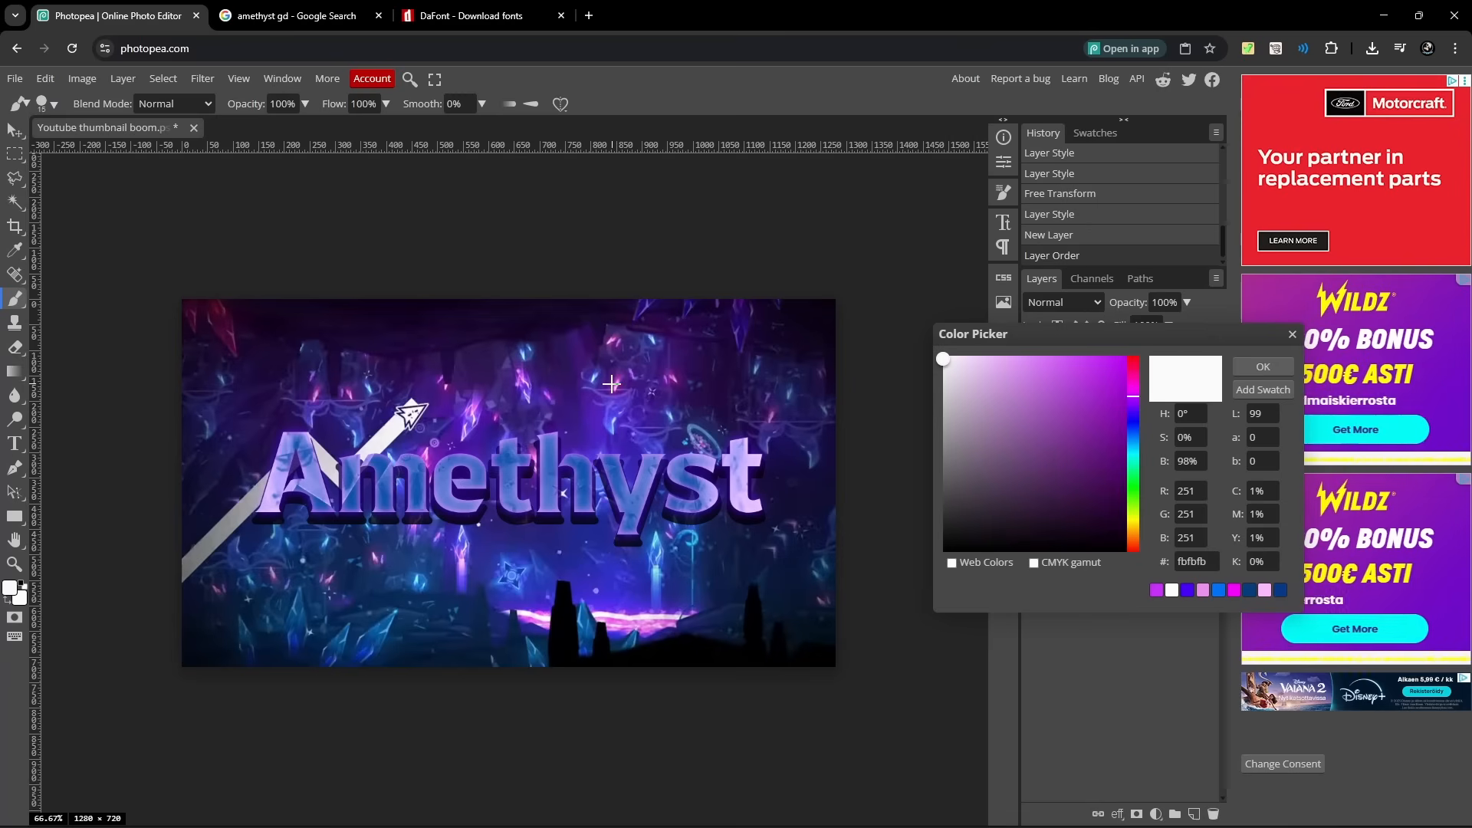
{"action": "left_click", "coordinate": [1021, 357]}
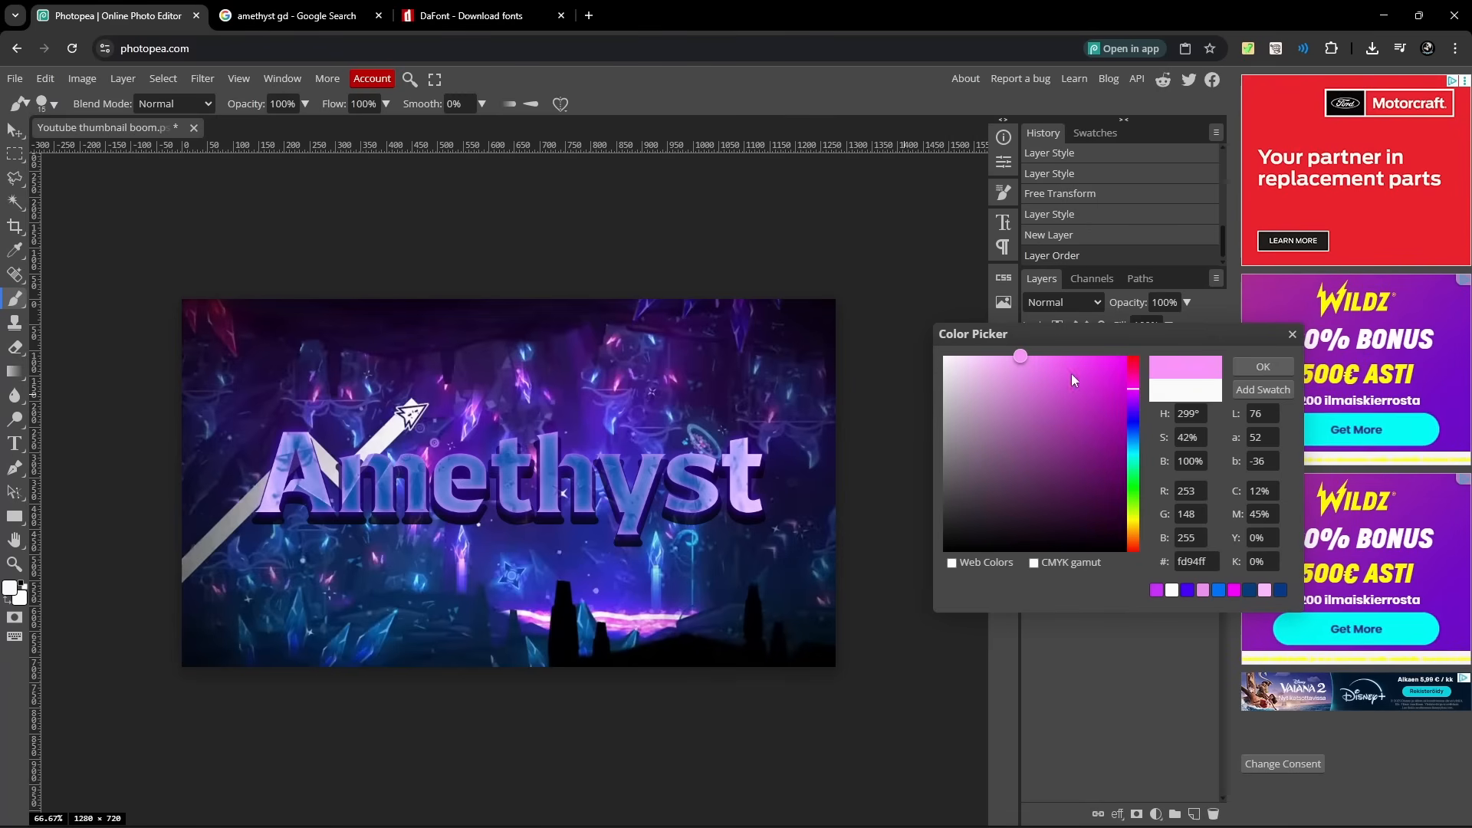
{"action": "left_click", "coordinate": [1262, 367]}
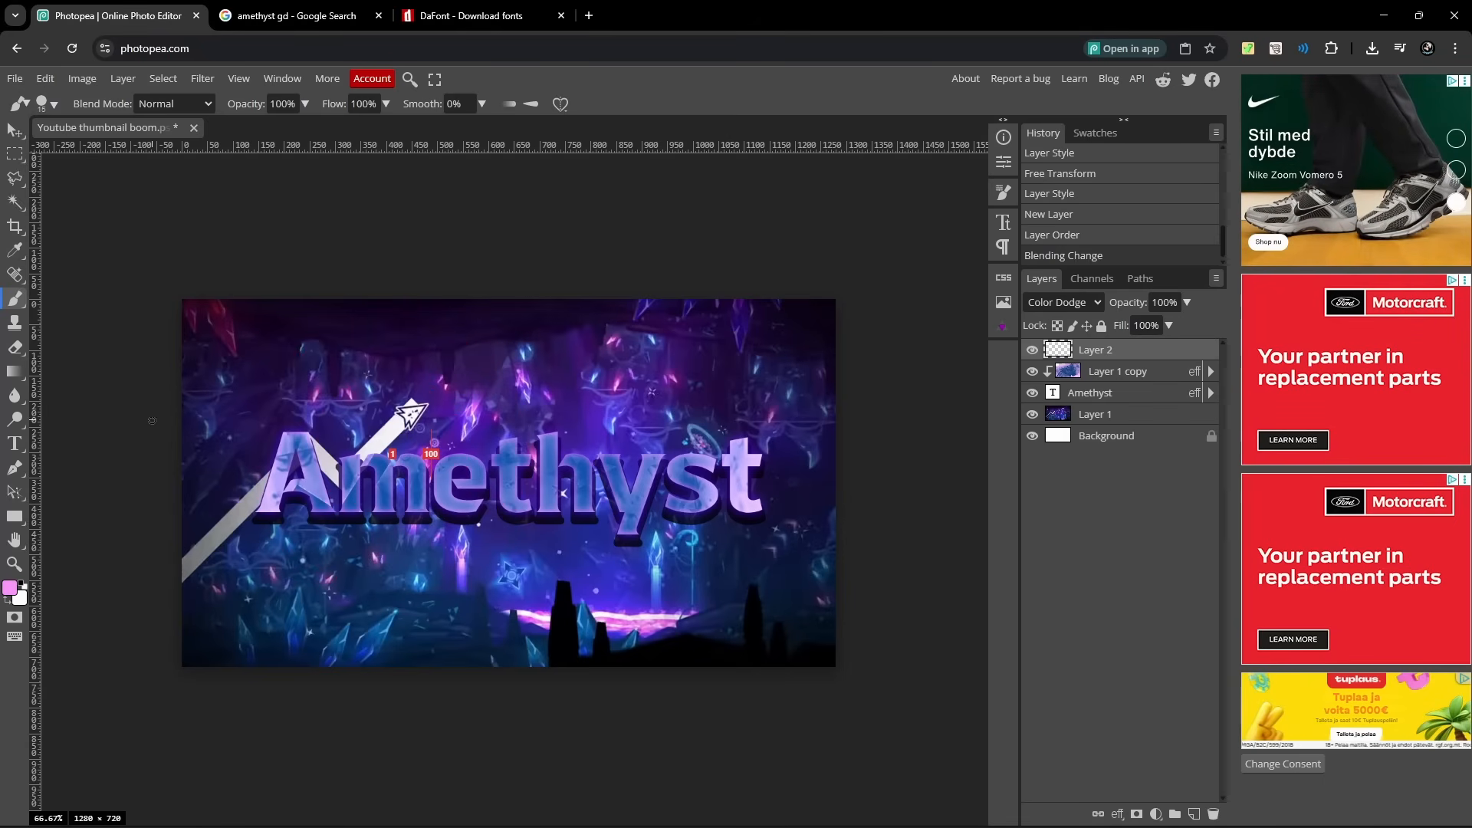
With a 0% hardness ~139 px brush, paint pink then lilac glow spots over the title.
{"action": "left_click", "coordinate": [385, 453]}
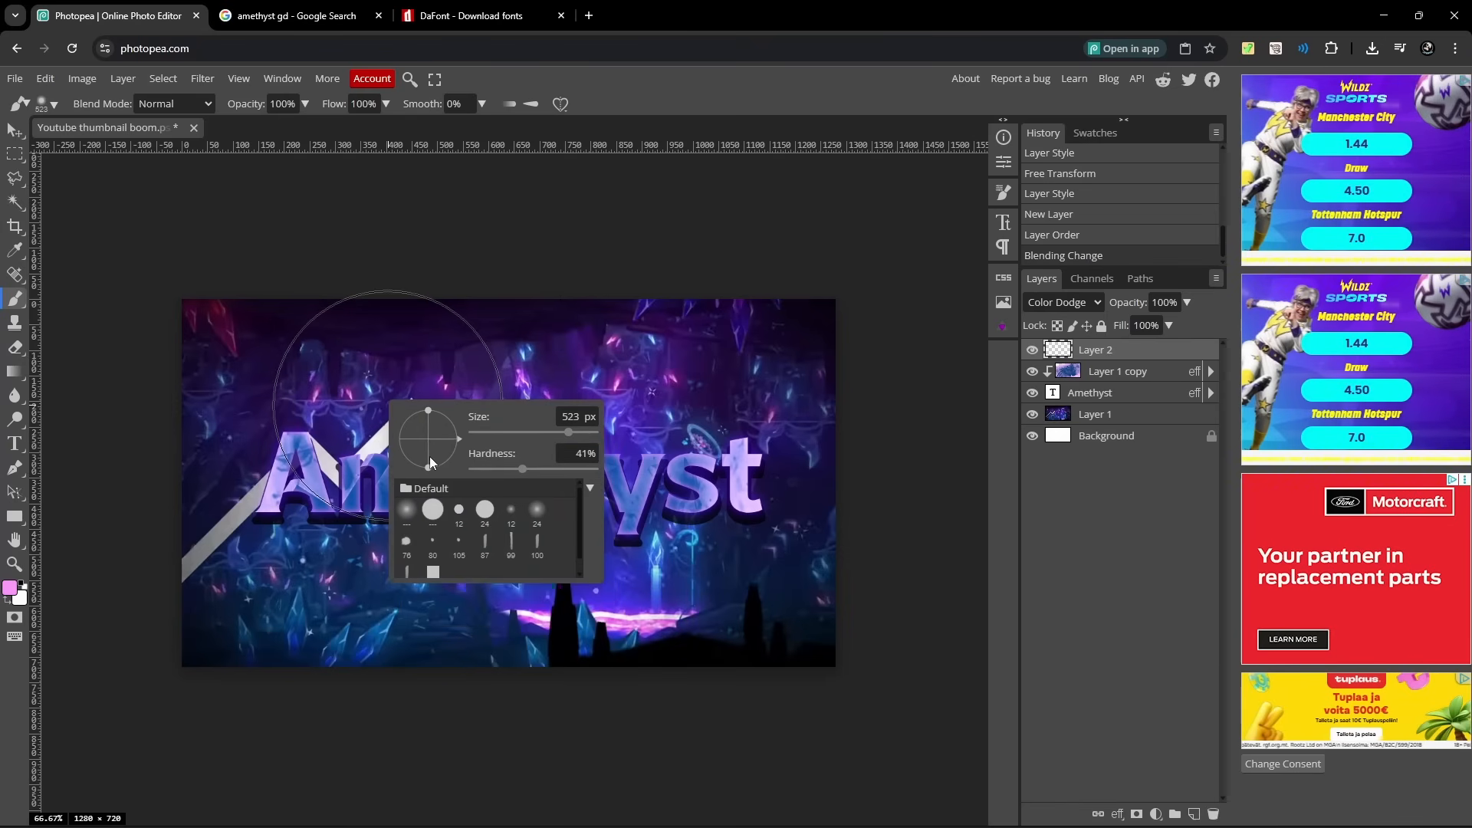
{"action": "left_click", "coordinate": [450, 471]}
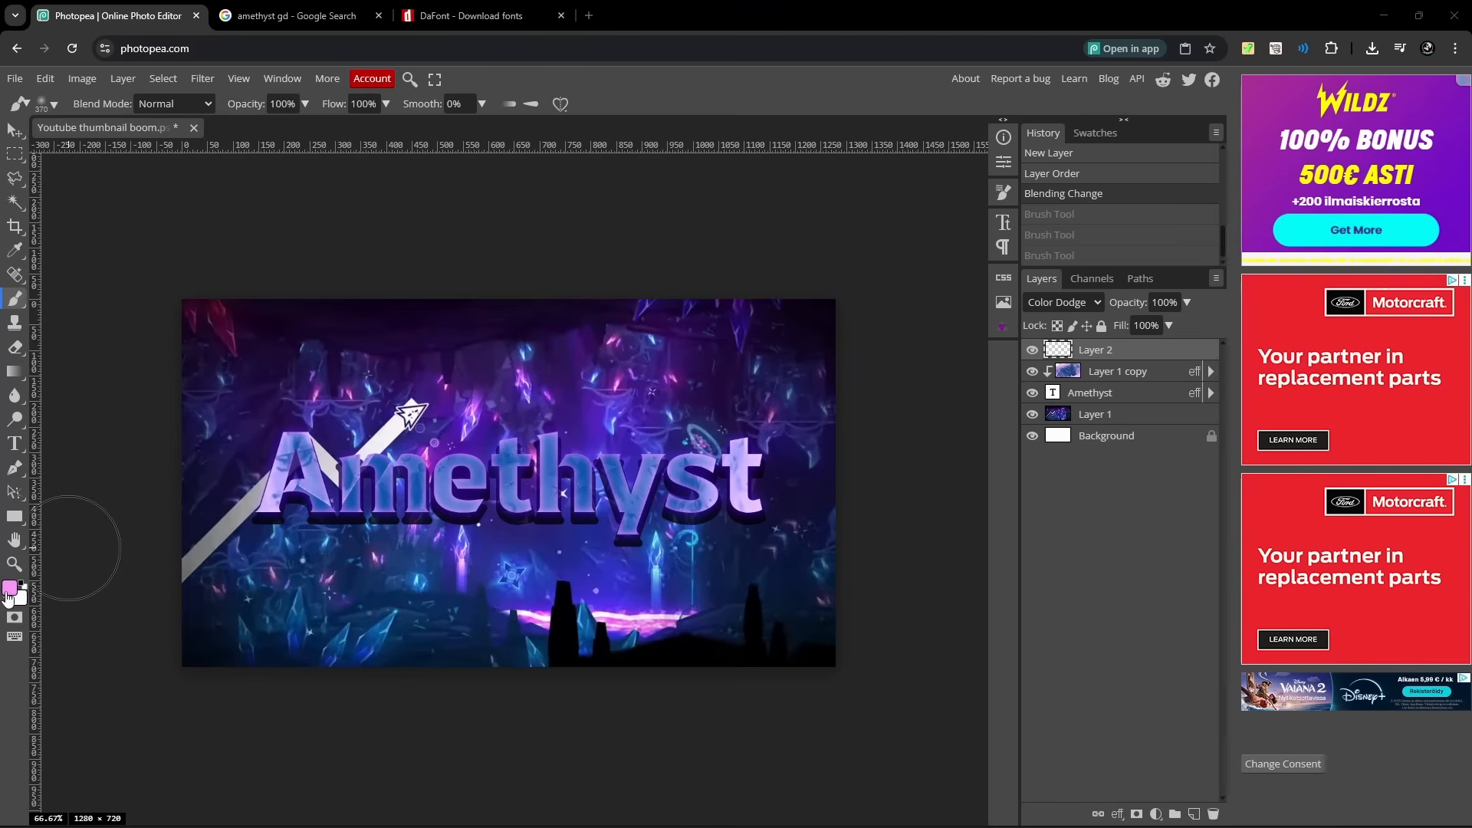
{"action": "mouse_move", "coordinate": [273, 469]}
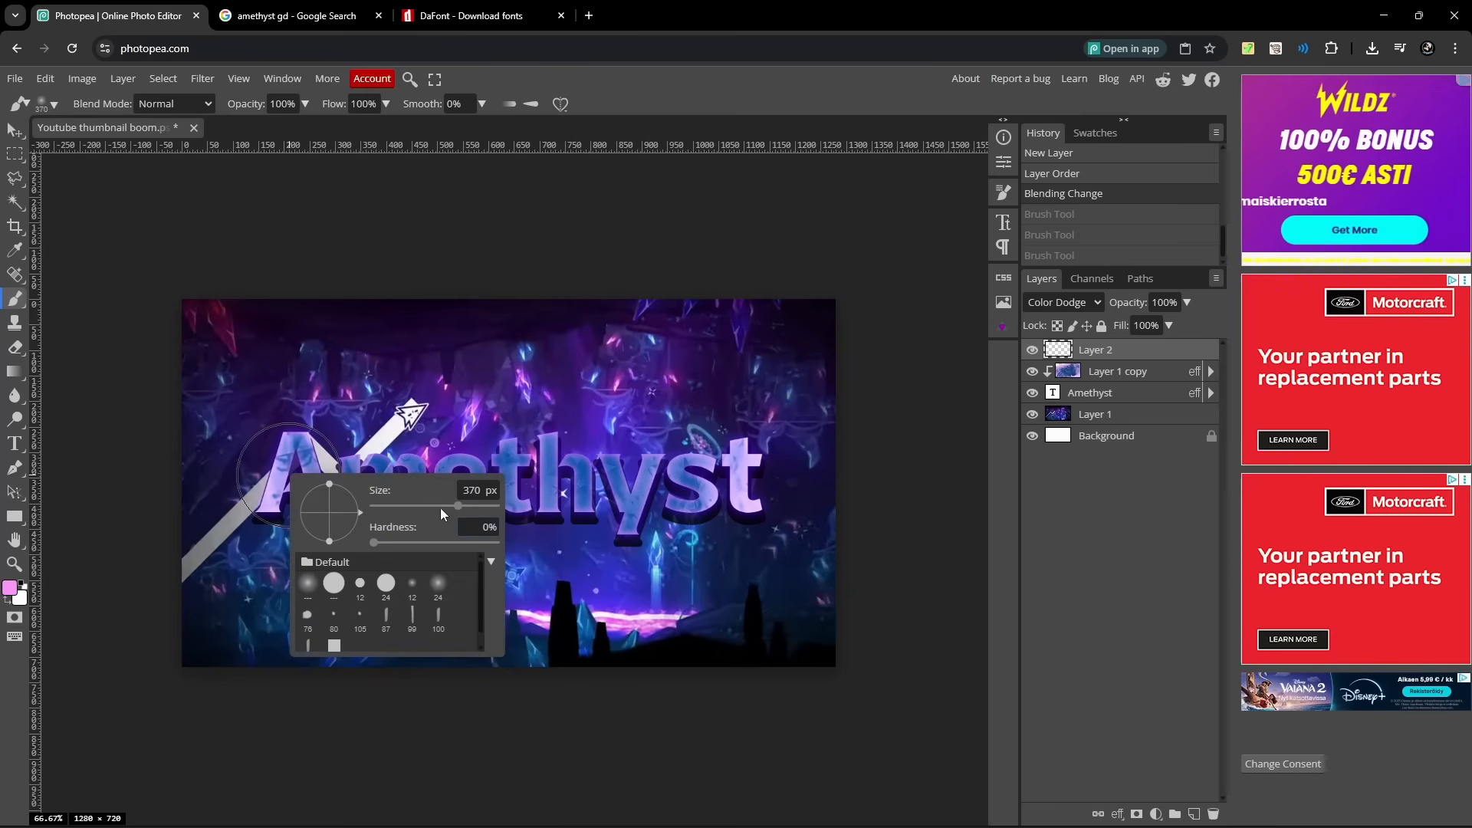
{"action": "left_click_drag", "start_coordinate": [457, 504], "coordinate": [428, 504]}
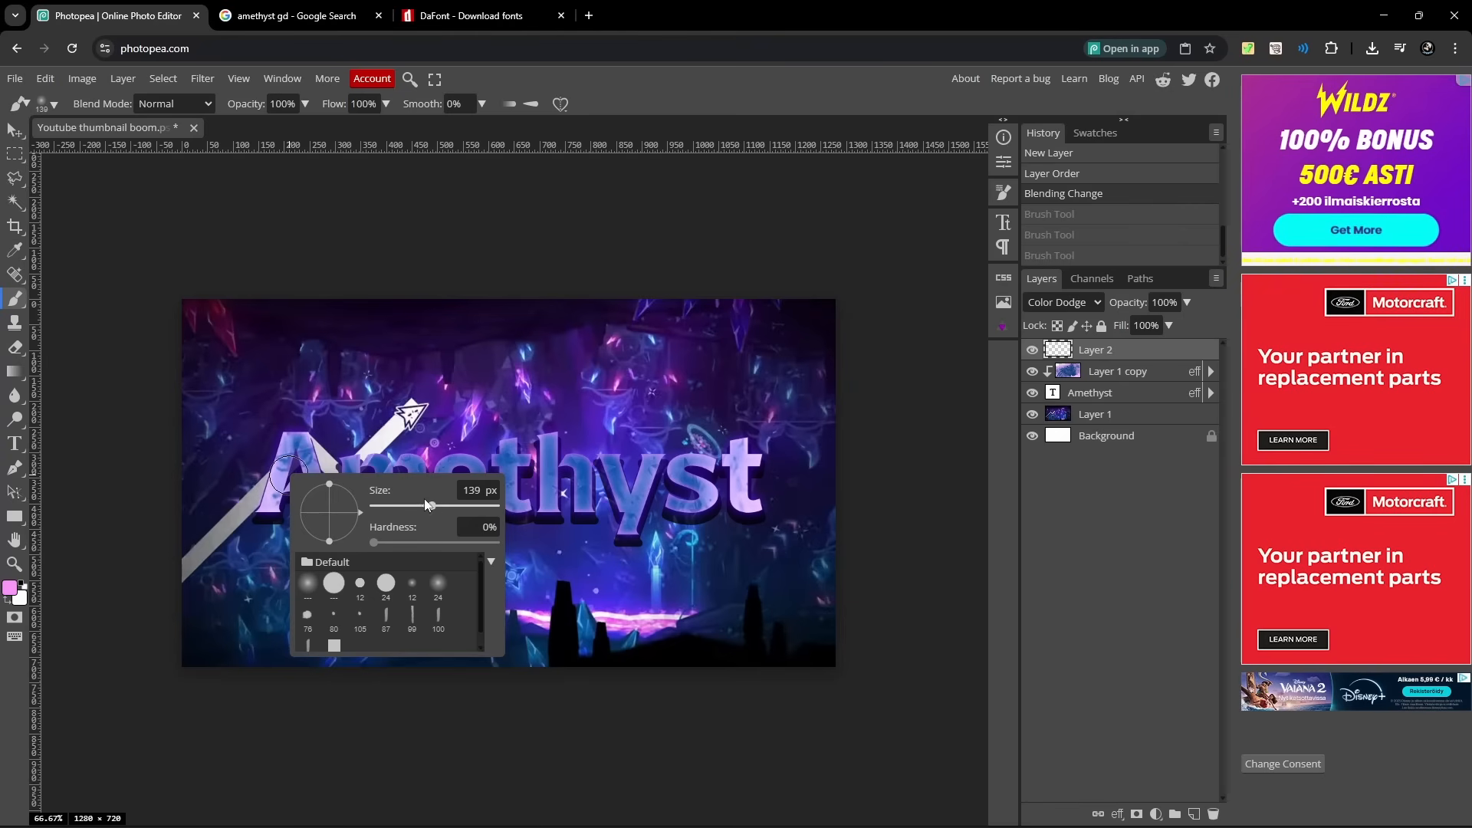
{"action": "left_click", "coordinate": [282, 451]}
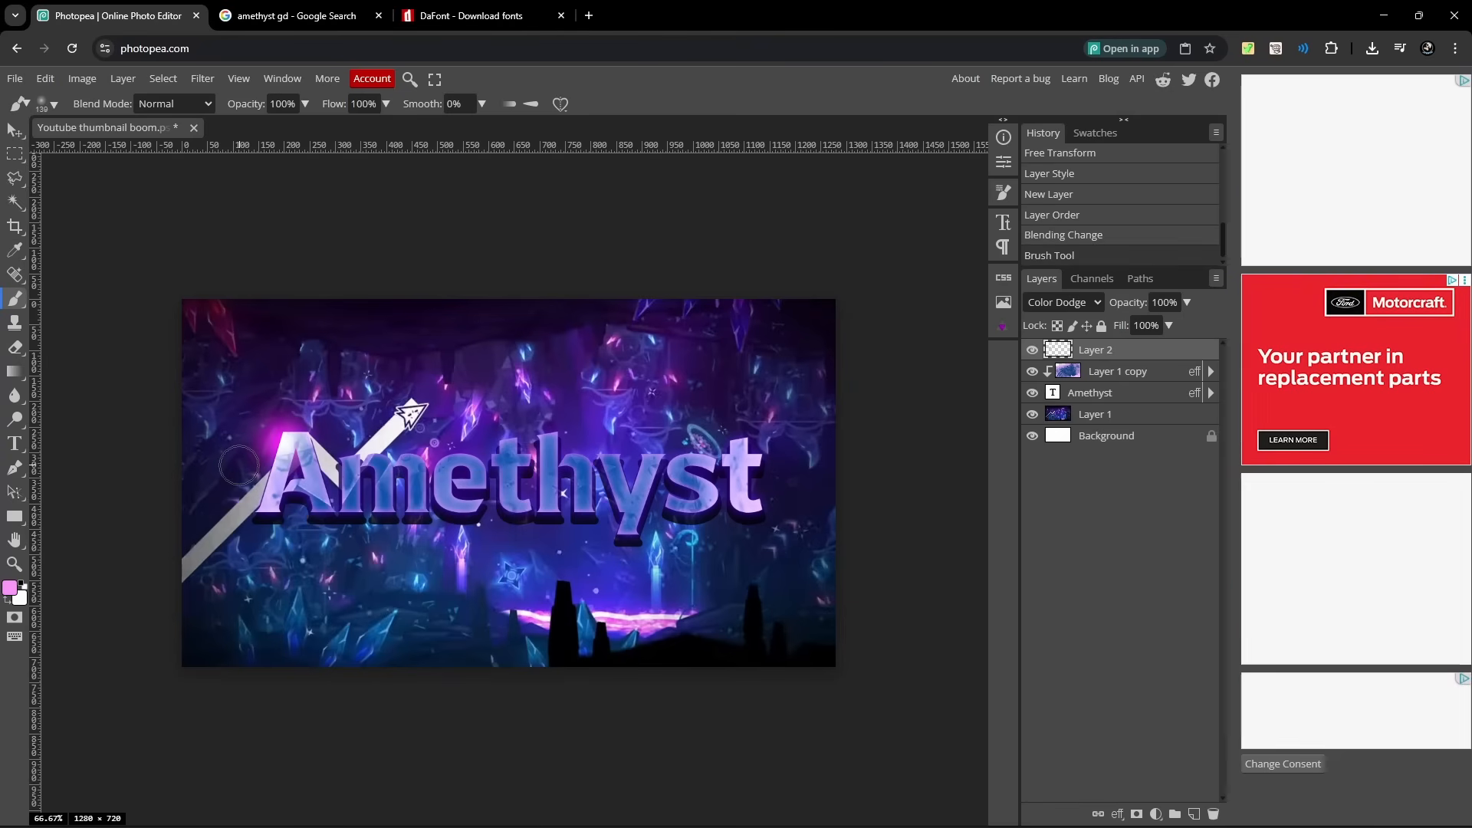
{"action": "left_click", "coordinate": [13, 589]}
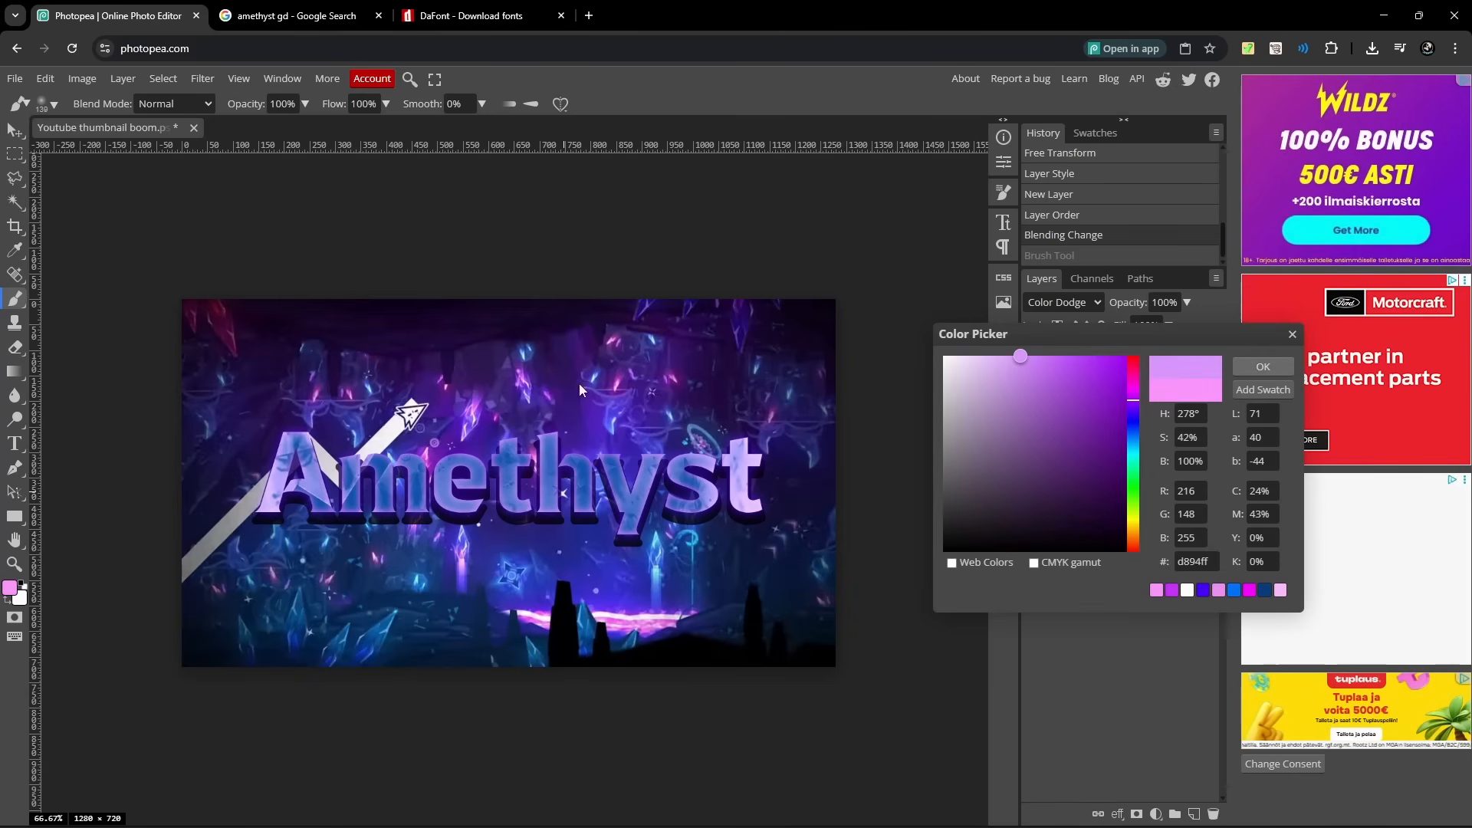
{"action": "left_click", "coordinate": [1262, 367]}
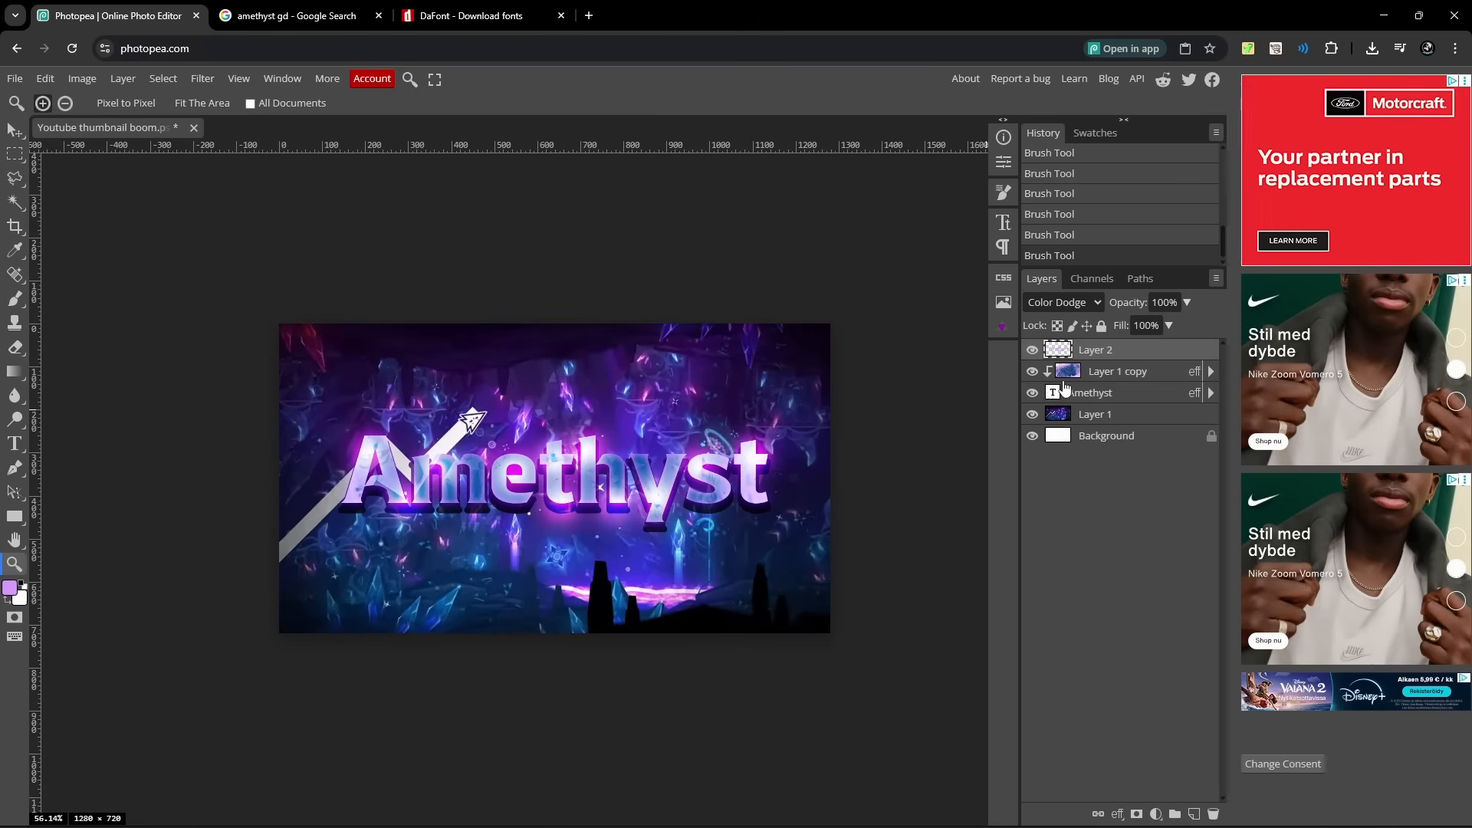
Lower the Color Dodge glow layer's opacity to 75%.
{"action": "left_click_drag", "start_coordinate": [1206, 325], "coordinate": [1182, 325]}
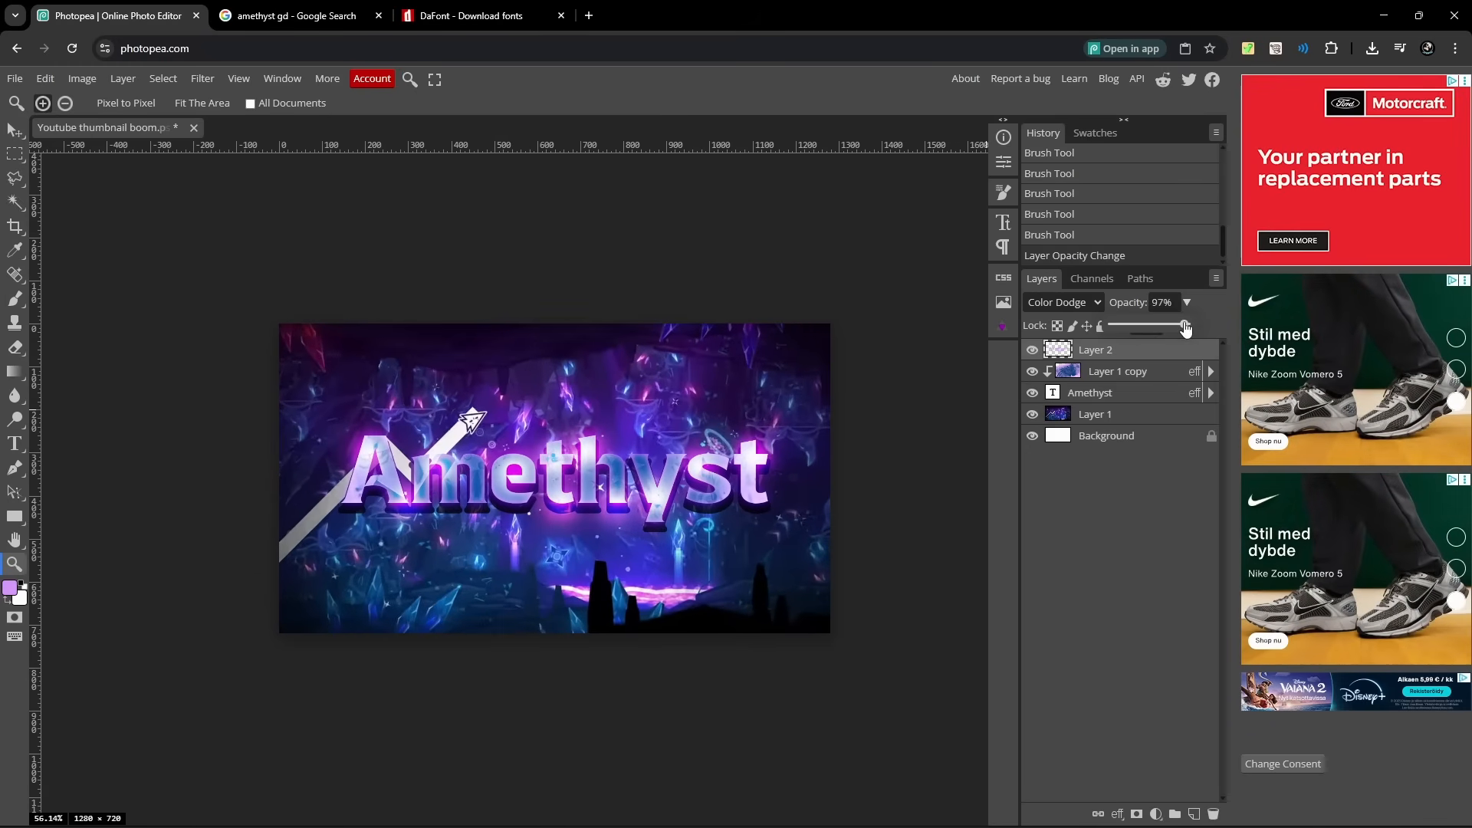
{"action": "left_click_drag", "start_coordinate": [1182, 324], "coordinate": [1181, 324]}
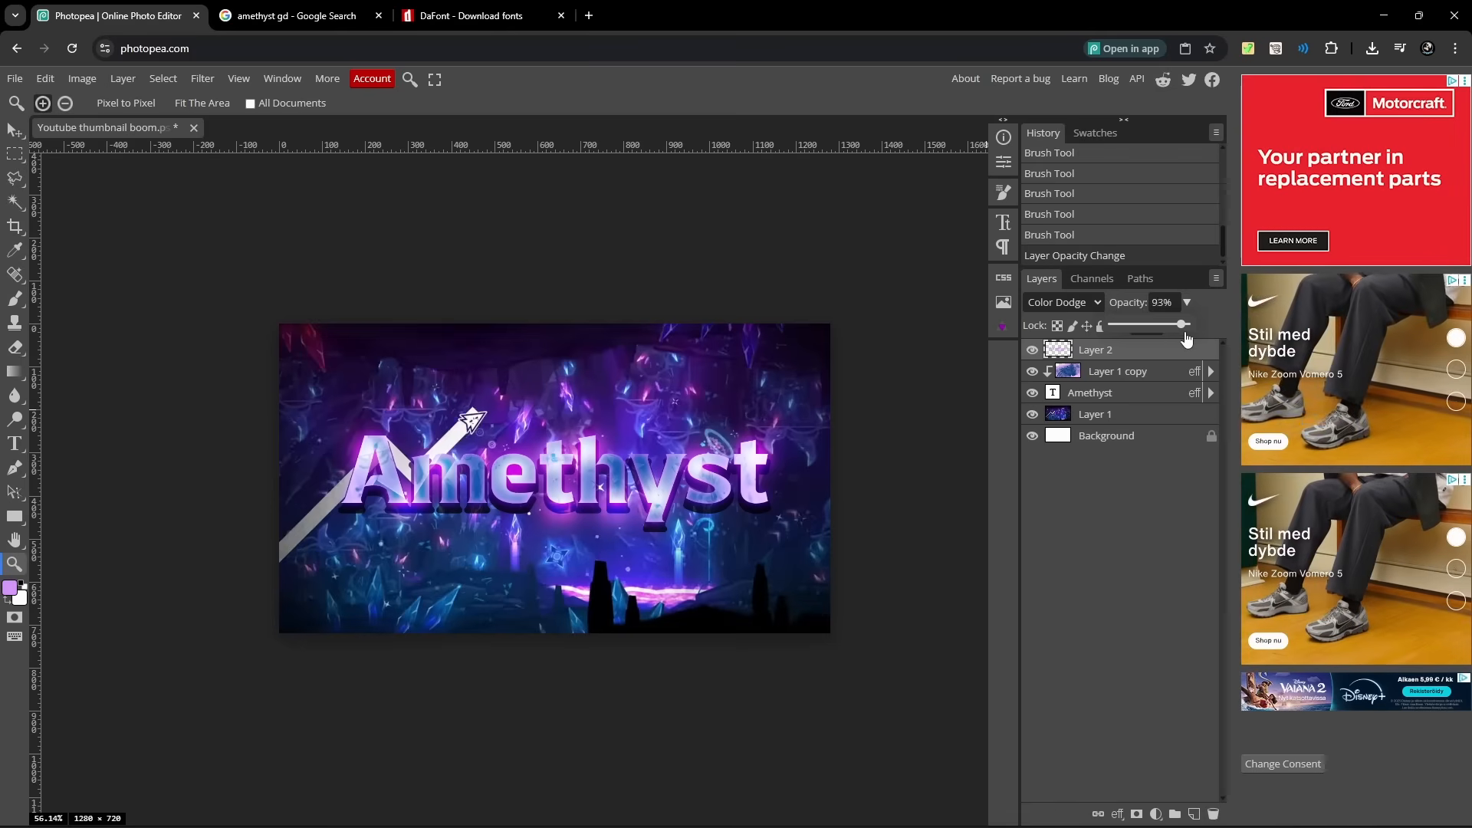
{"action": "left_click_drag", "start_coordinate": [1181, 324], "coordinate": [1190, 323]}
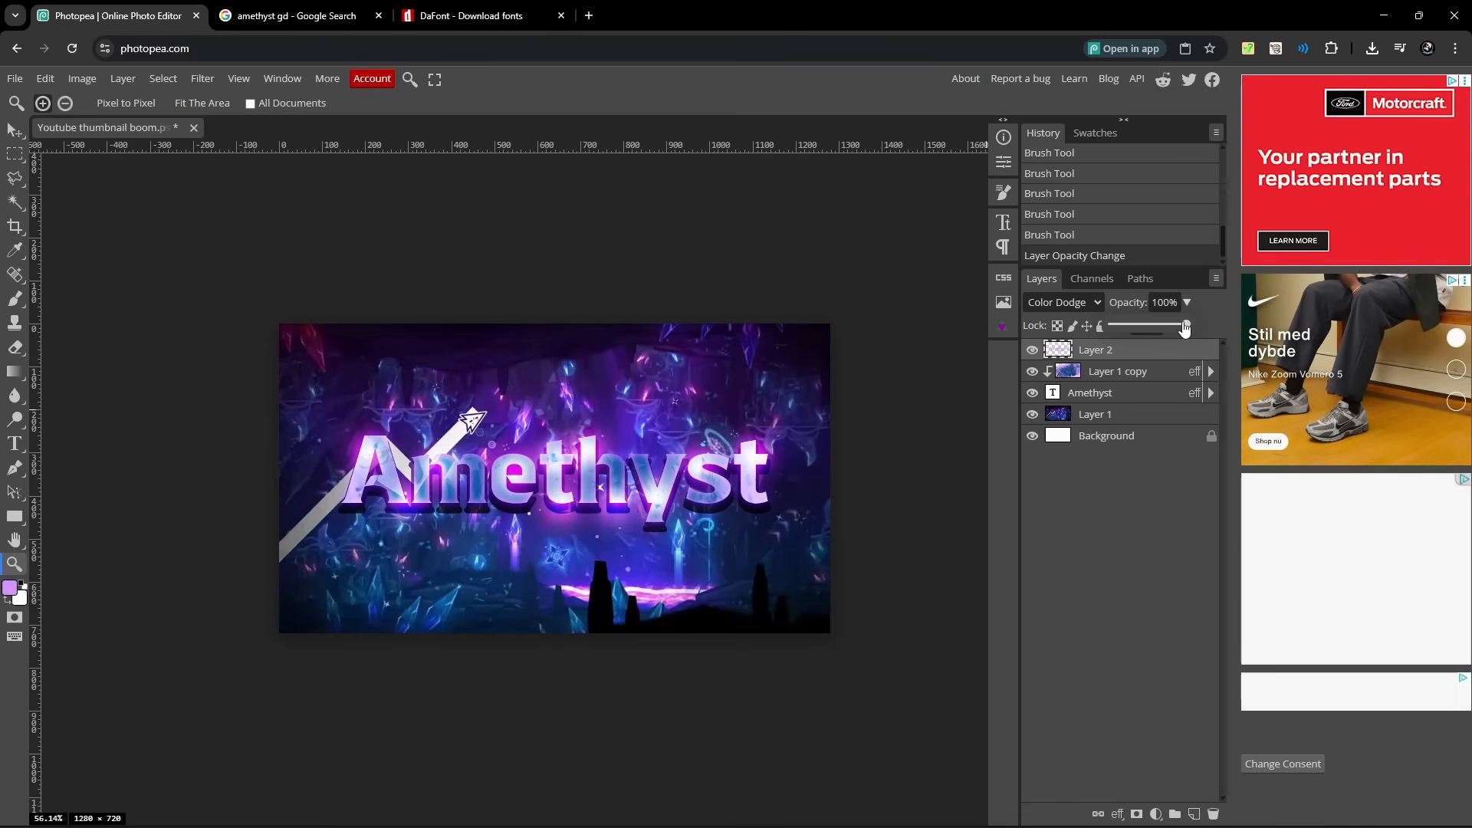
{"action": "left_click_drag", "start_coordinate": [1185, 325], "coordinate": [1168, 325]}
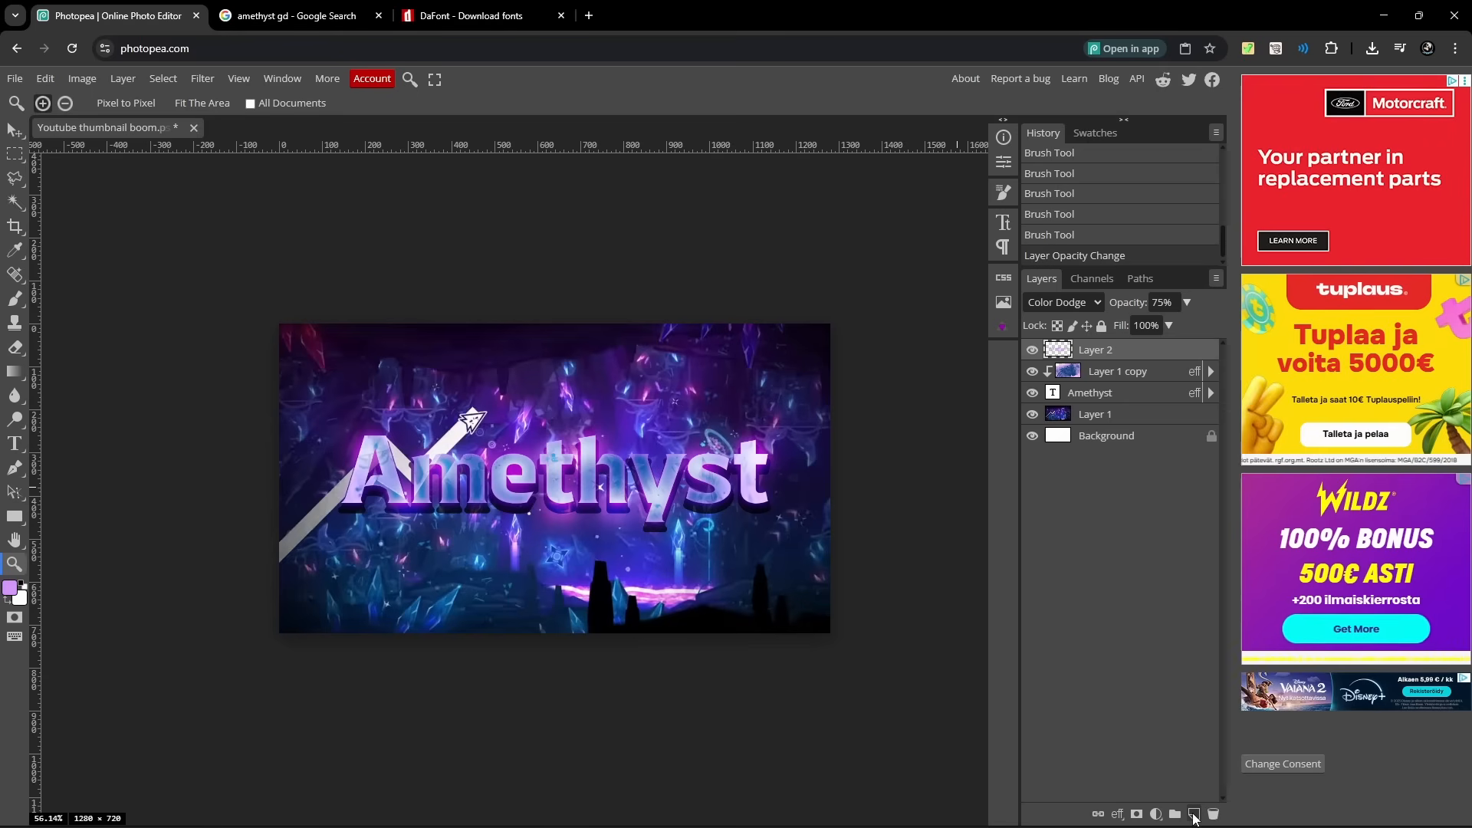
Add Layer 3 with dark strokes behind the title and lower its opacity to about 48%.
{"action": "left_click", "coordinate": [1193, 815]}
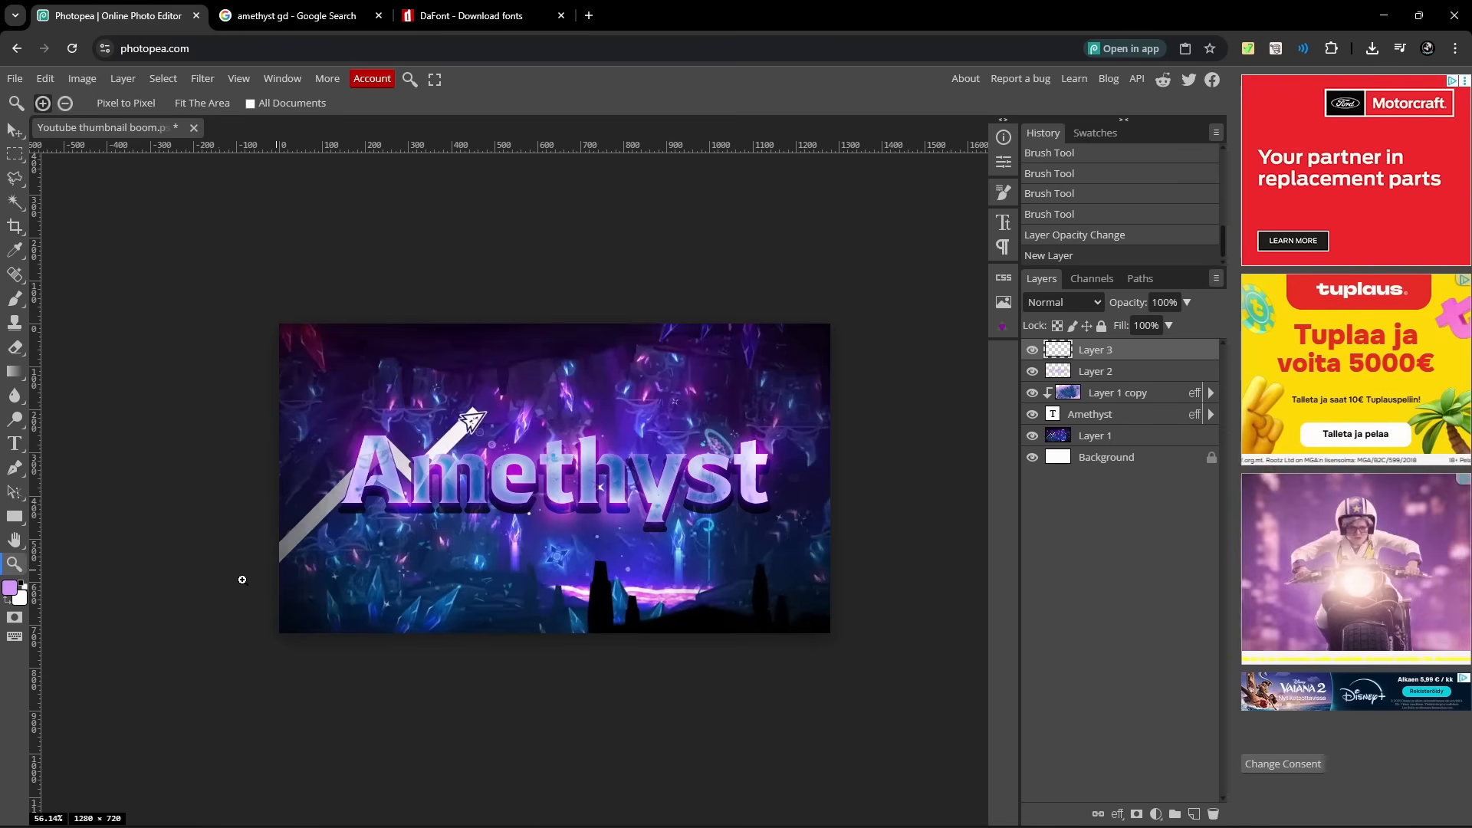
{"action": "left_click", "coordinate": [14, 588]}
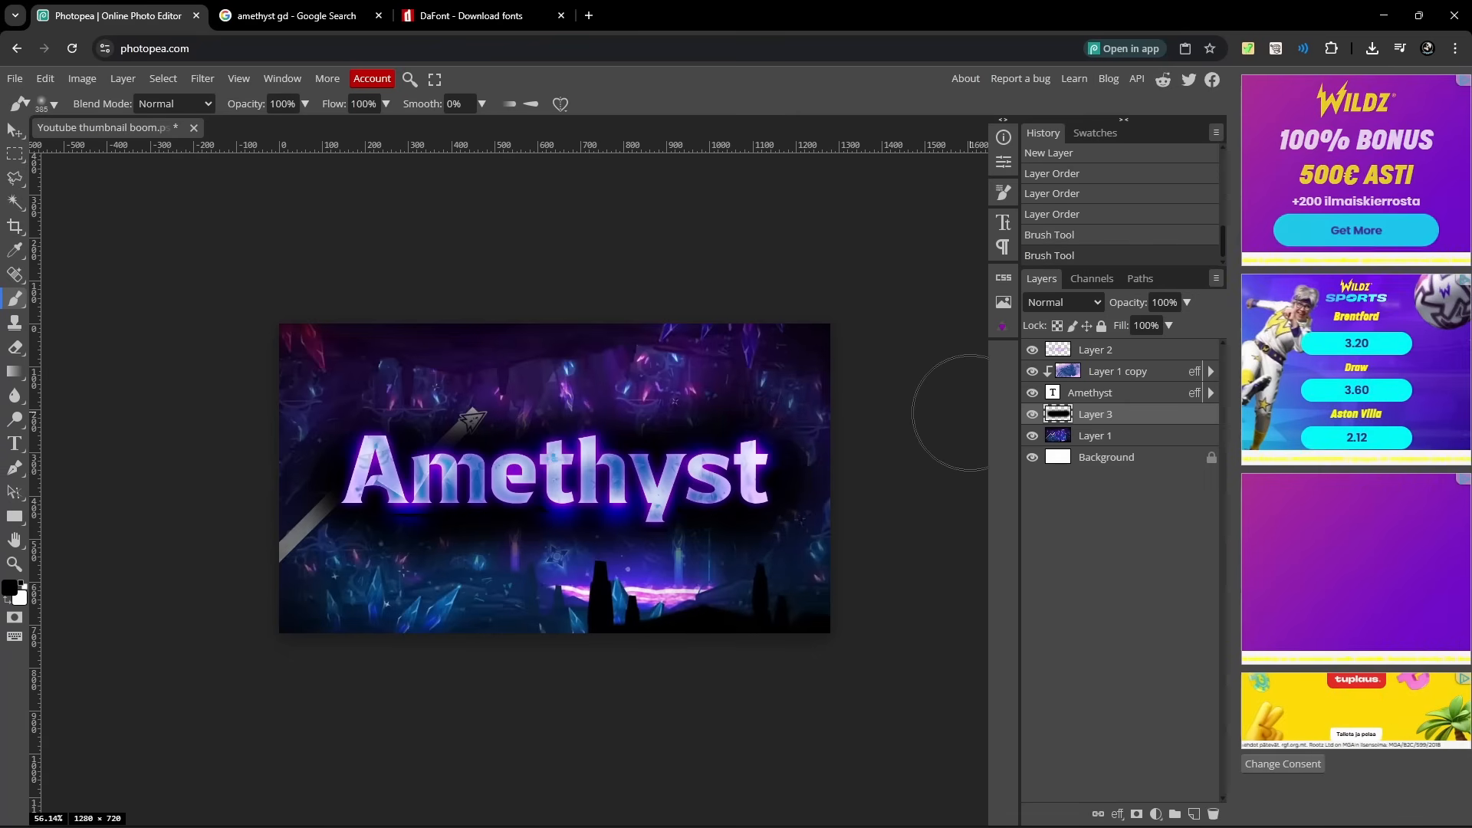
{"action": "mouse_move", "coordinate": [250, 333]}
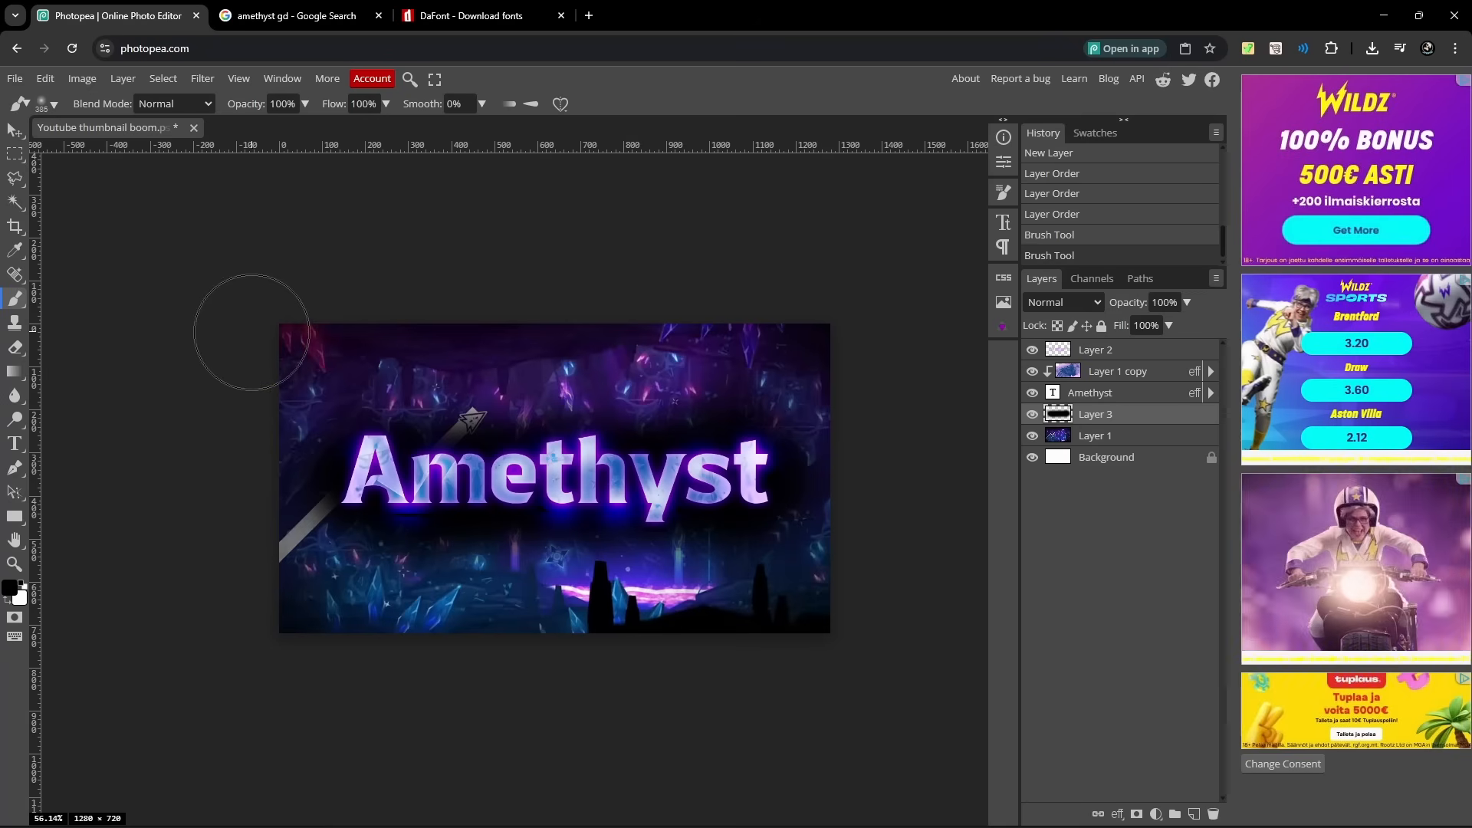
{"action": "mouse_move", "coordinate": [824, 310]}
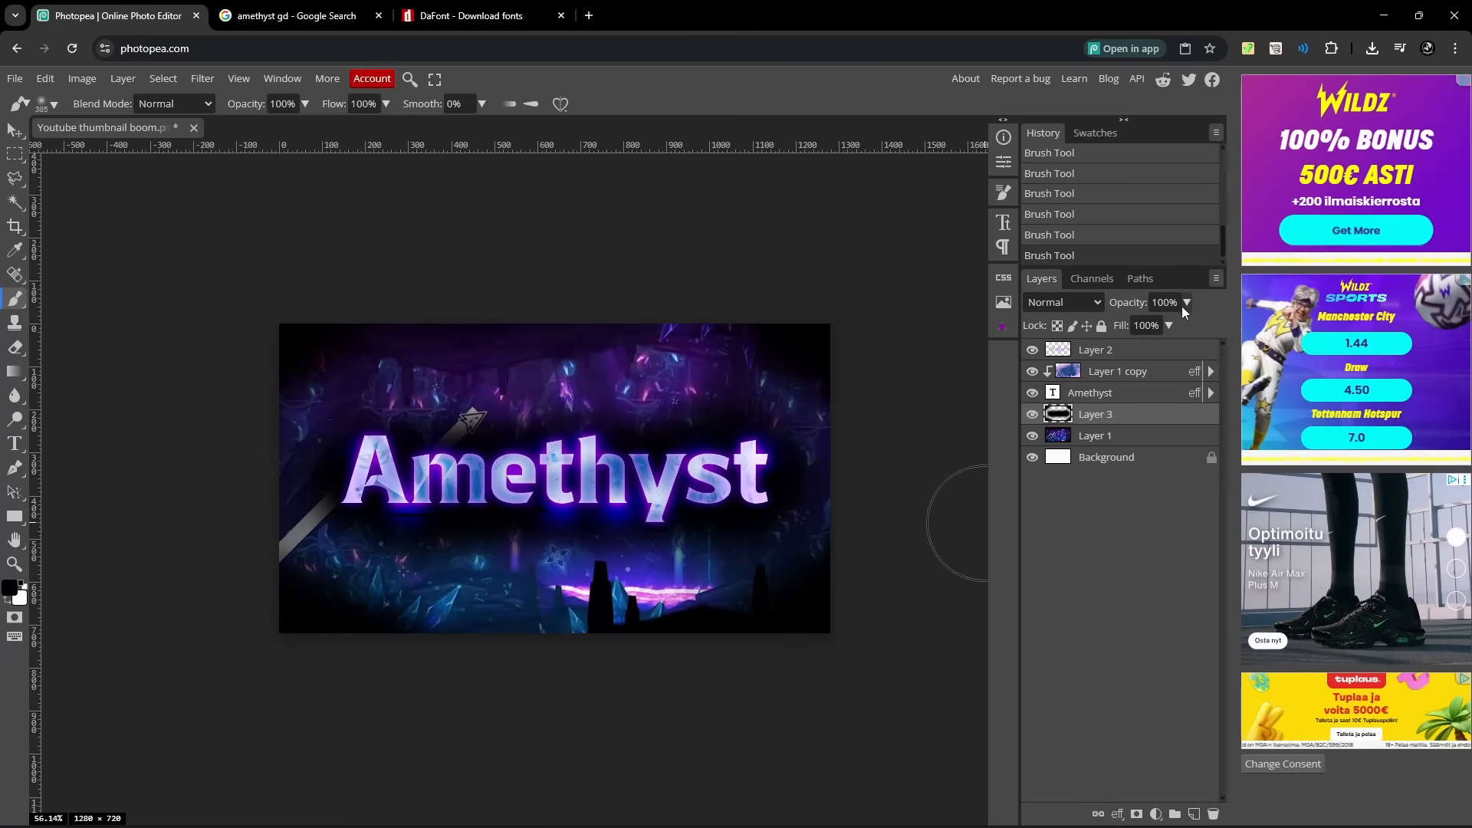
{"action": "left_click_drag", "start_coordinate": [1185, 325], "coordinate": [1147, 325]}
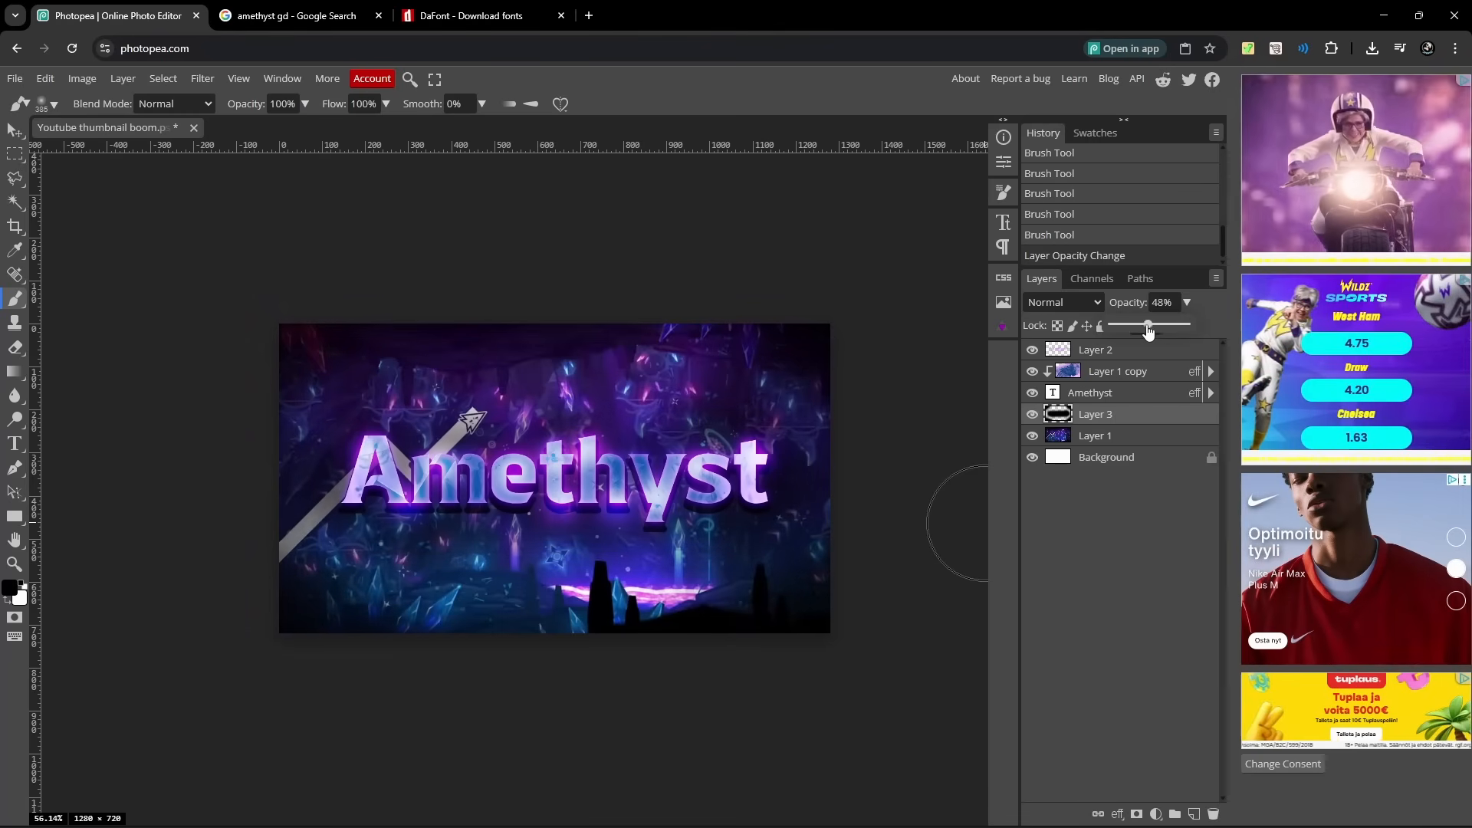
{"action": "left_click_drag", "start_coordinate": [1147, 325], "coordinate": [1134, 325]}
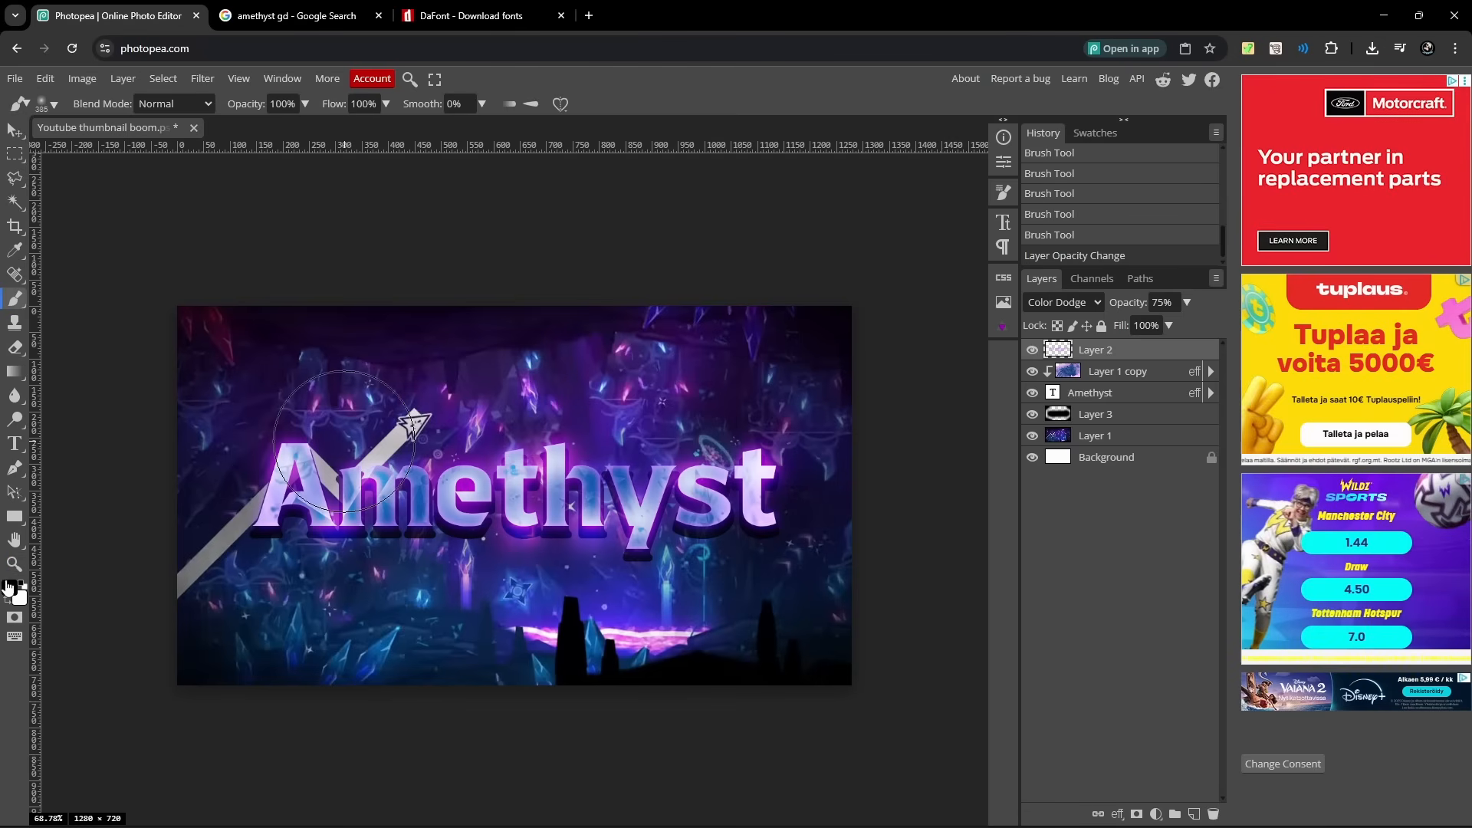
Choose a pink paint colour and enlarge the soft brush to about 424 px.
{"action": "left_click", "coordinate": [14, 582]}
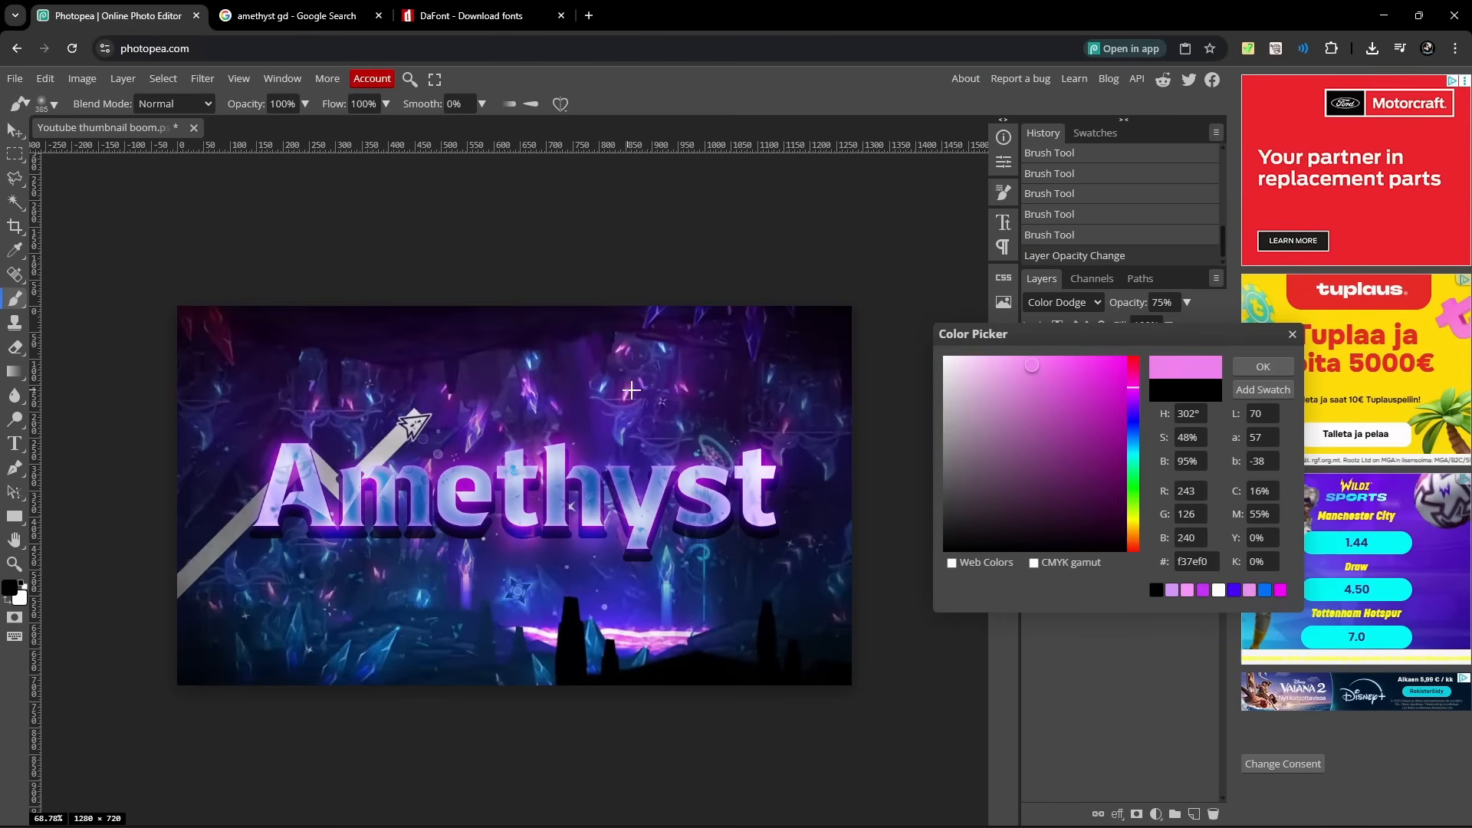
{"action": "left_click", "coordinate": [1262, 367]}
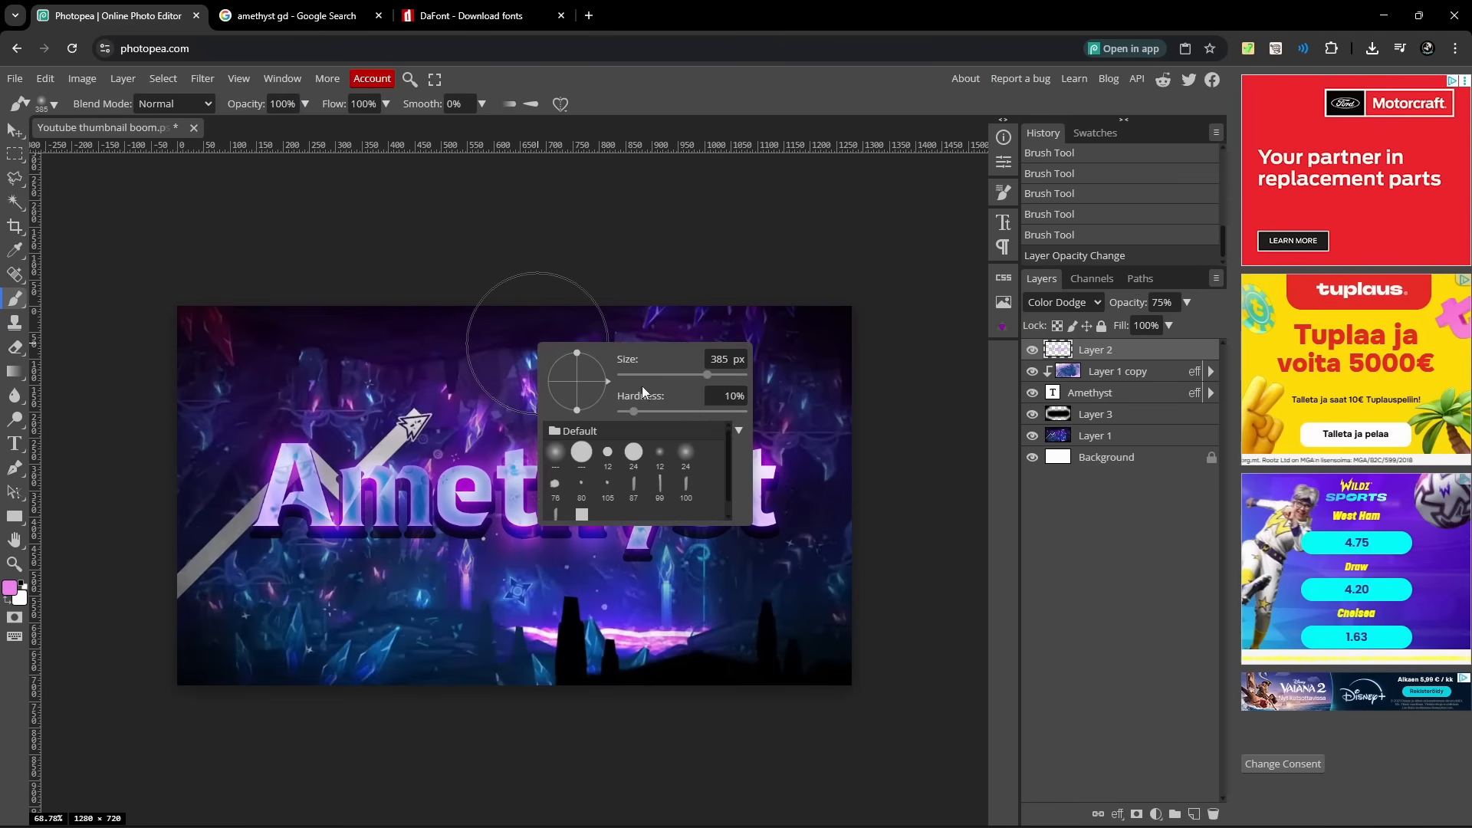
{"action": "left_click_drag", "start_coordinate": [697, 376], "coordinate": [710, 376]}
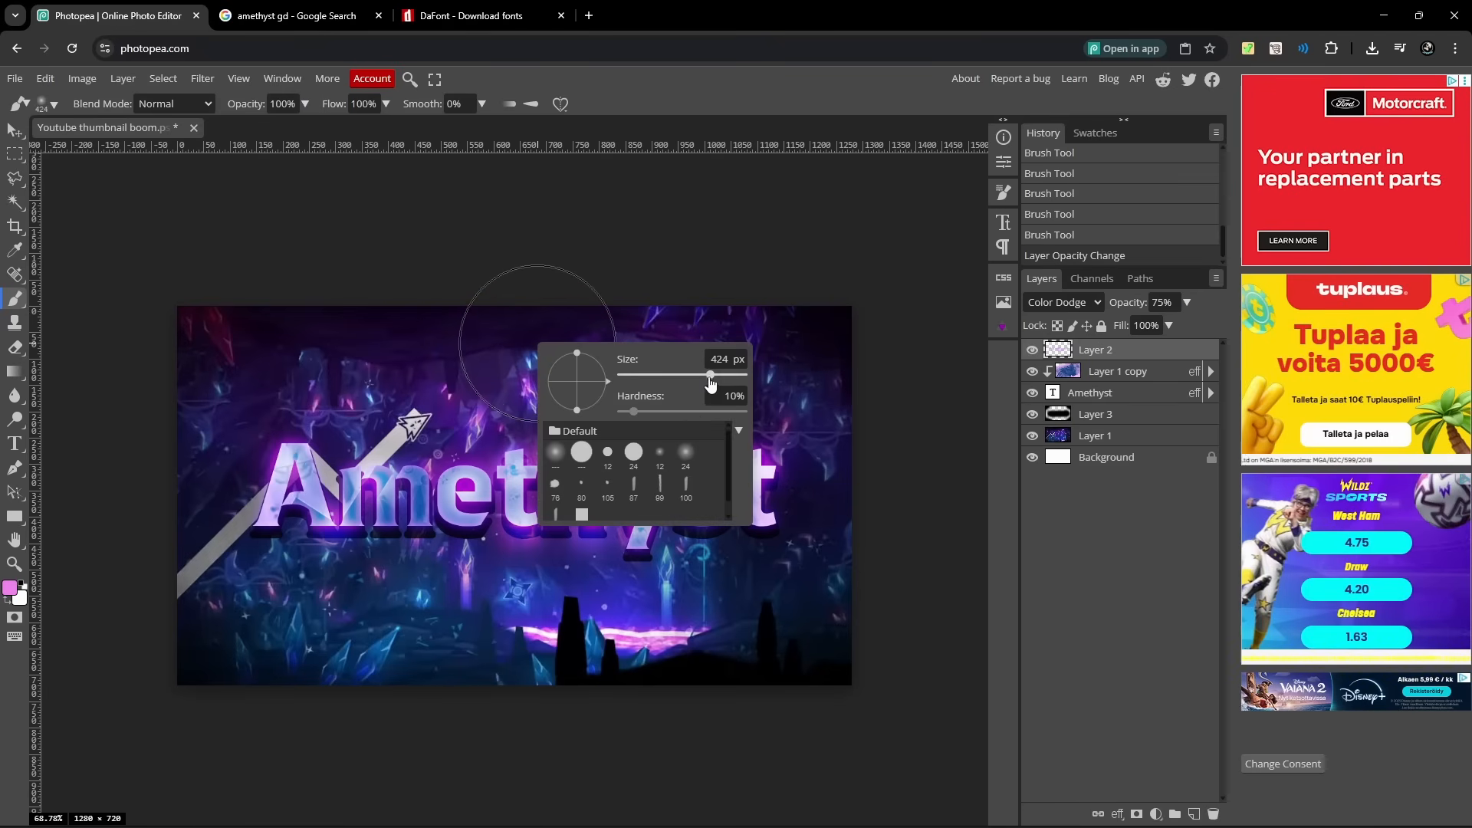
{"action": "mouse_move", "coordinate": [774, 605]}
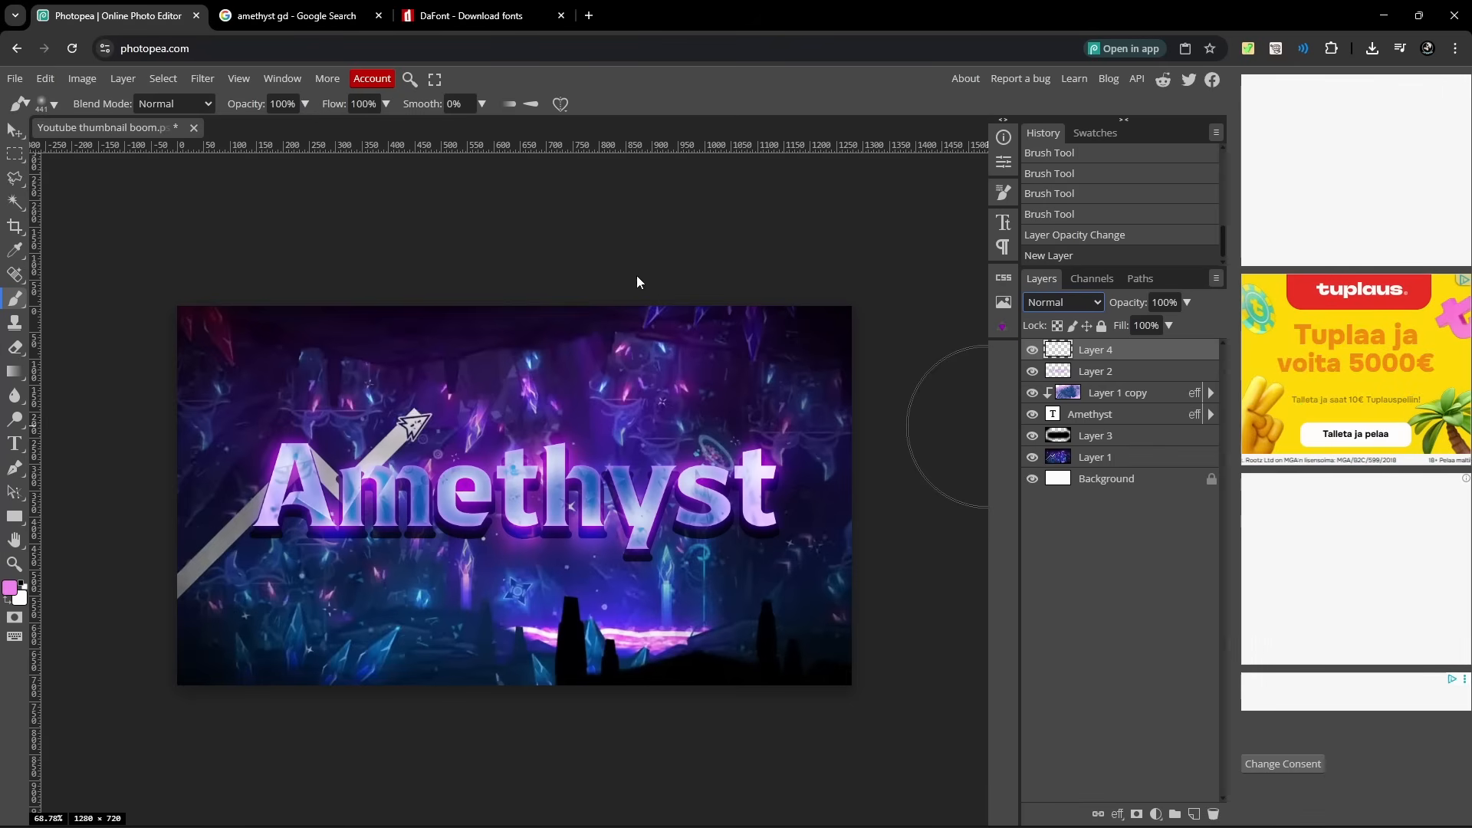
Set Layer 4 to Color Dodge for the top-edge glow and fade it to 17% opacity.
{"action": "left_click", "coordinate": [1061, 302]}
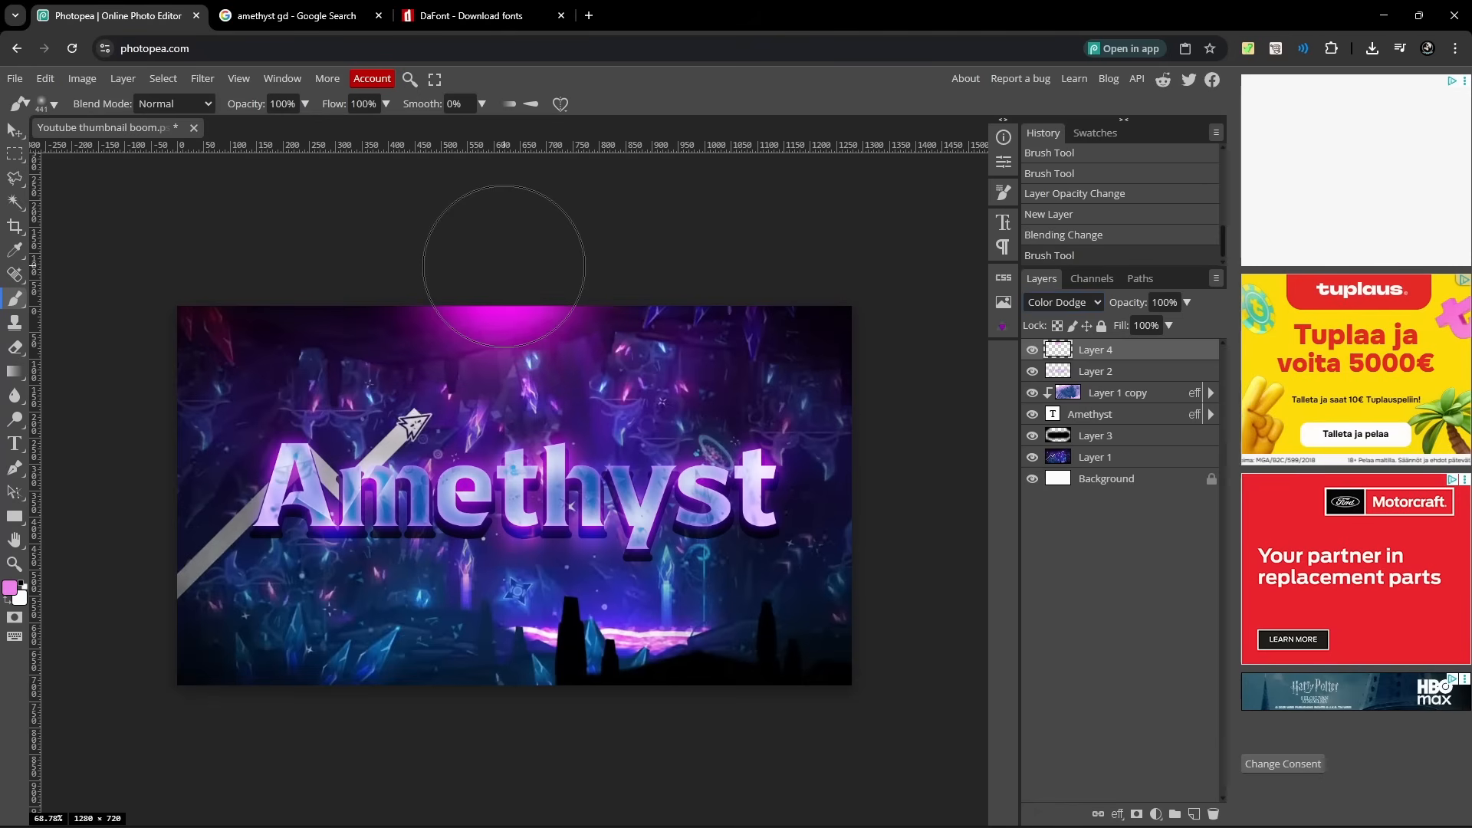
{"action": "mouse_move", "coordinate": [118, 497]}
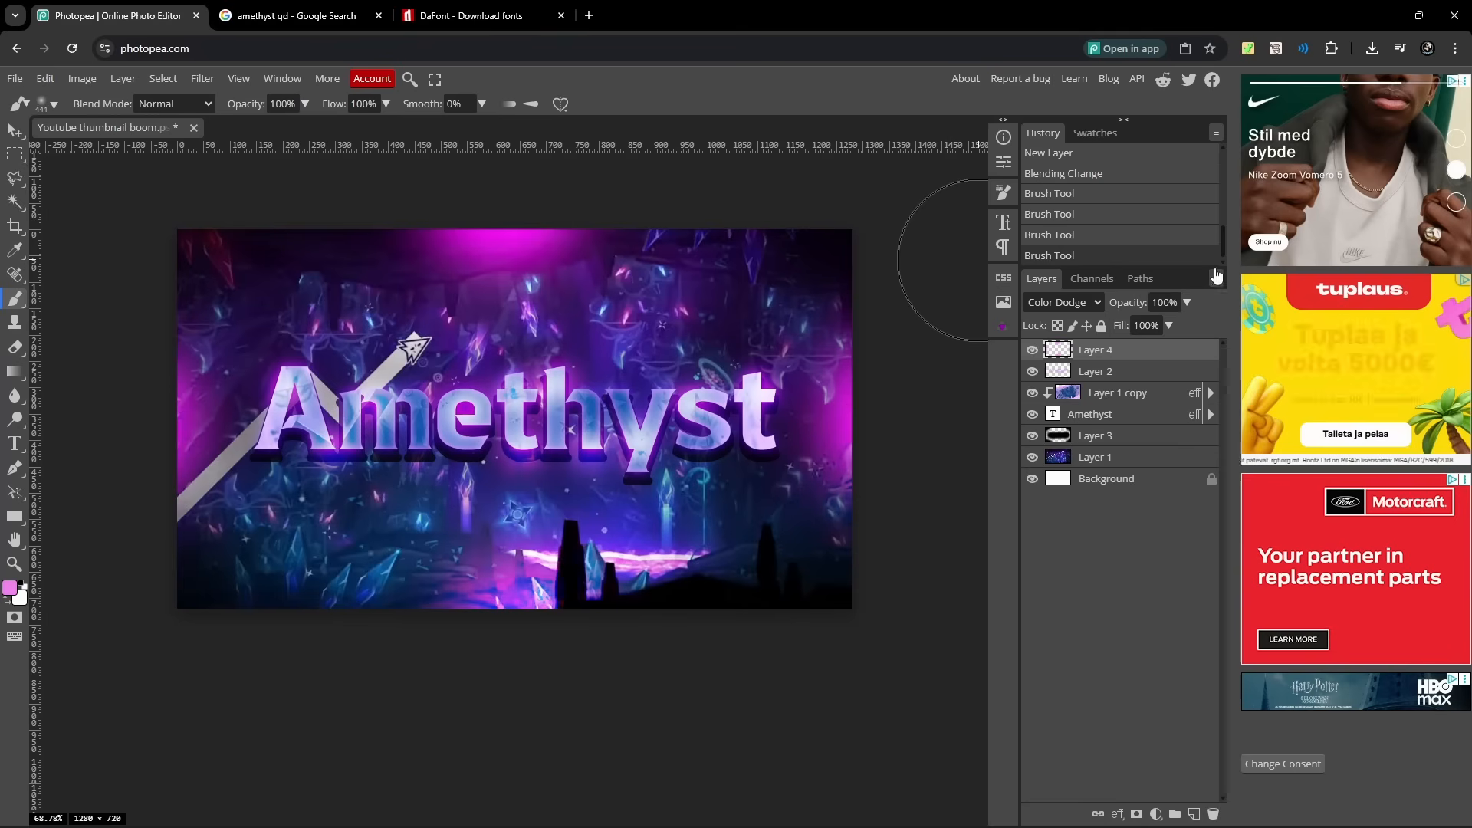
{"action": "left_click_drag", "start_coordinate": [1187, 325], "coordinate": [1153, 325]}
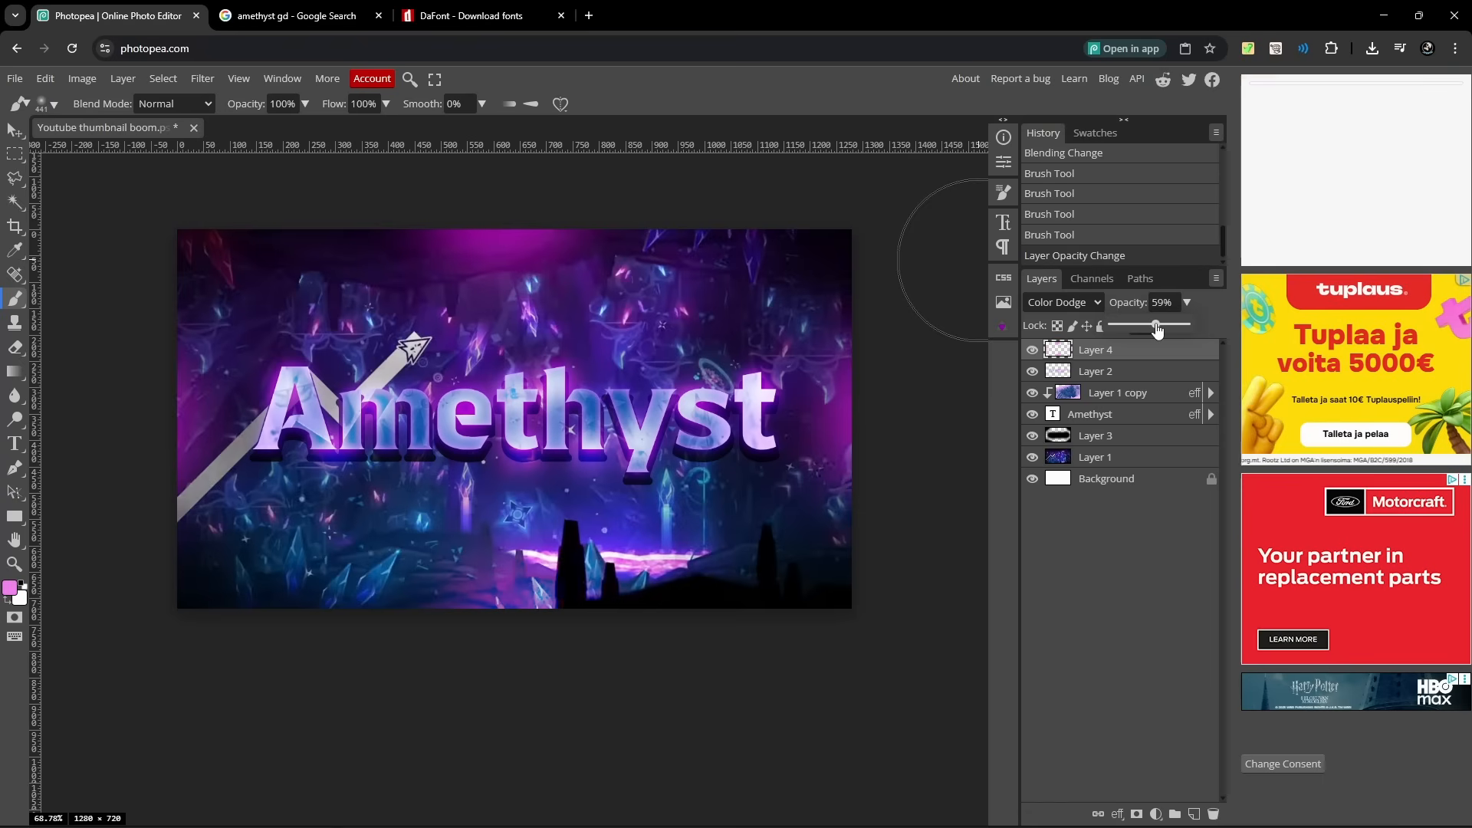
{"action": "left_click_drag", "start_coordinate": [1154, 325], "coordinate": [1120, 325]}
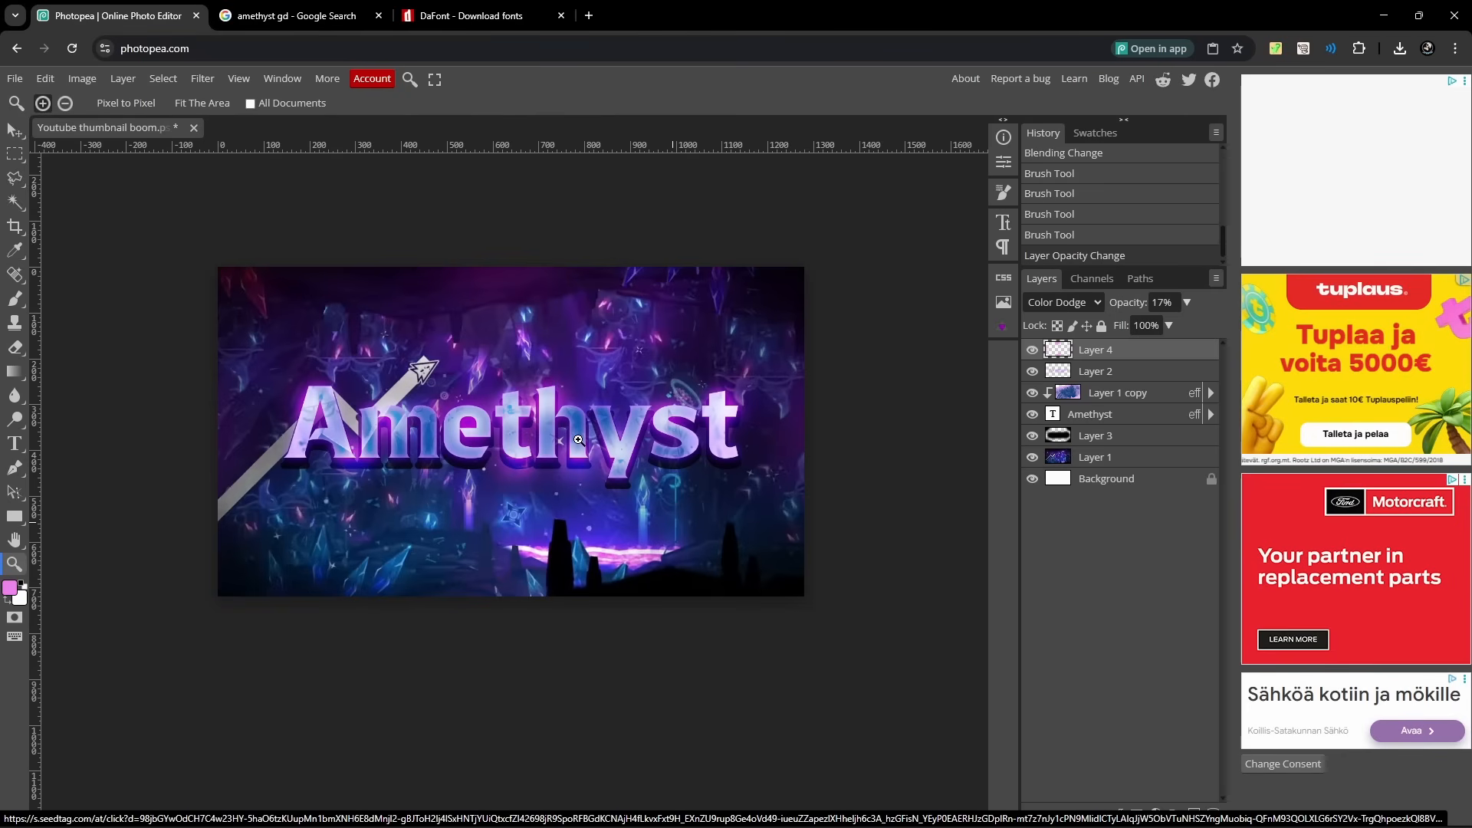
{"action": "mouse_move", "coordinate": [580, 431]}
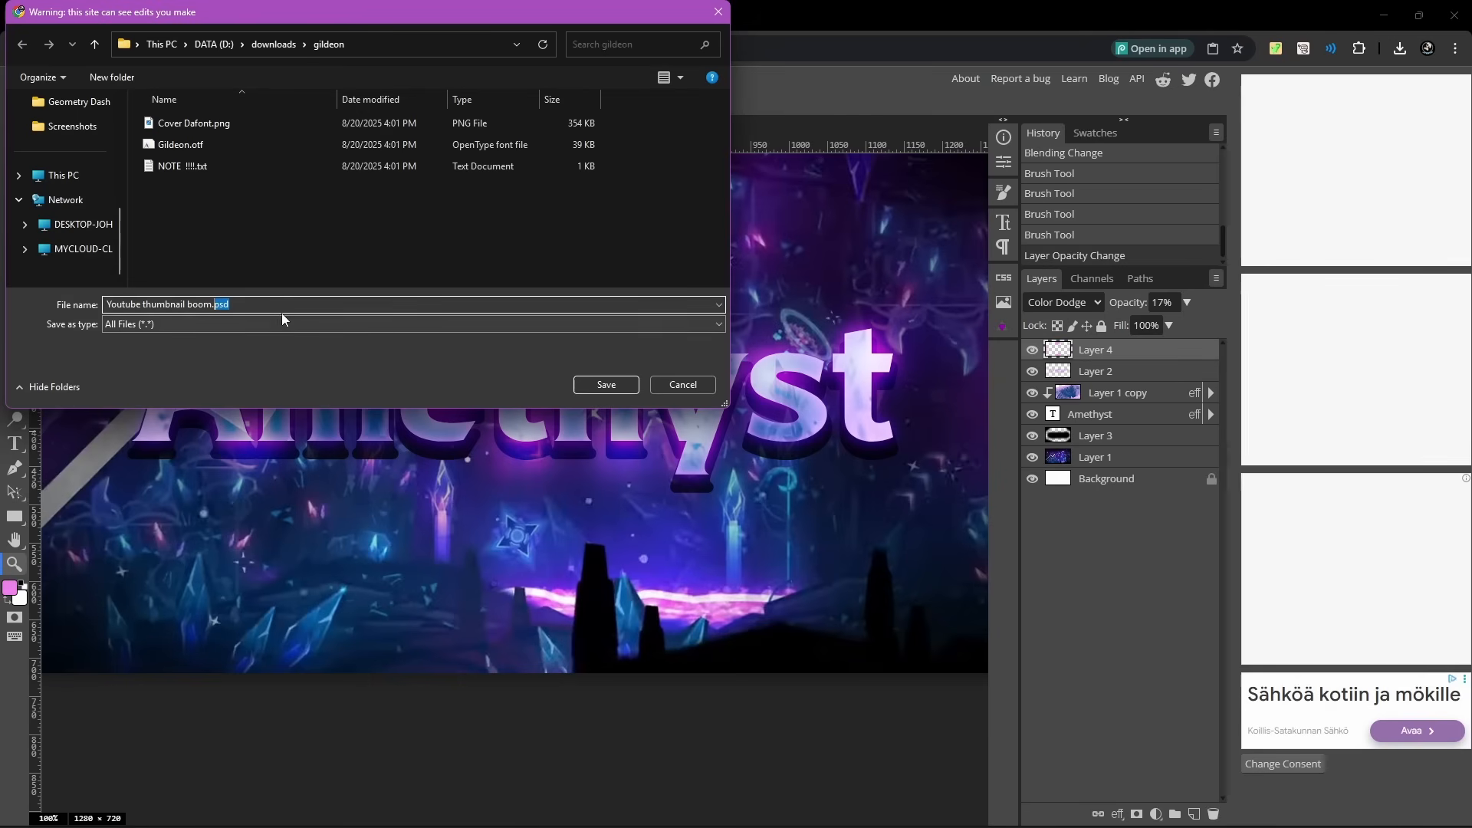
Save the project as Youtube thumbnail boom.psd in the downloads folder.
{"action": "left_click", "coordinate": [227, 304]}
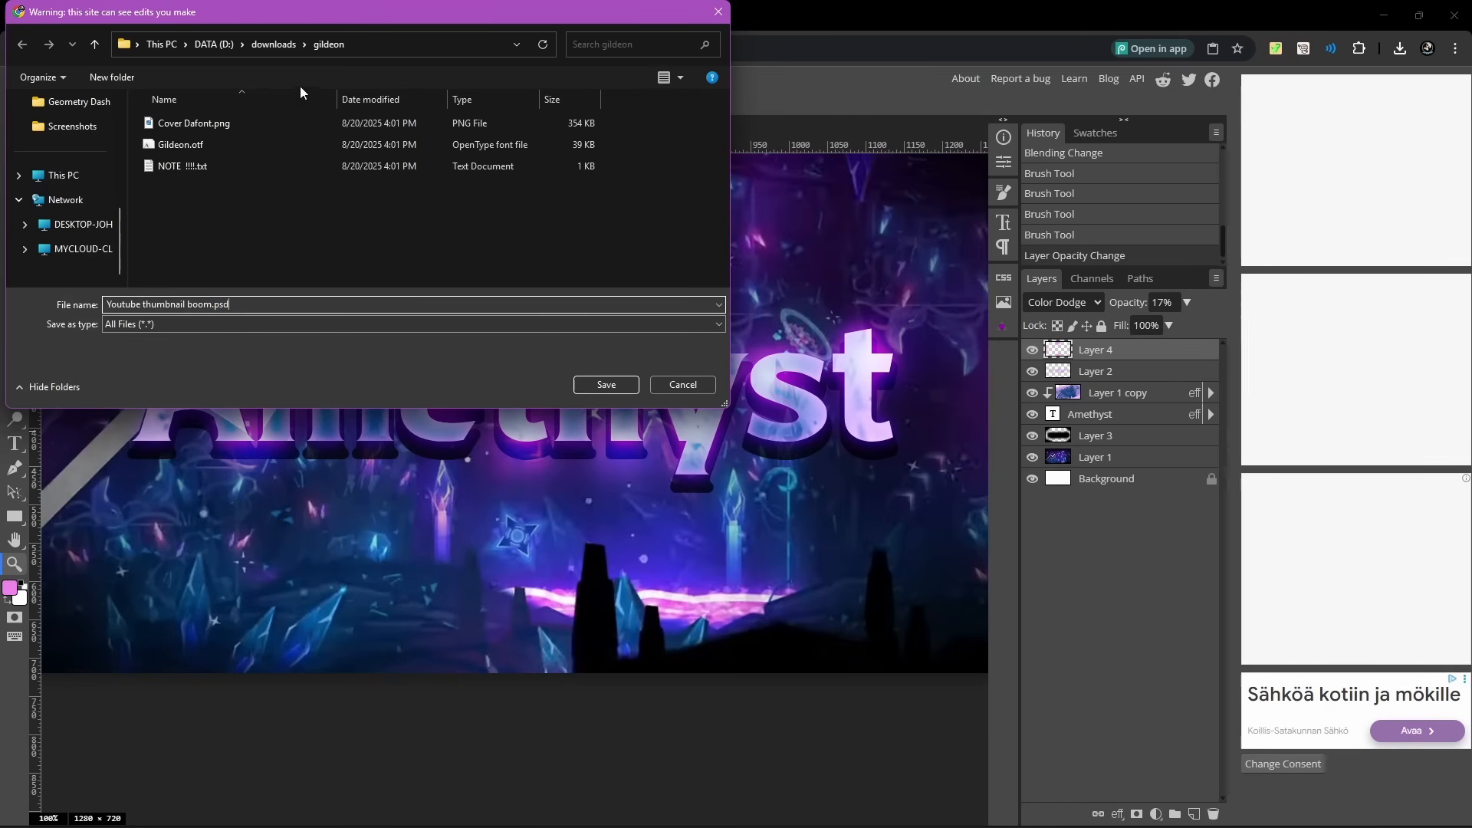
{"action": "left_click", "coordinate": [273, 44]}
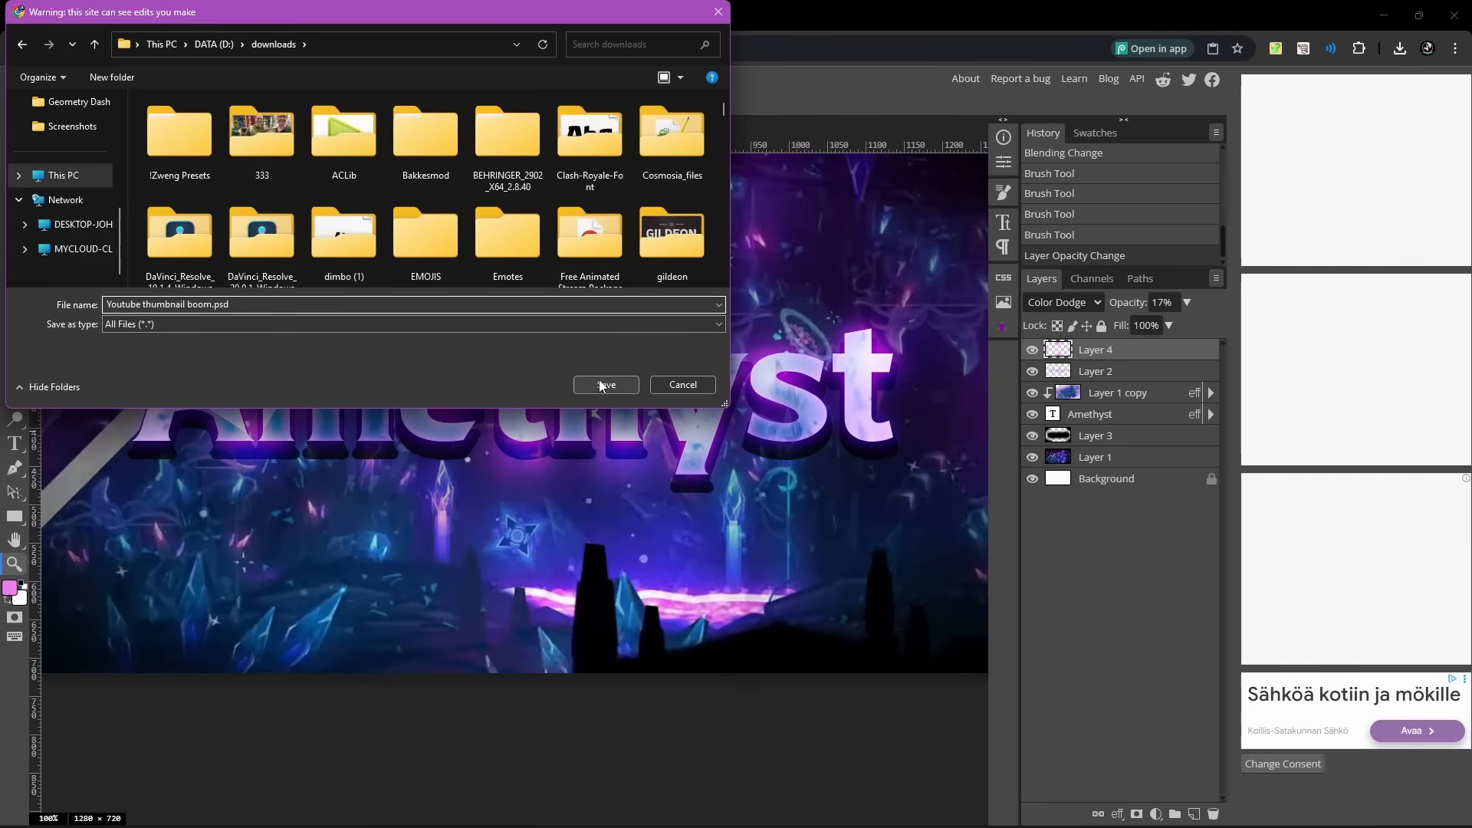
{"action": "left_click", "coordinate": [604, 385]}
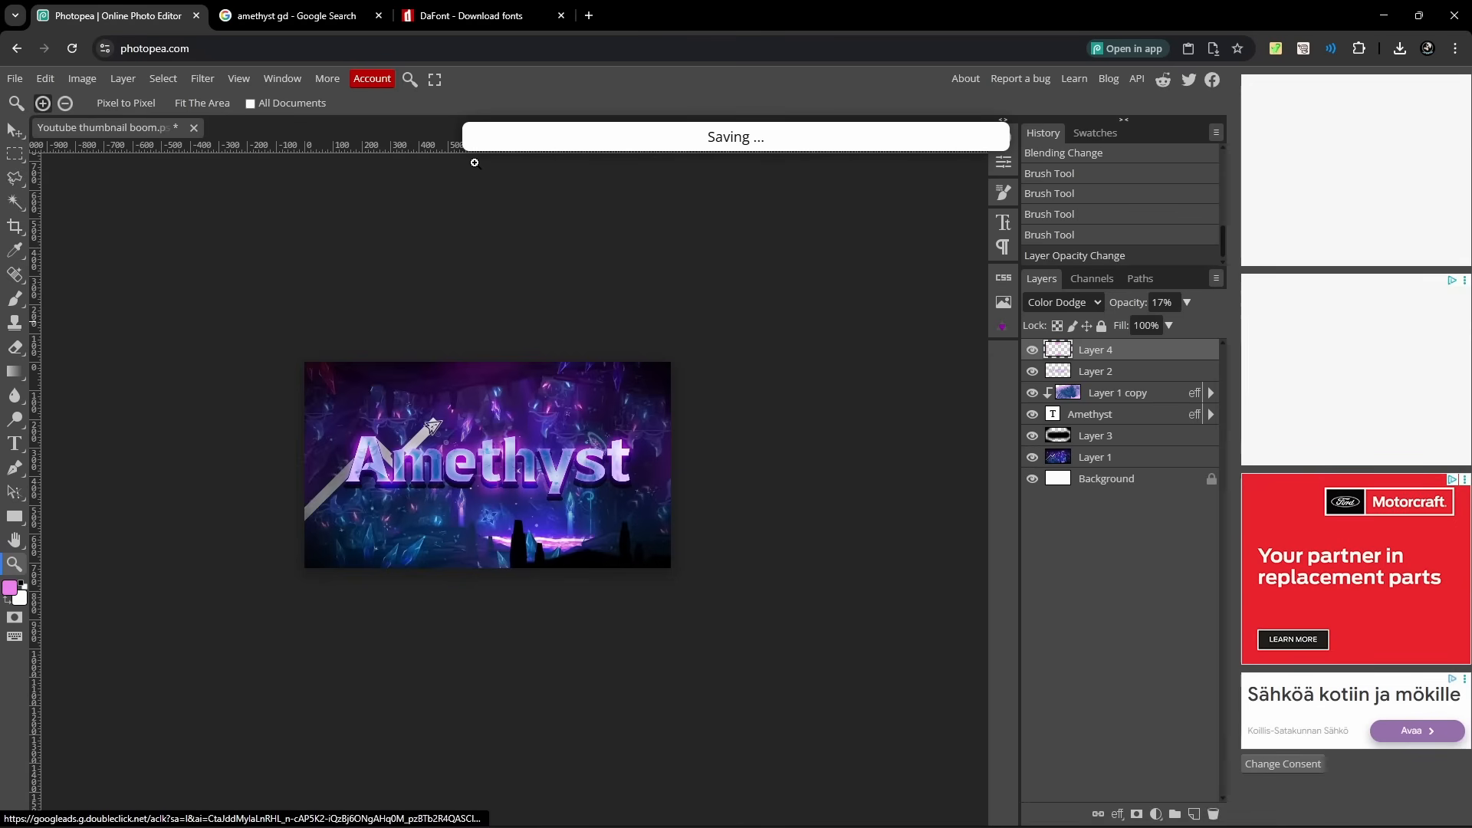
{"action": "mouse_move", "coordinate": [644, 532]}
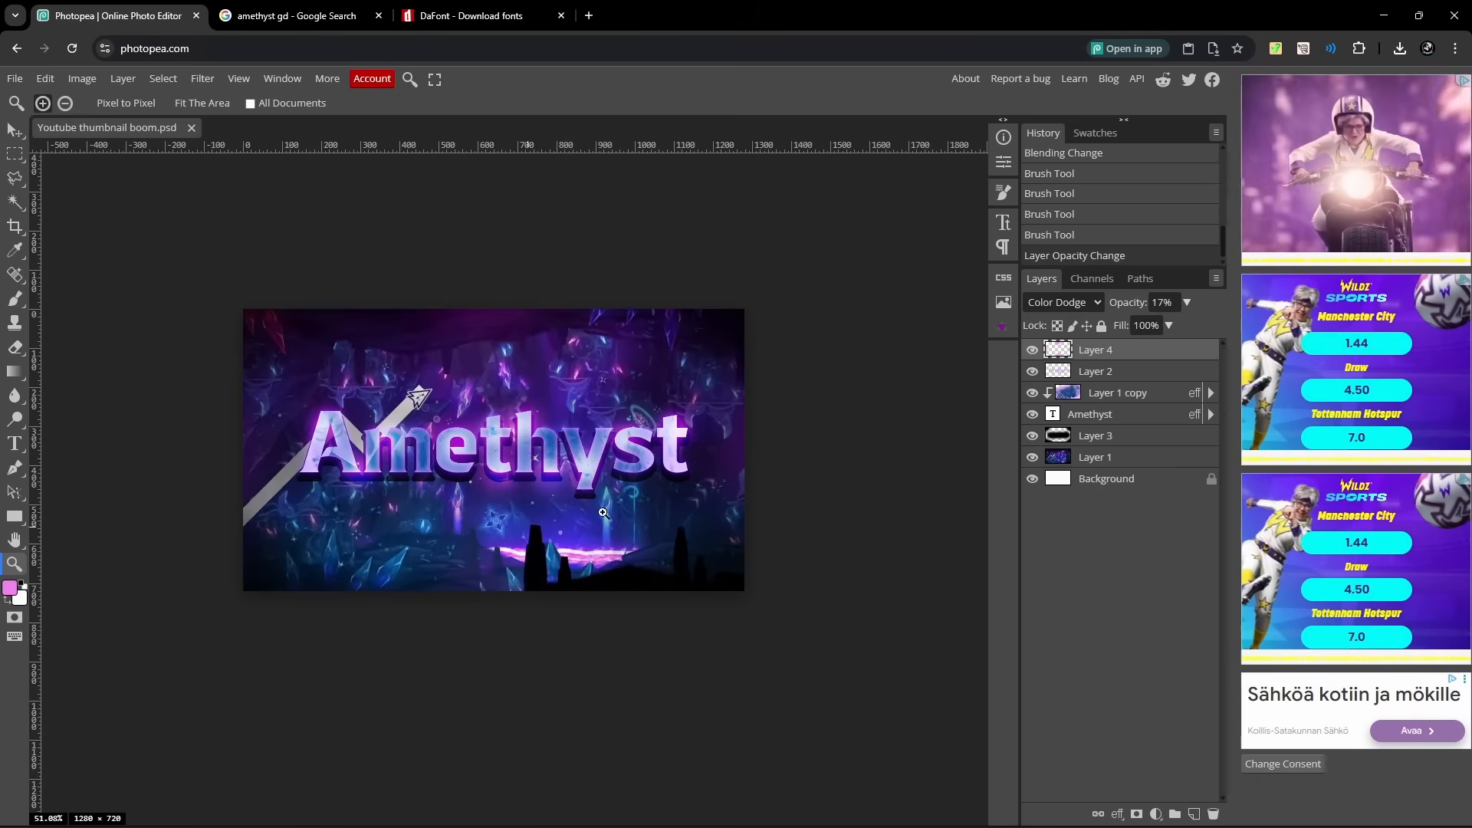
{"action": "mouse_move", "coordinate": [495, 537]}
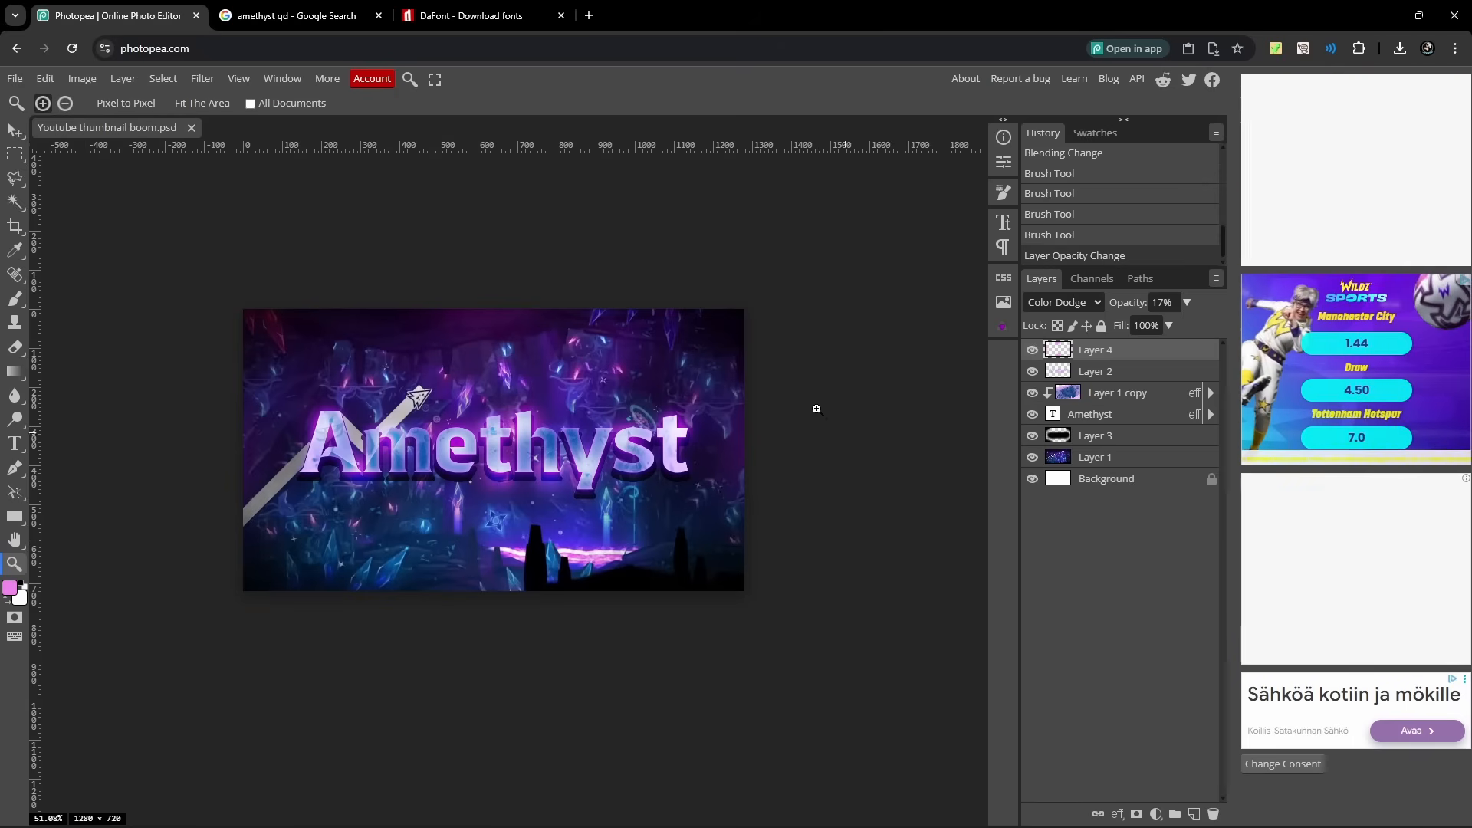
{"action": "mouse_move", "coordinate": [417, 232]}
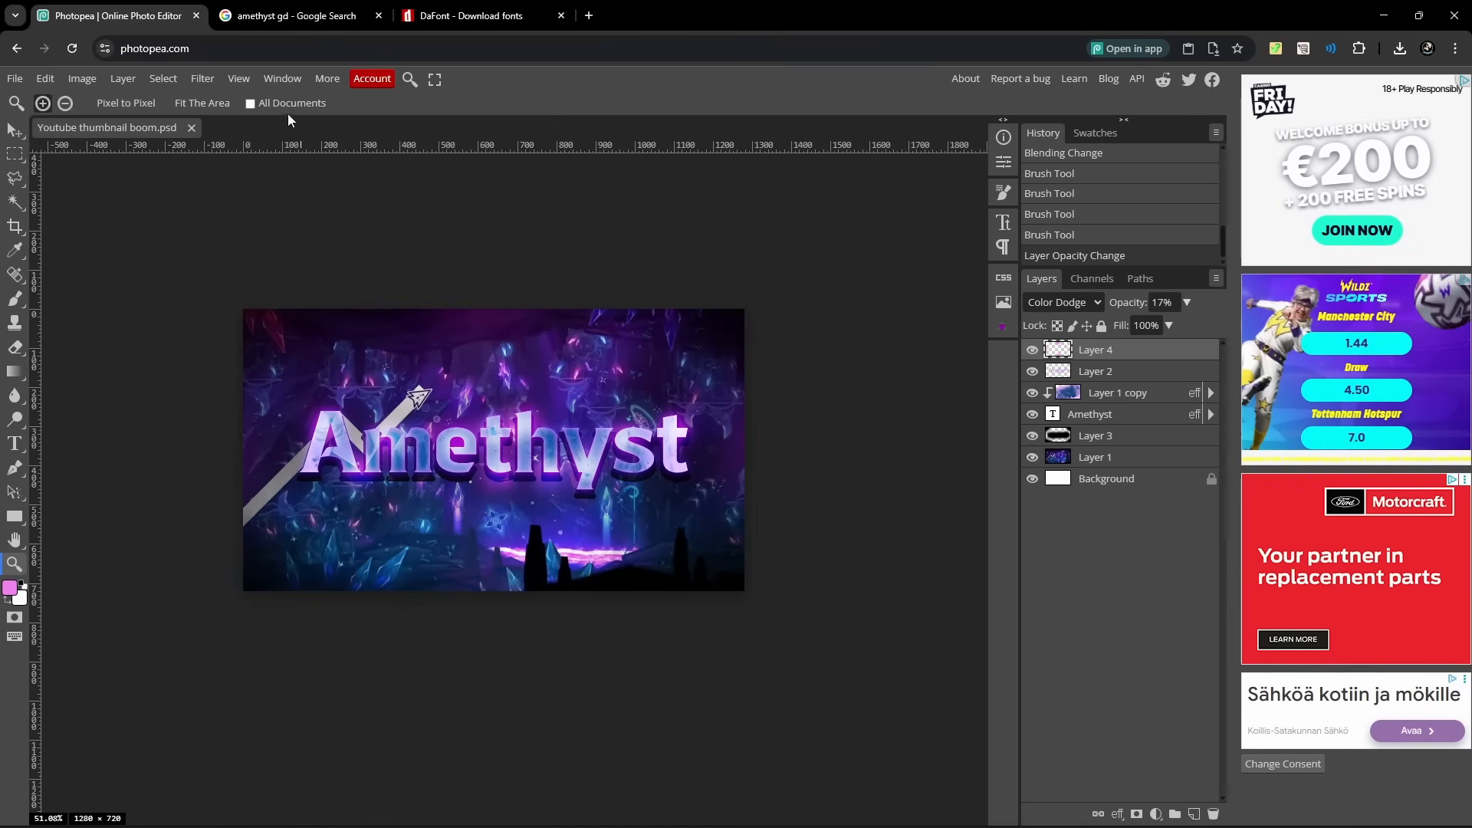
Search the plugin gallery for 'Super' and install SuperBloom by Lunal Graphics.
{"action": "left_click", "coordinate": [282, 78]}
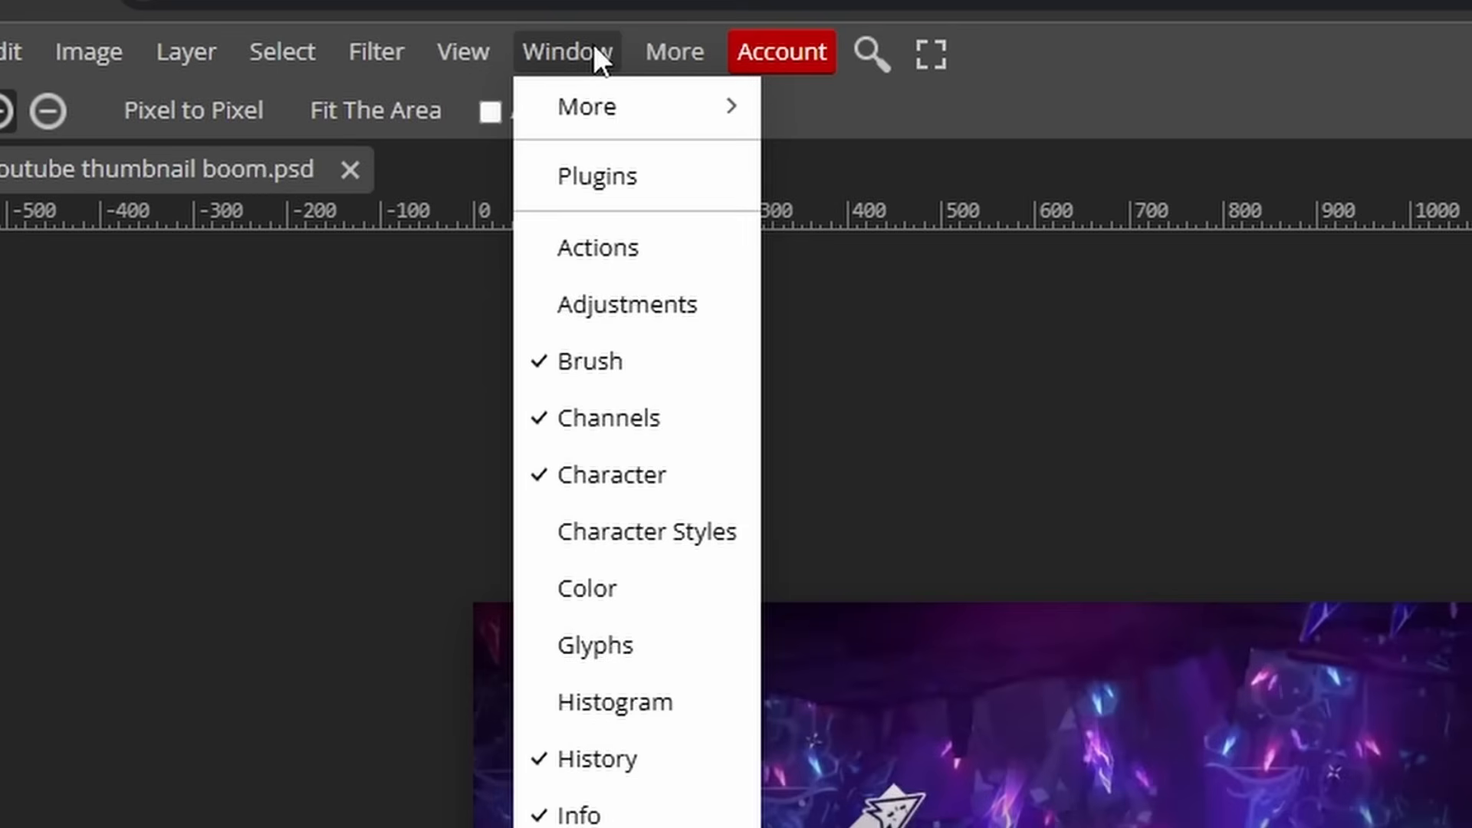
{"action": "mouse_move", "coordinate": [597, 174]}
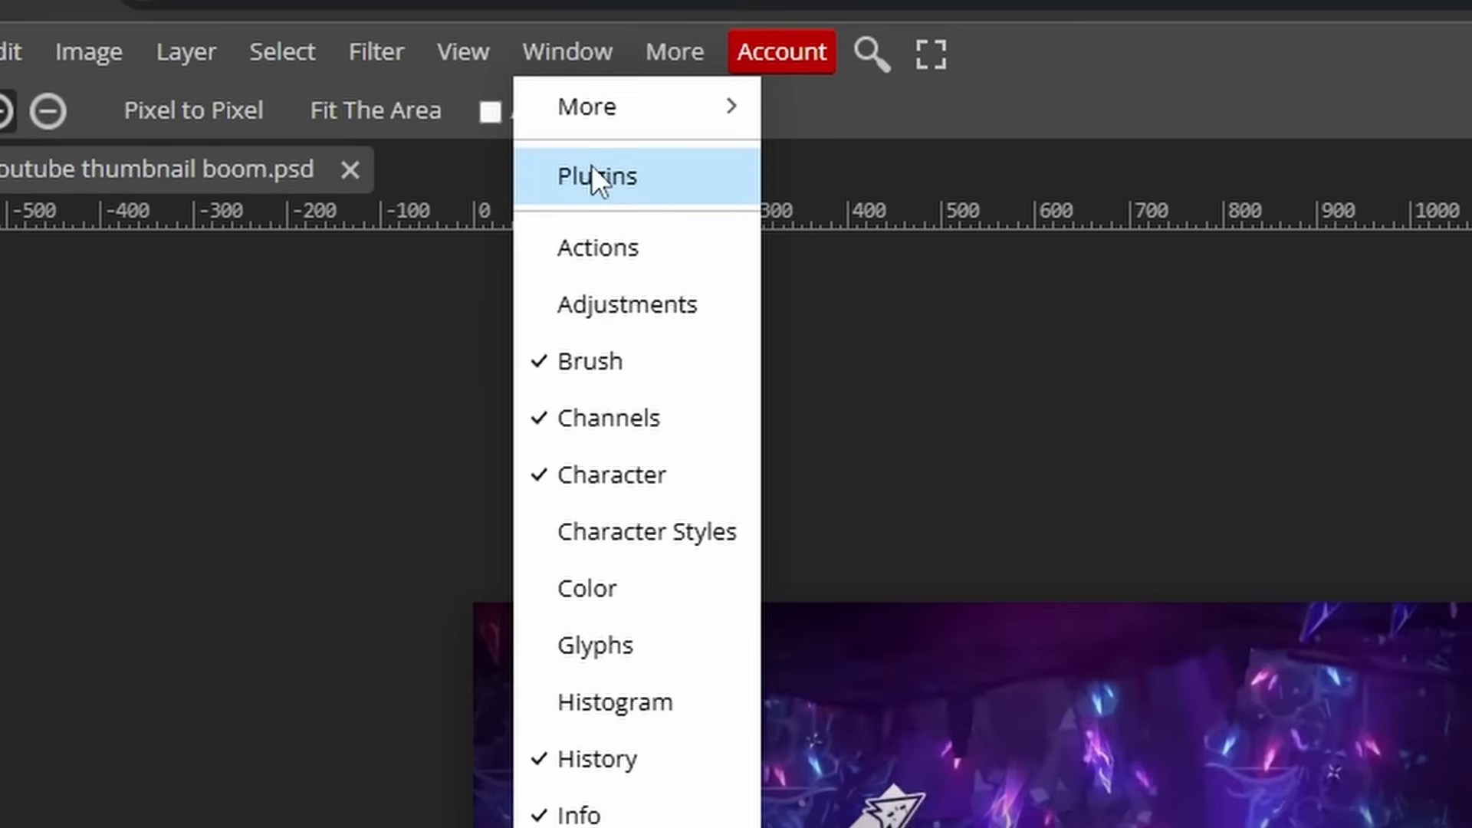
{"action": "left_click", "coordinate": [597, 175]}
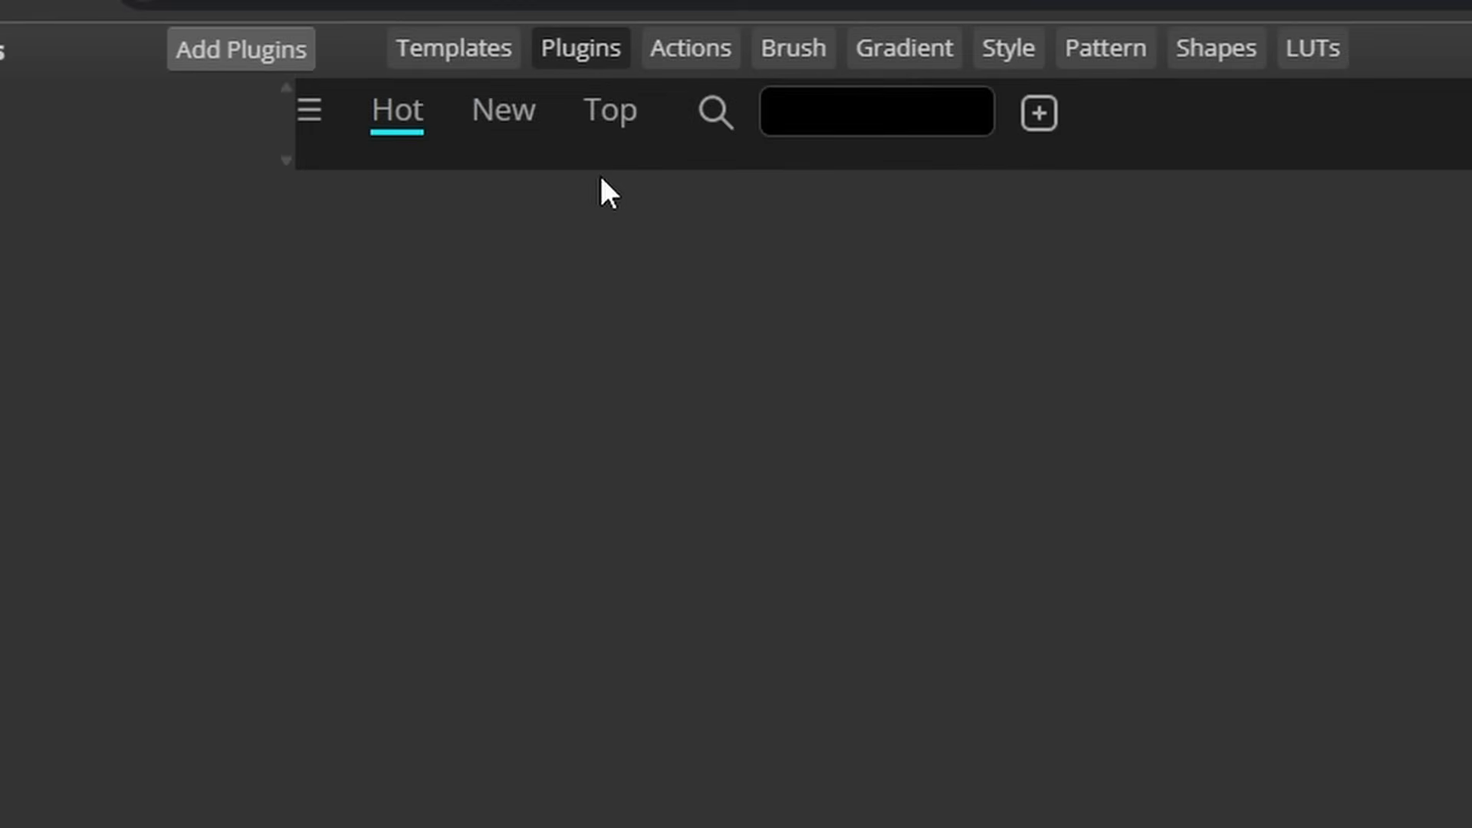
{"action": "left_click", "coordinate": [579, 48]}
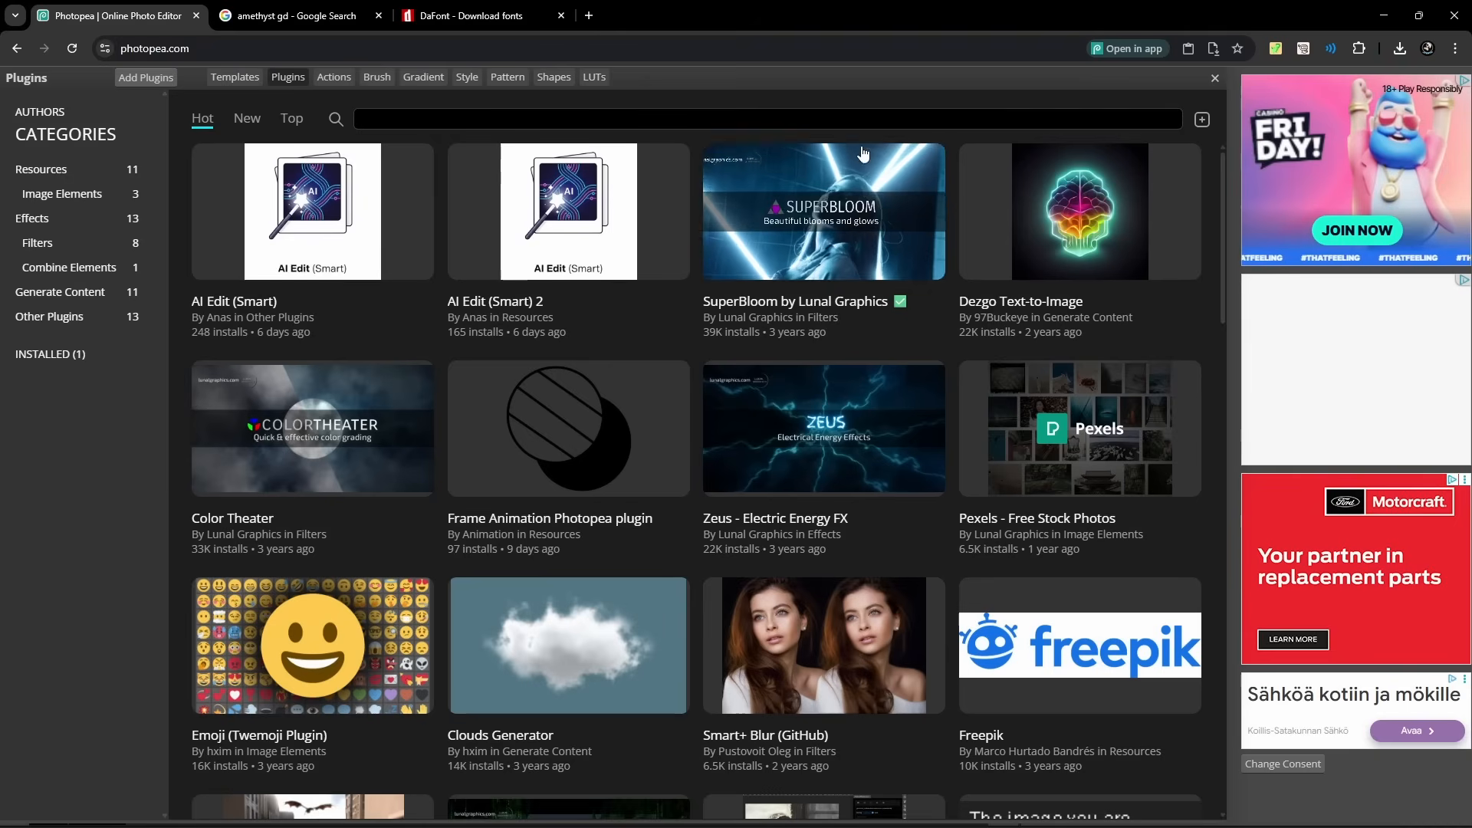
{"action": "left_click", "coordinate": [765, 119]}
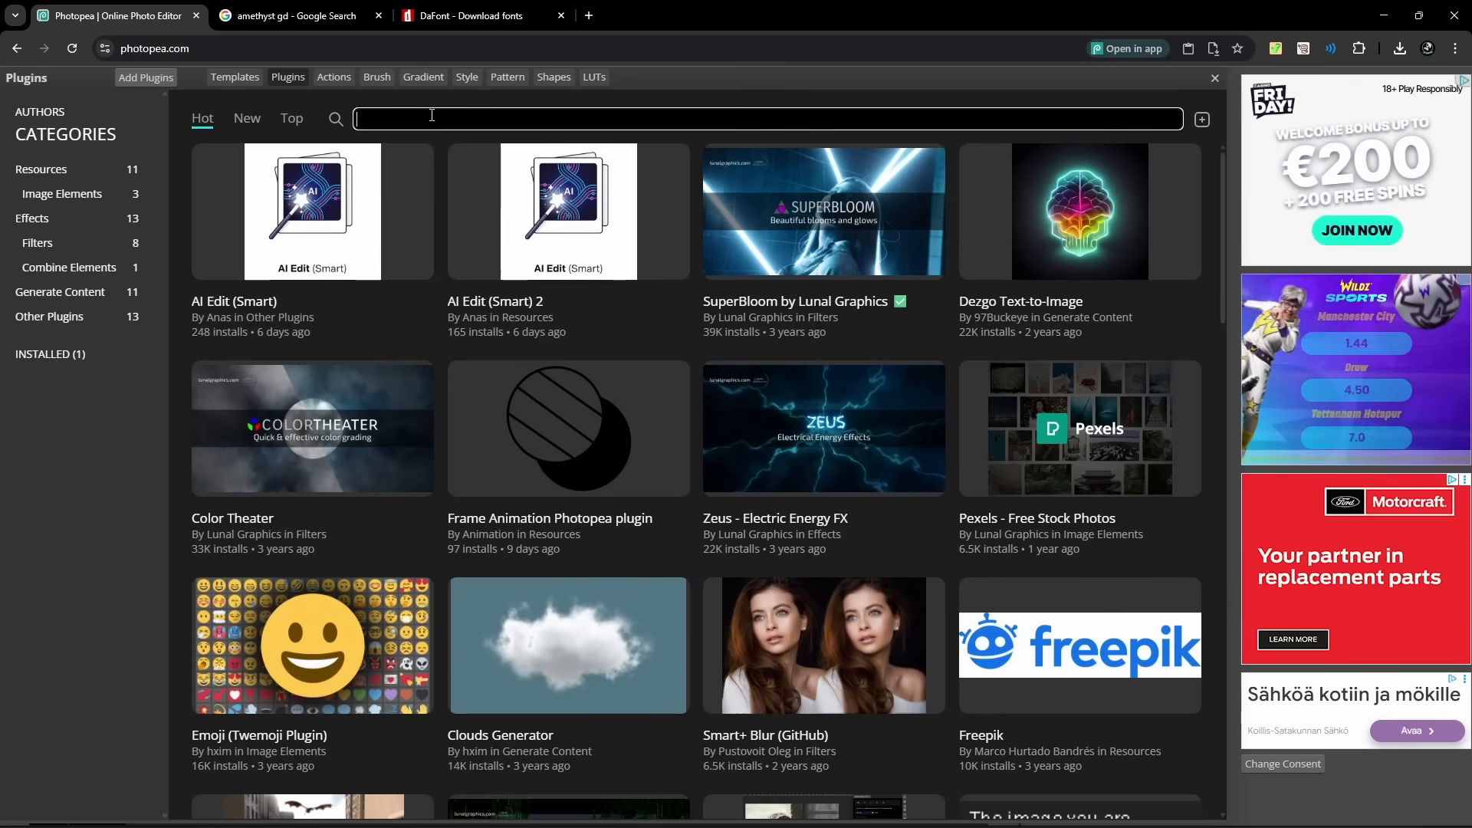
{"action": "type", "text": "Super"}
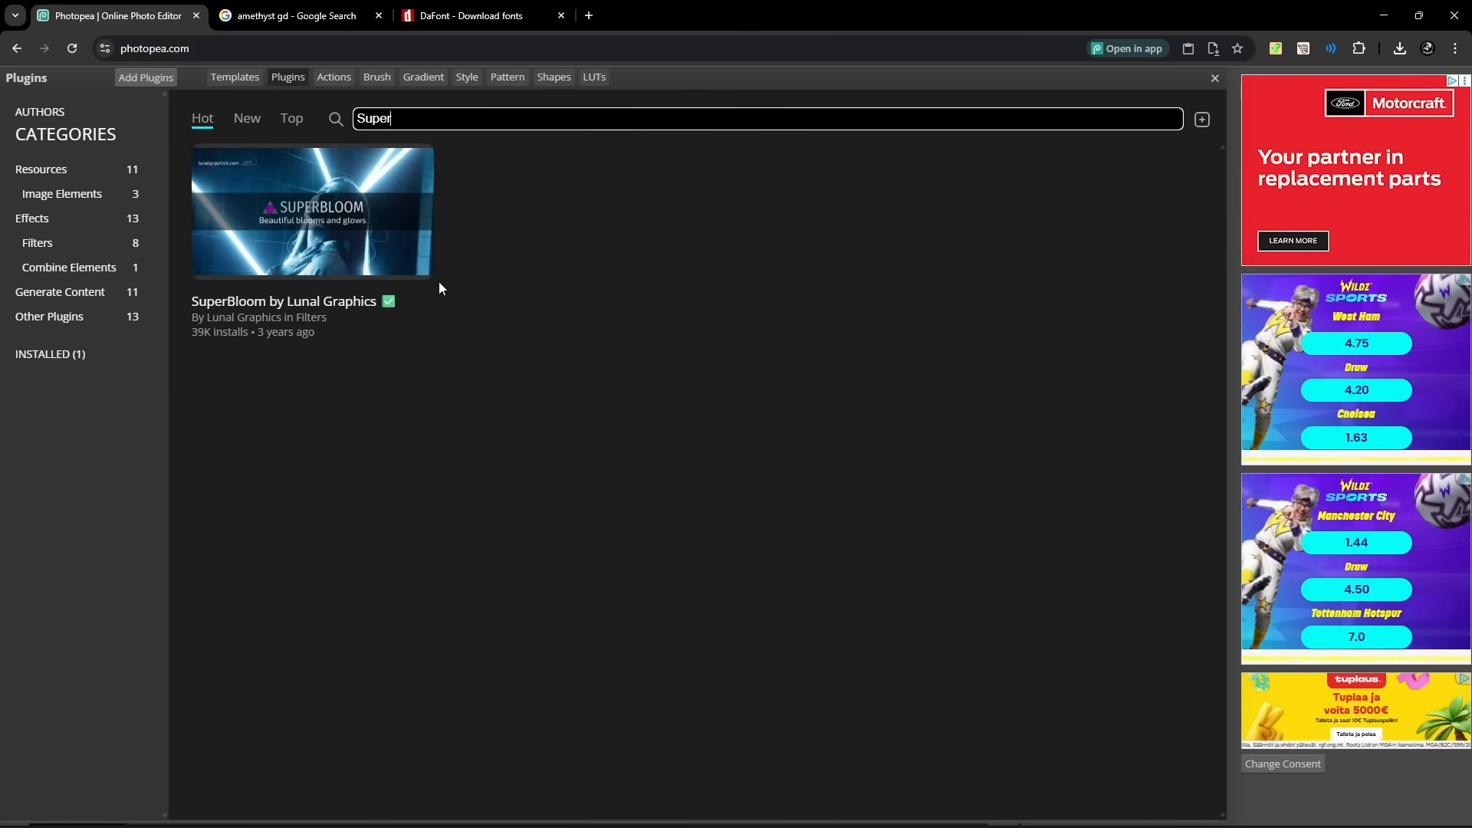
{"action": "left_click", "coordinate": [313, 211]}
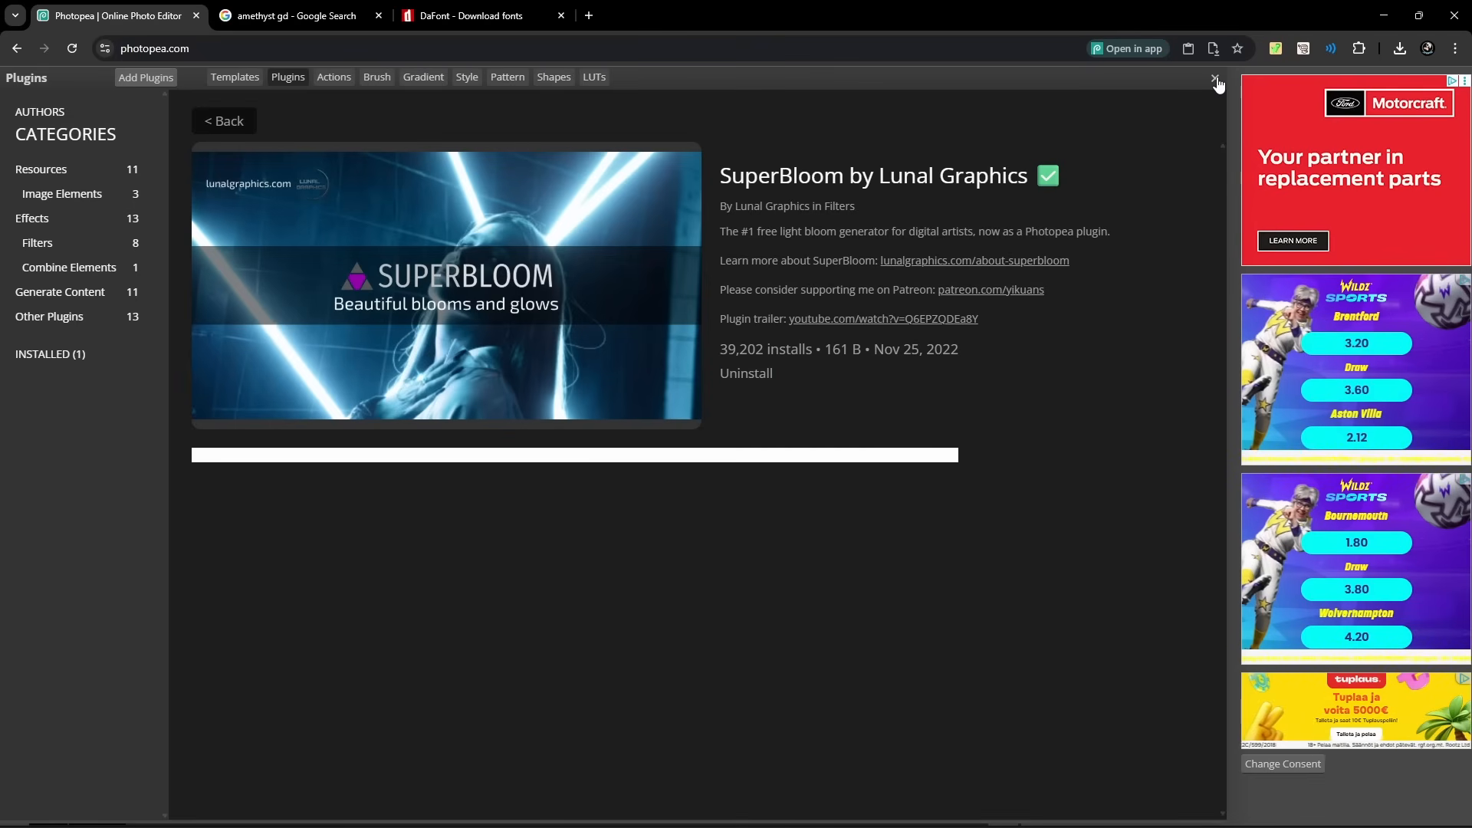
{"action": "left_click", "coordinate": [1215, 77]}
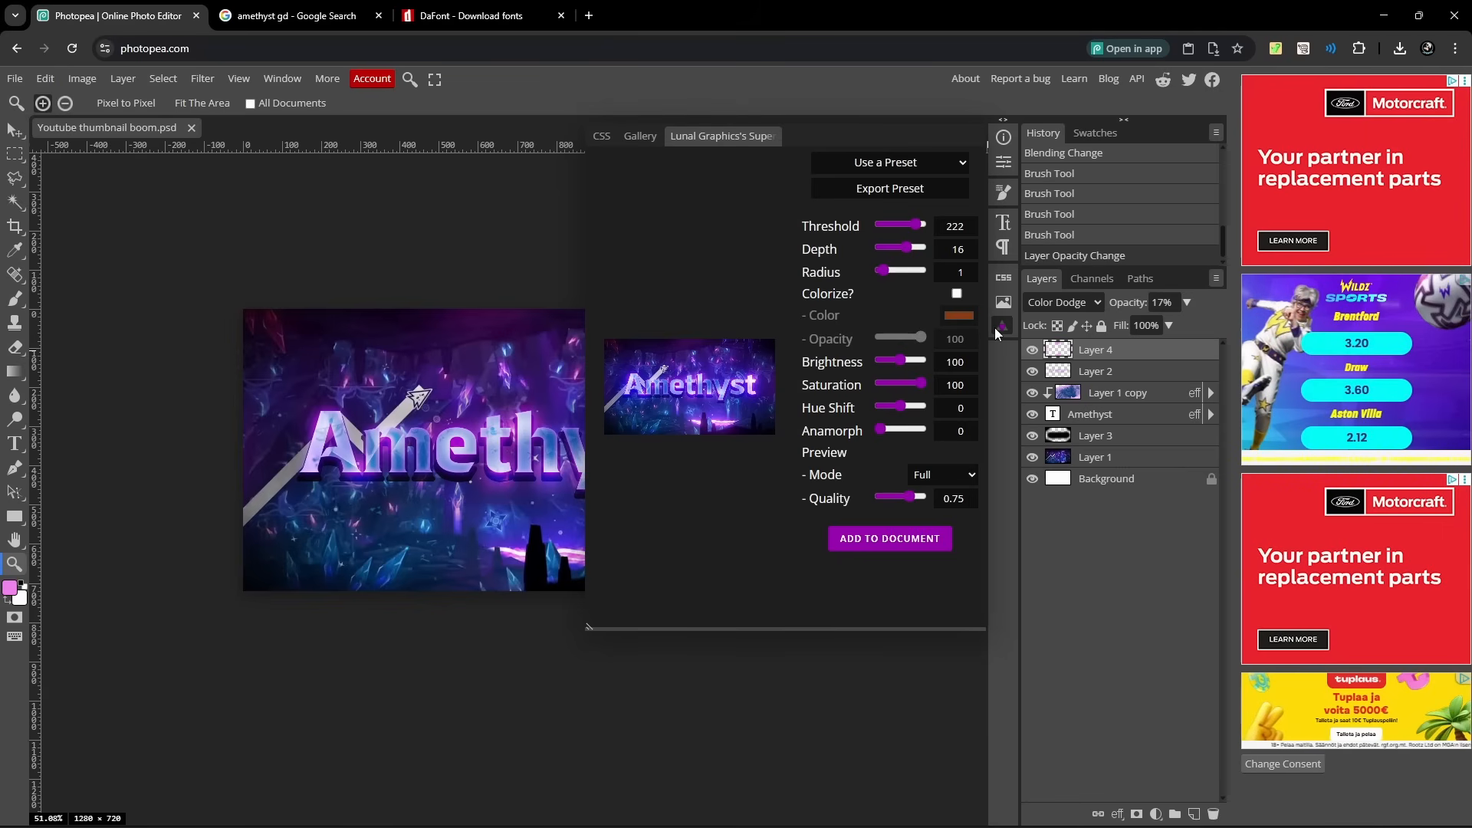
{"action": "mouse_move", "coordinate": [671, 366]}
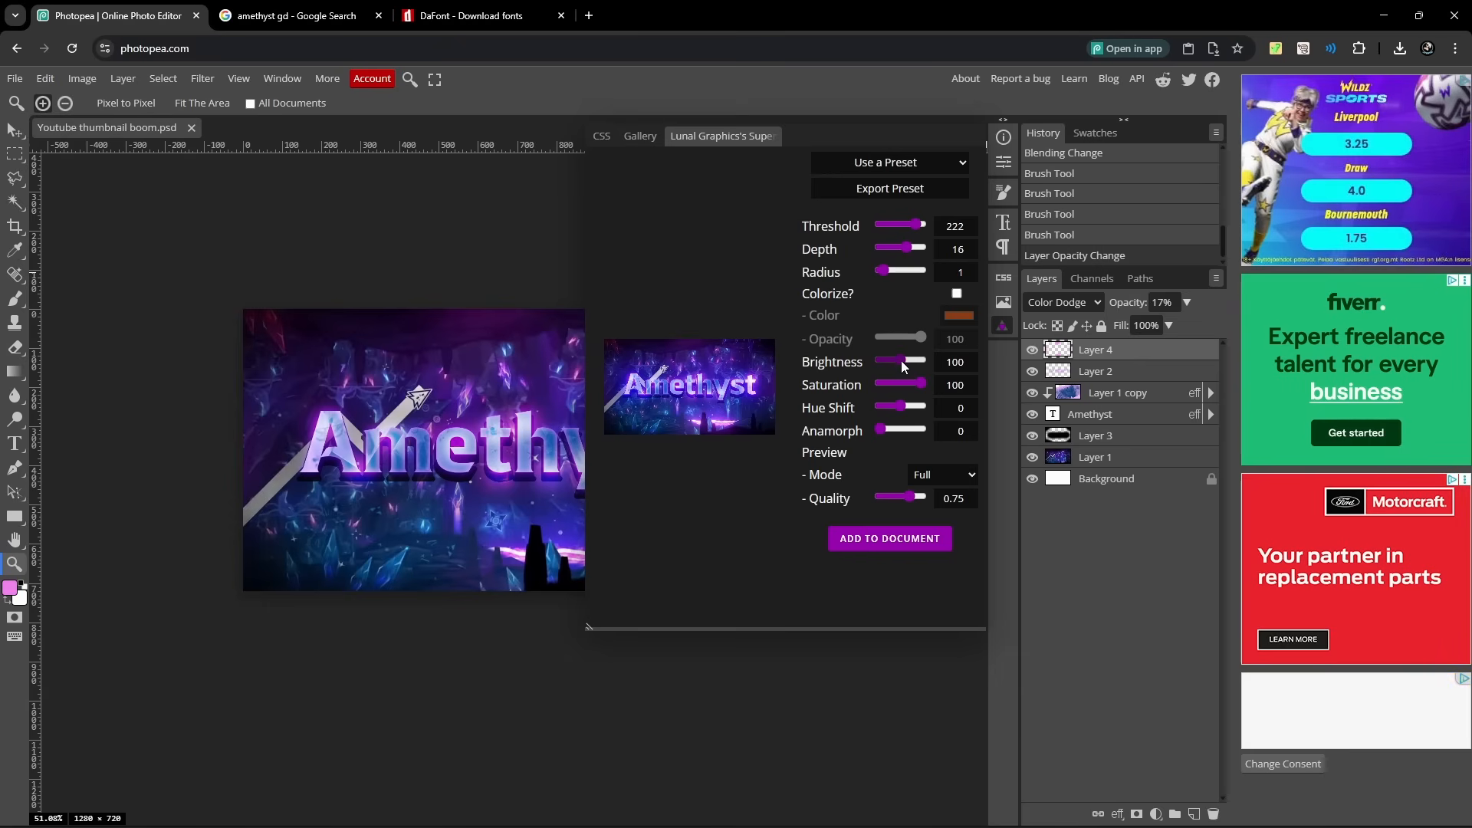
Adjust the bloom brightness to 50 and settle the hue shift on 33.
{"action": "left_click_drag", "start_coordinate": [925, 362], "coordinate": [884, 361]}
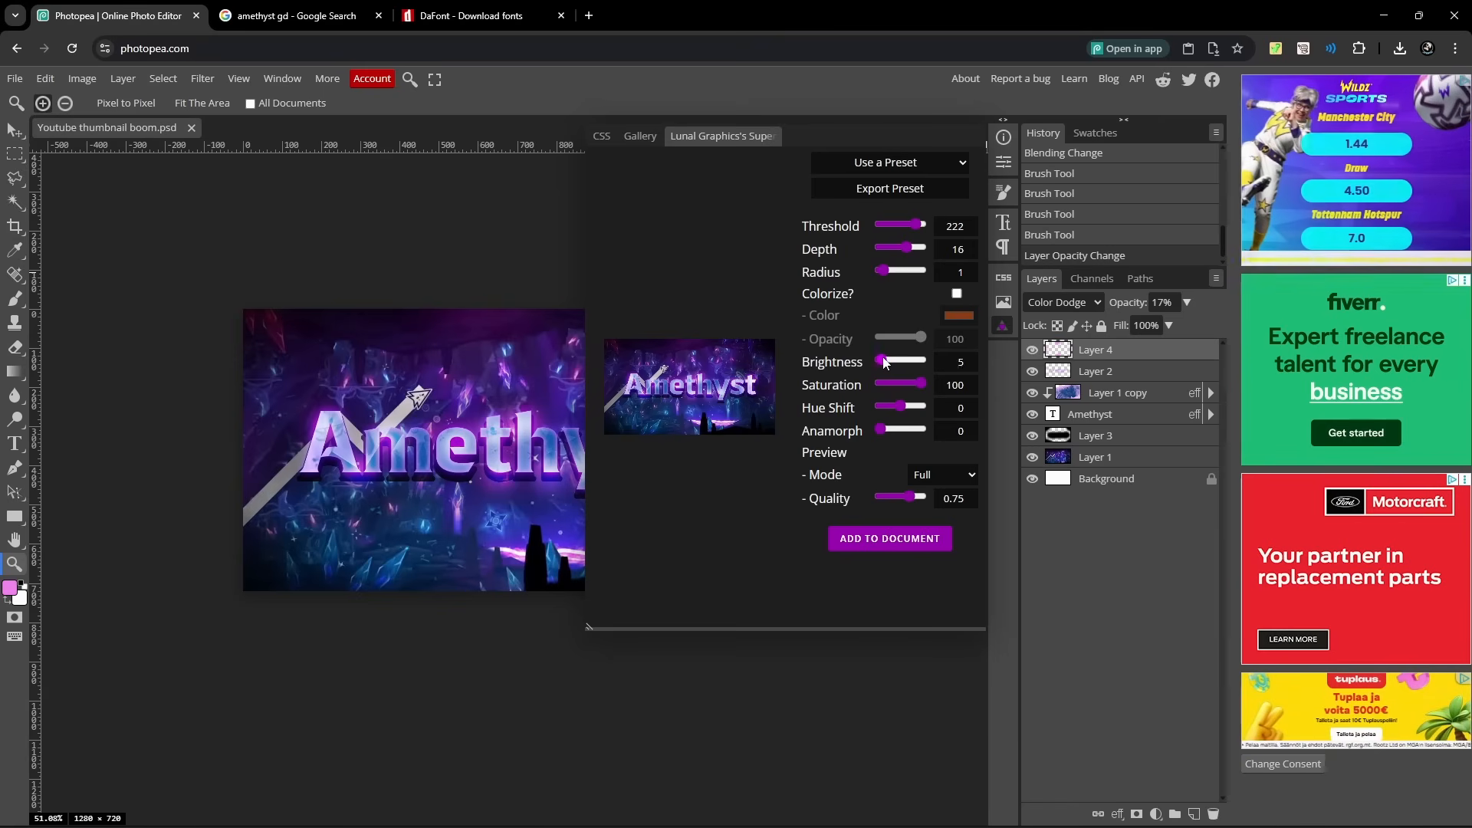
{"action": "left_click_drag", "start_coordinate": [883, 362], "coordinate": [906, 362]}
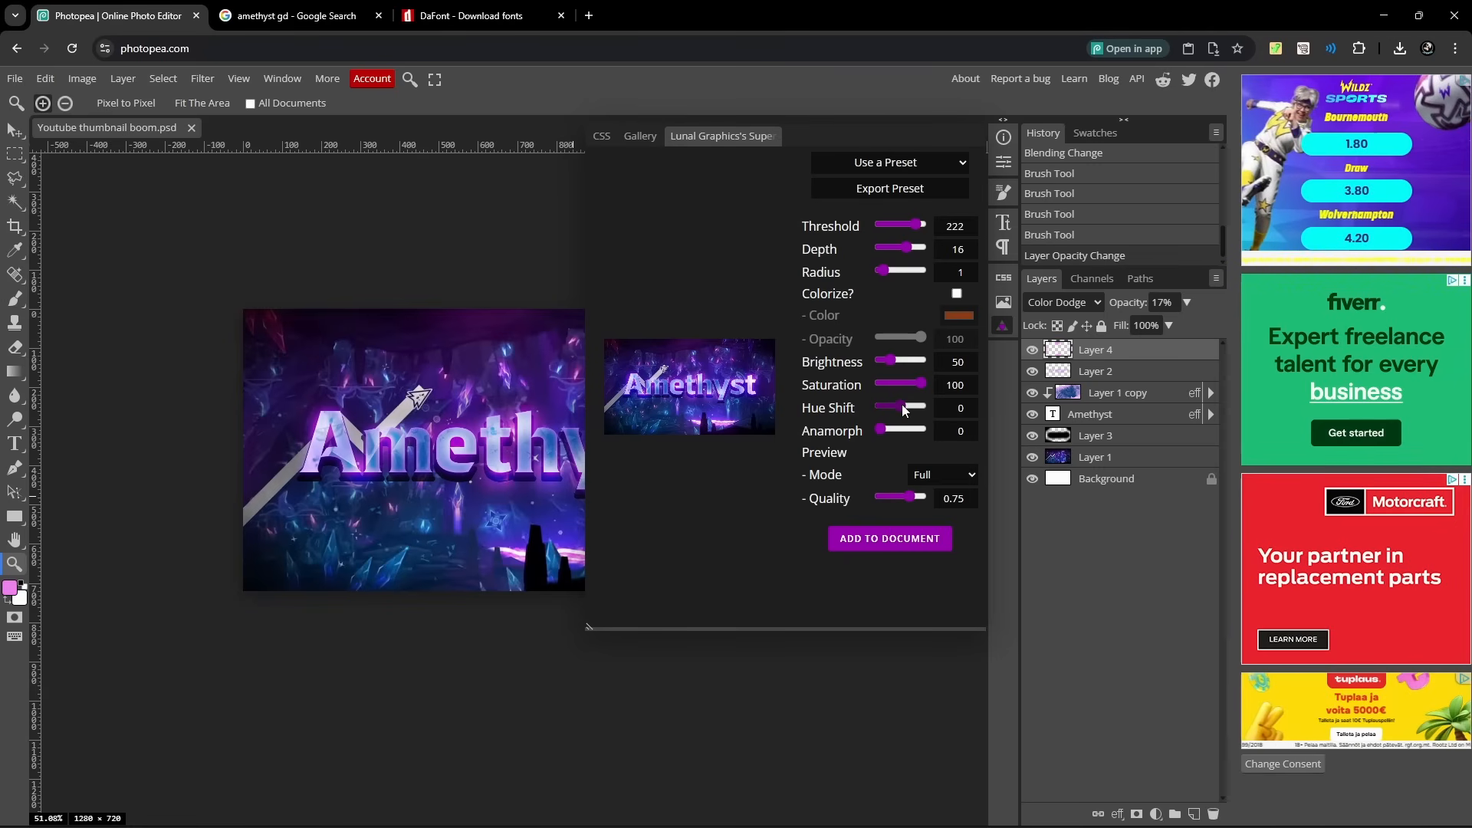
{"action": "left_click_drag", "start_coordinate": [883, 408], "coordinate": [923, 407]}
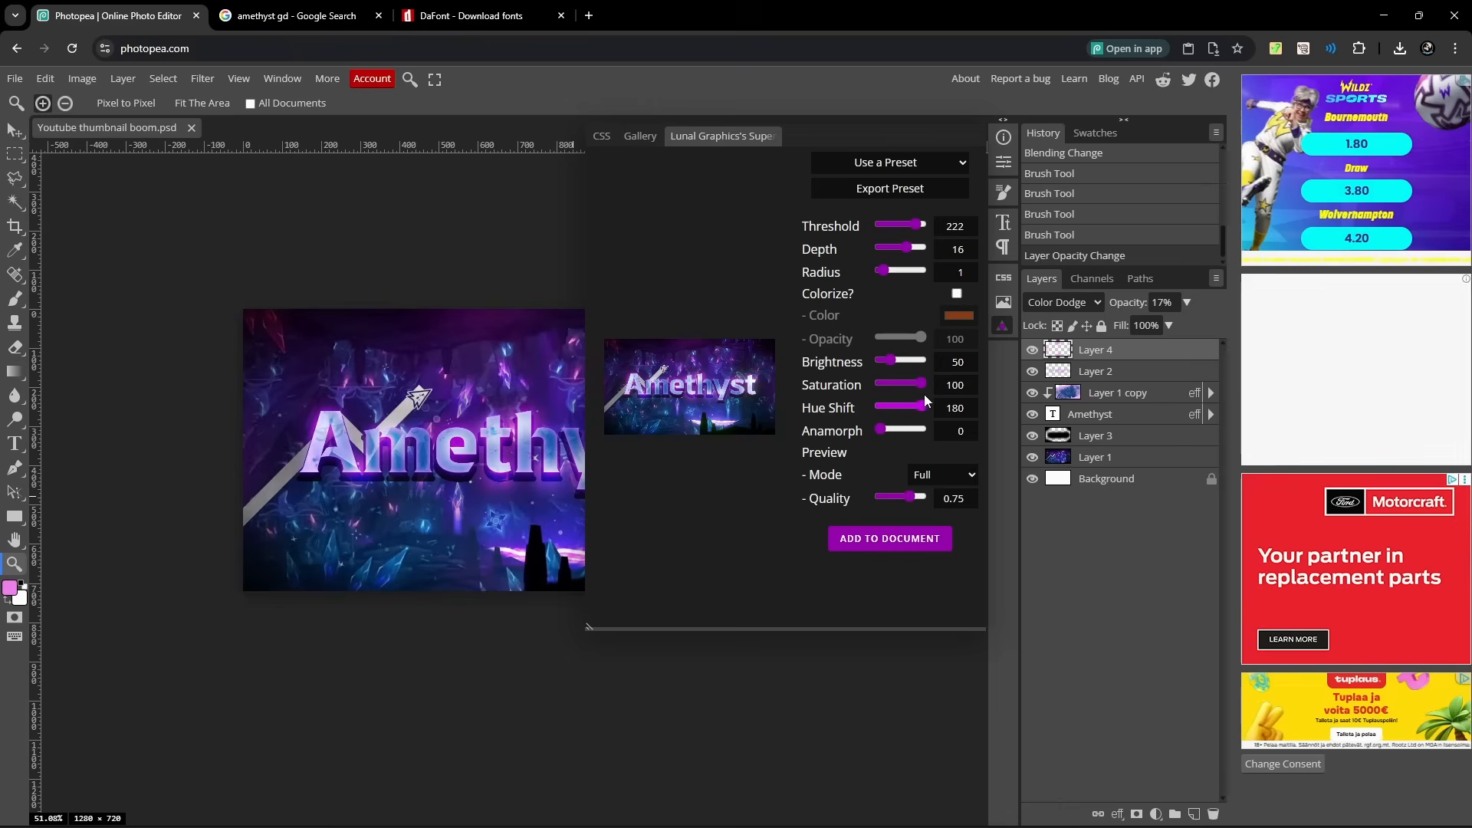
{"action": "left_click_drag", "start_coordinate": [925, 408], "coordinate": [911, 408]}
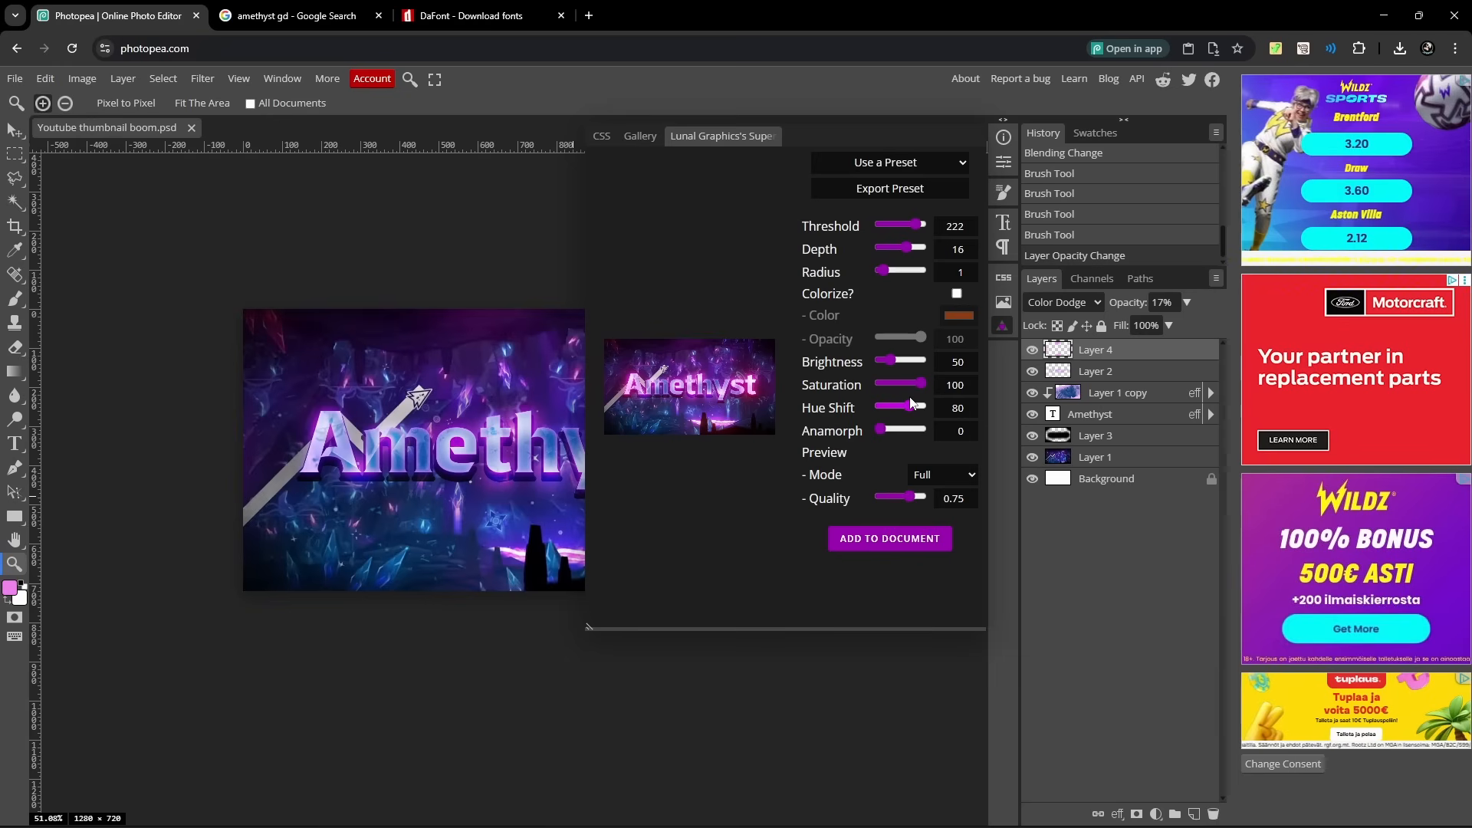
{"action": "left_click_drag", "start_coordinate": [918, 407], "coordinate": [889, 407]}
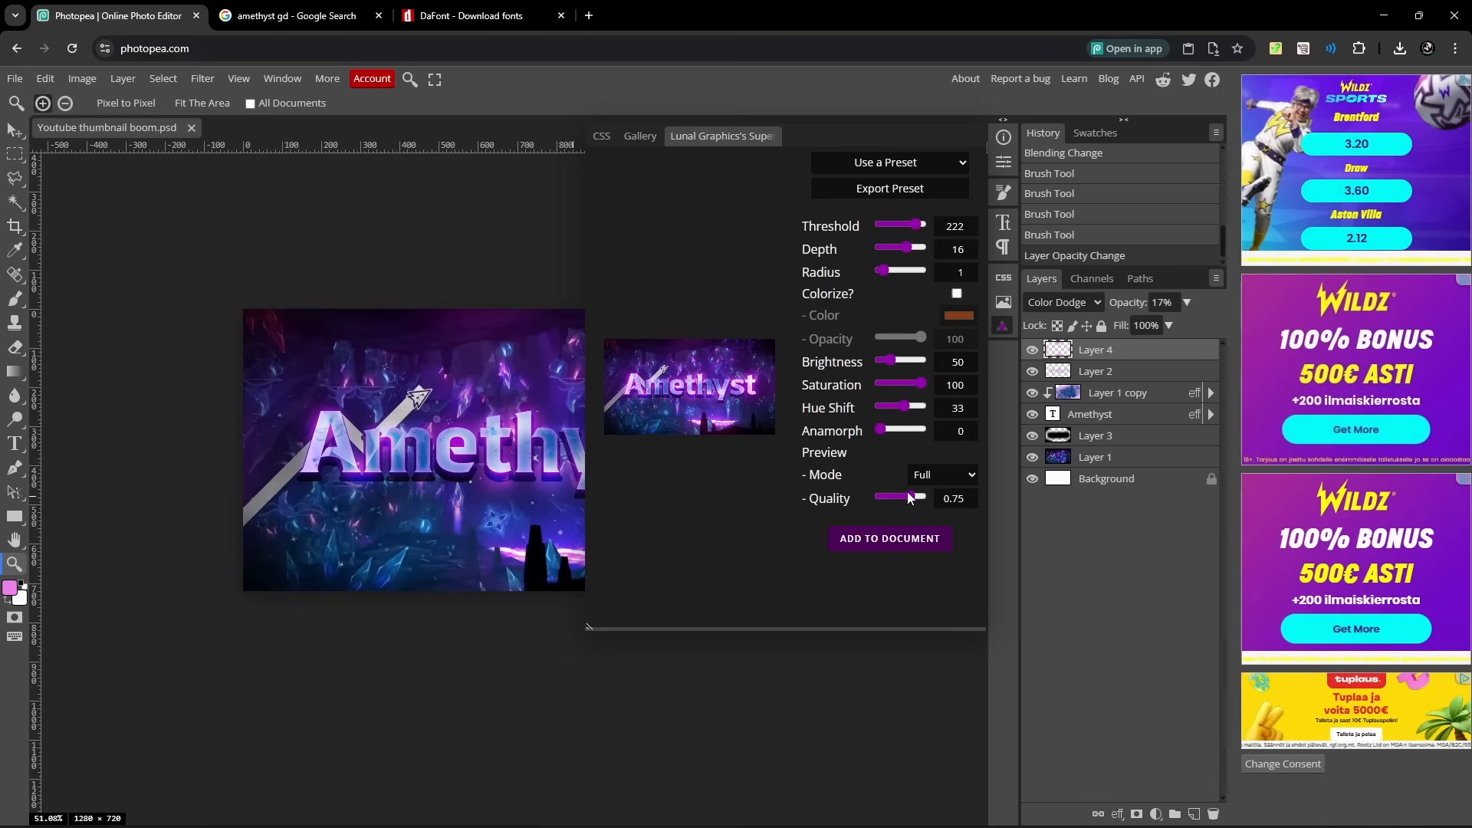
Try lower glow quality values, then restore Quality to 0.75.
{"action": "left_click_drag", "start_coordinate": [916, 496], "coordinate": [902, 496]}
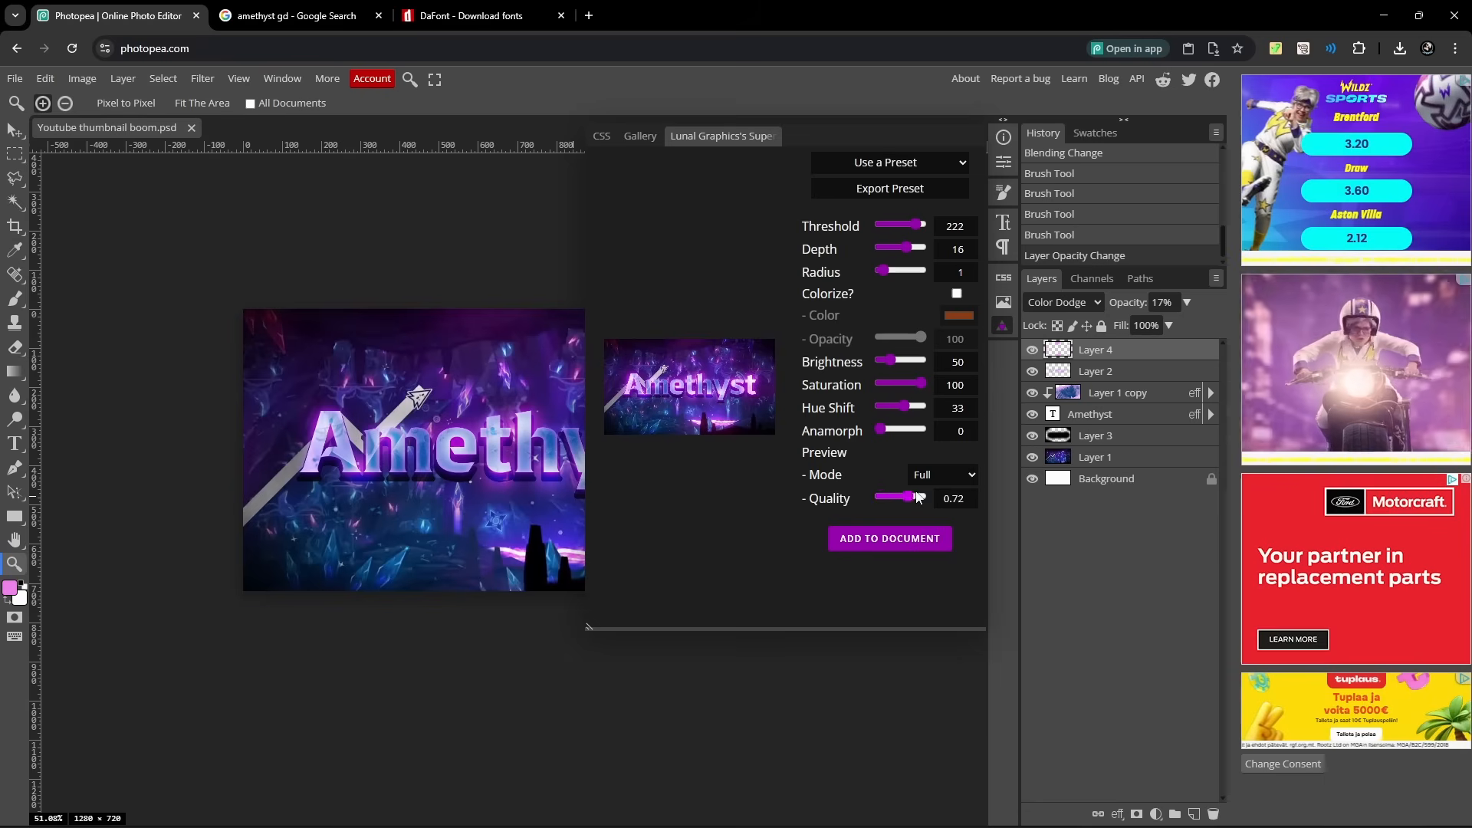
{"action": "left_click_drag", "start_coordinate": [911, 496], "coordinate": [877, 497]}
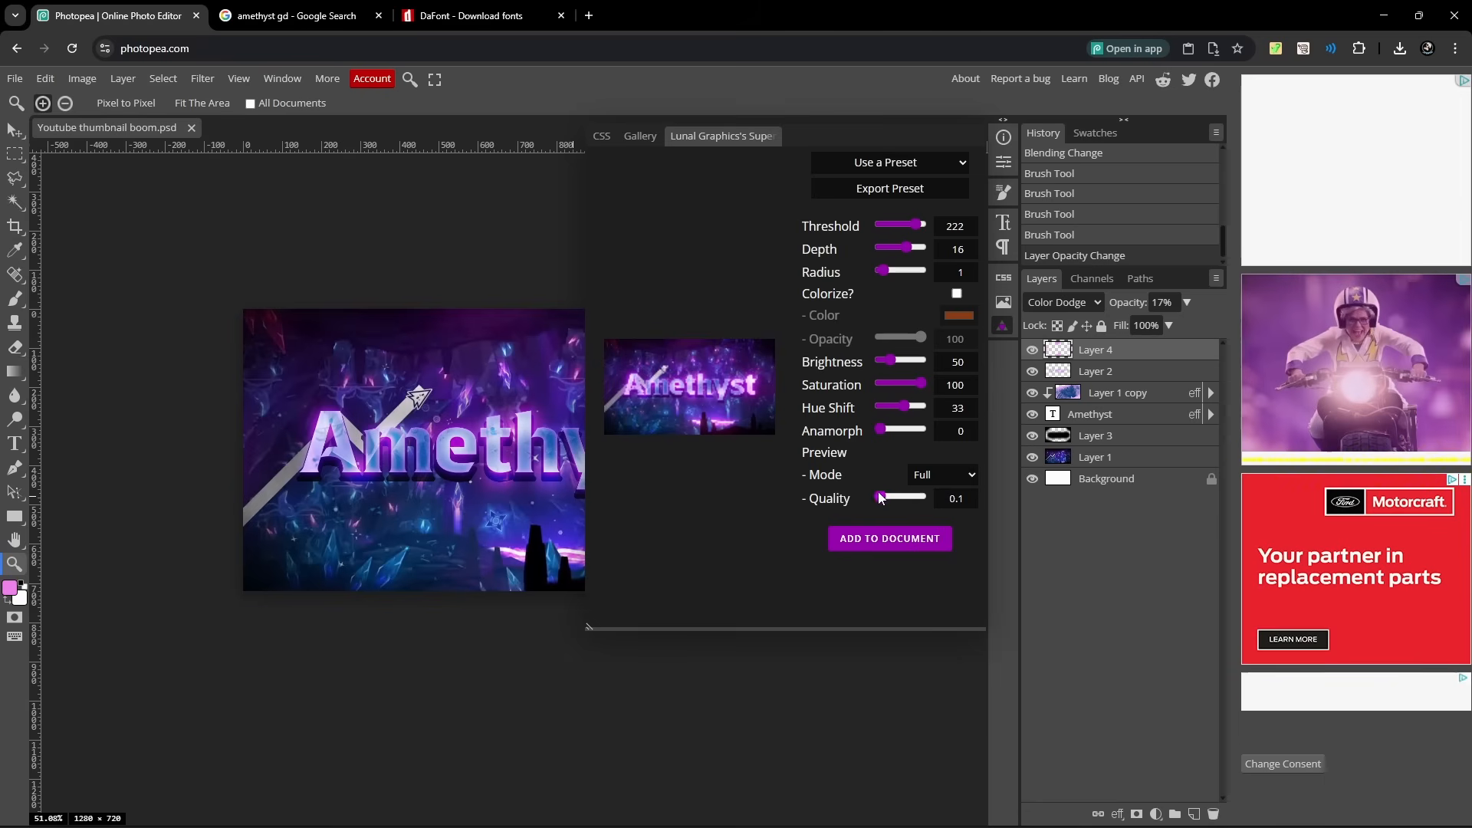
{"action": "left_click_drag", "start_coordinate": [880, 497], "coordinate": [909, 497]}
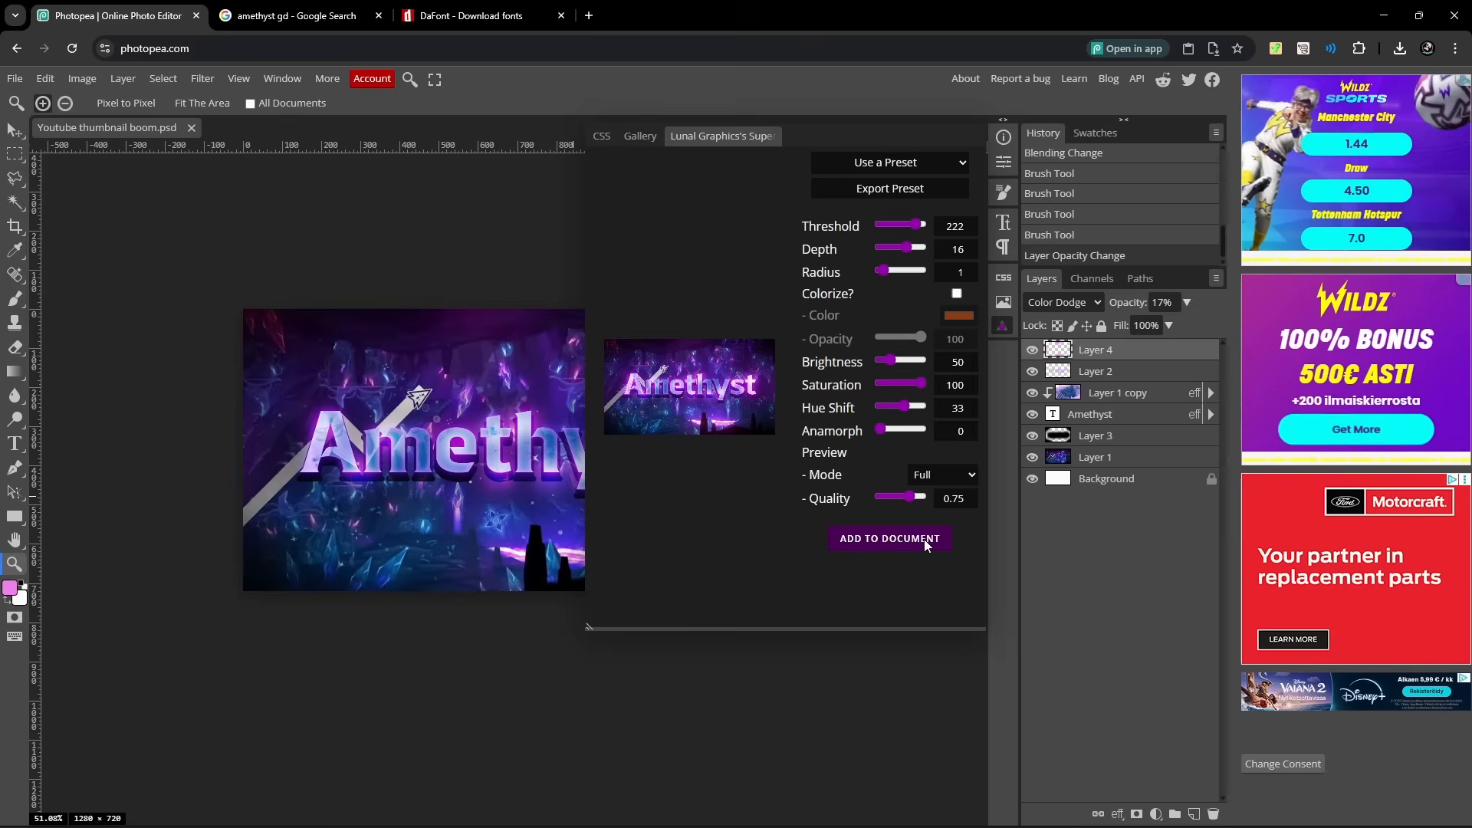
Add the SuperBloom glow as a Screen layer and toggle its visibility to compare.
{"action": "left_click", "coordinate": [888, 538]}
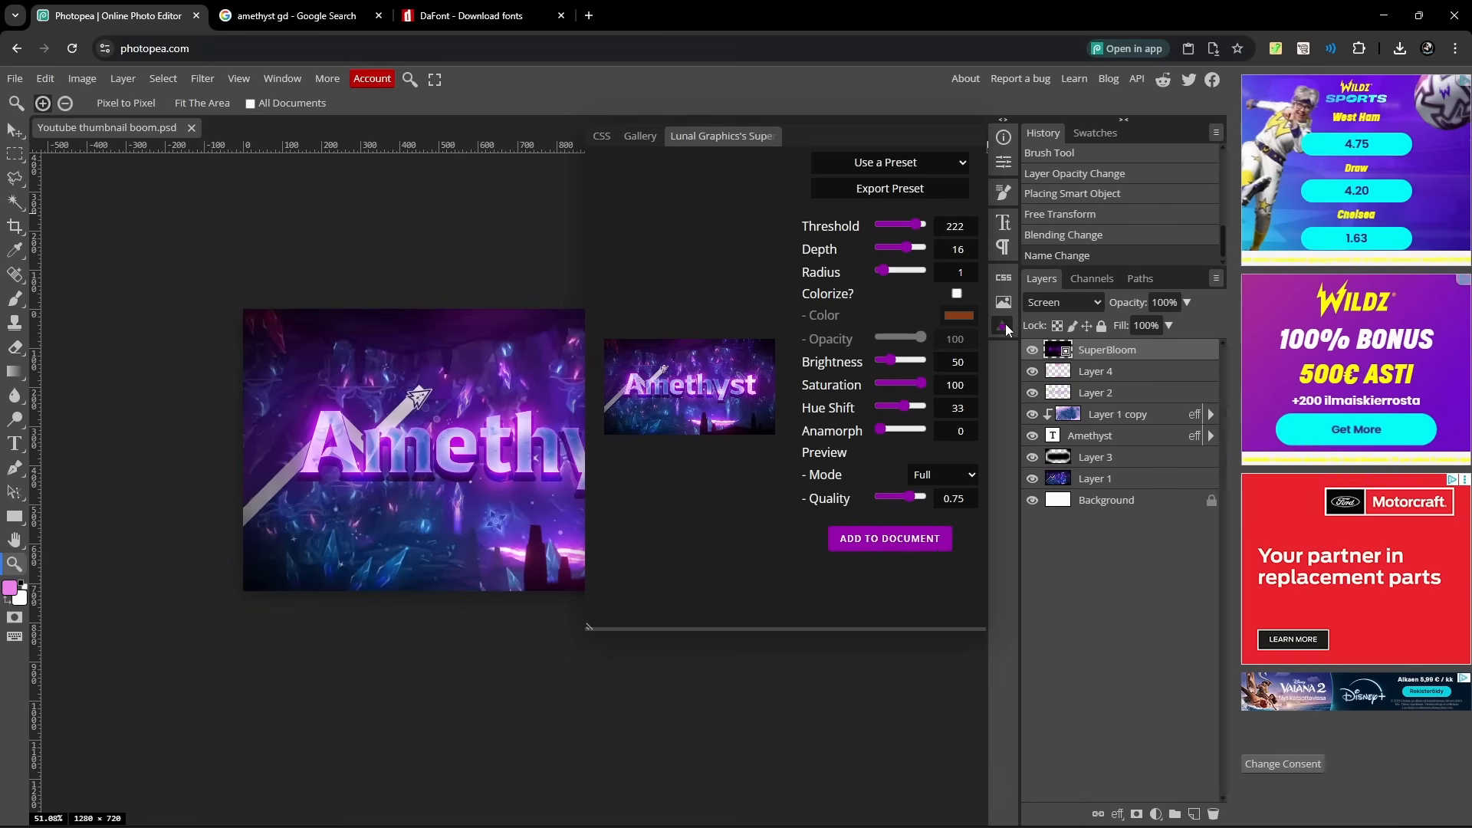
{"action": "left_click", "coordinate": [1003, 325]}
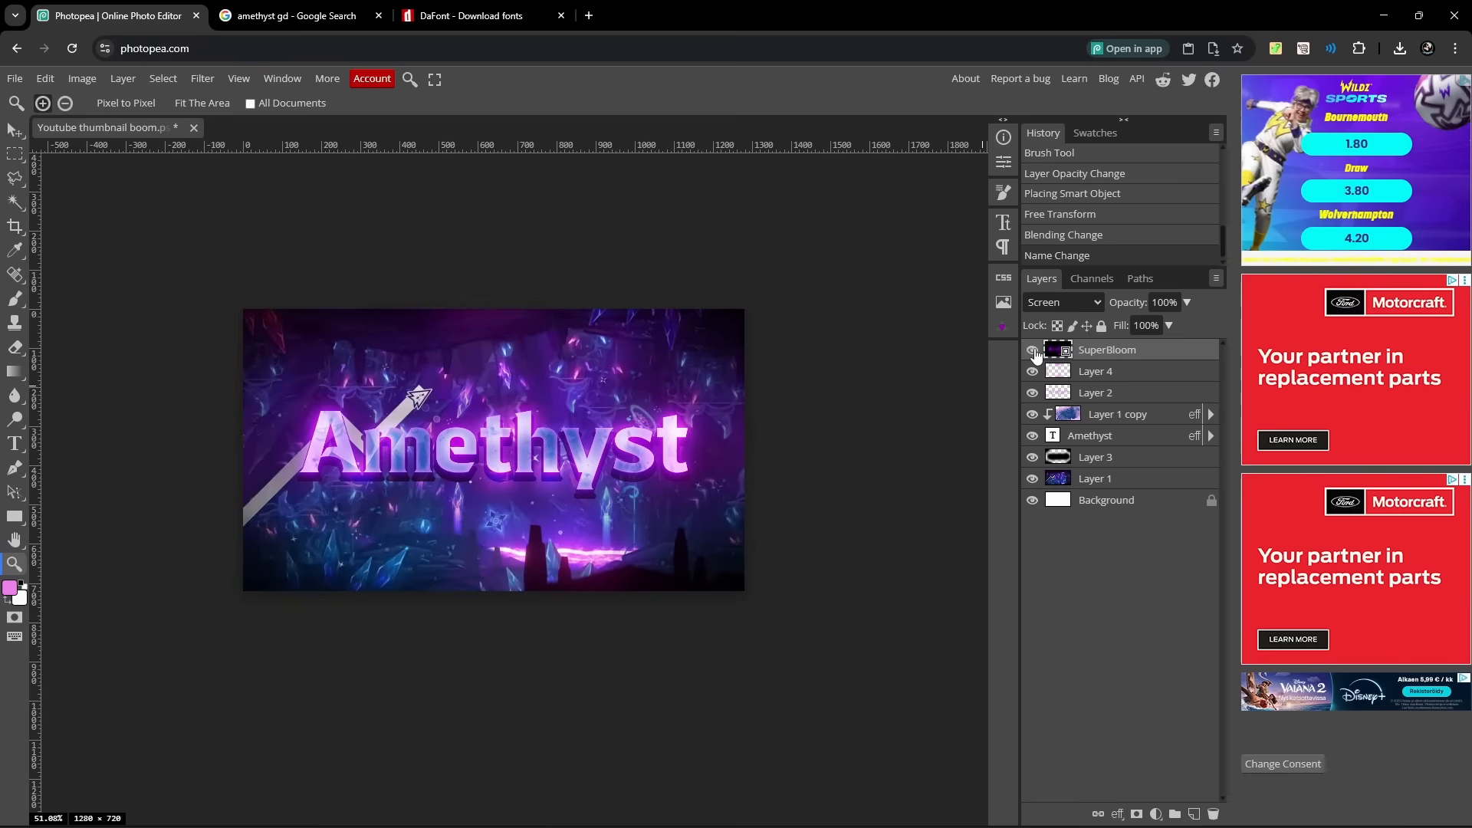
{"action": "left_click", "coordinate": [1032, 350]}
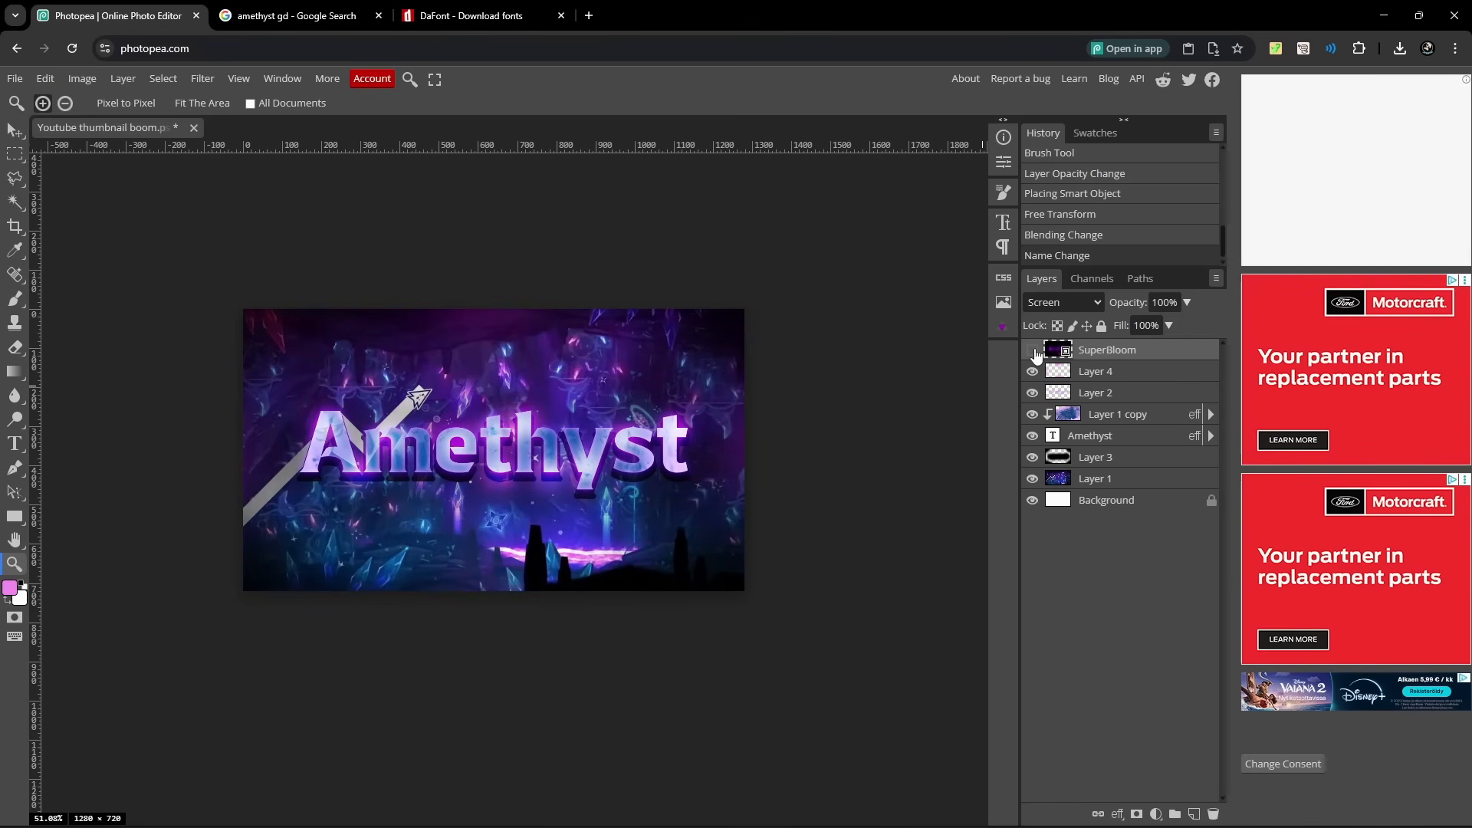
{"action": "left_click", "coordinate": [1032, 349]}
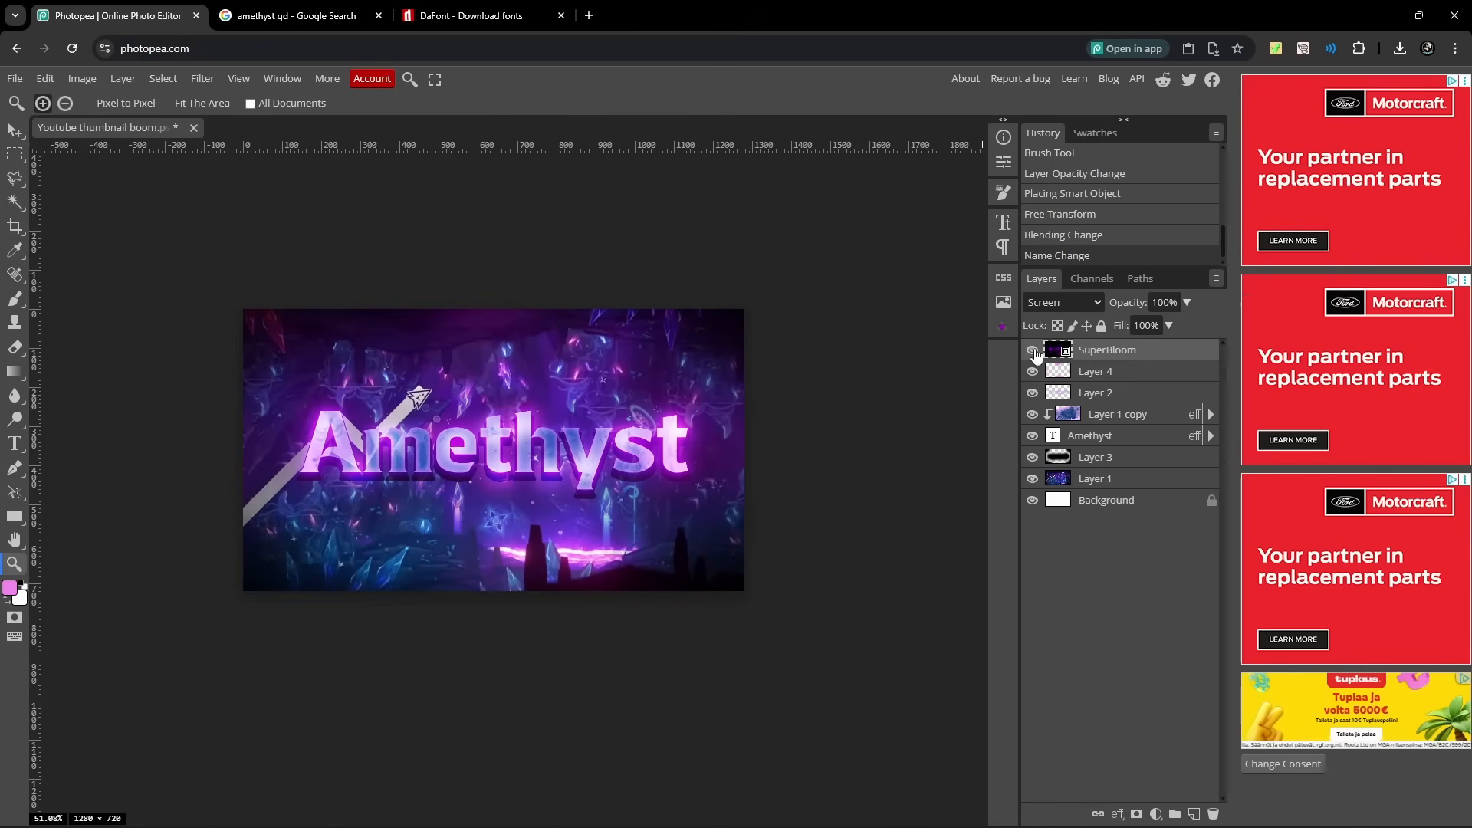
{"action": "left_click", "coordinate": [1032, 349]}
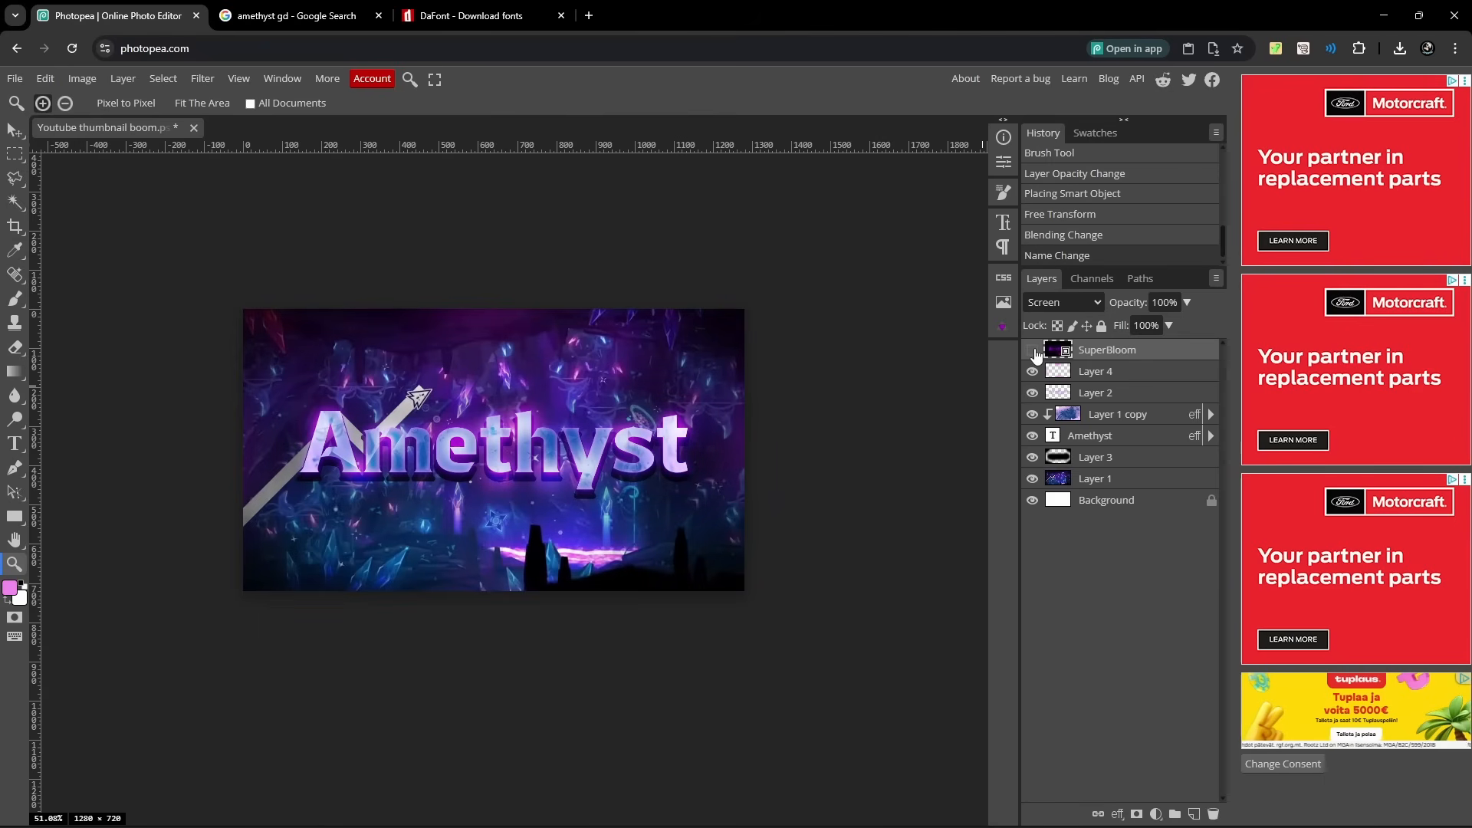
{"action": "left_click", "coordinate": [1032, 350]}
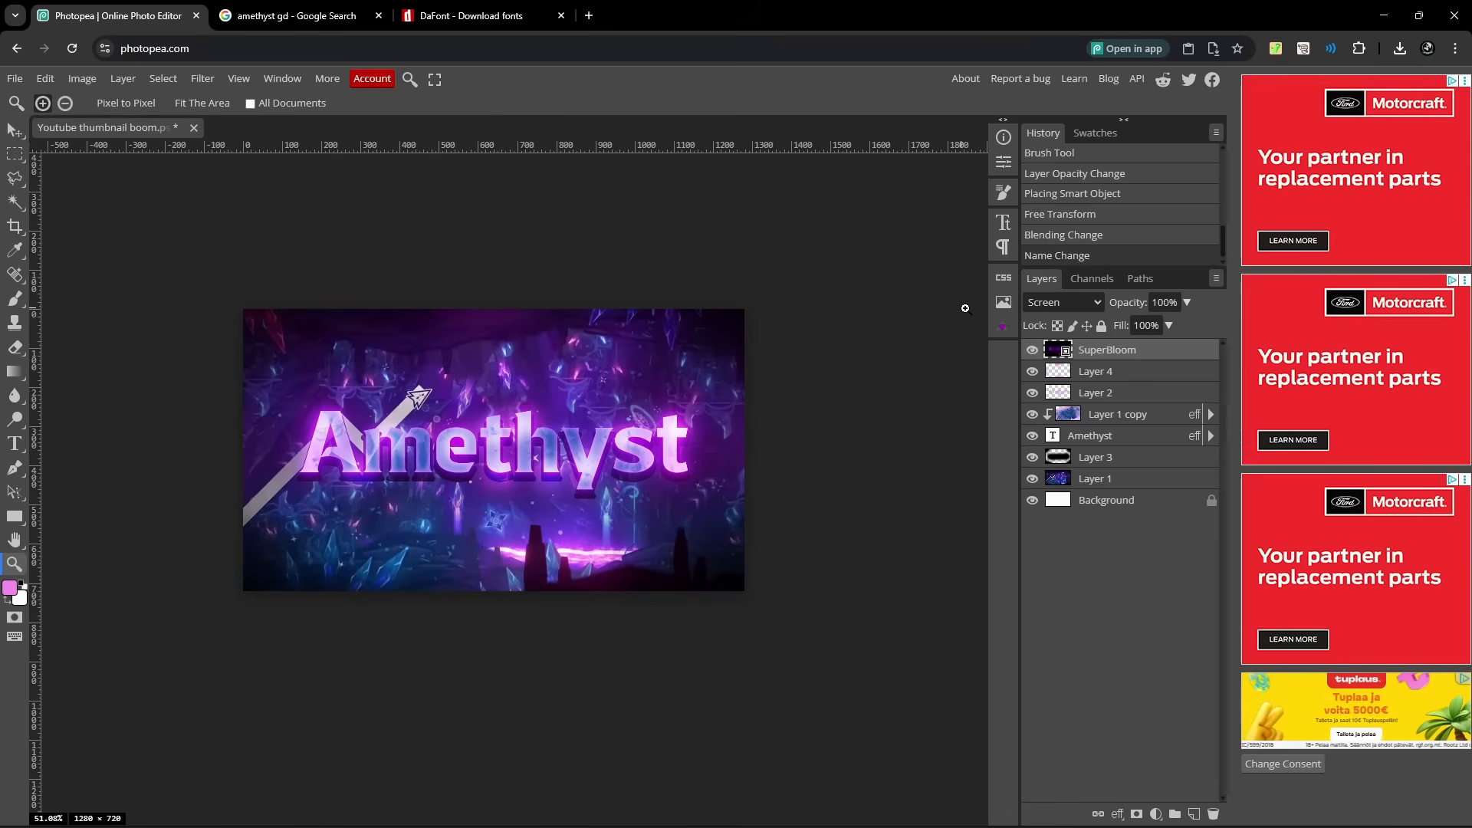
{"action": "mouse_move", "coordinate": [634, 415]}
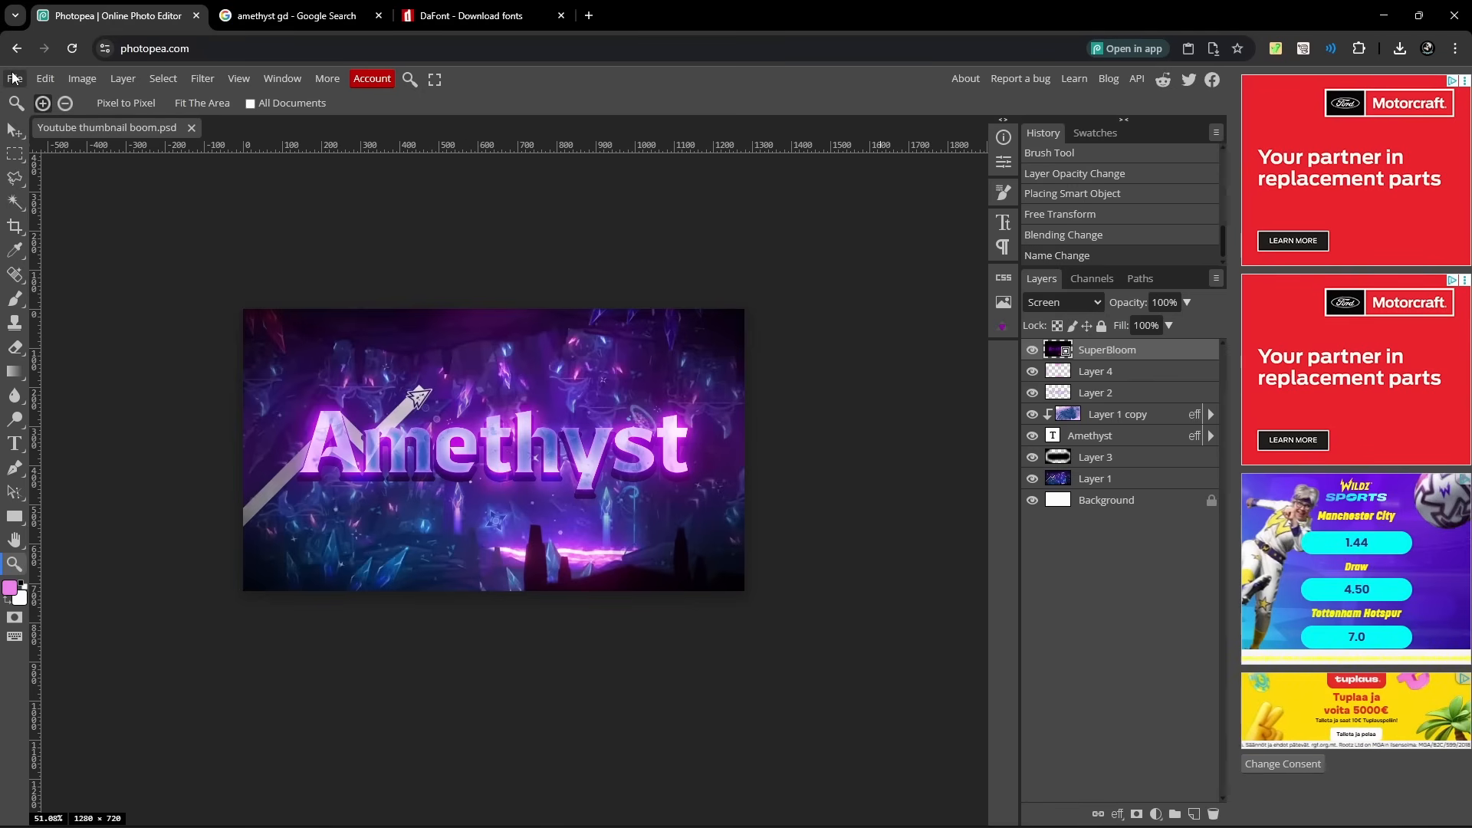
Export the thumbnail as a 1280 × 720 PNG at 99% quality to downloads.
{"action": "left_click", "coordinate": [45, 78]}
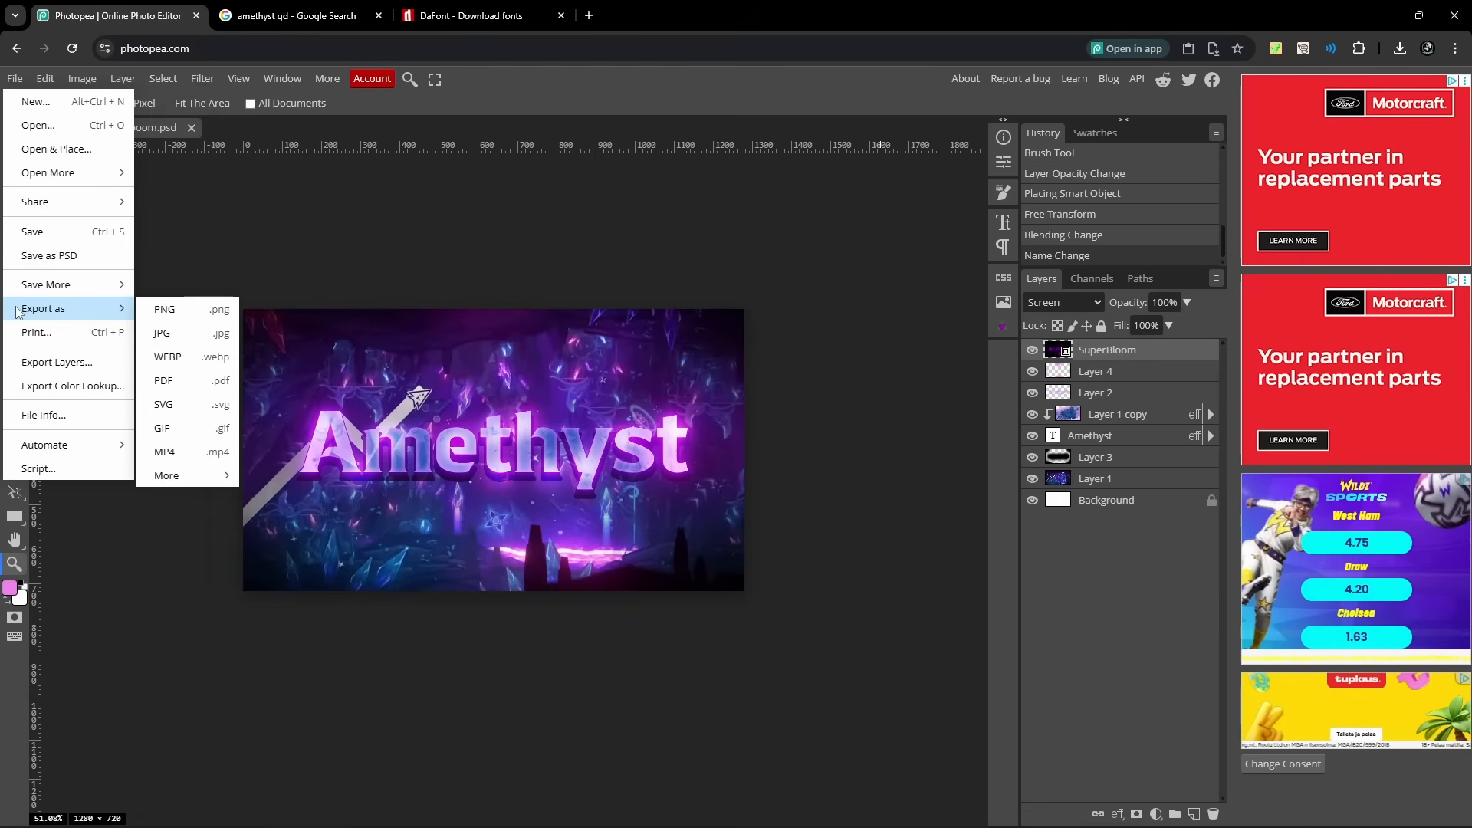
{"action": "mouse_move", "coordinate": [165, 310]}
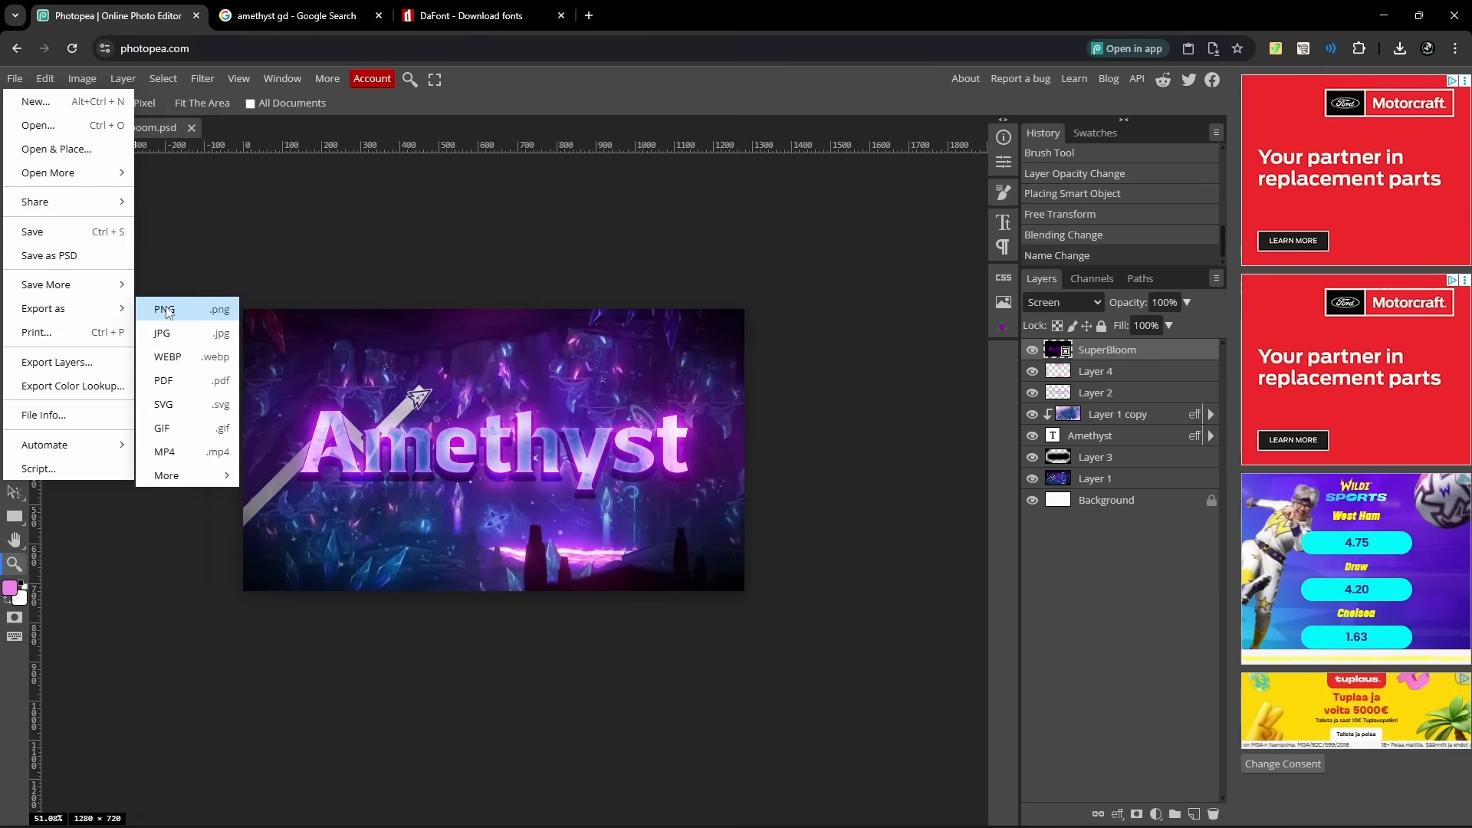
{"action": "left_click", "coordinate": [164, 309]}
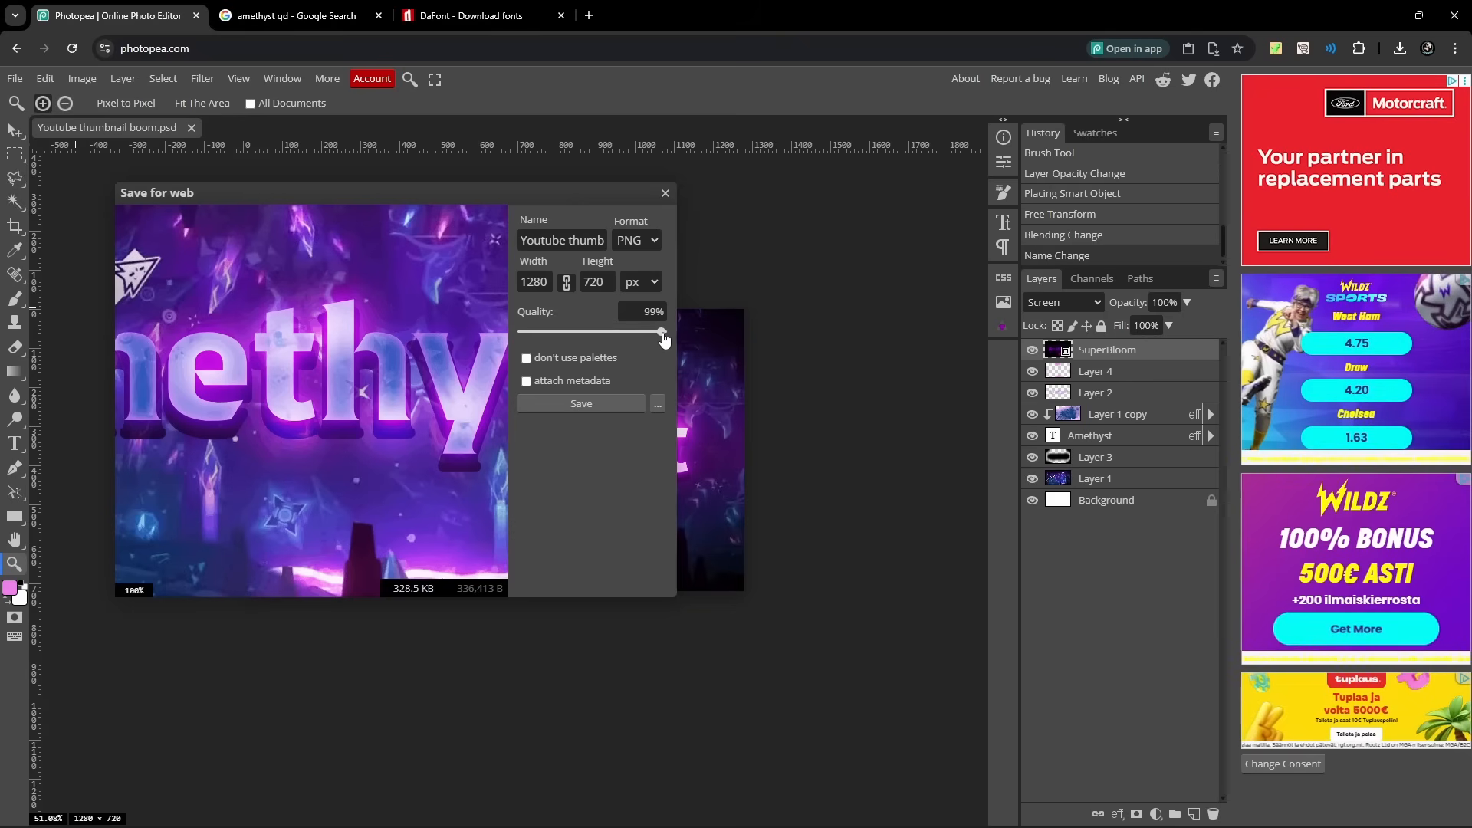
{"action": "left_click_drag", "start_coordinate": [661, 331], "coordinate": [664, 331]}
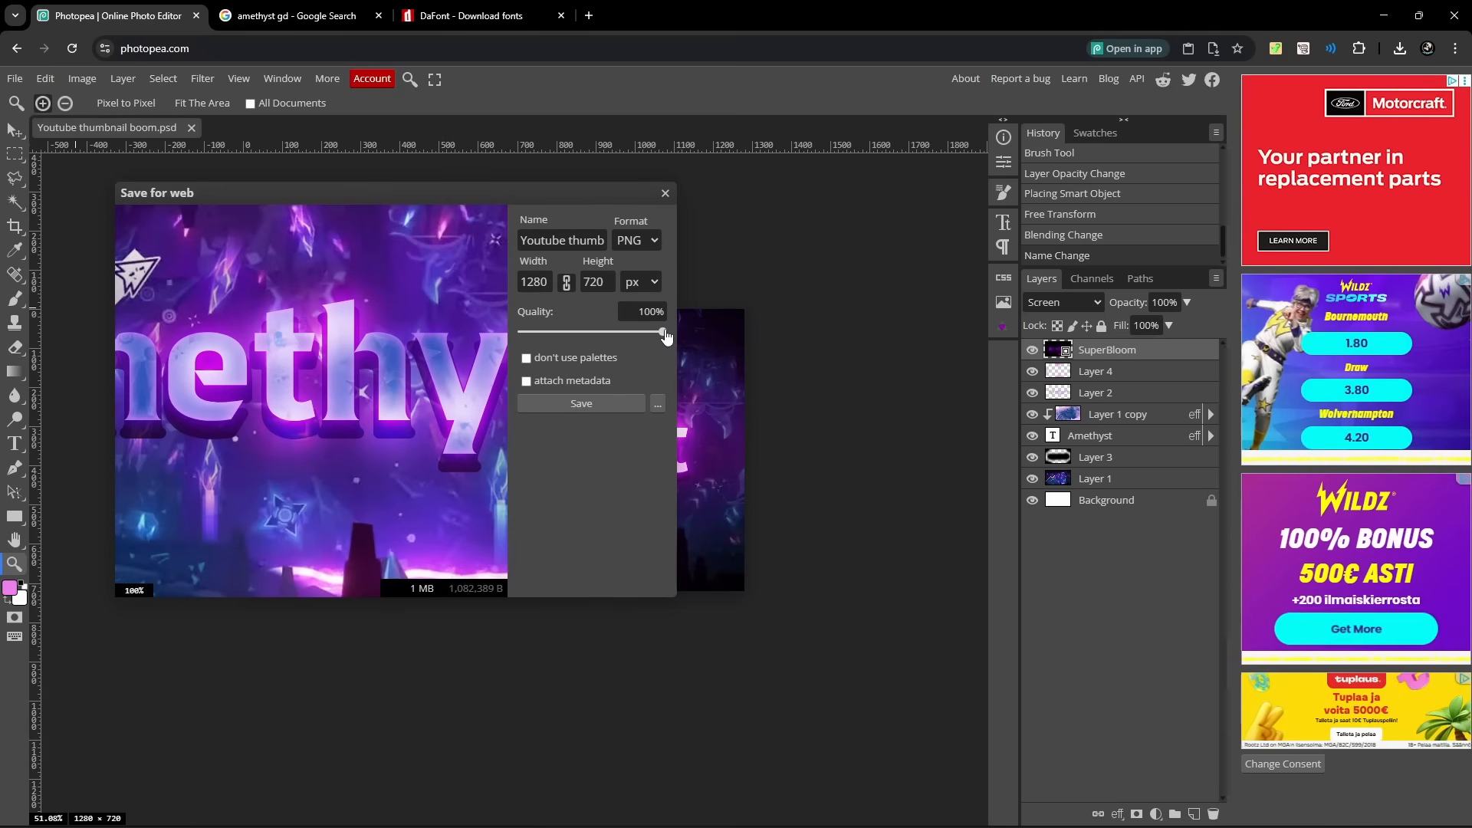
{"action": "left_click_drag", "start_coordinate": [664, 333], "coordinate": [660, 333]}
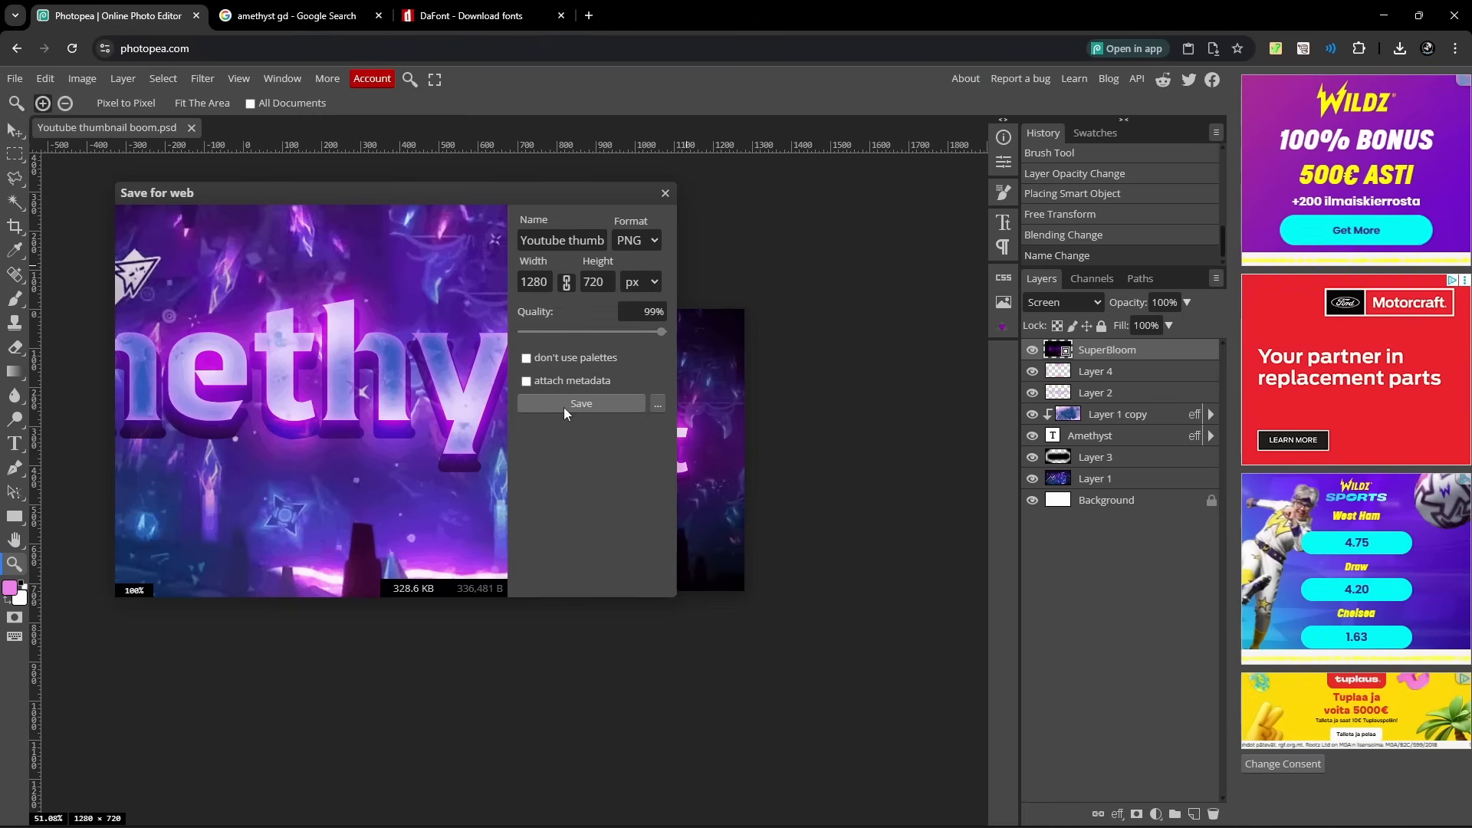
{"action": "left_click", "coordinate": [580, 404]}
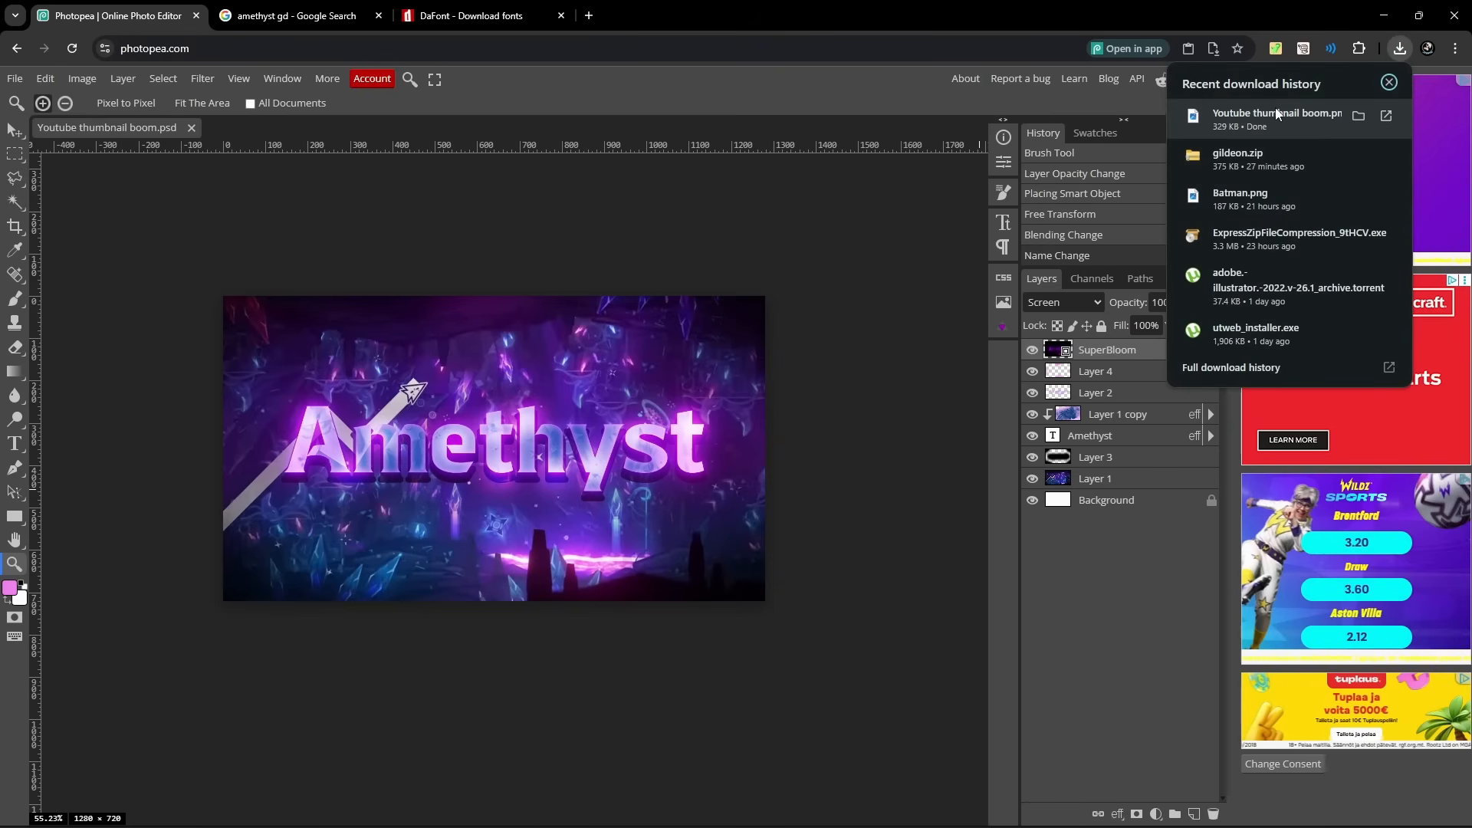
Open the downloaded Youtube thumbnail boom.png in Windows Photos.
{"action": "left_click", "coordinate": [1277, 115]}
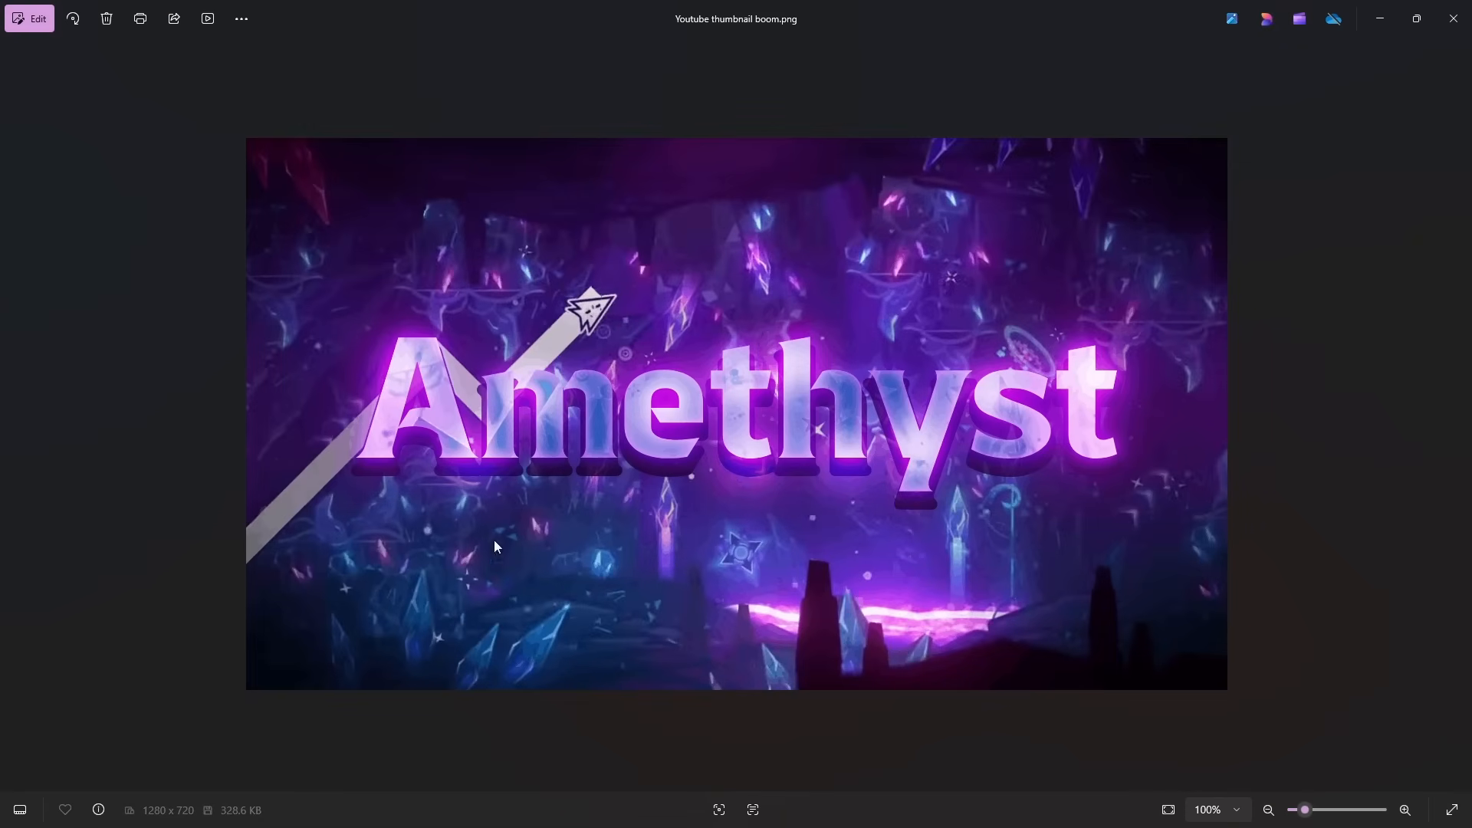
{"action": "mouse_move", "coordinate": [1053, 78]}
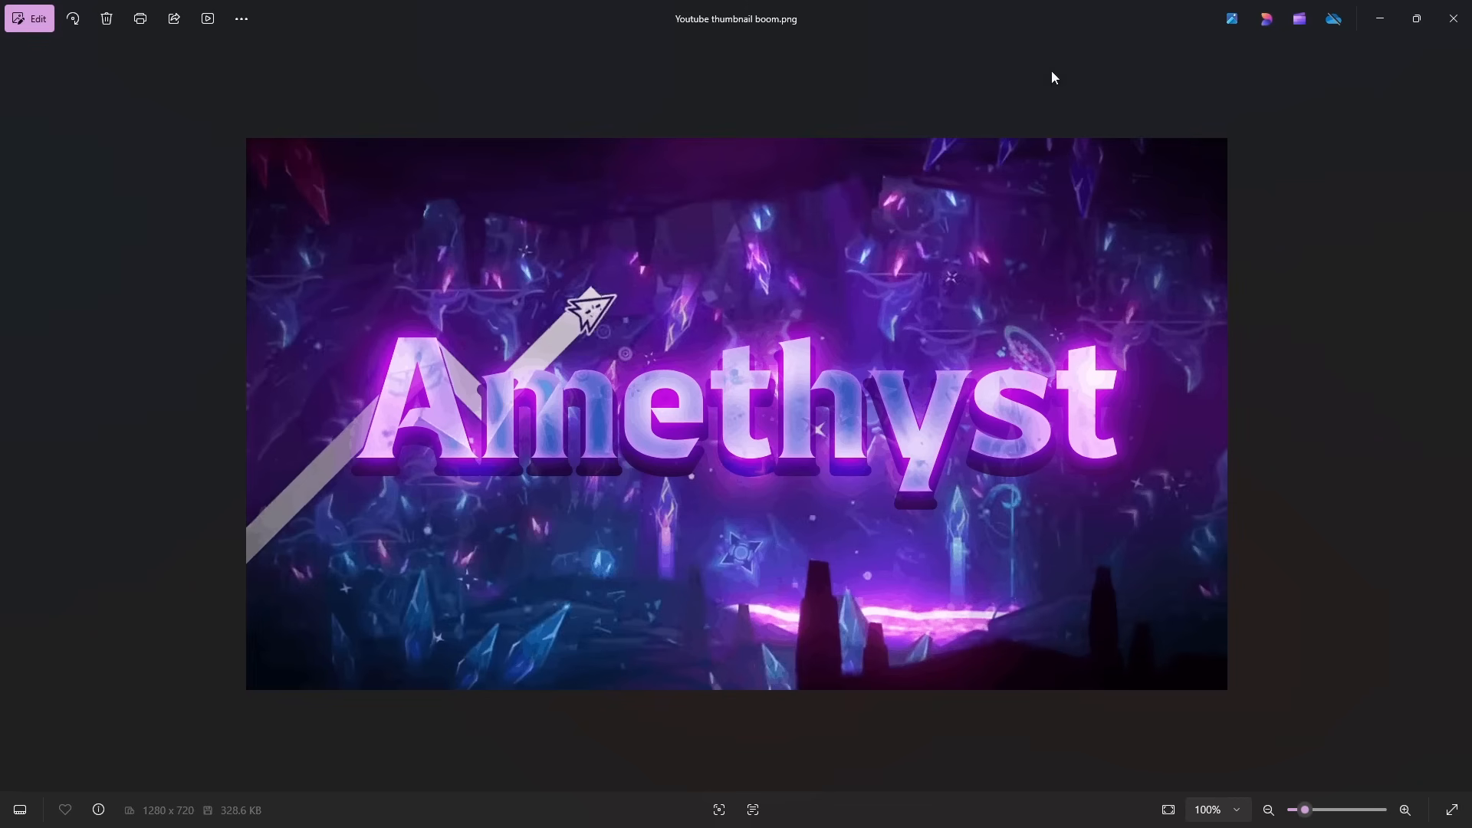
{"action": "mouse_move", "coordinate": [463, 500]}
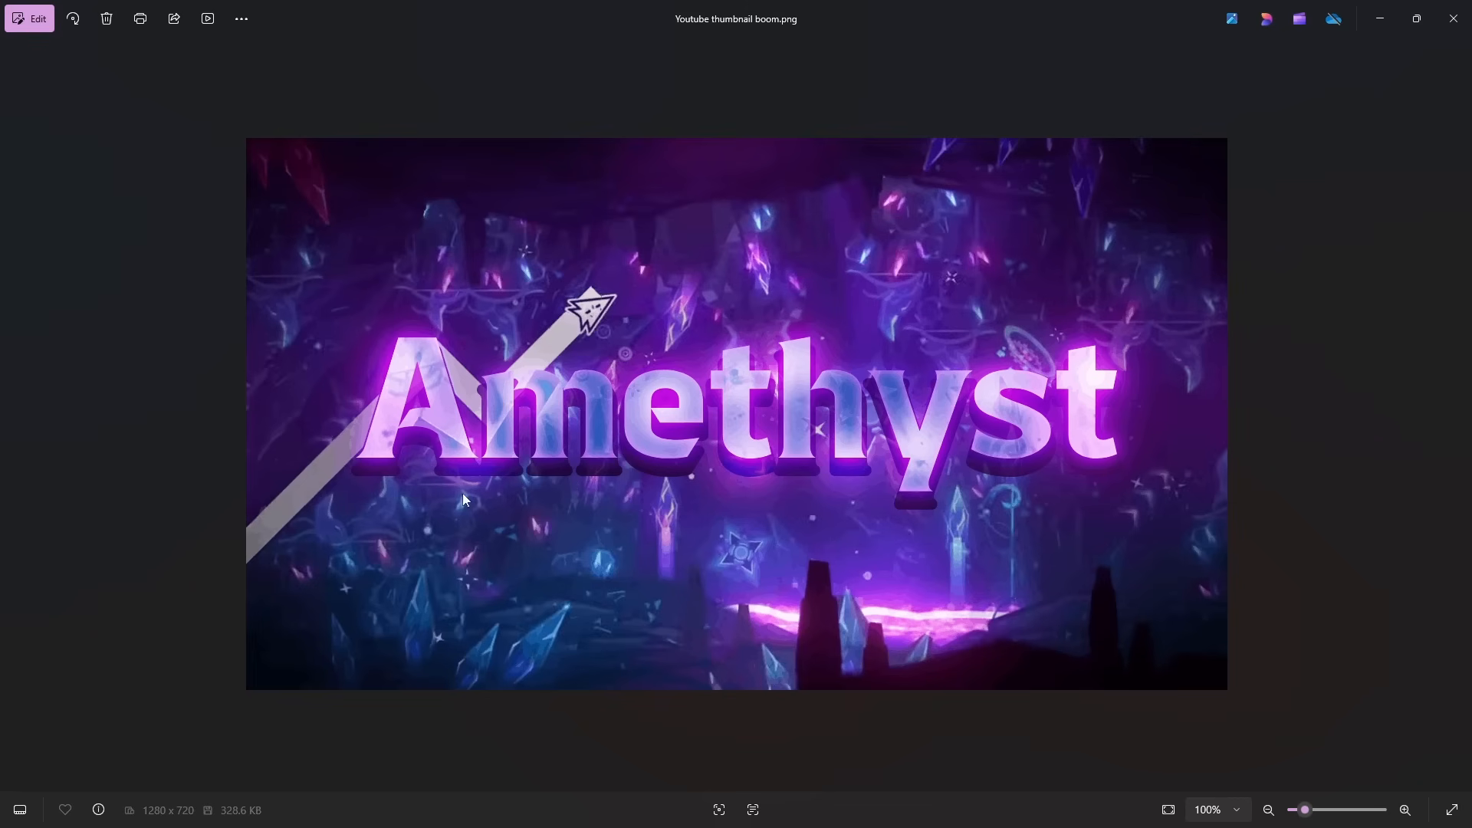
{"action": "mouse_move", "coordinate": [454, 475]}
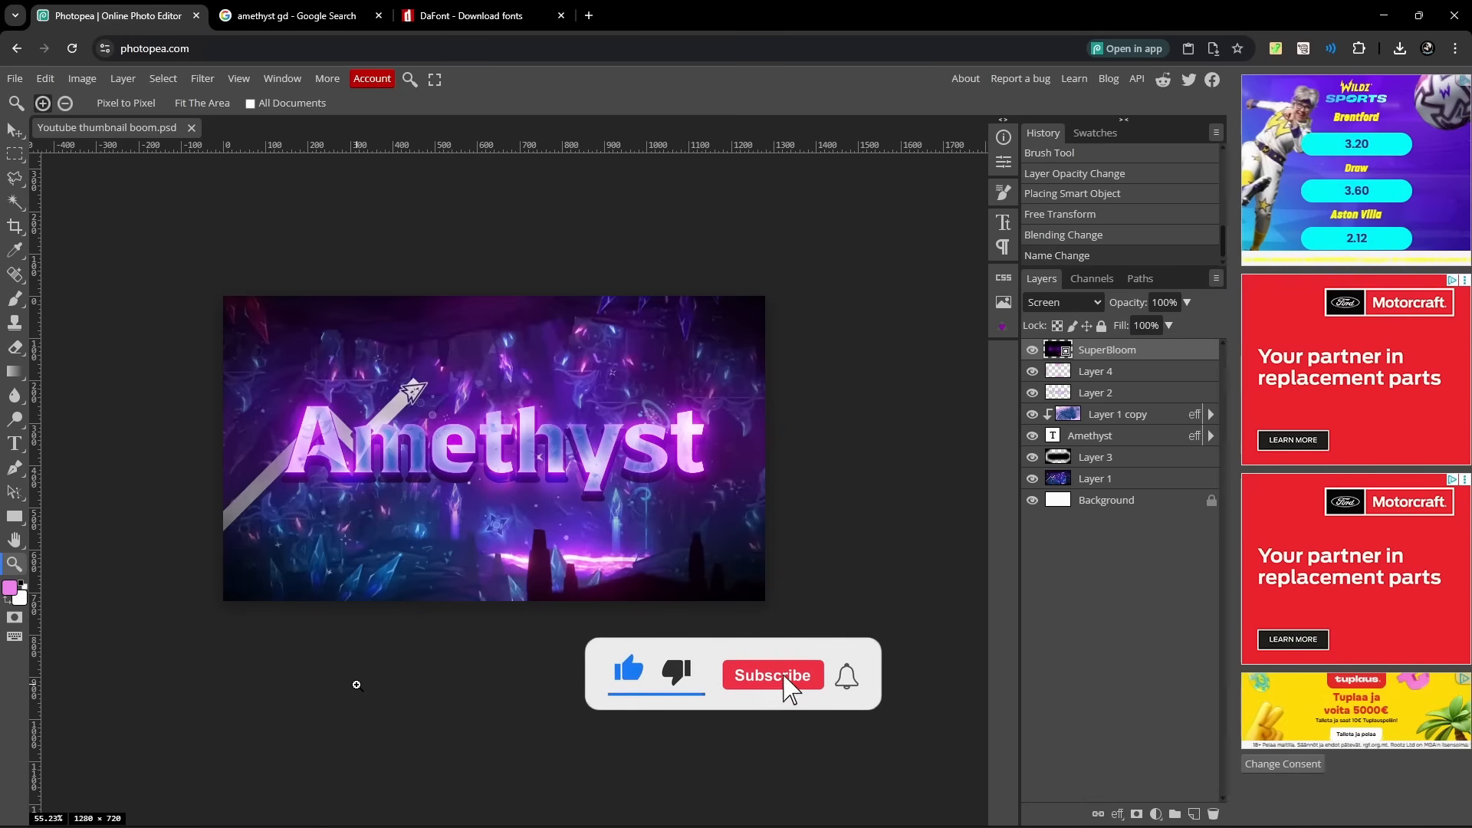
Close Photos and return to the finished thumbnail in Photopea.
{"action": "left_click", "coordinate": [772, 675]}
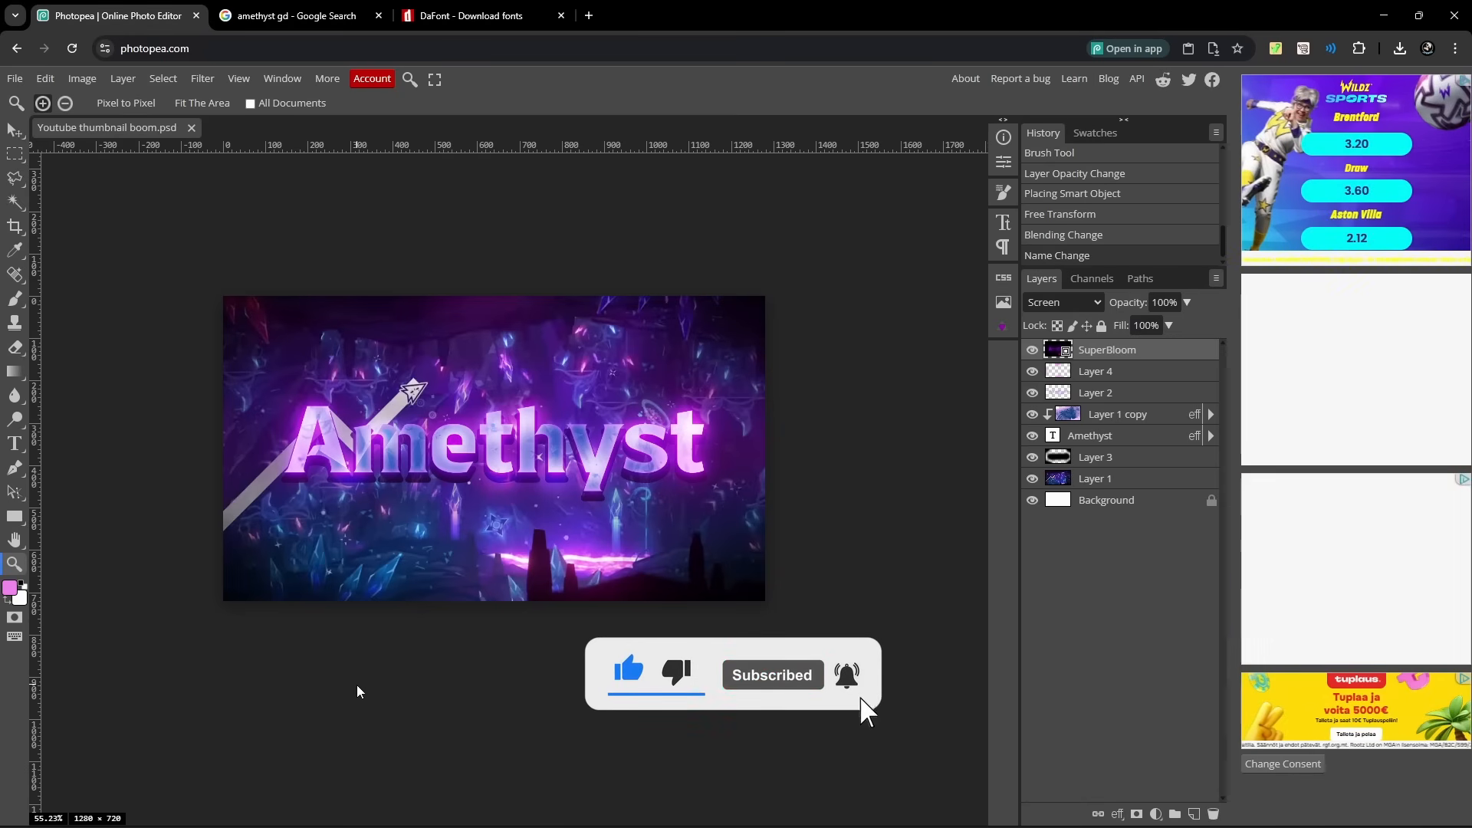